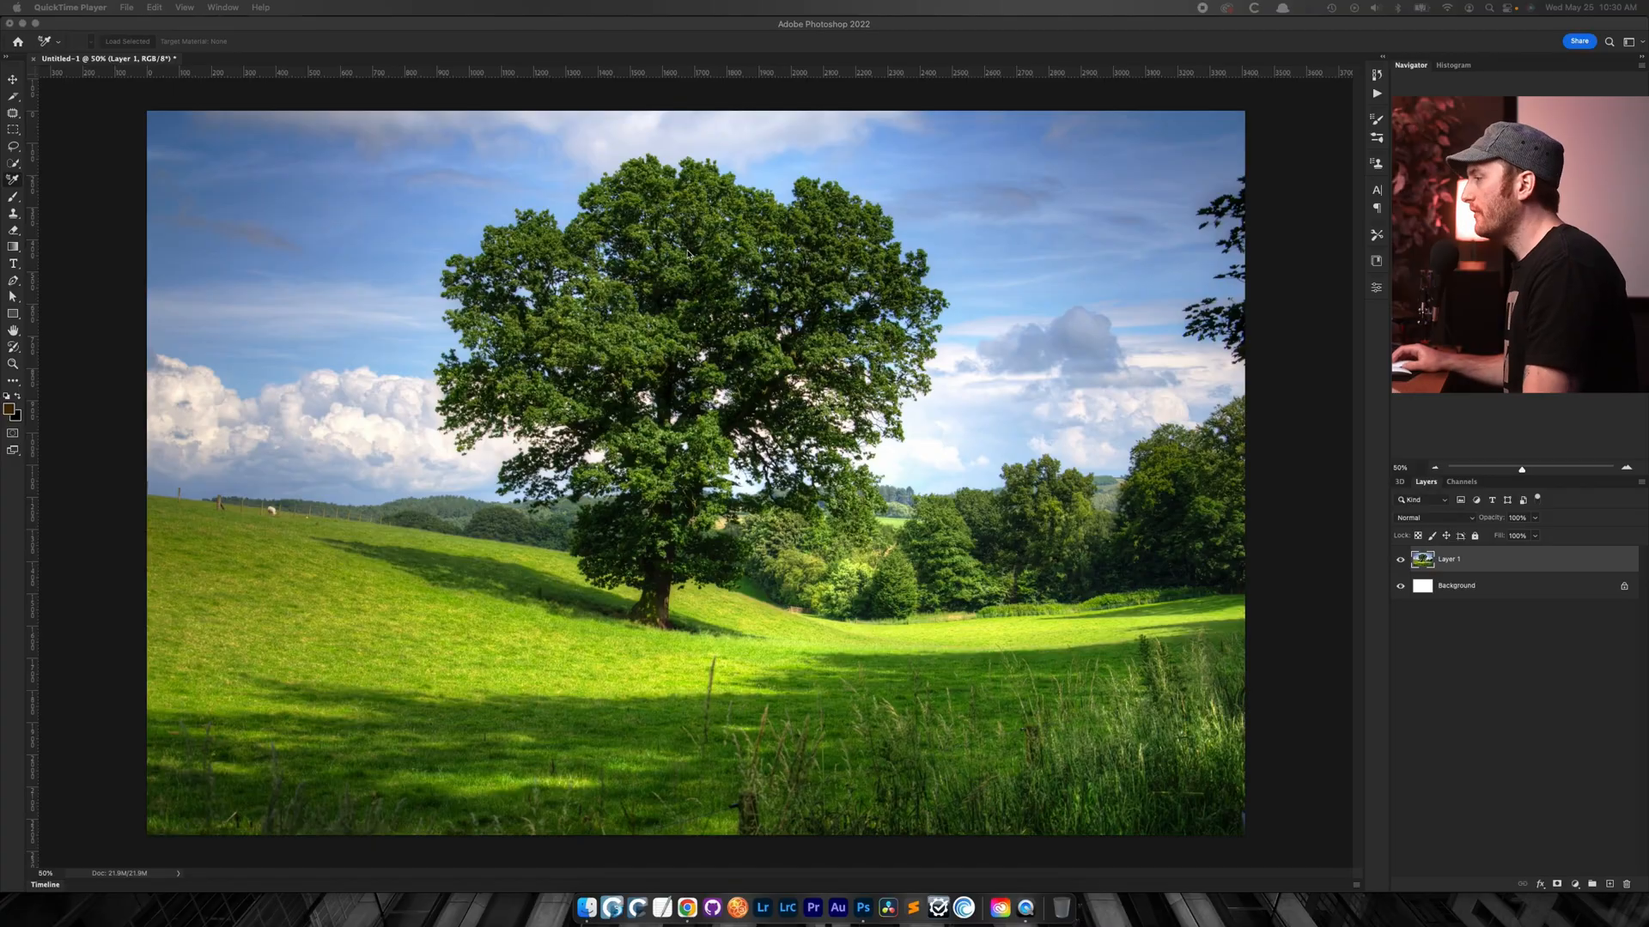
mouse_move(969, 334)
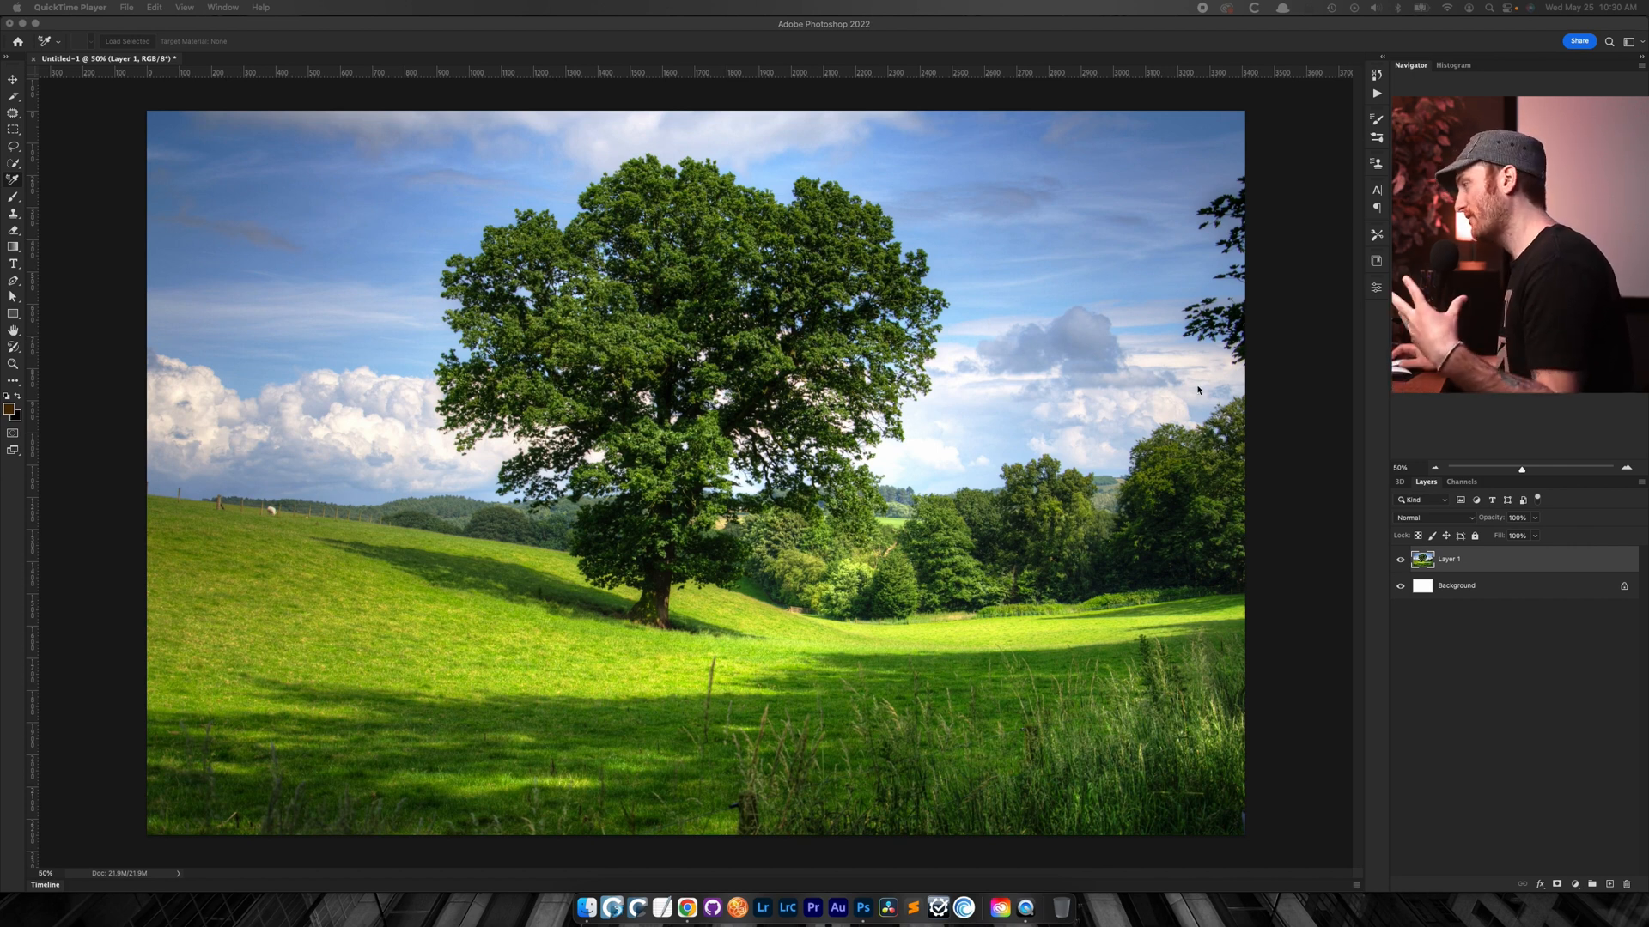
- Flatten Layer 1 holding the tree photo into the Background layer
key(Tab)
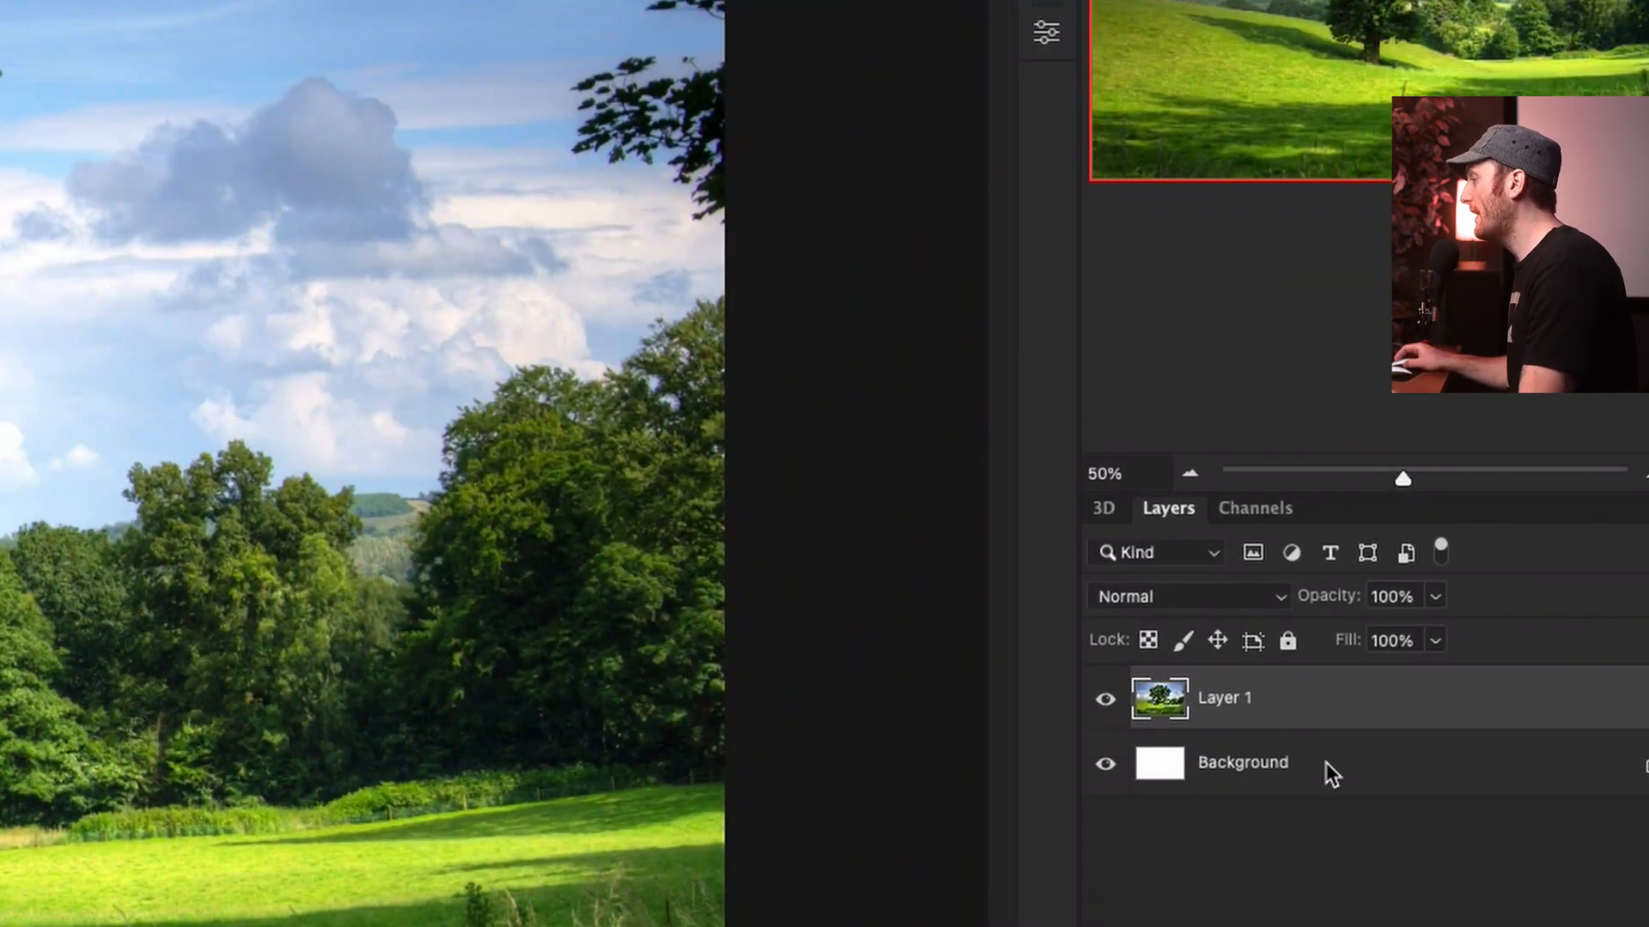
mouse_move(1286, 765)
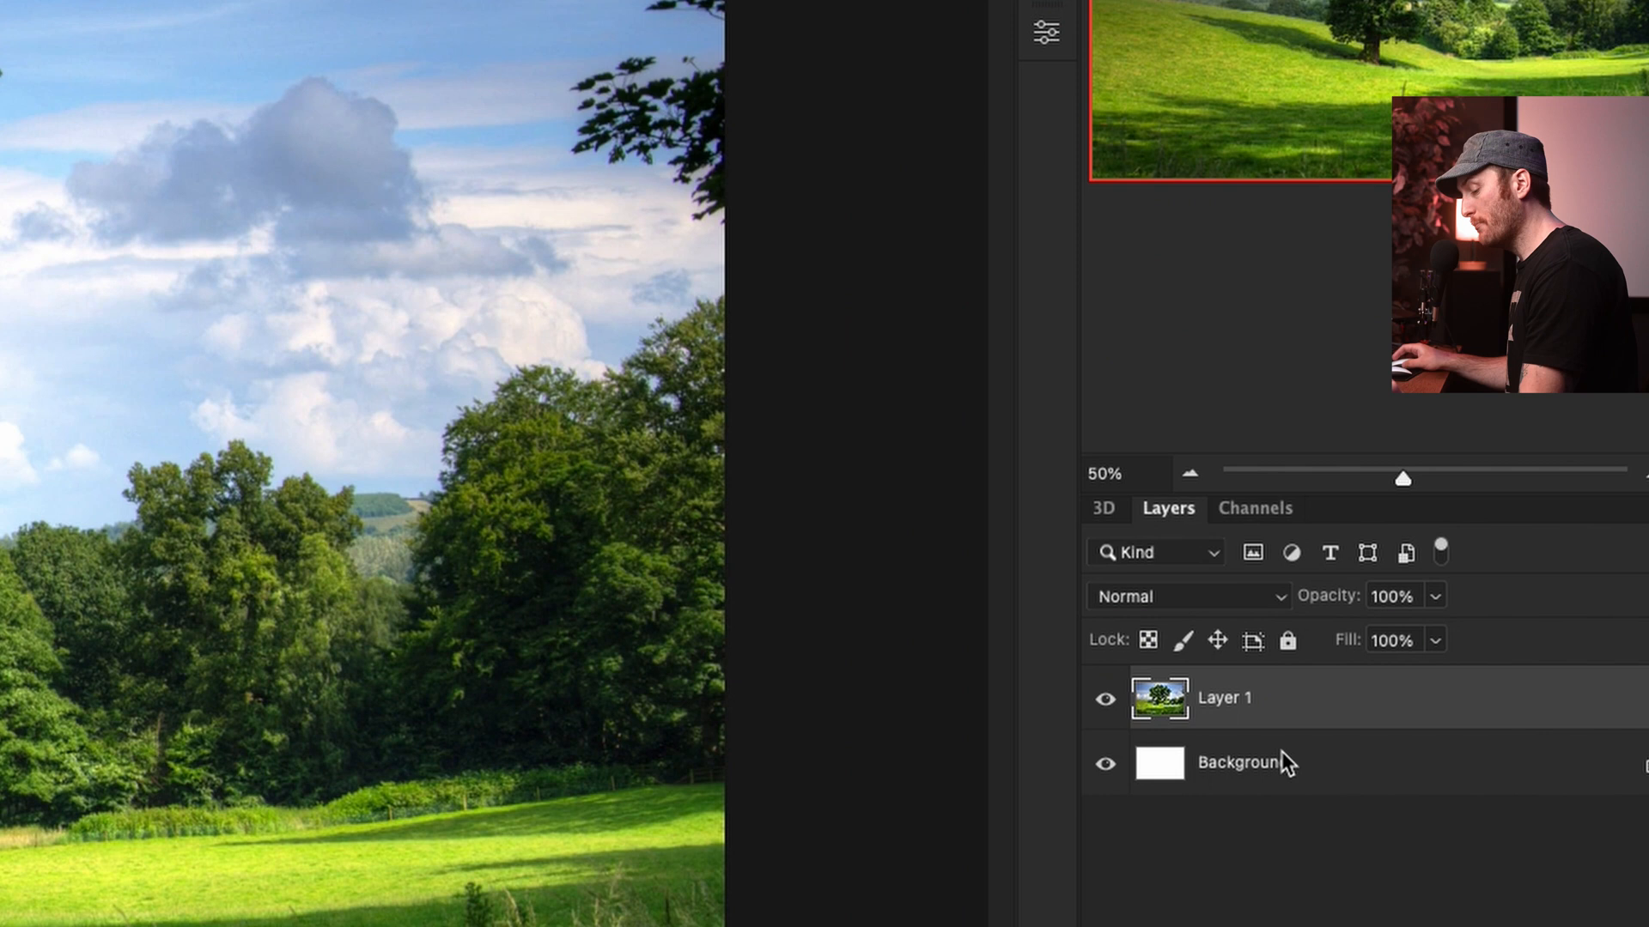
mouse_move(1322, 811)
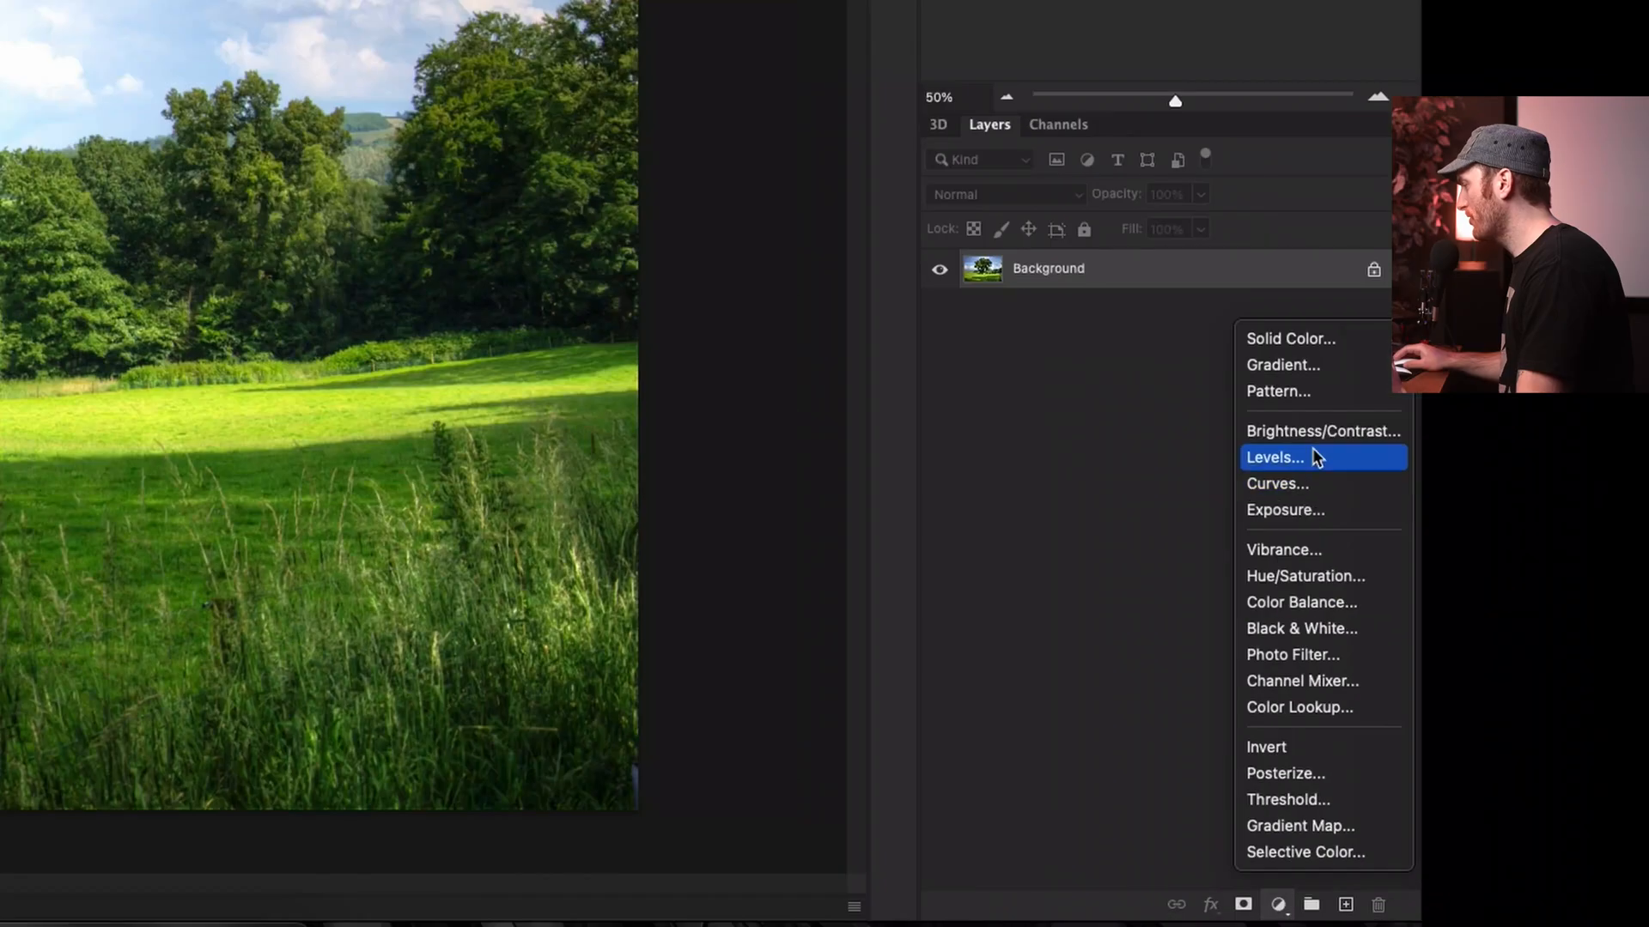
mouse_move(1330, 681)
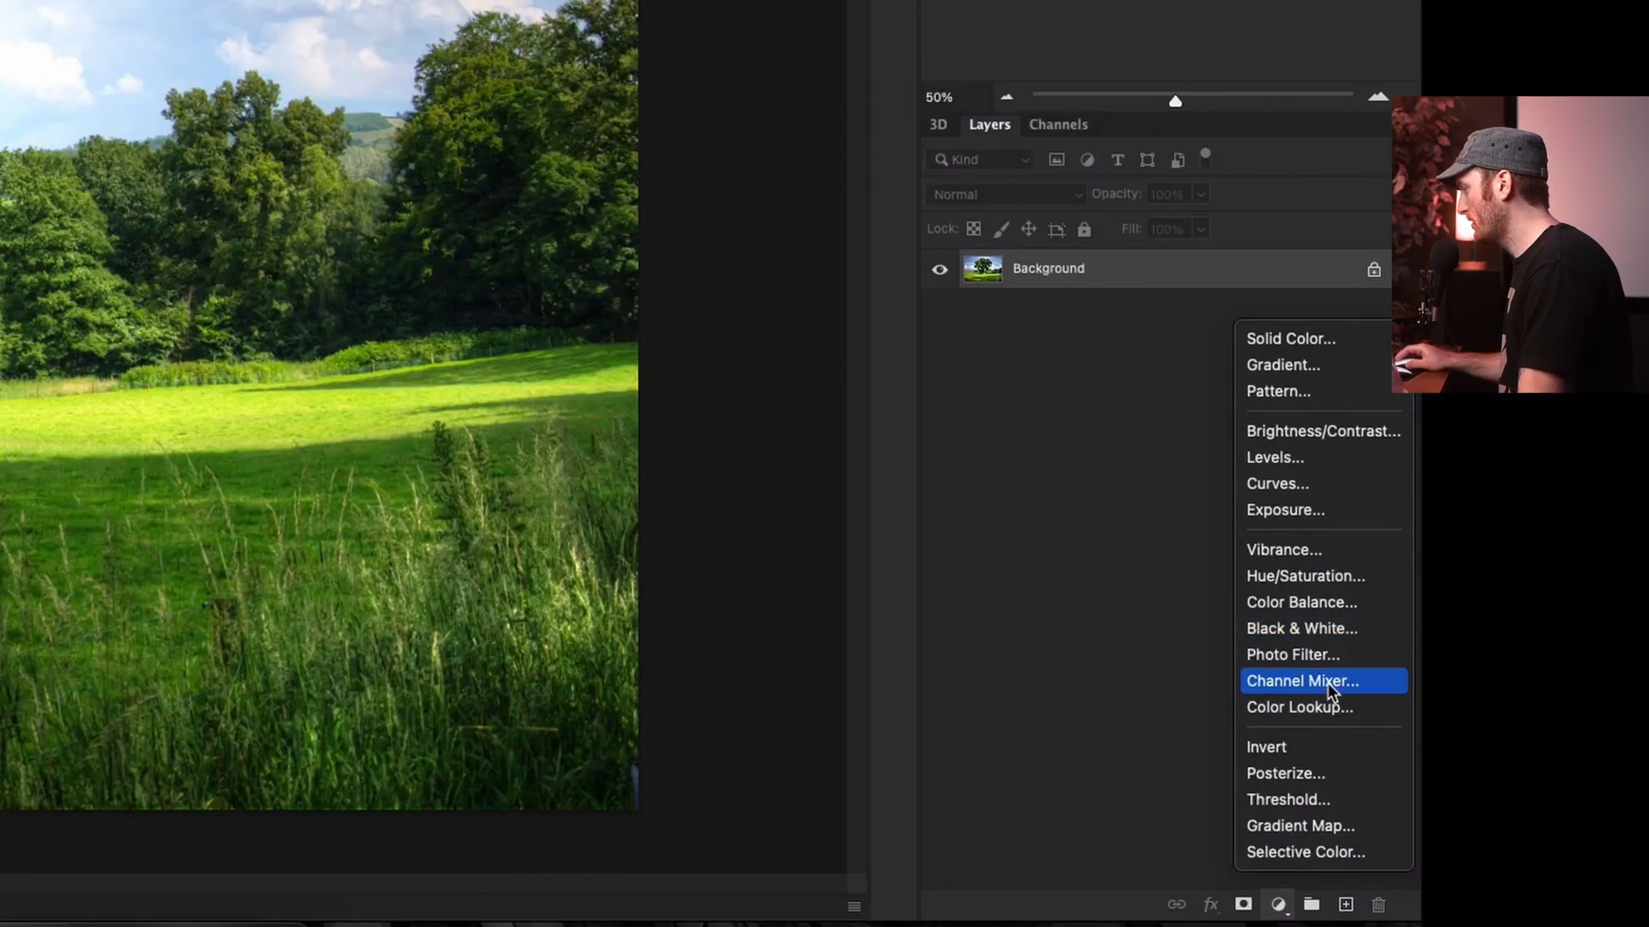
- Add a Channel Mixer adjustment layer and adjust its Blue output channel
click(1302, 681)
text(100)
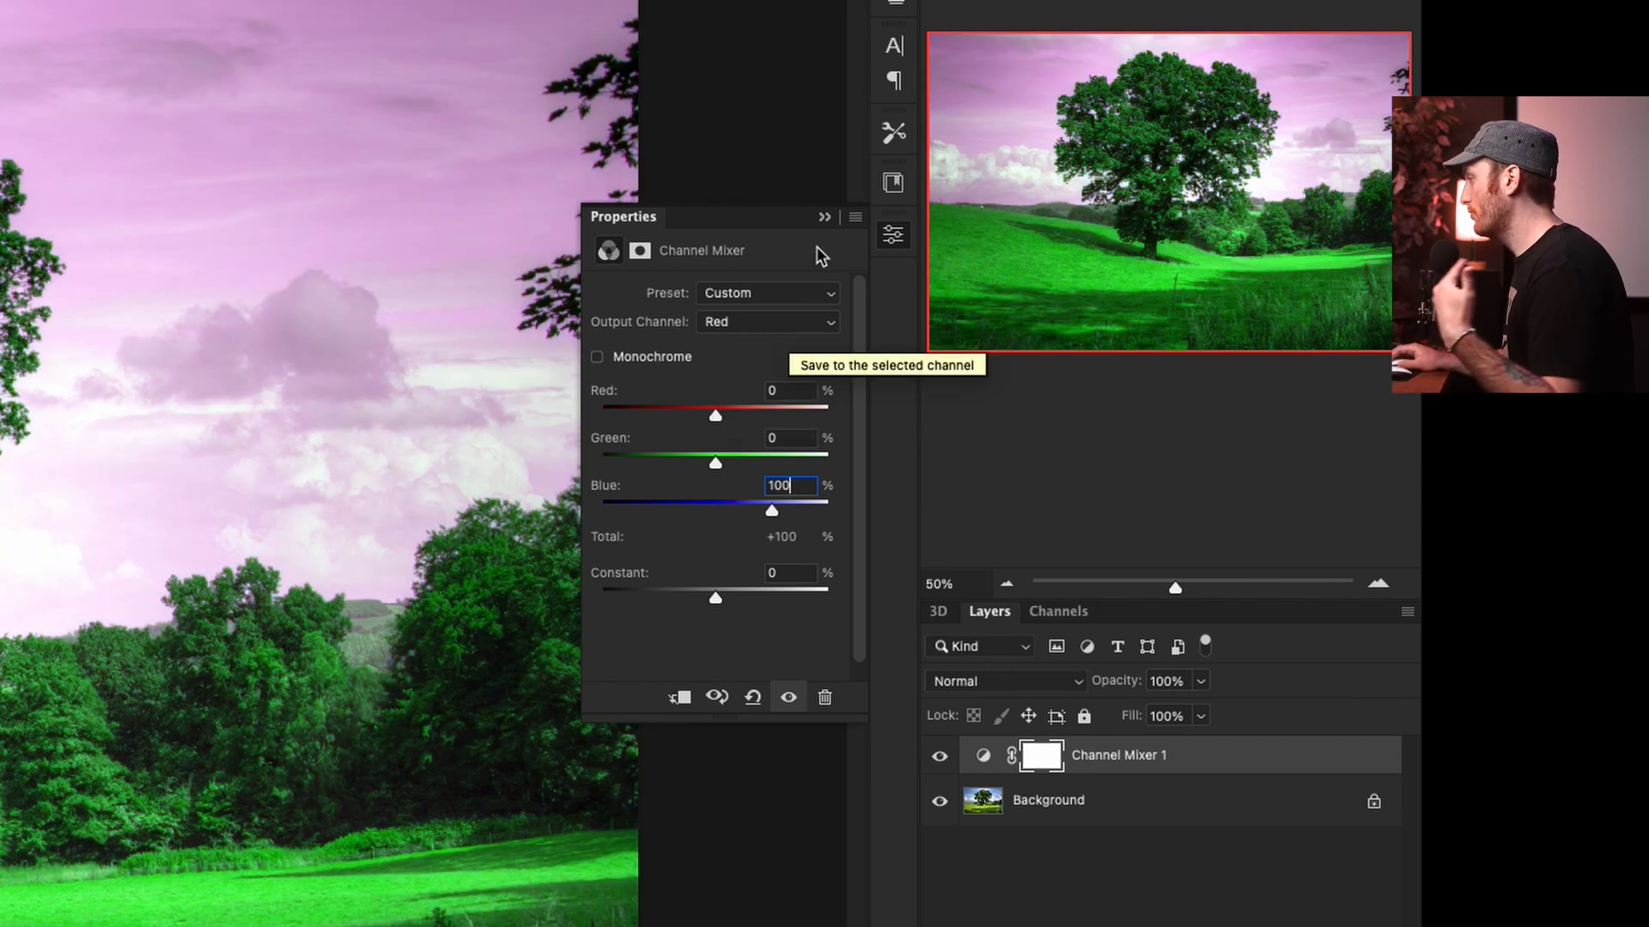
click(768, 322)
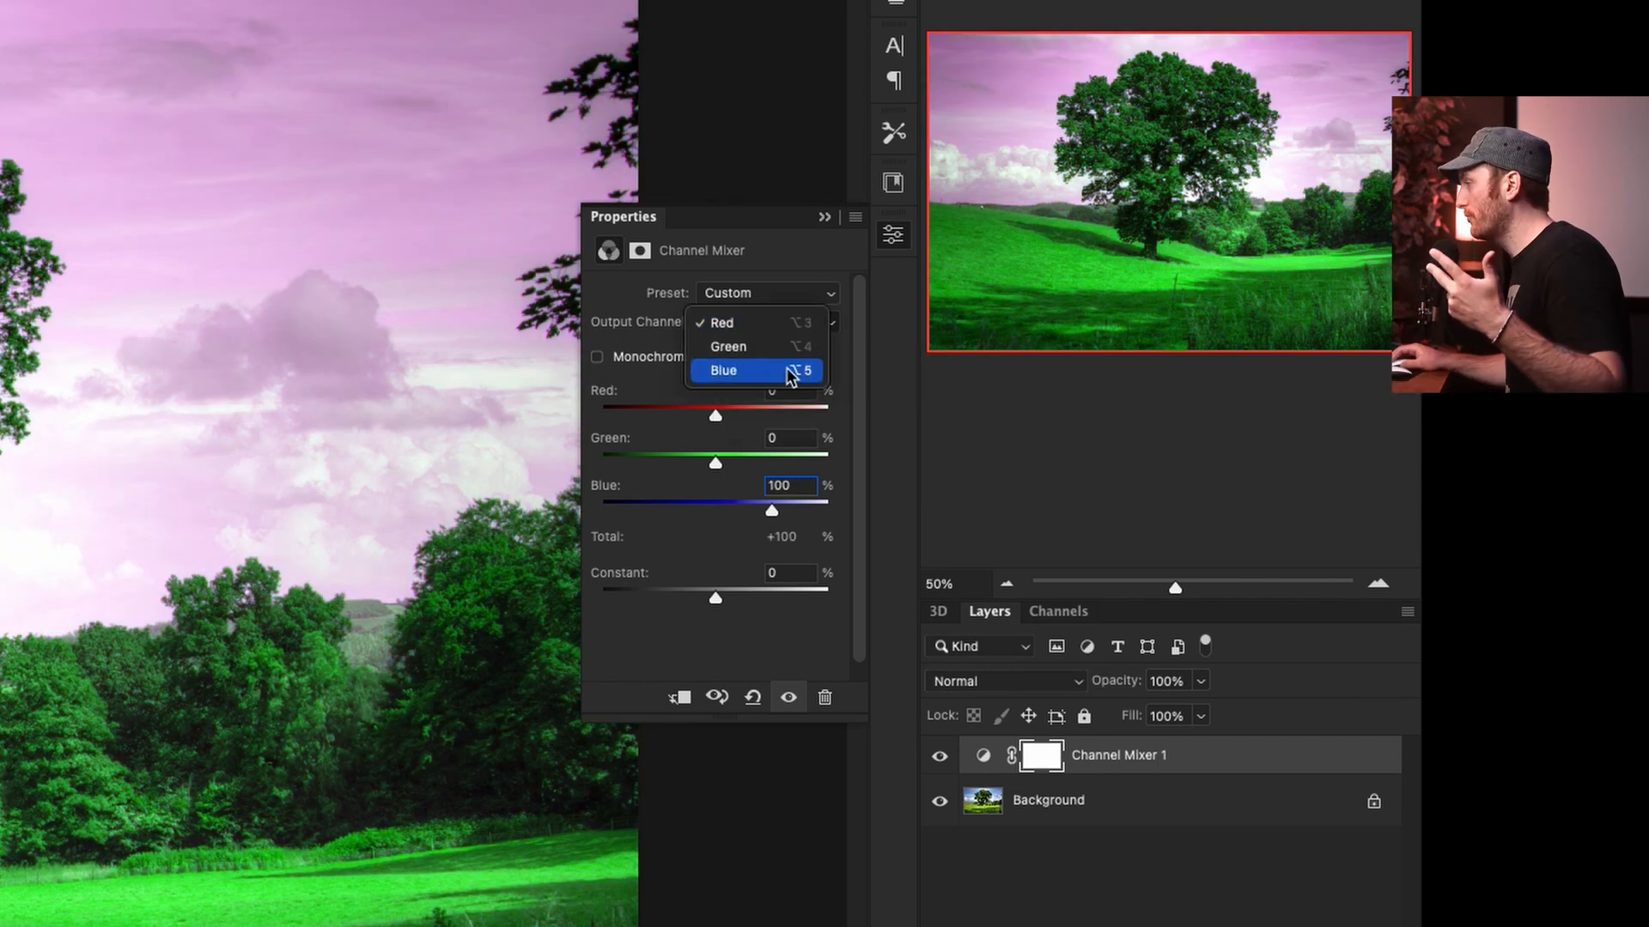
click(723, 370)
text(0)
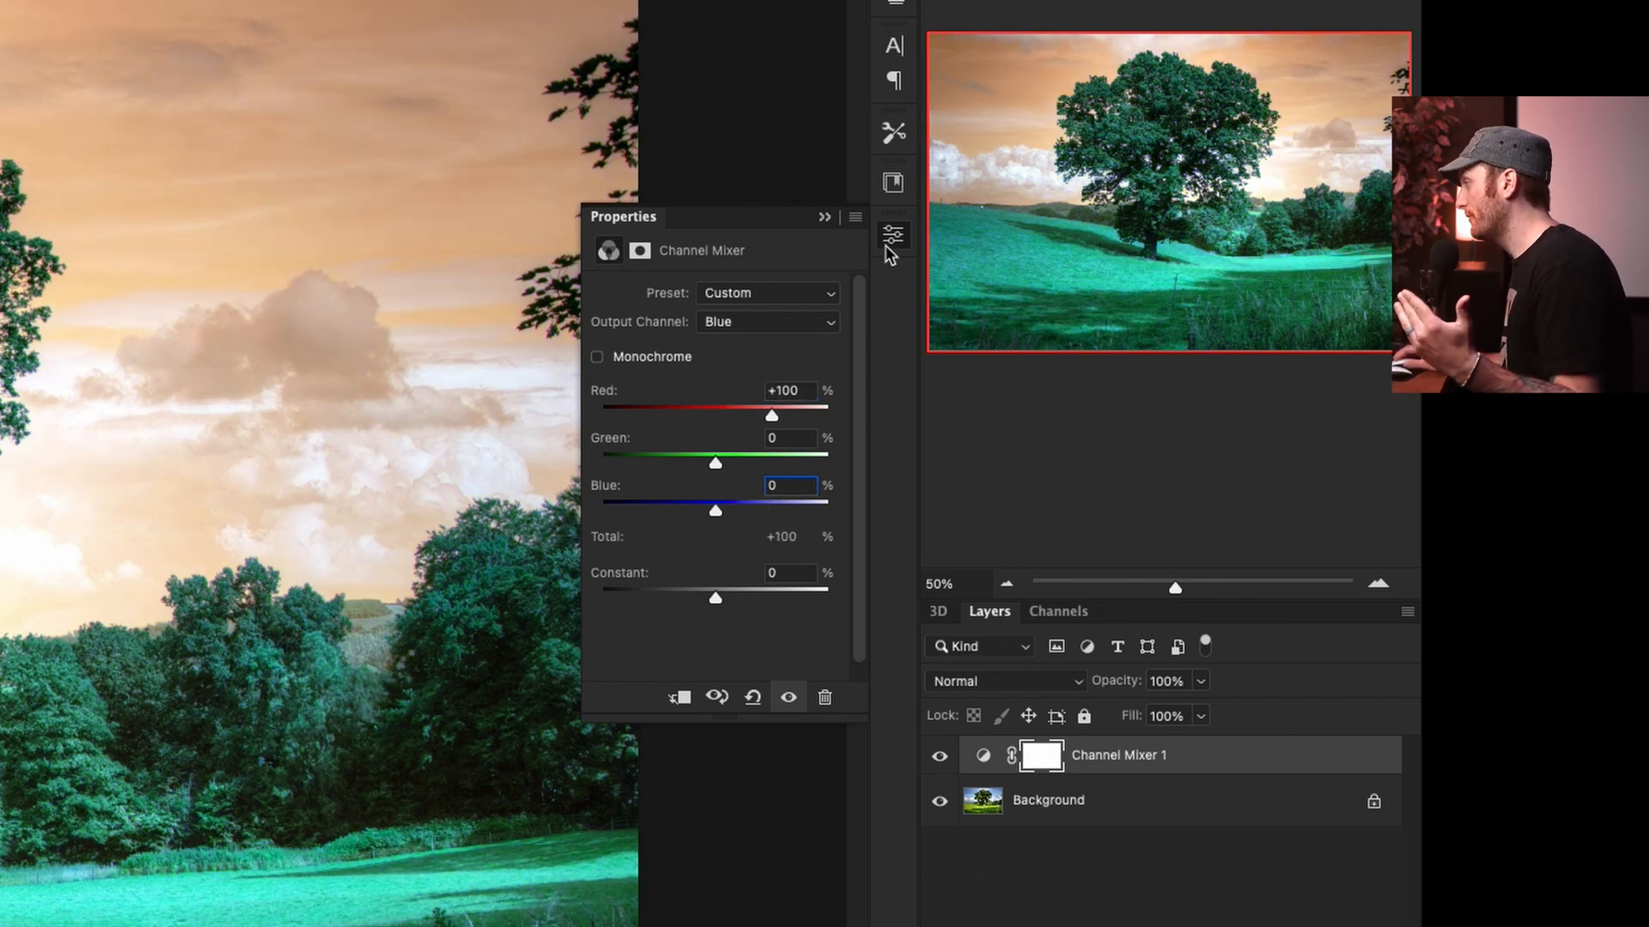
- Add an Invert adjustment layer blended in Color mode
click(1277, 845)
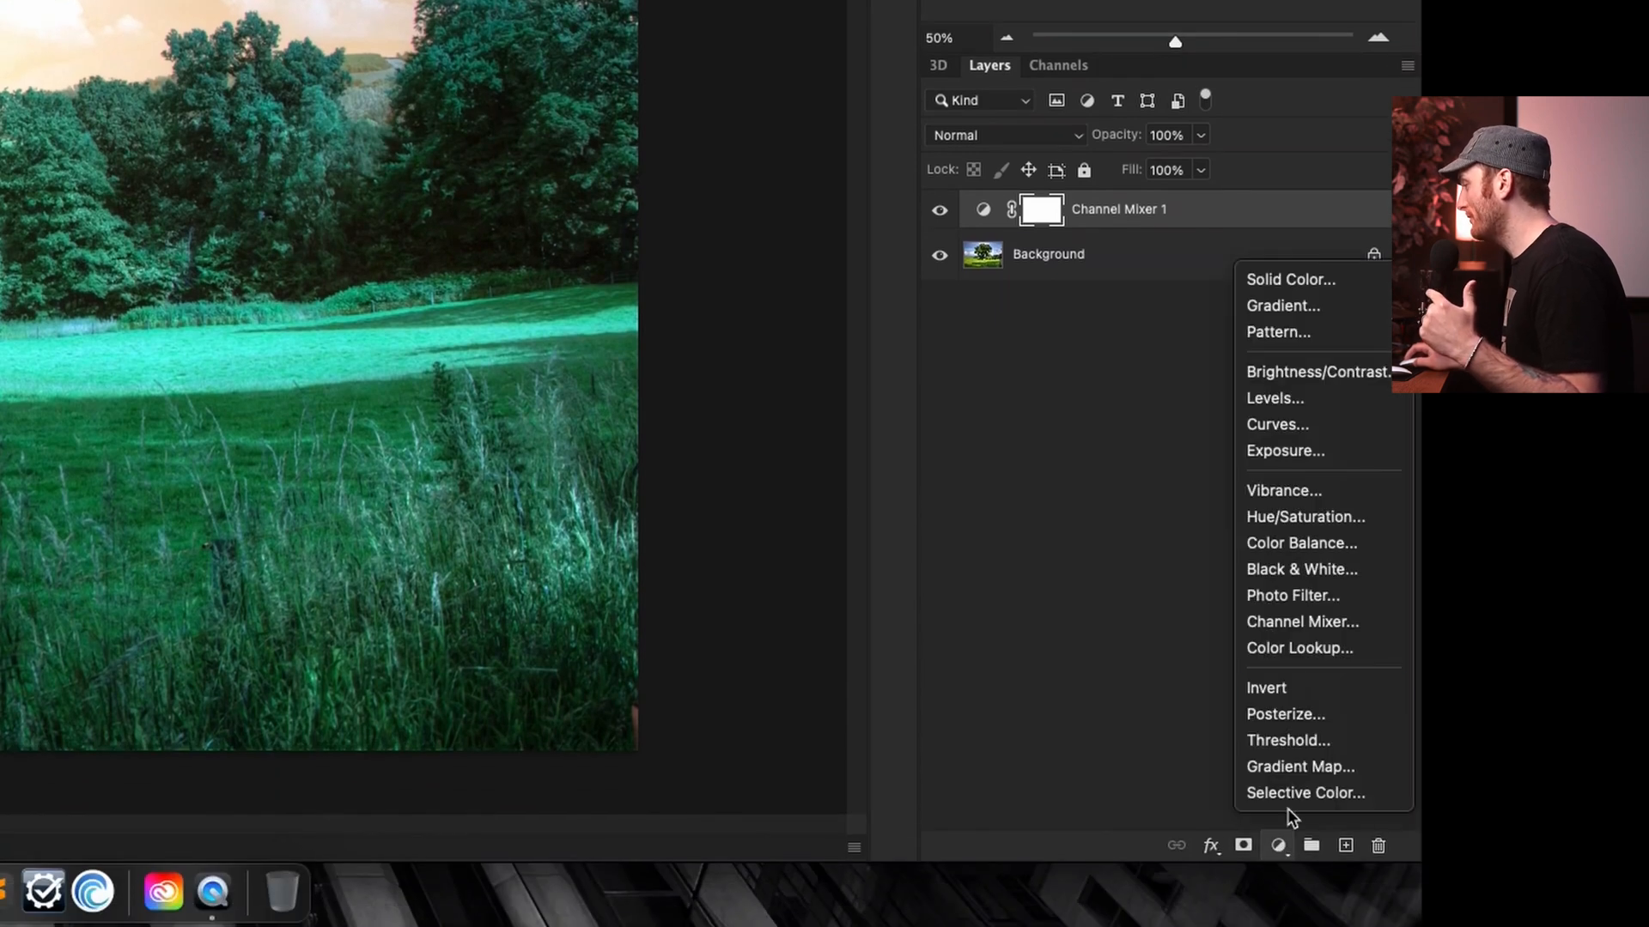
click(1266, 687)
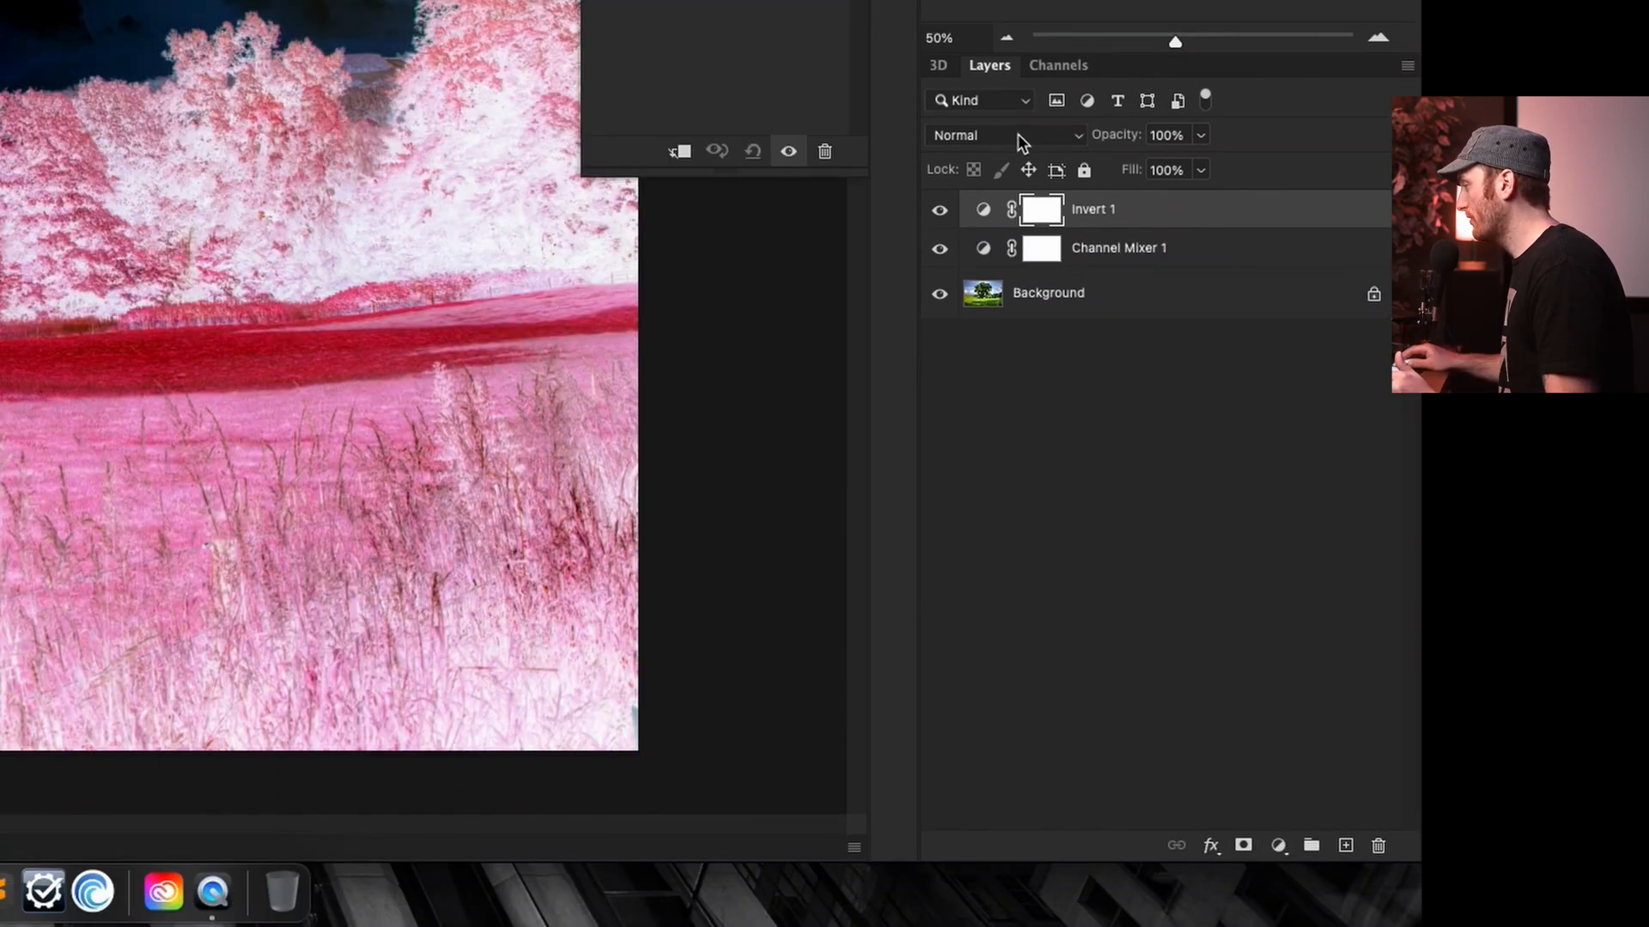
click(1004, 135)
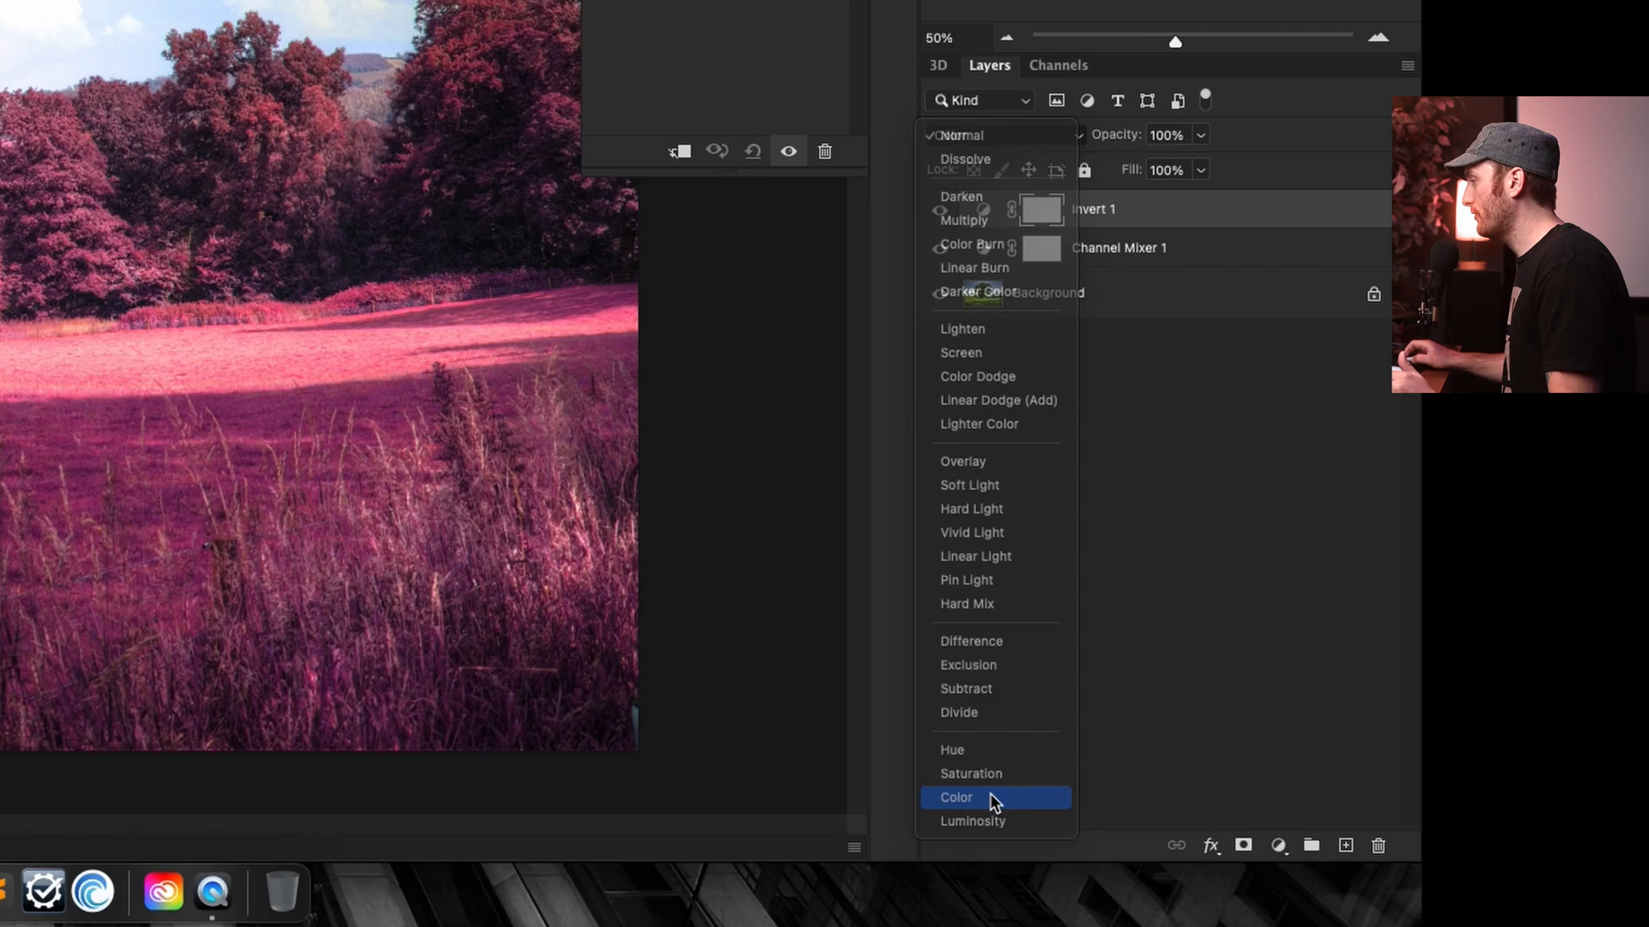
click(956, 797)
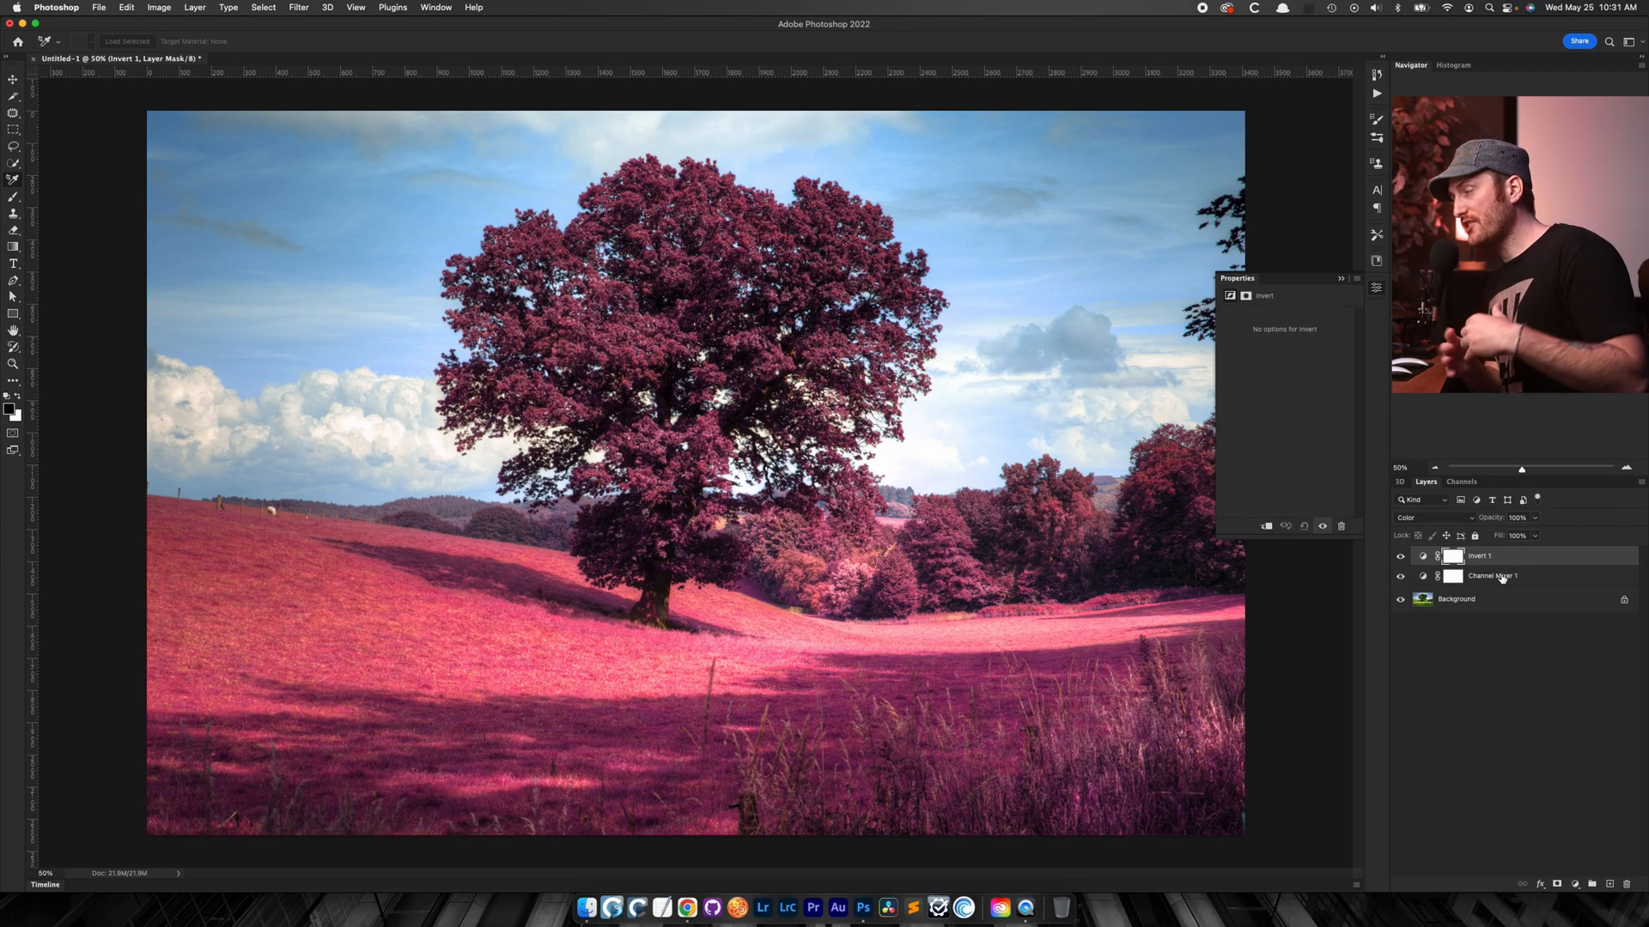
mouse_move(1491, 575)
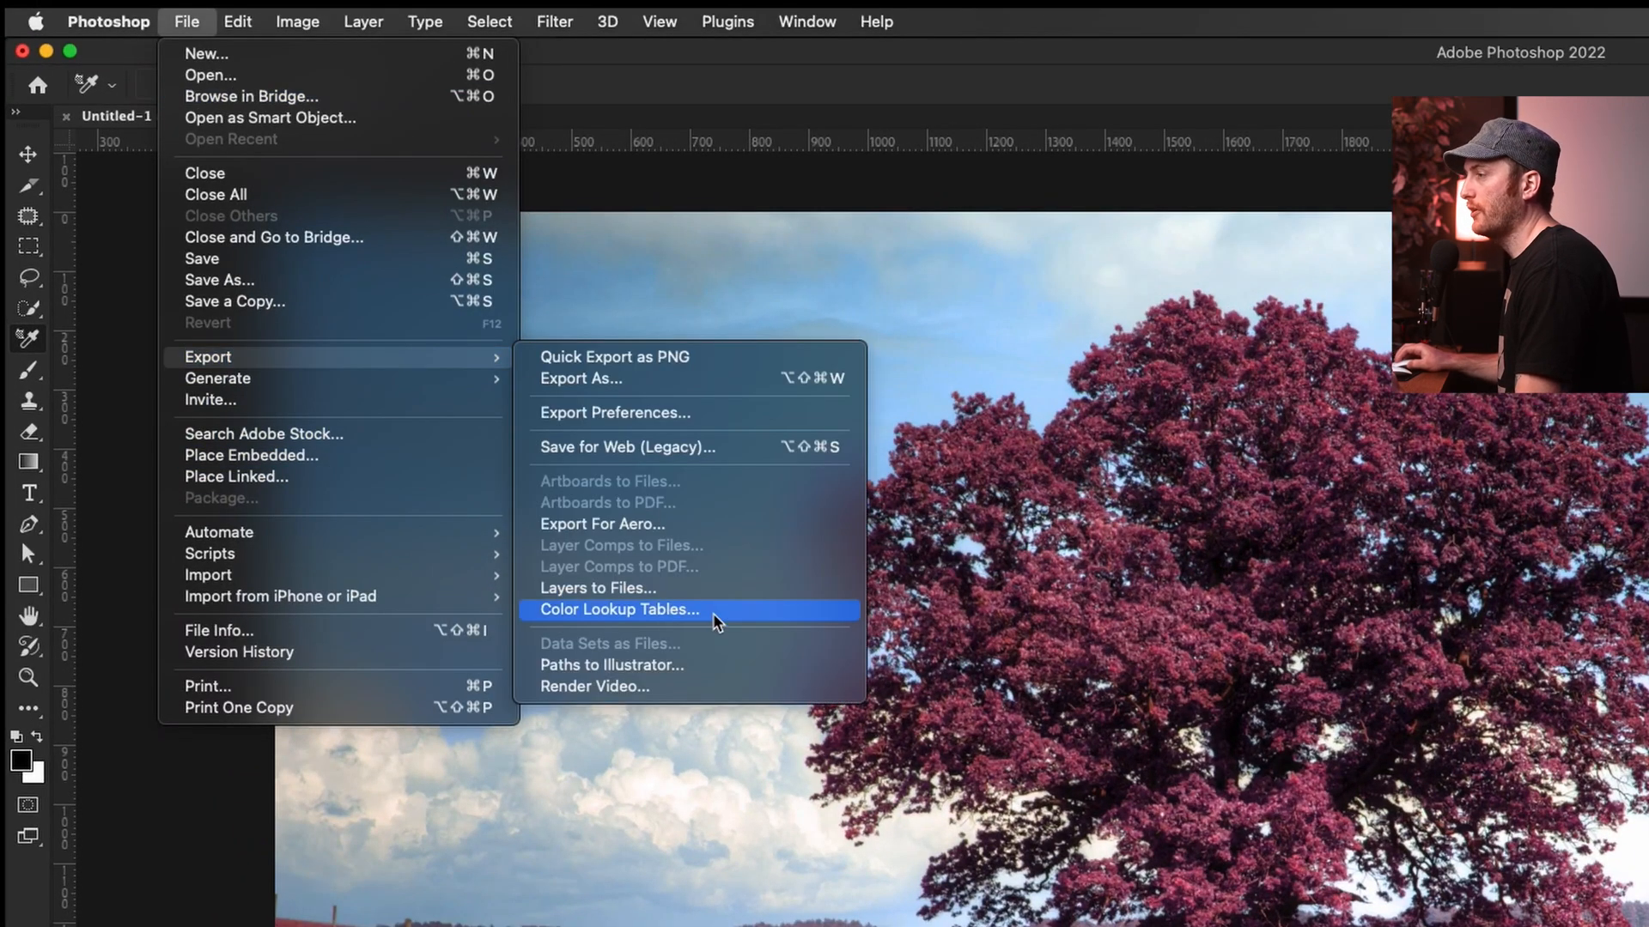
- Export a CUBE lookup table described and named 'Fake IR YT' to the Desktop
click(618, 610)
text(Fak)
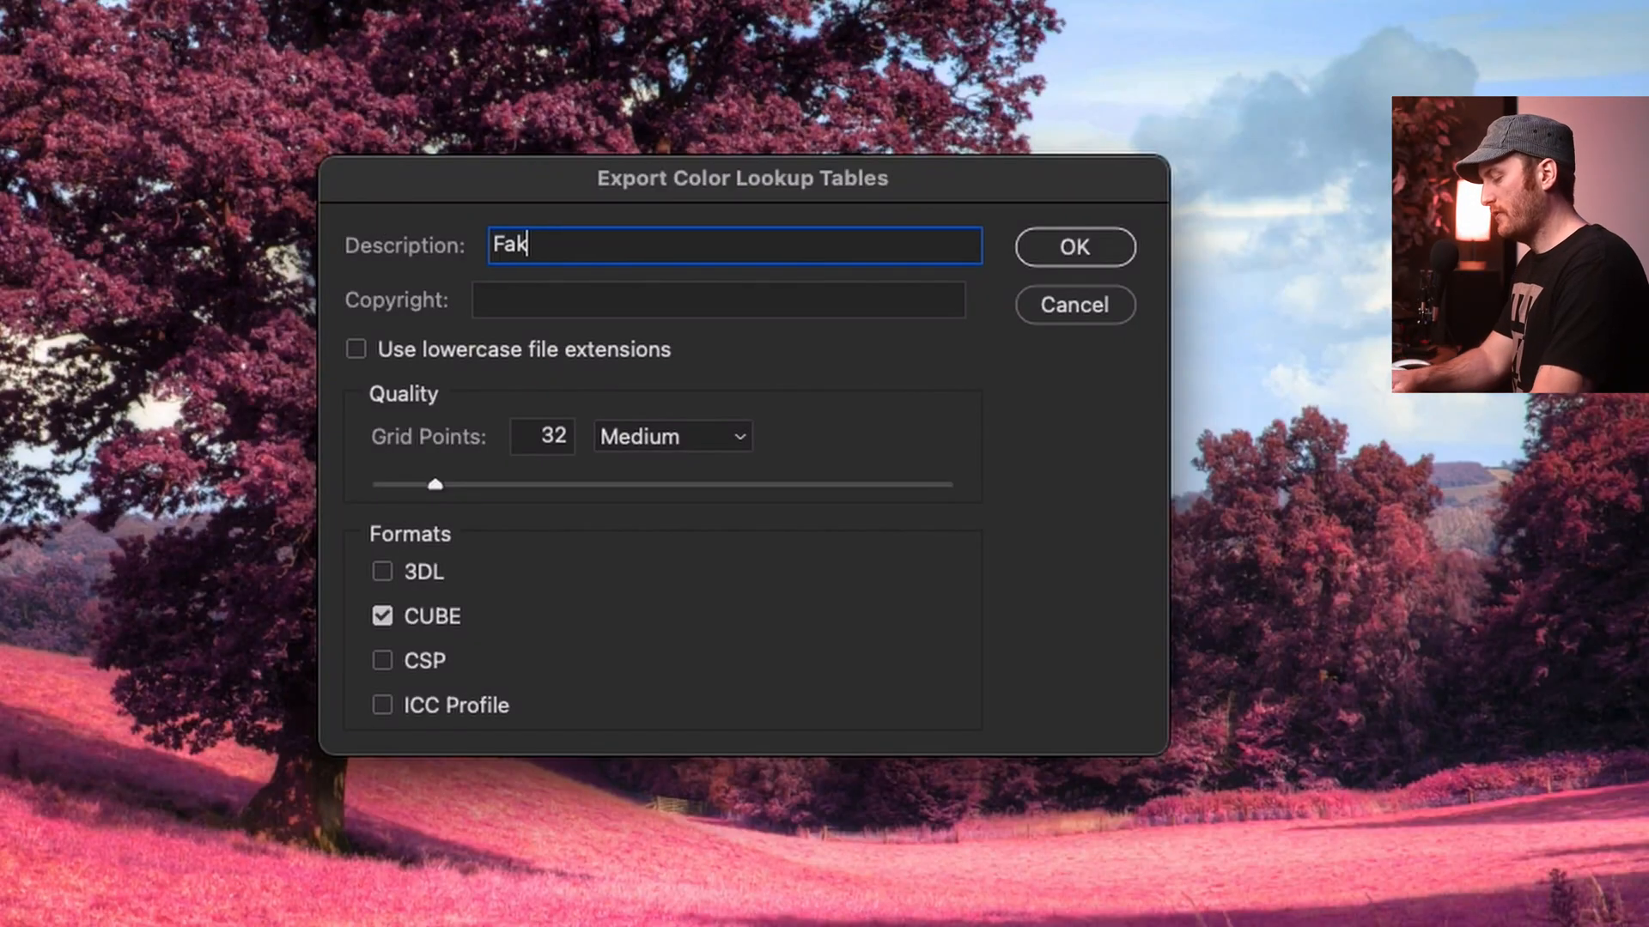
text(e IR YT)
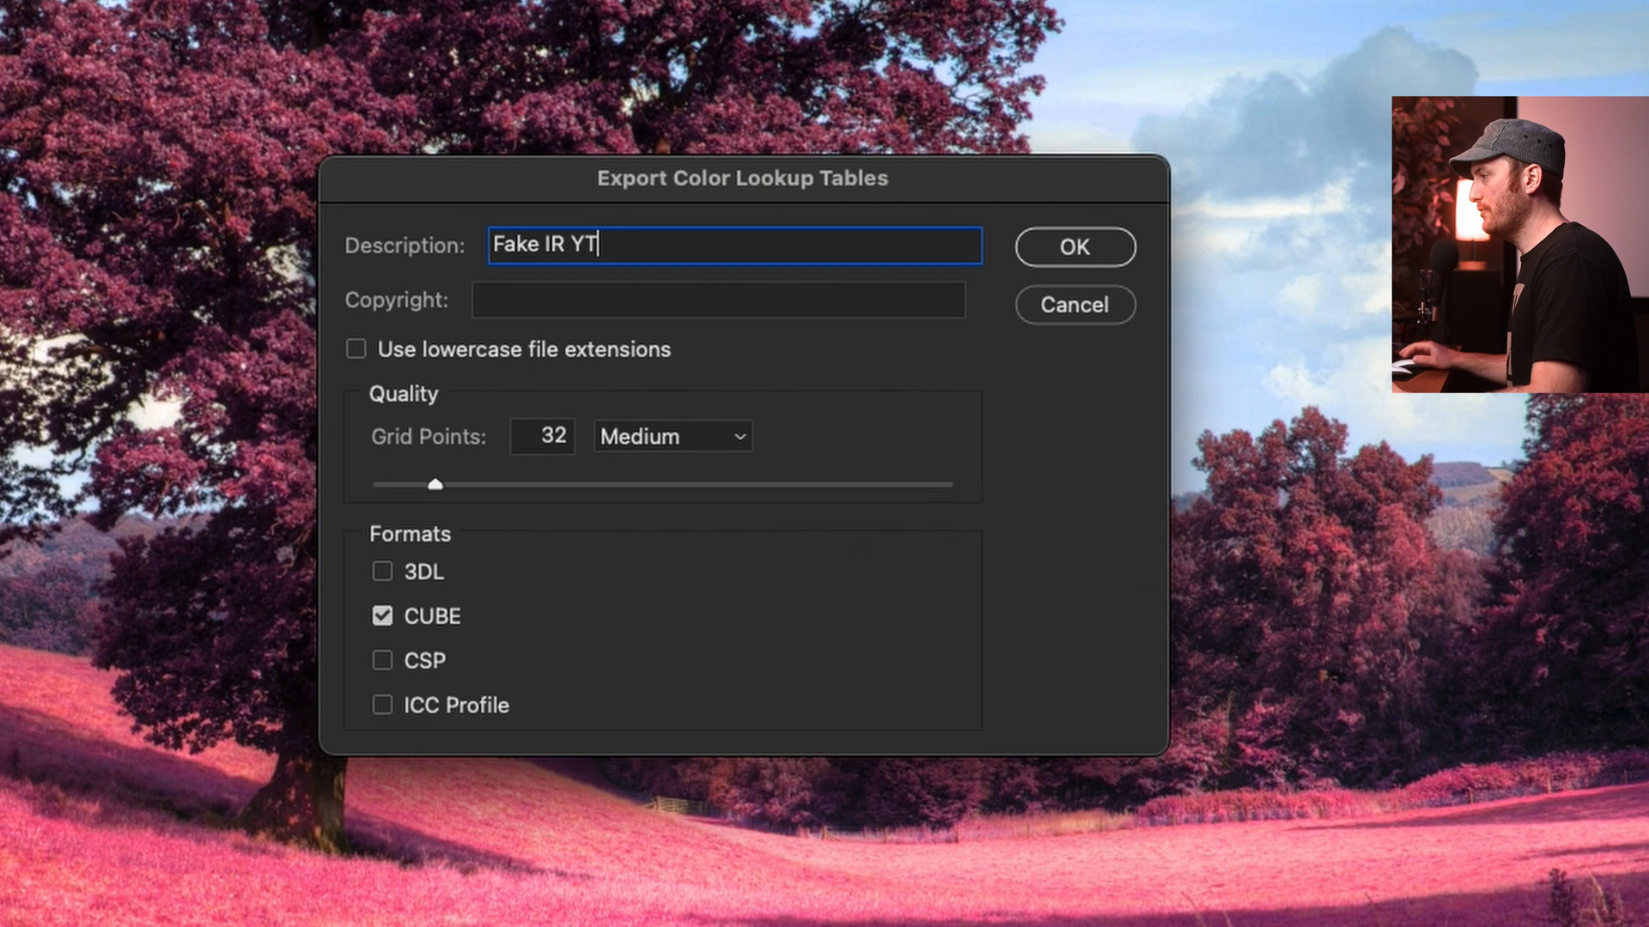
mouse_move(454, 629)
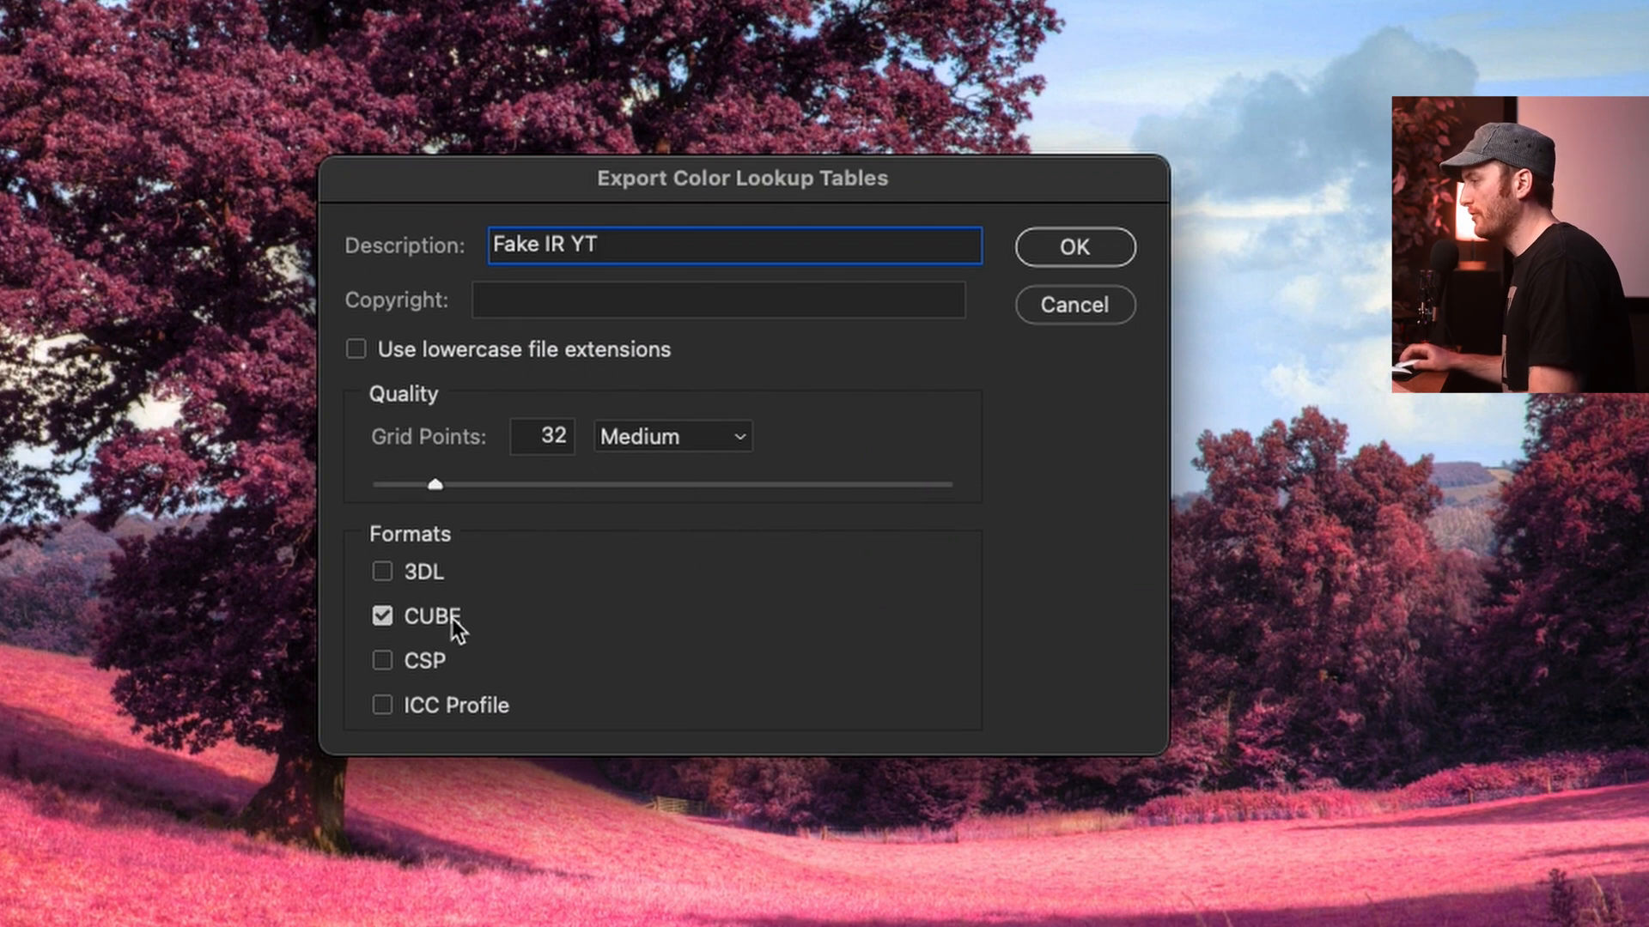
mouse_move(1074, 247)
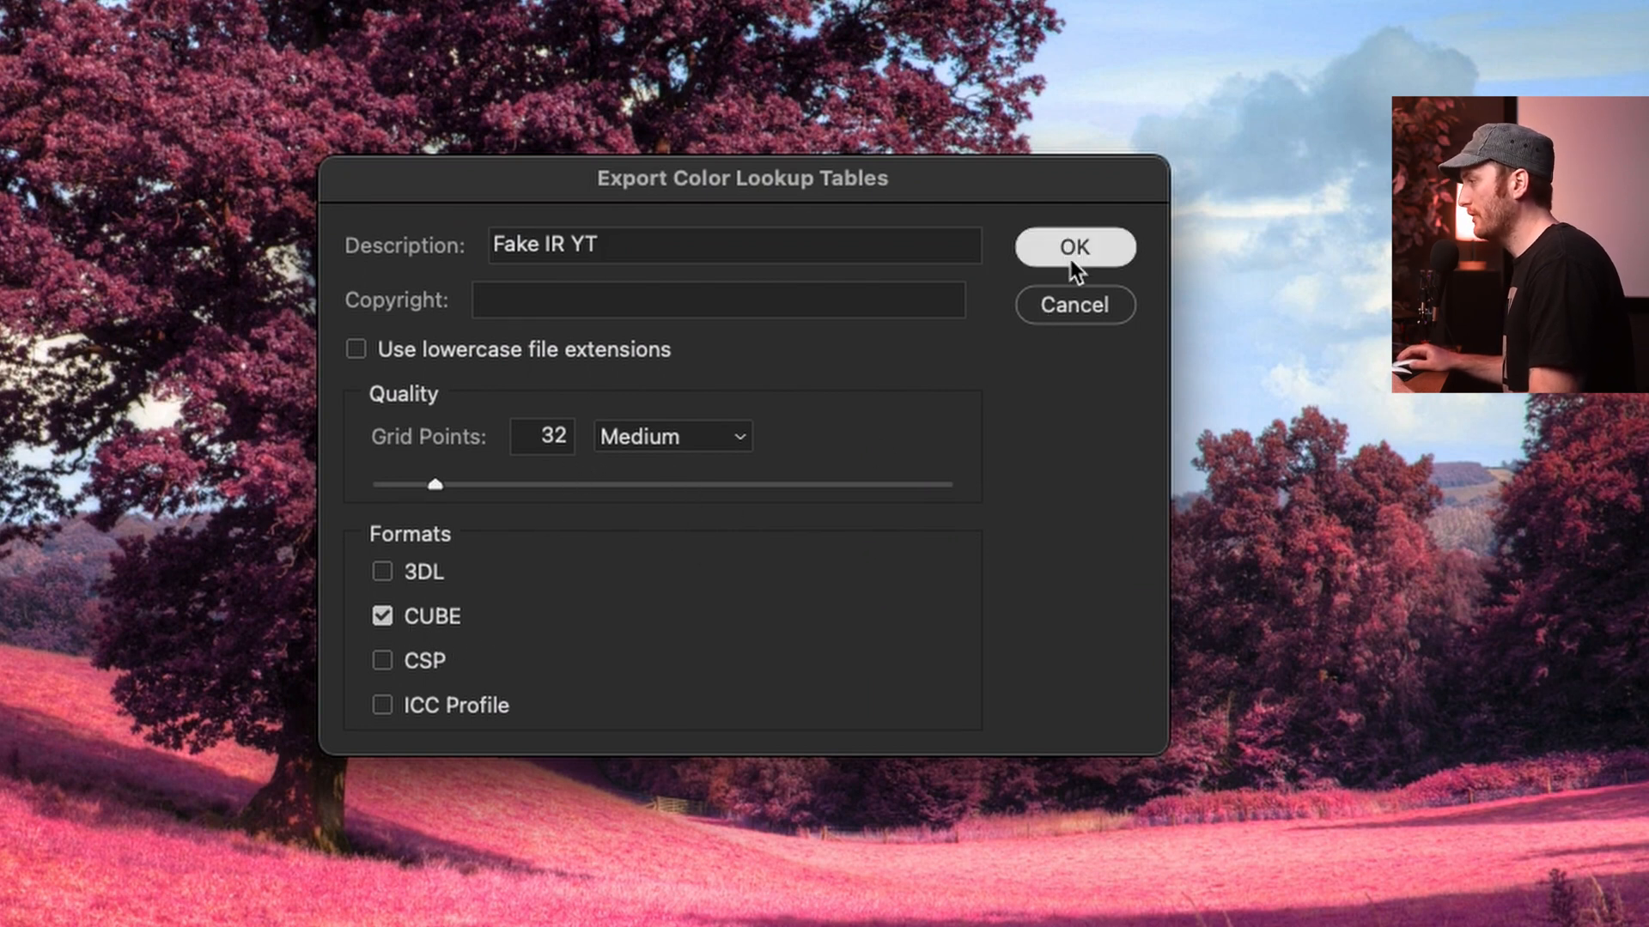
click(1074, 247)
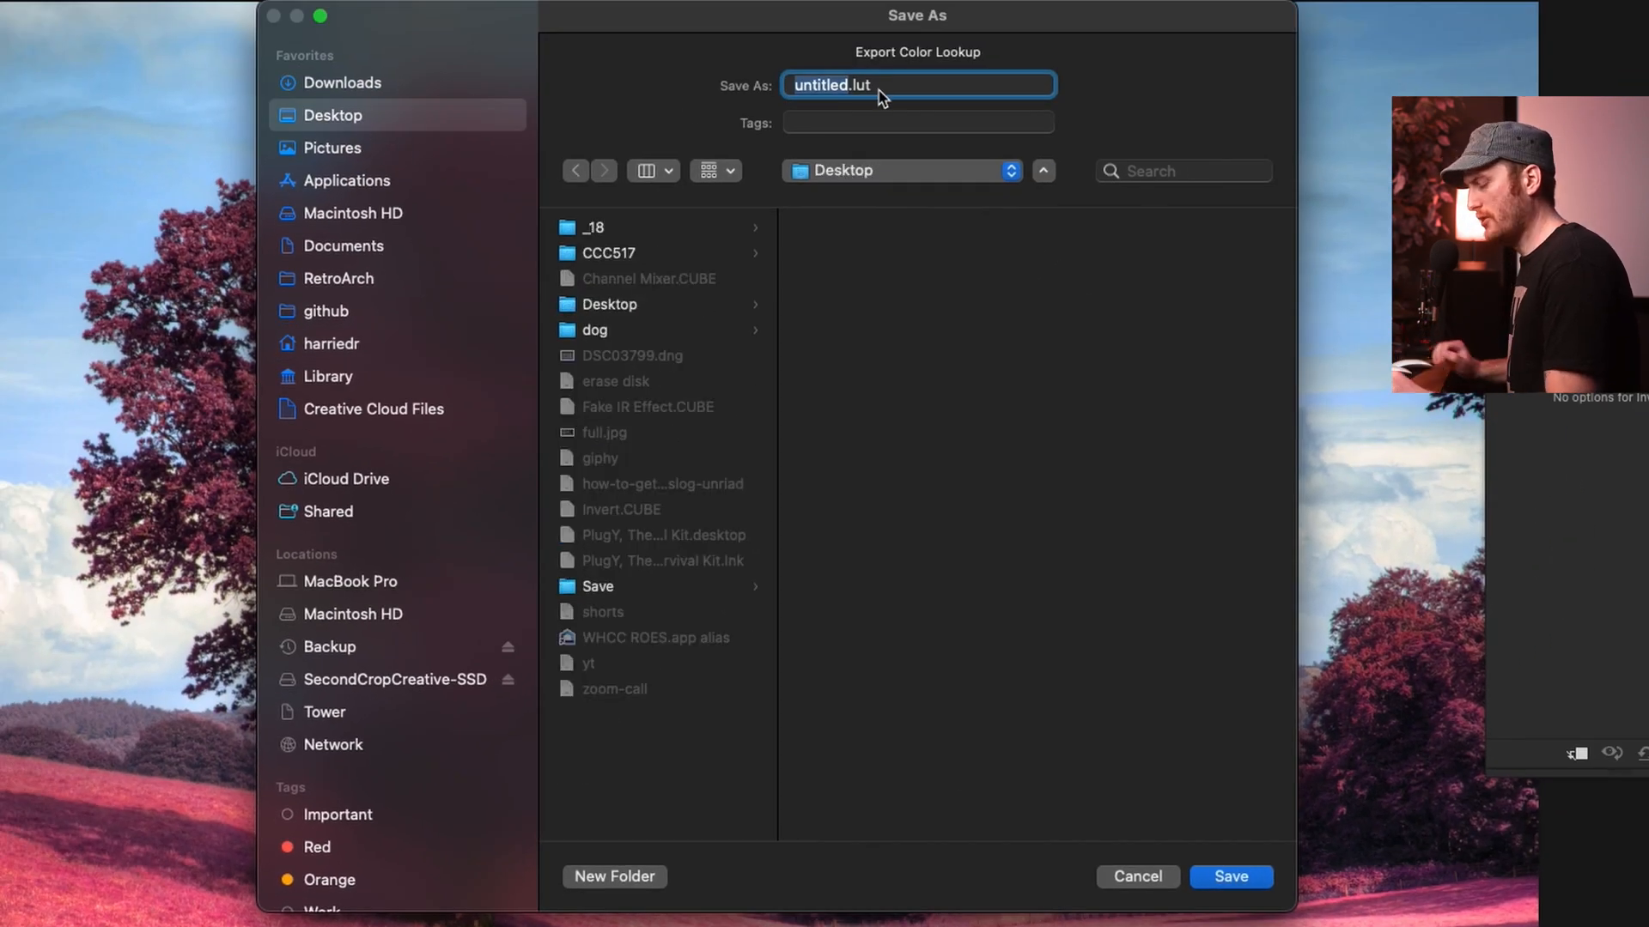
text(Fake IR YT.lut)
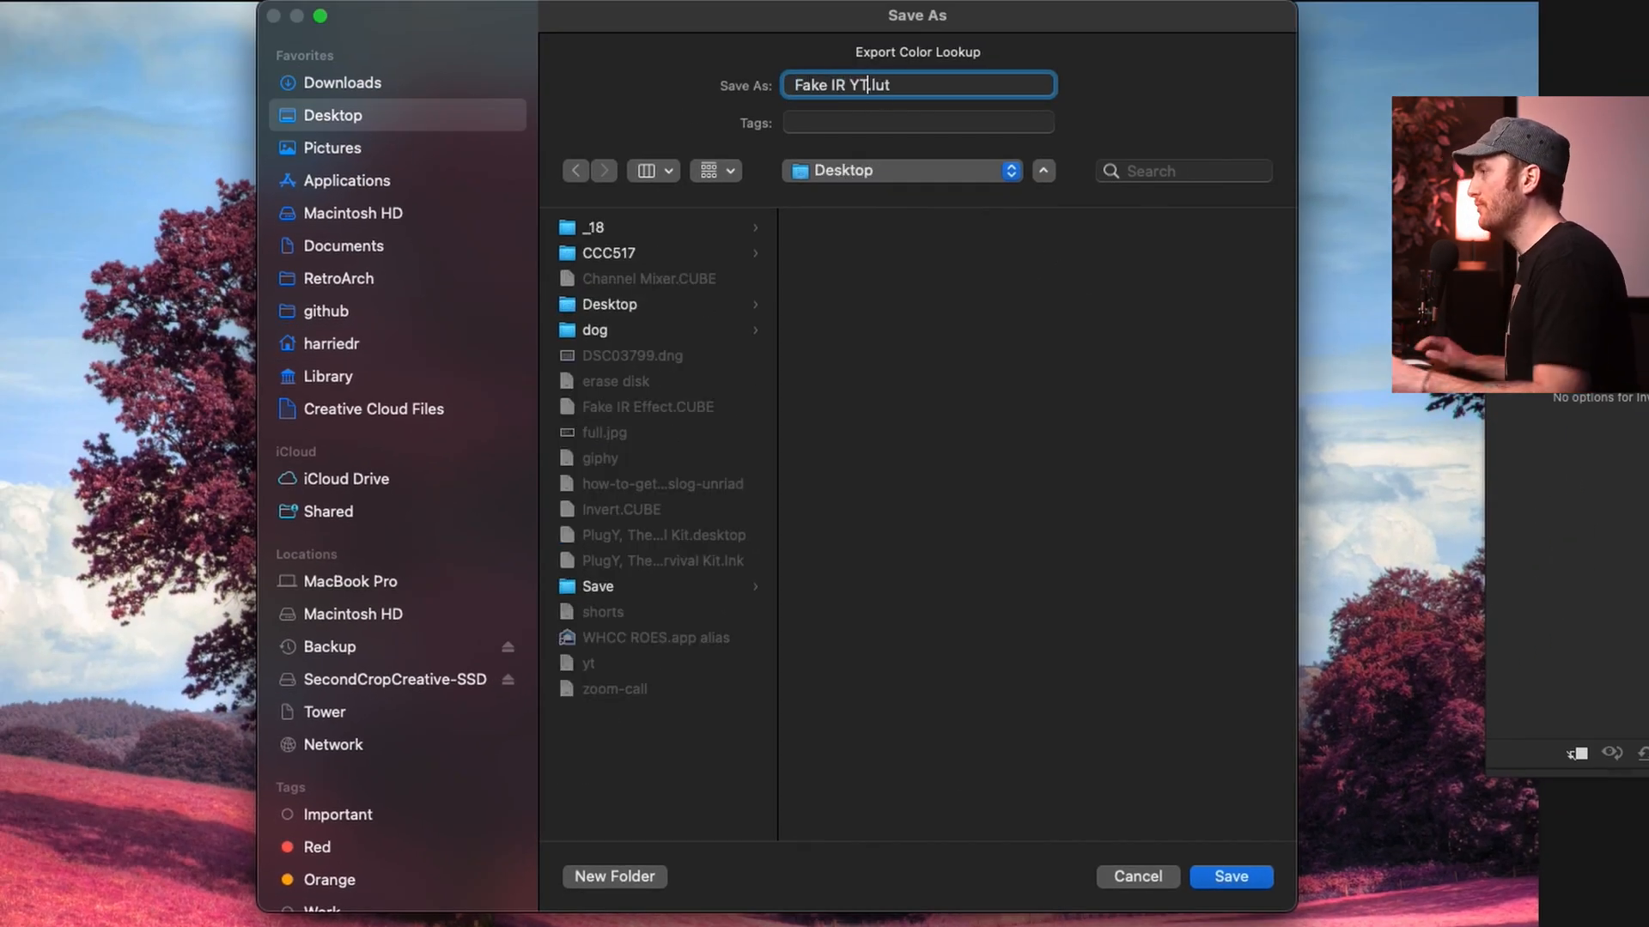
click(1229, 876)
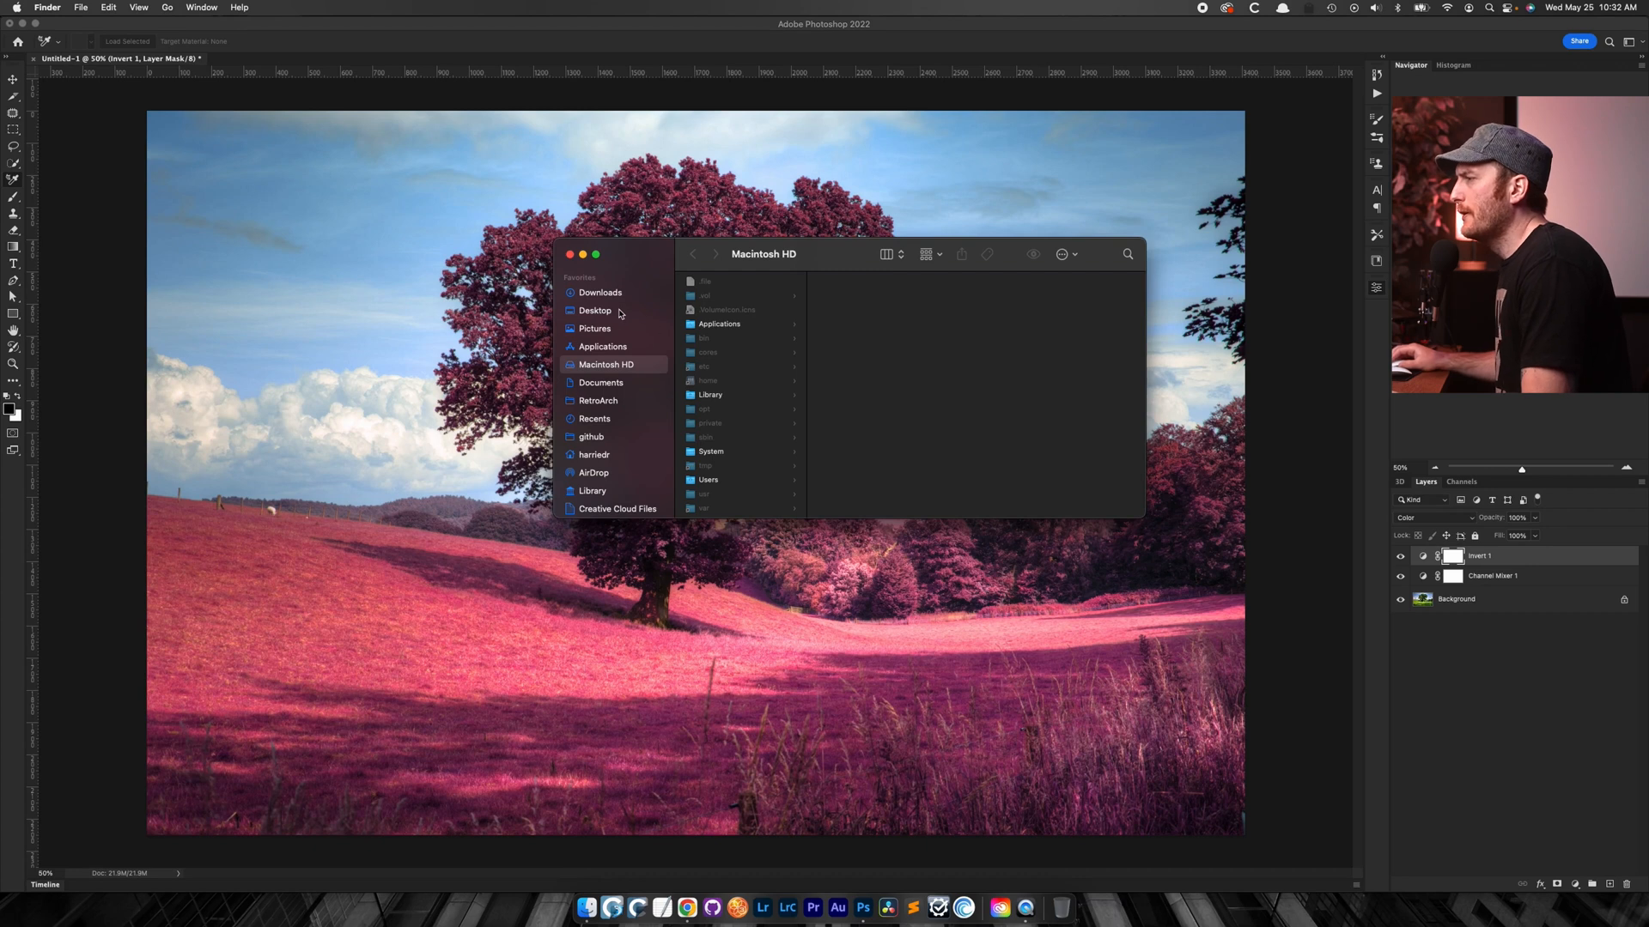
- Open DSC03799.dng from the Finder Desktop in Camera Raw
click(594, 310)
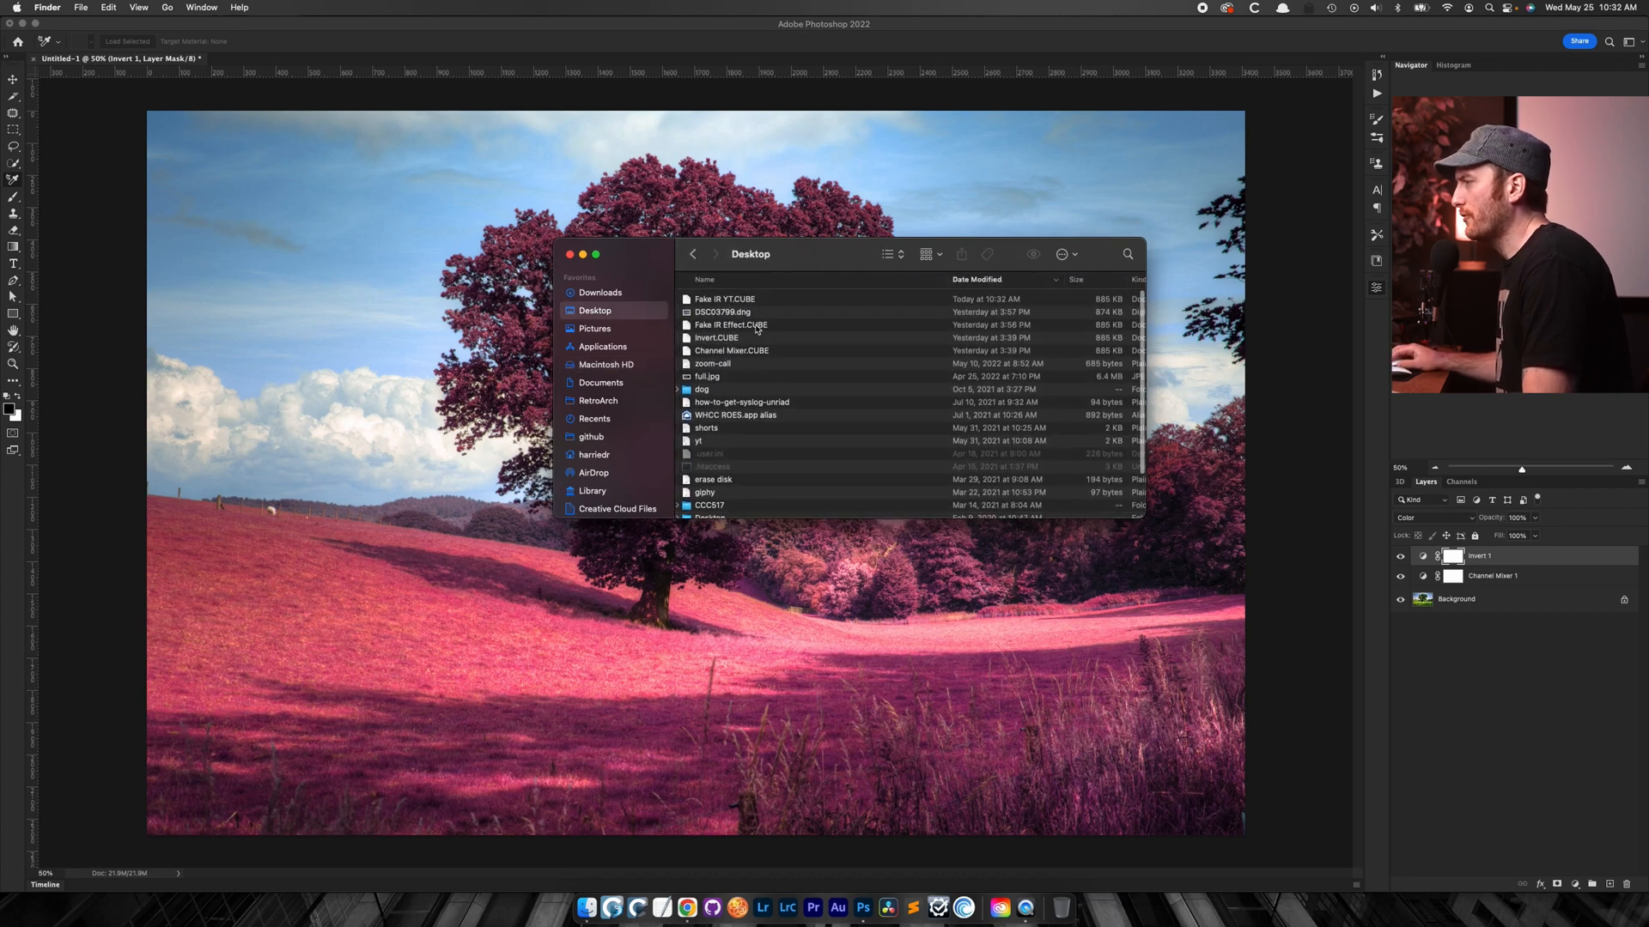
click(722, 310)
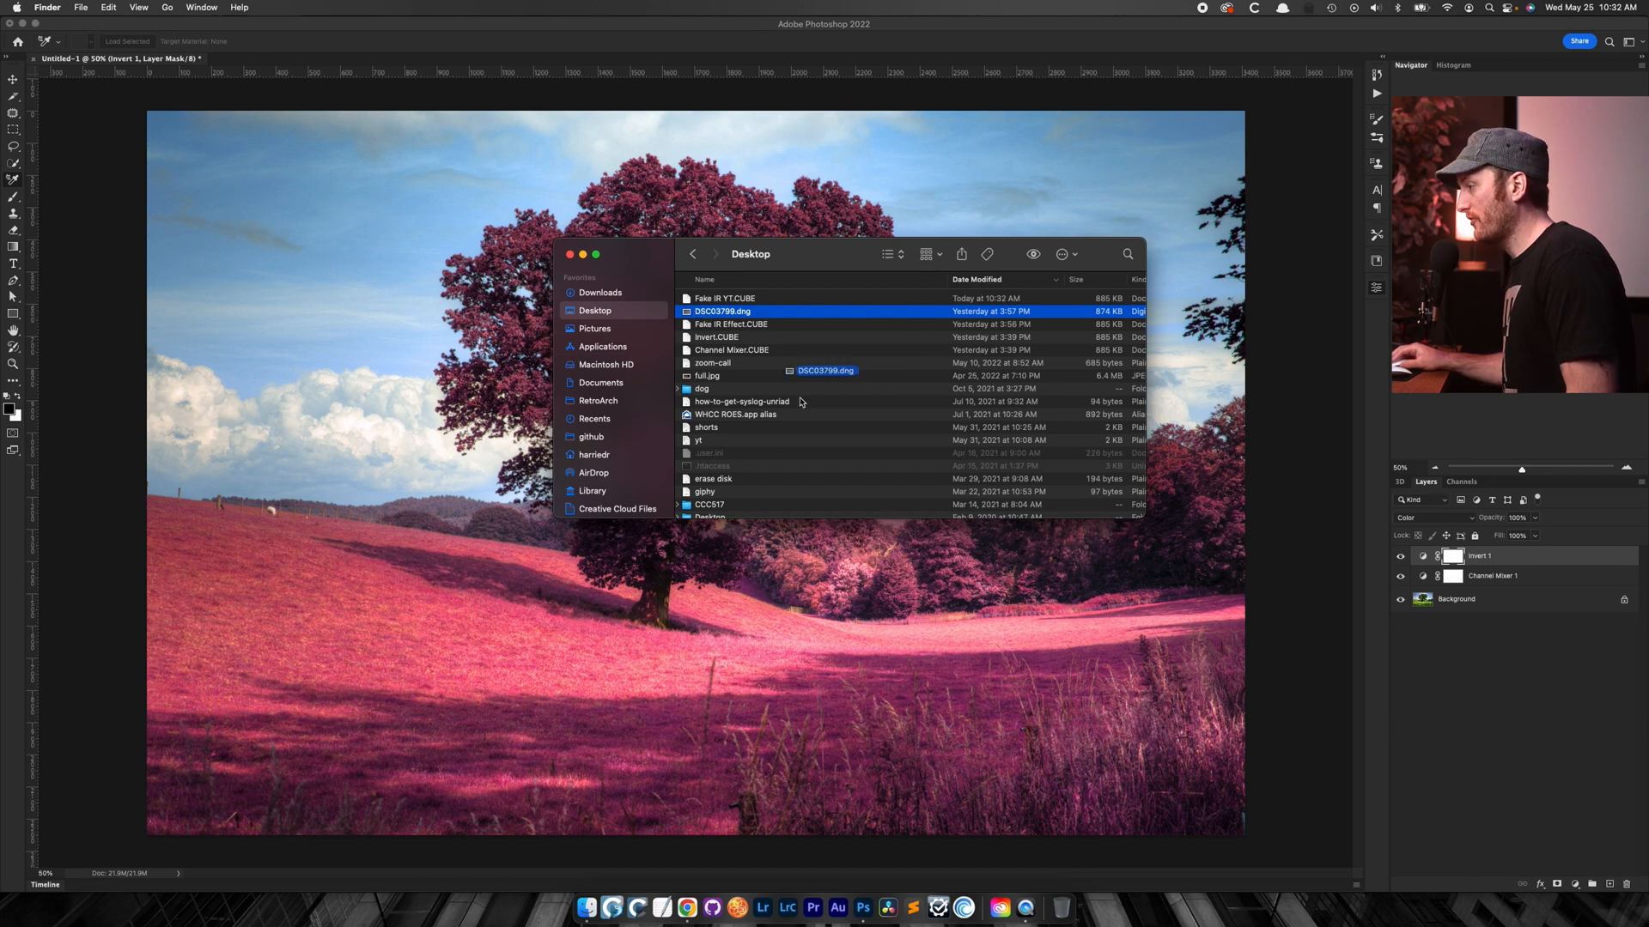
click(862, 908)
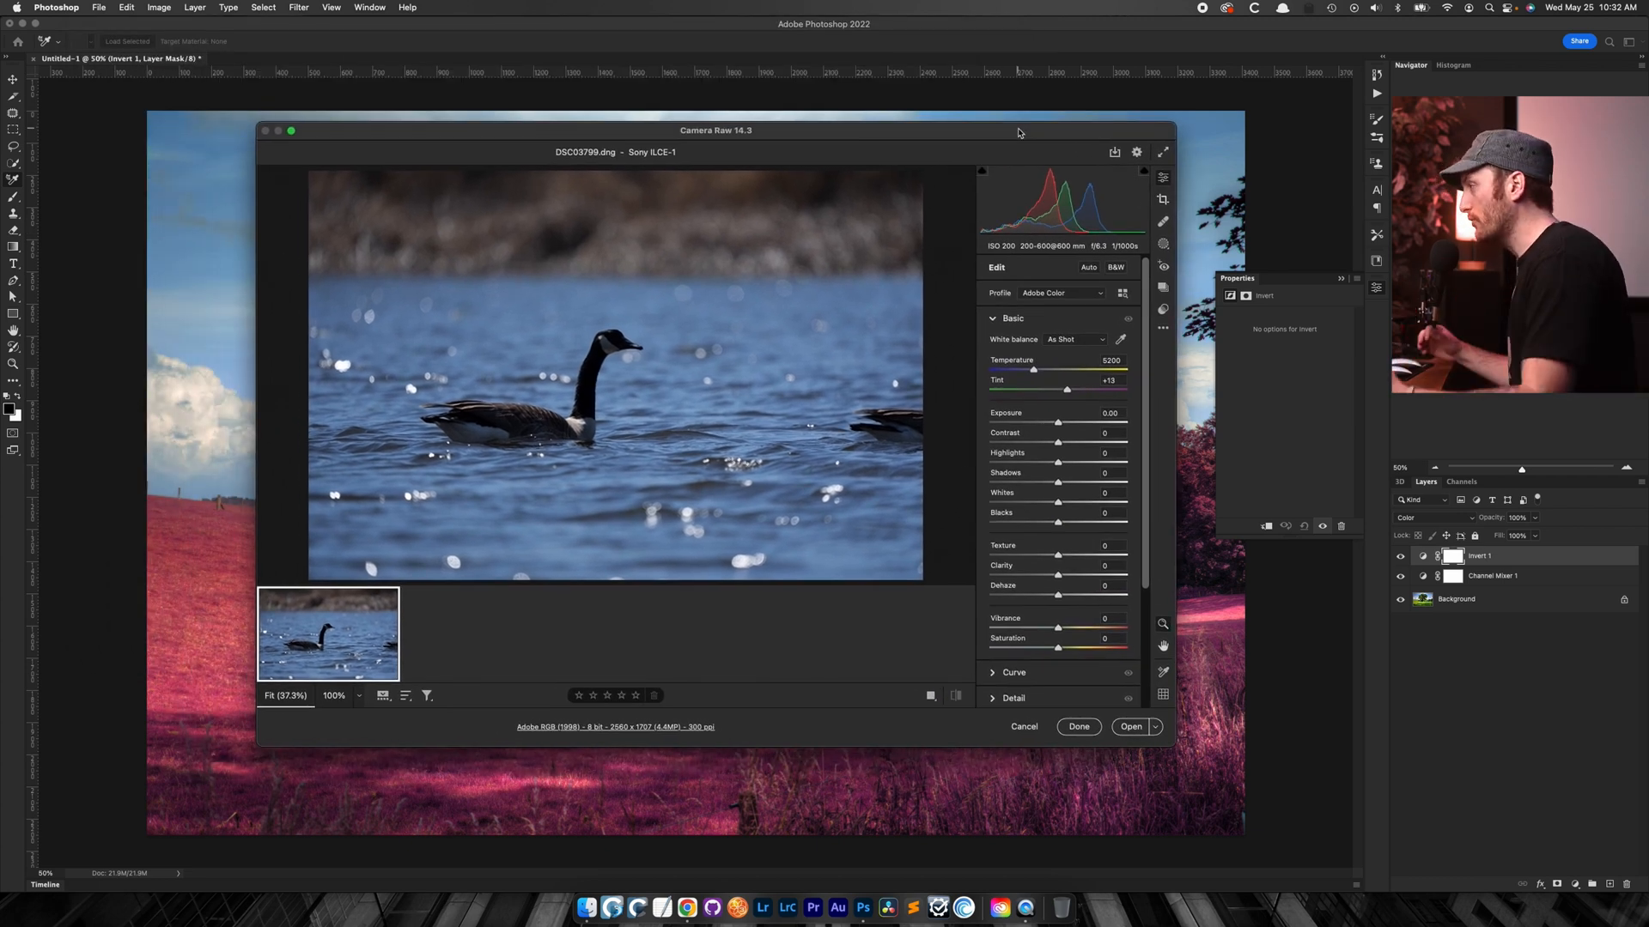
mouse_move(1119, 305)
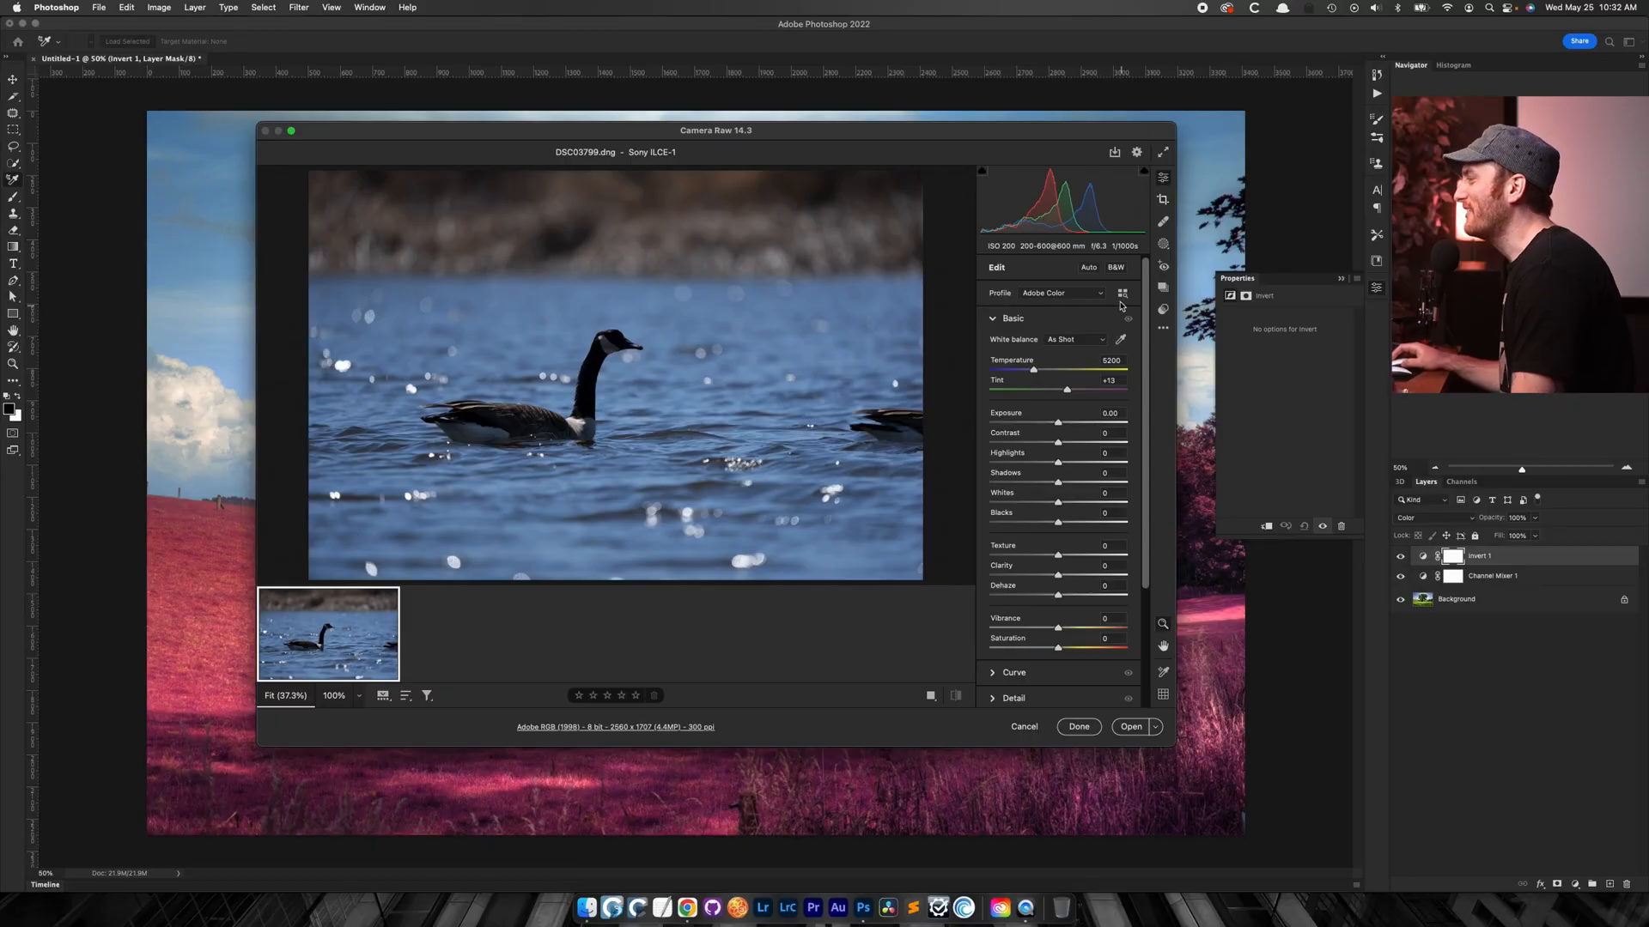
mouse_move(1141, 317)
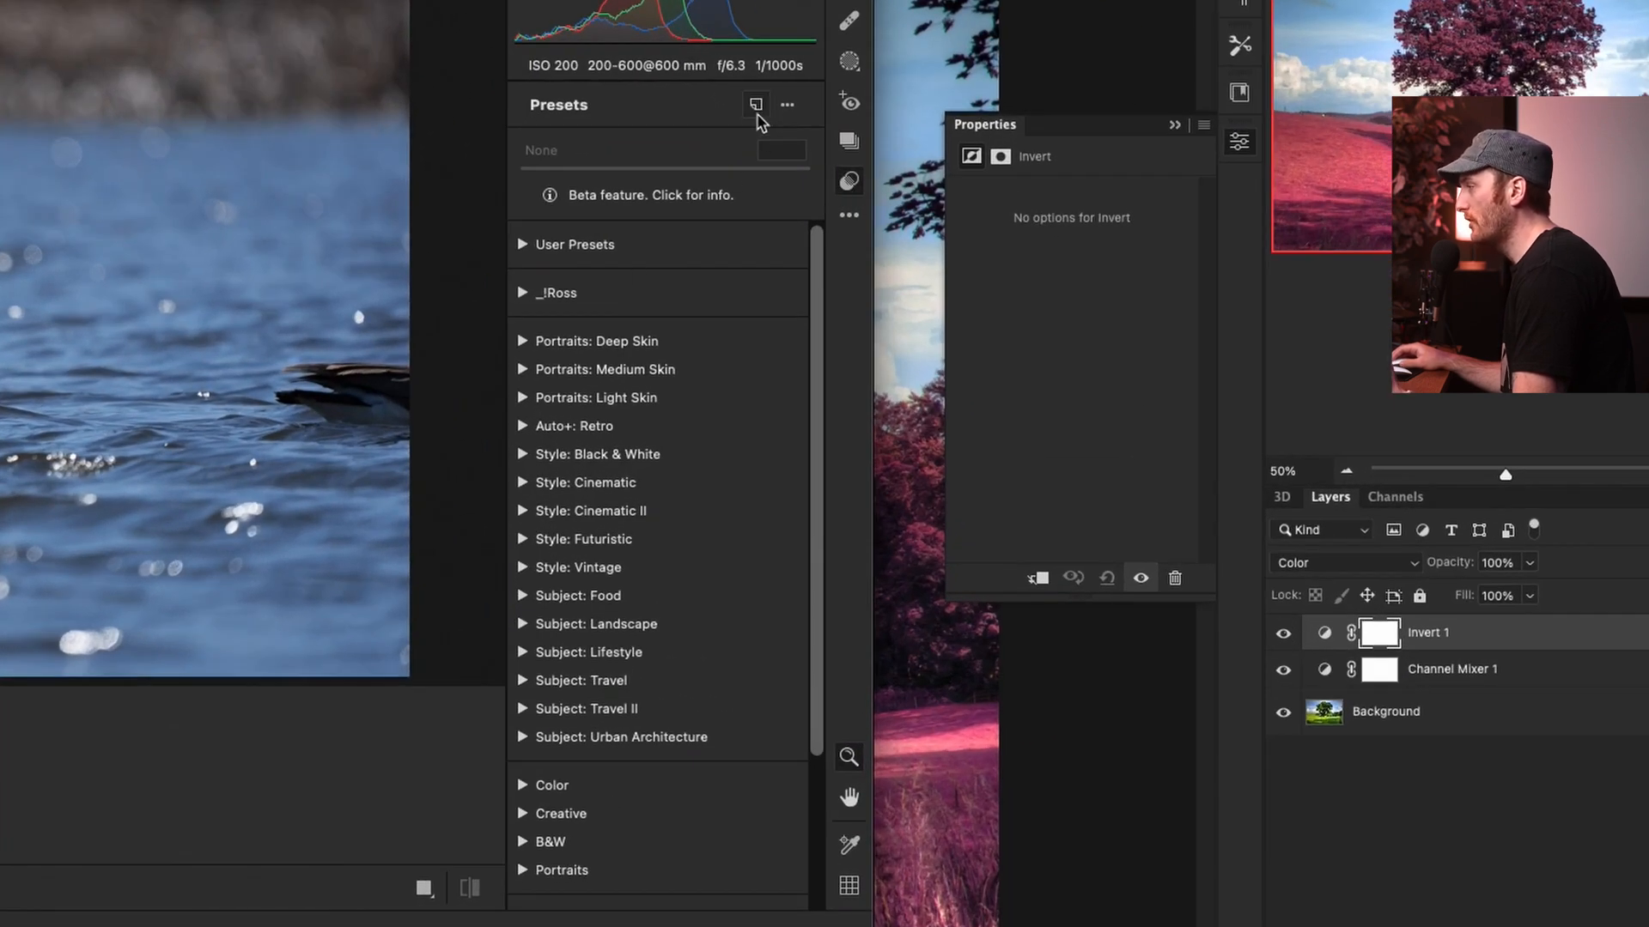
mouse_move(783, 102)
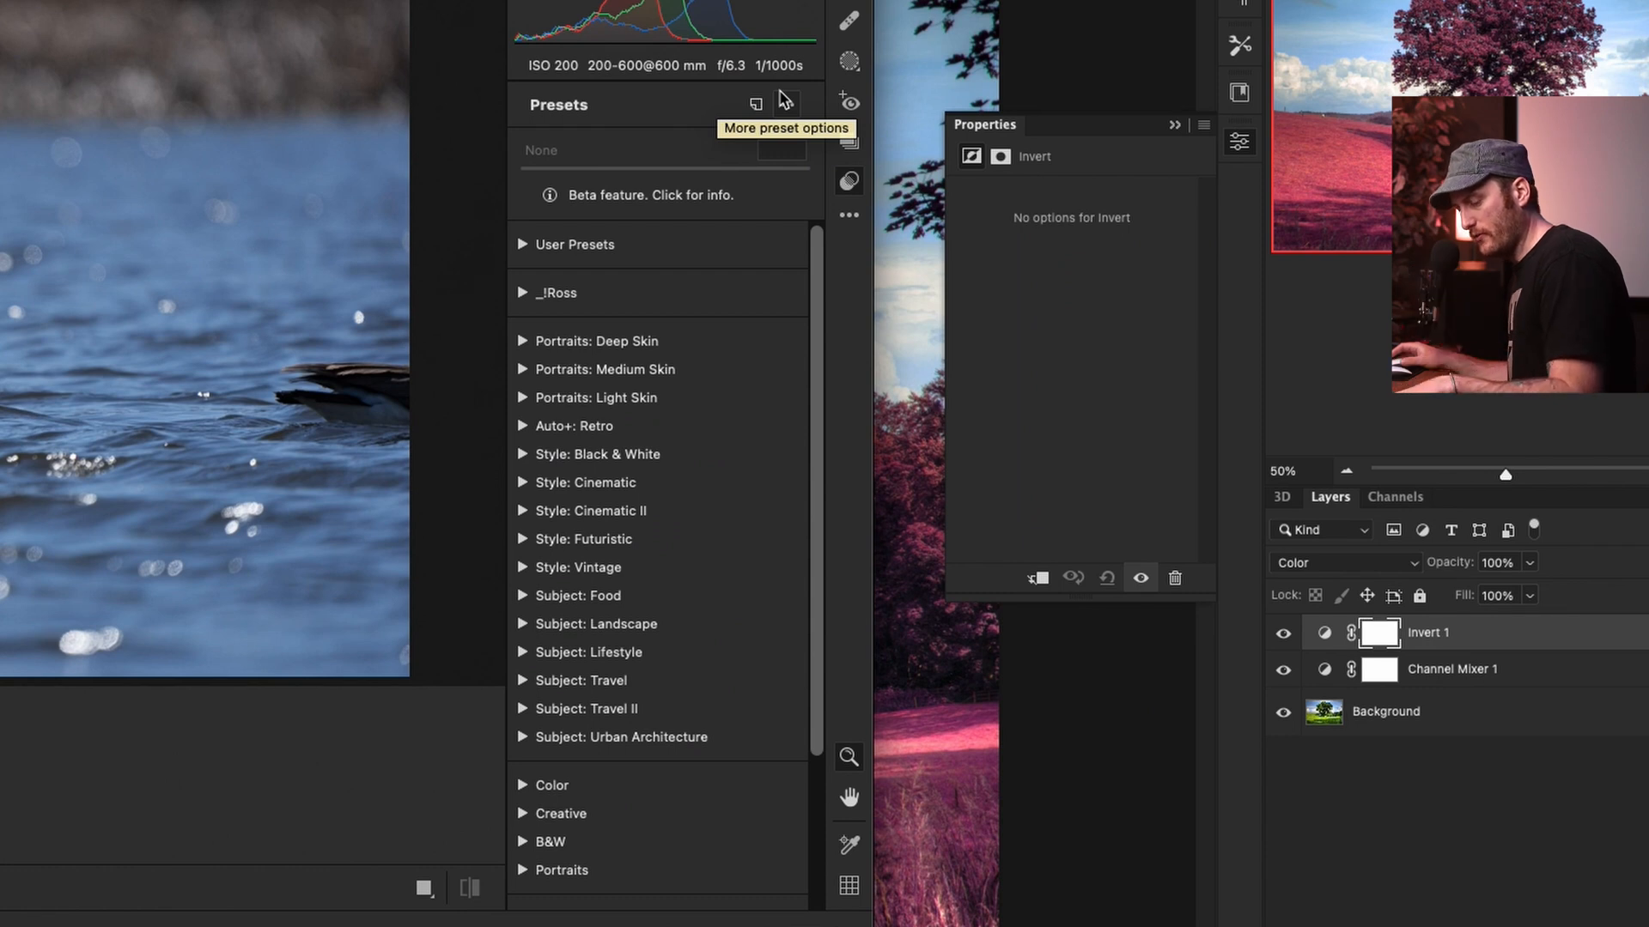
mouse_move(755, 104)
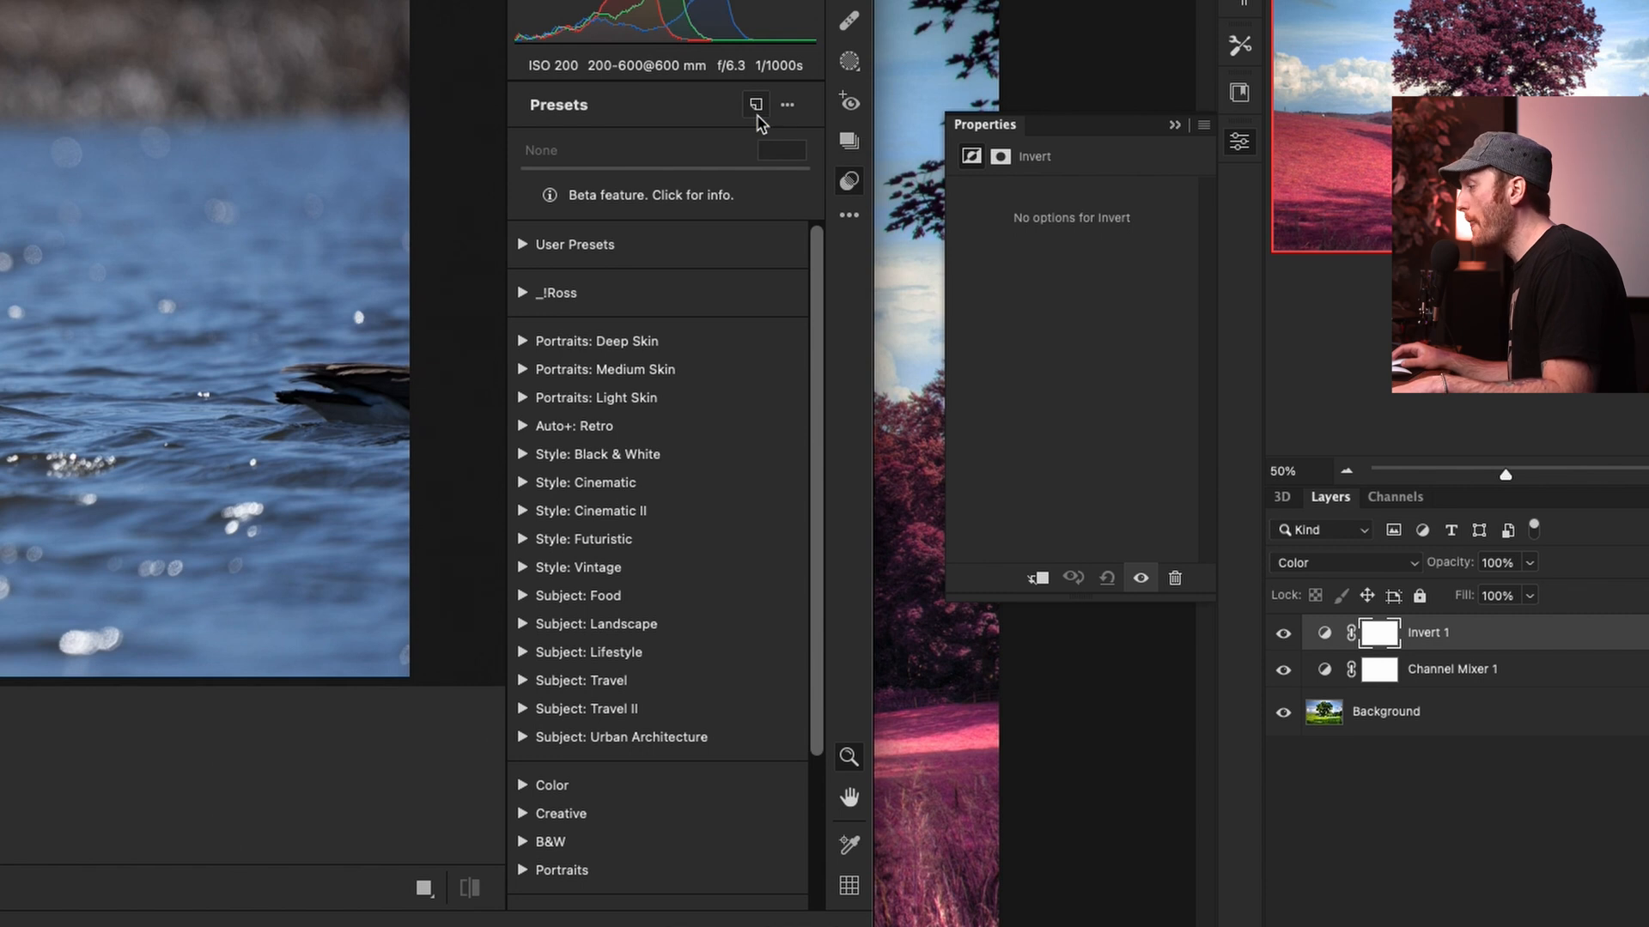
mouse_move(755, 105)
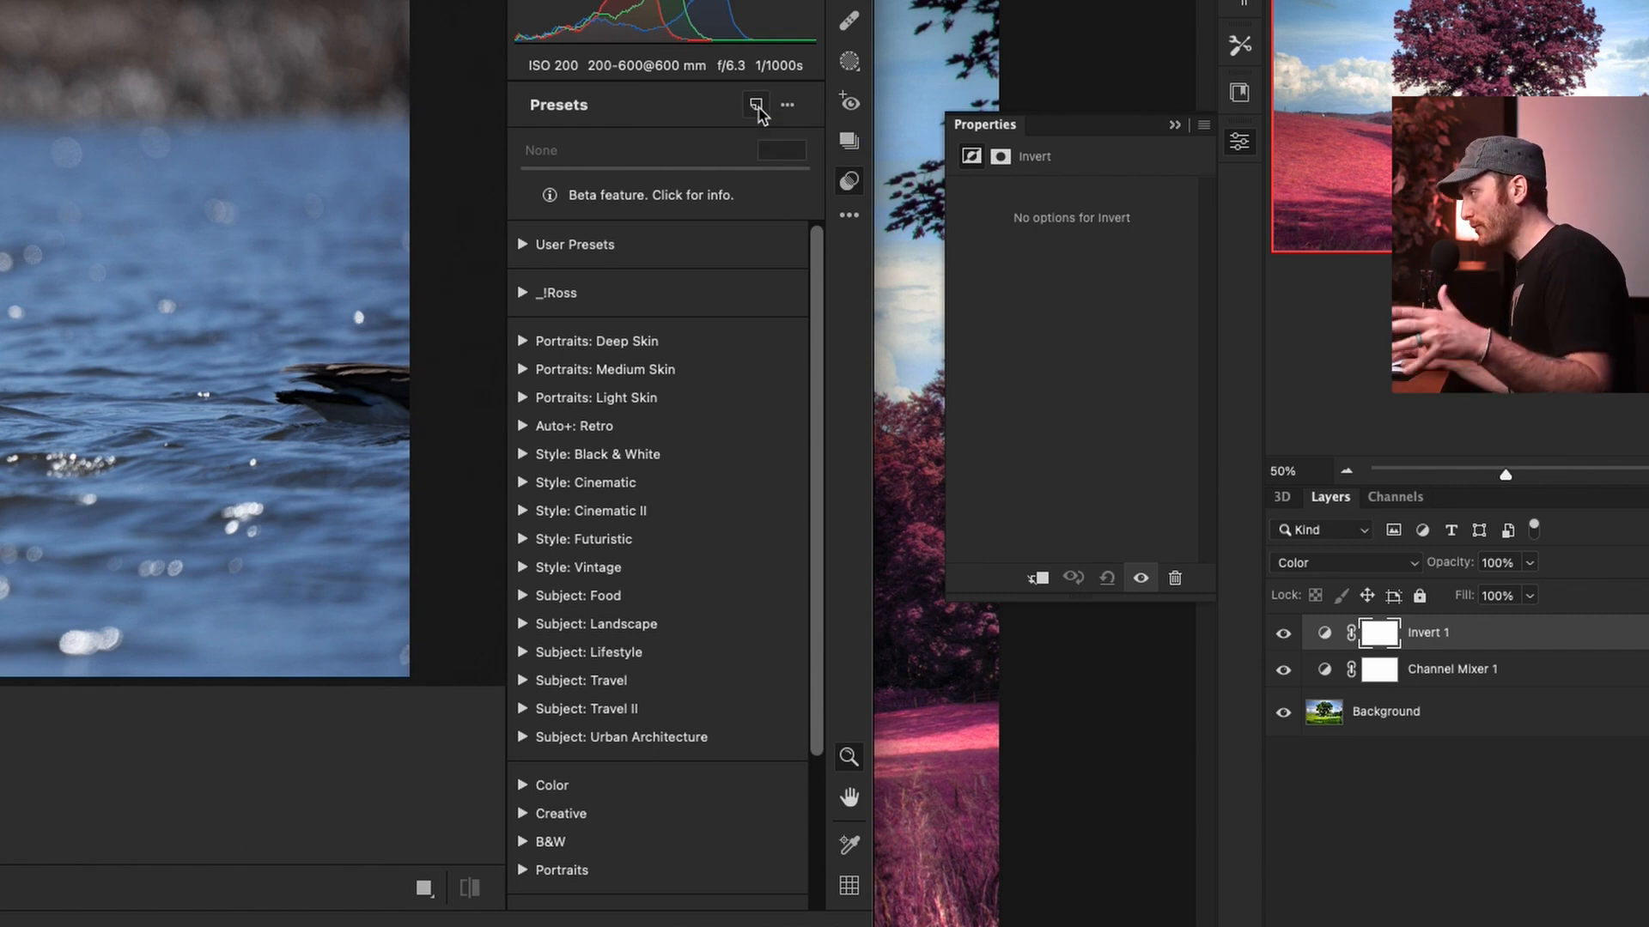
- Show the Camera Raw Presets panel for the goose photo
click(755, 105)
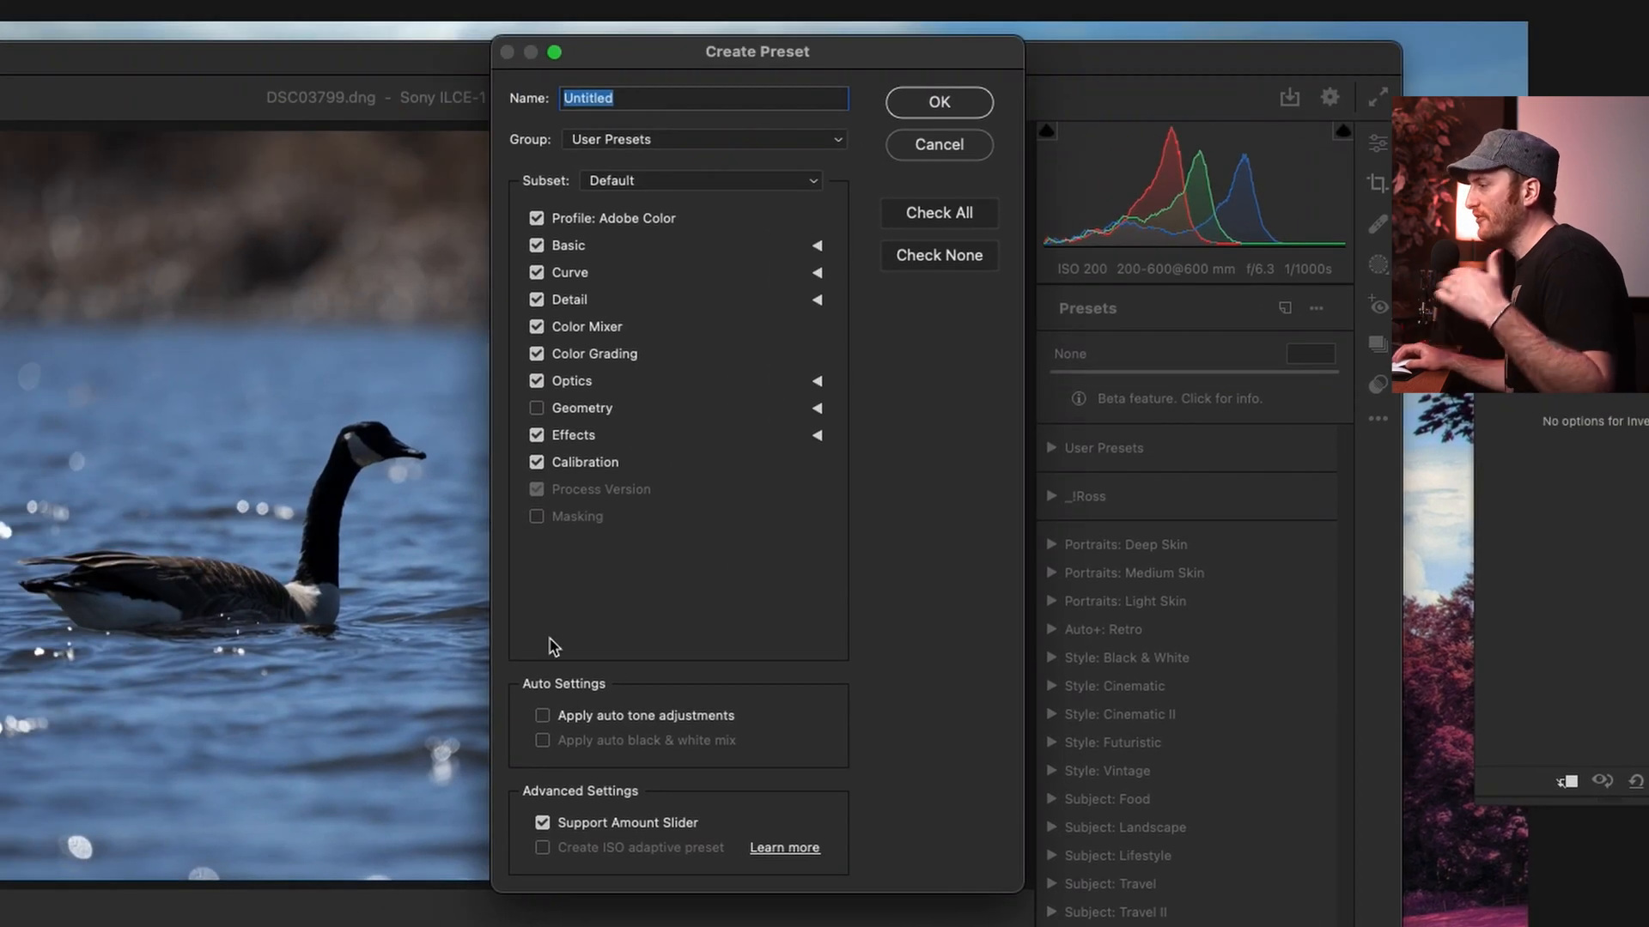
mouse_move(669, 662)
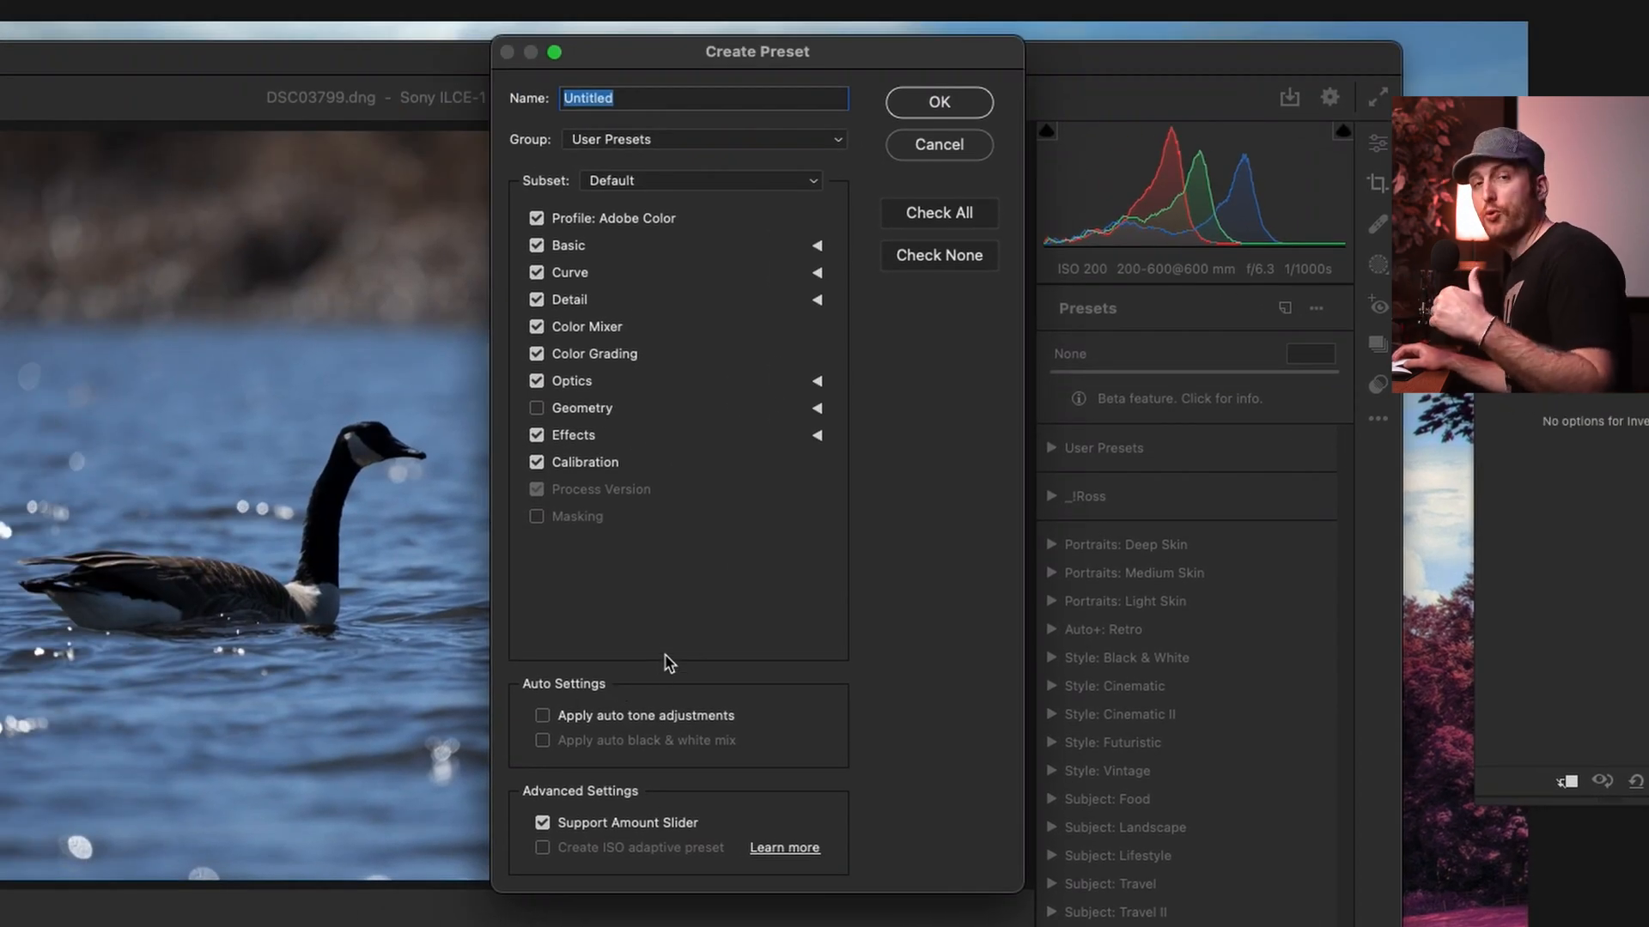
click(937, 144)
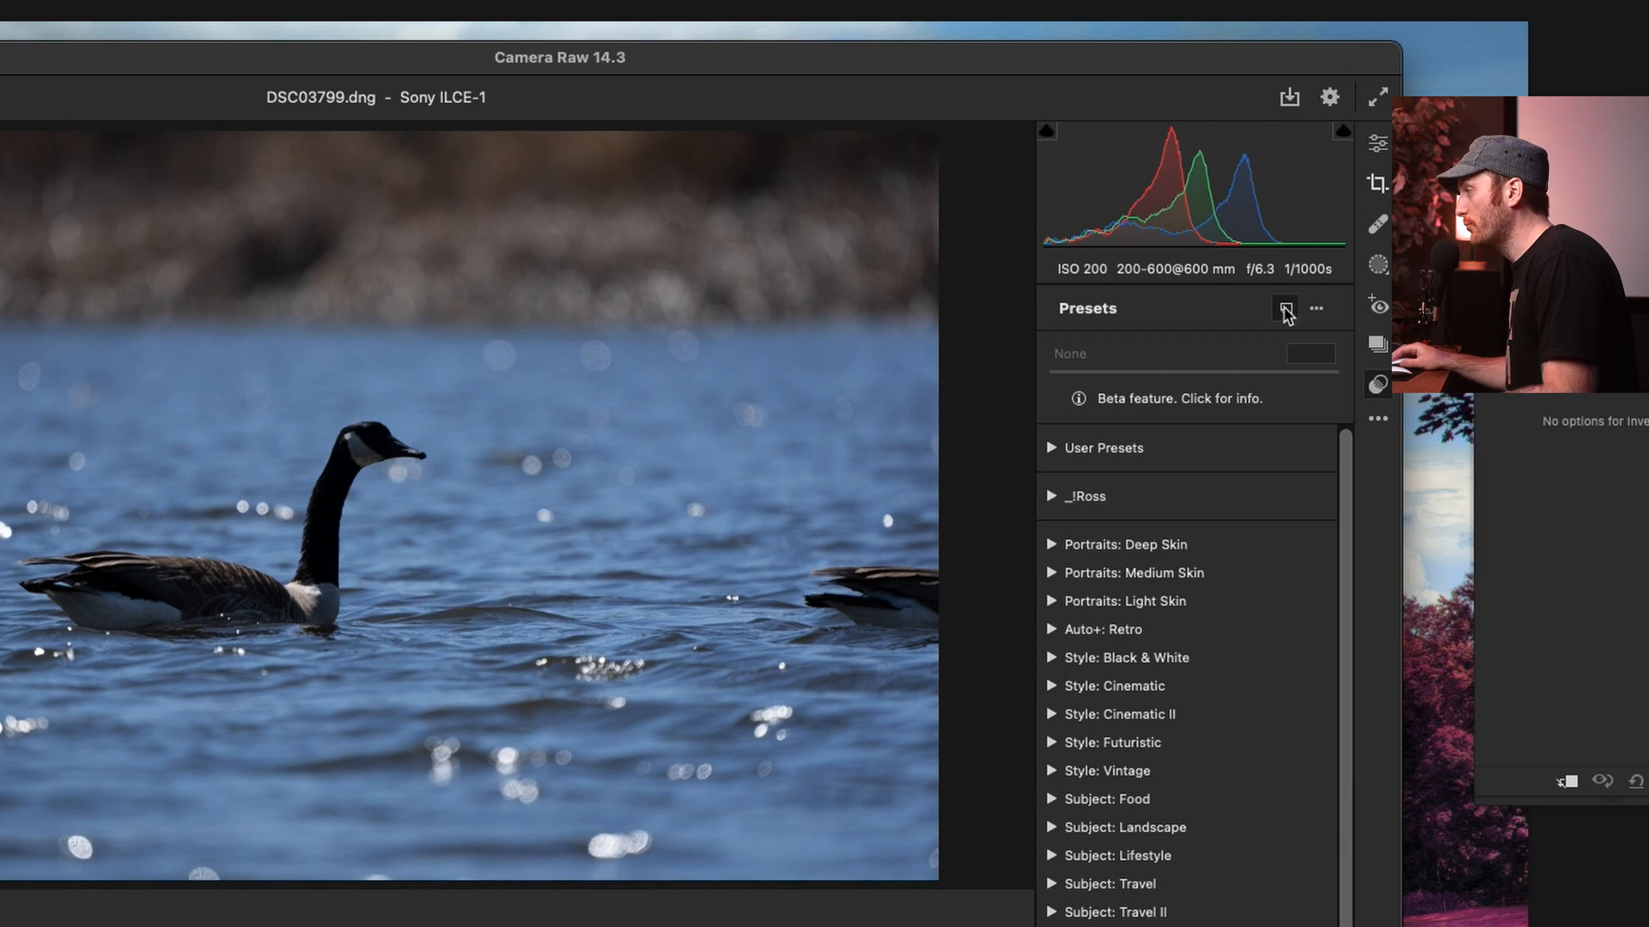
- Start a new profile, leaving out the Point Curve and Adobe Color look table
click(1285, 309)
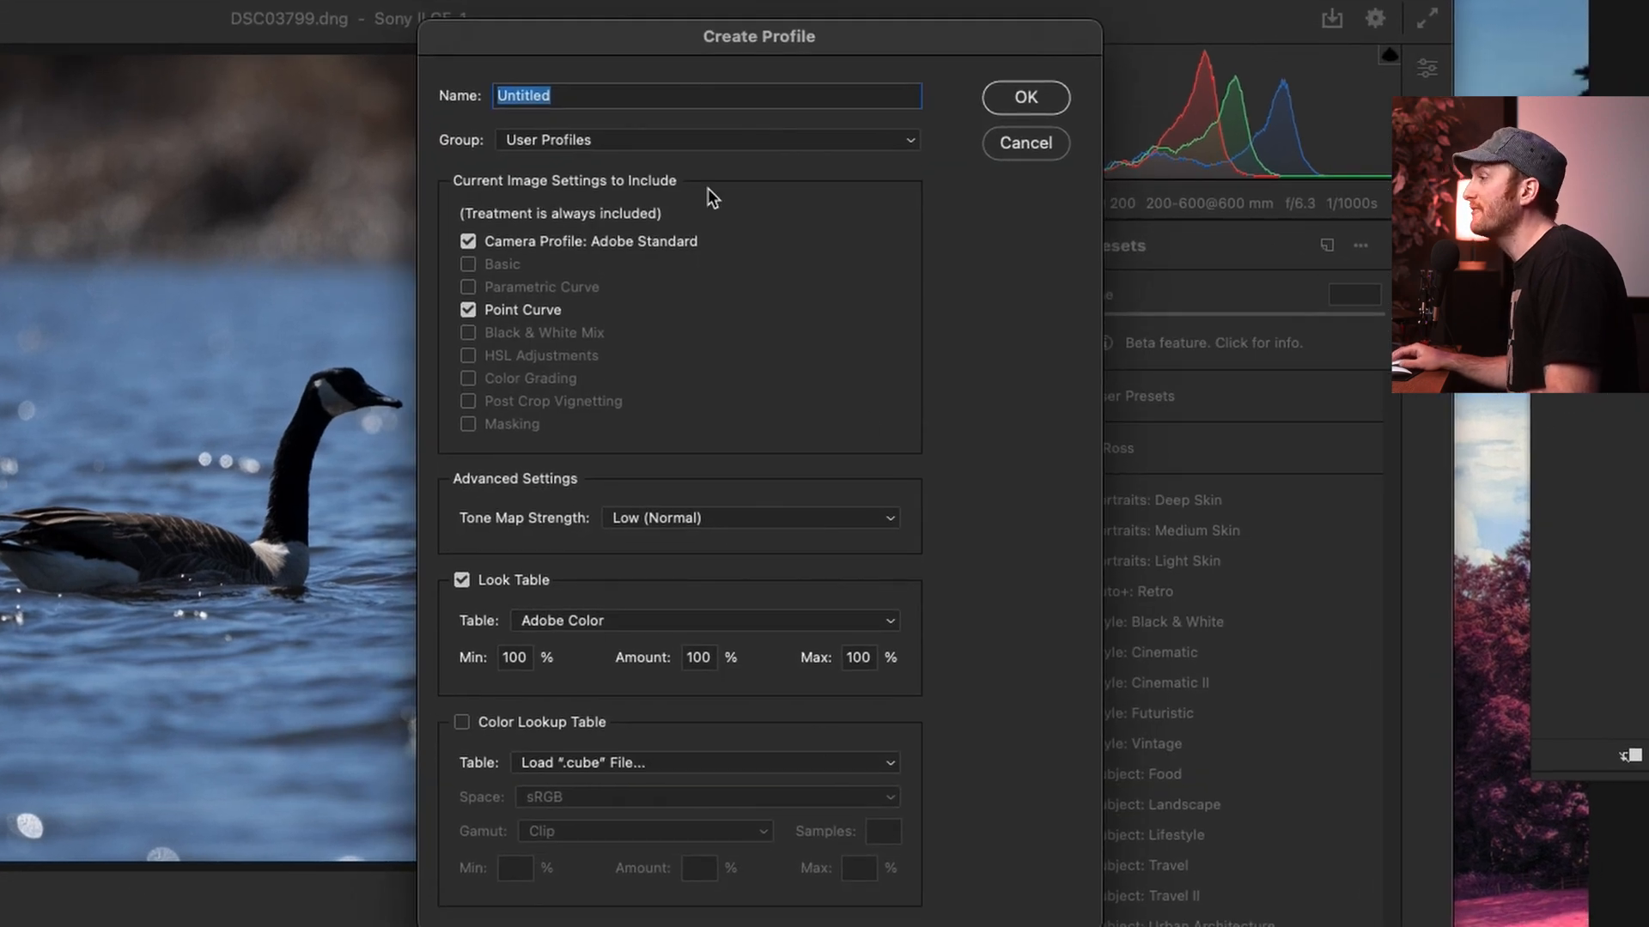
mouse_move(629, 301)
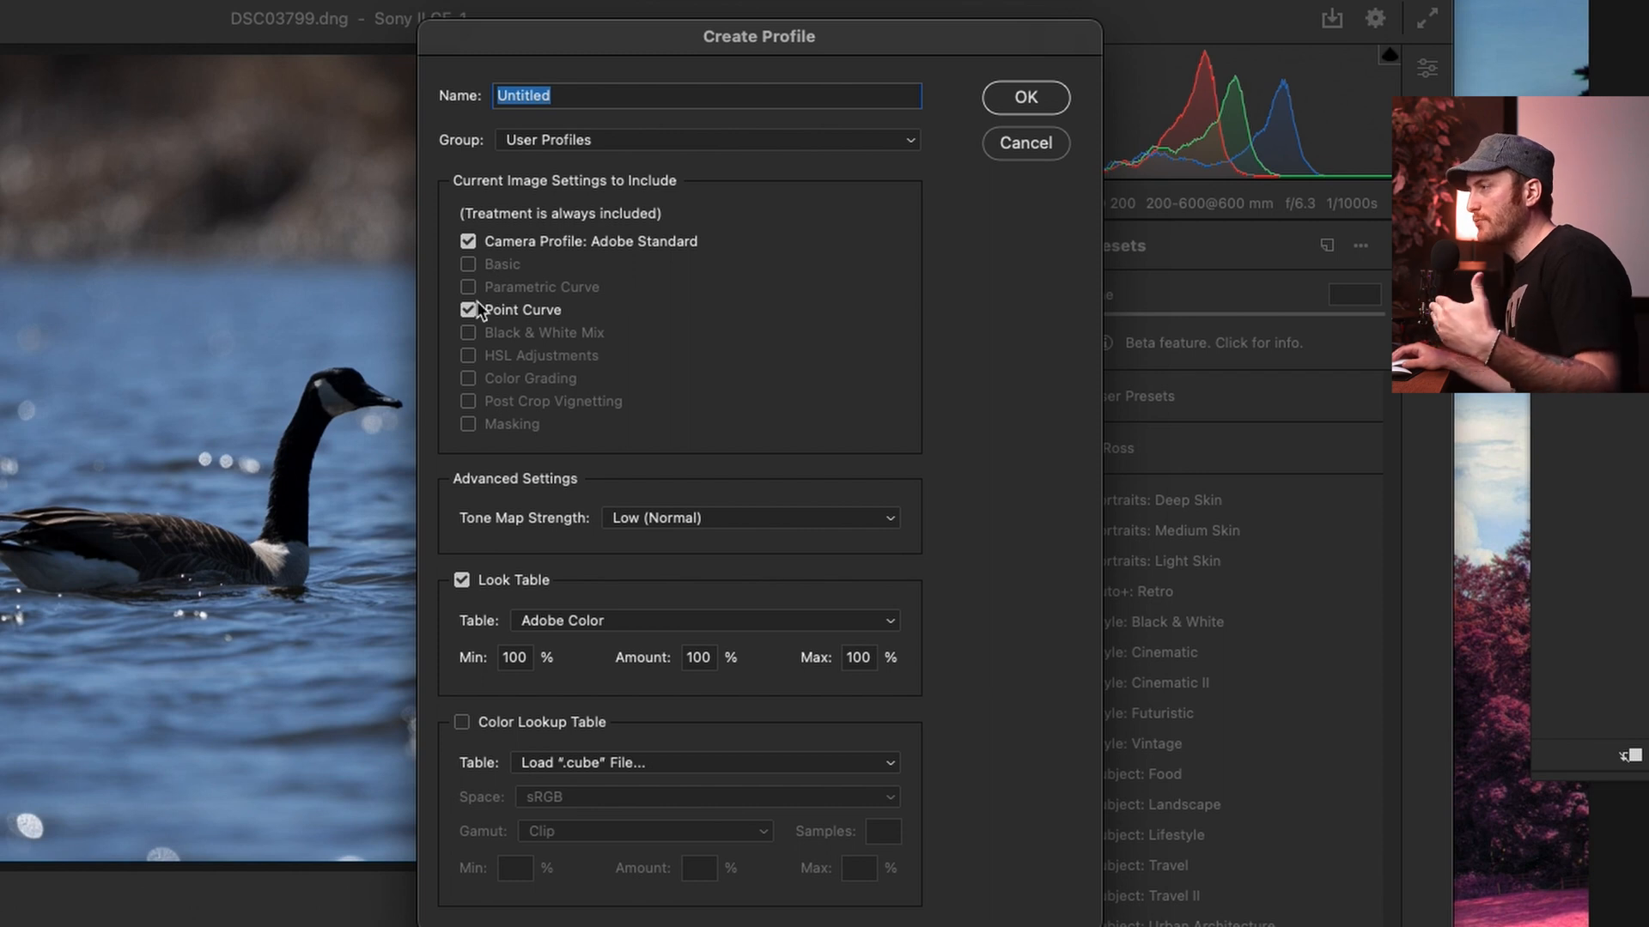
mouse_move(524, 267)
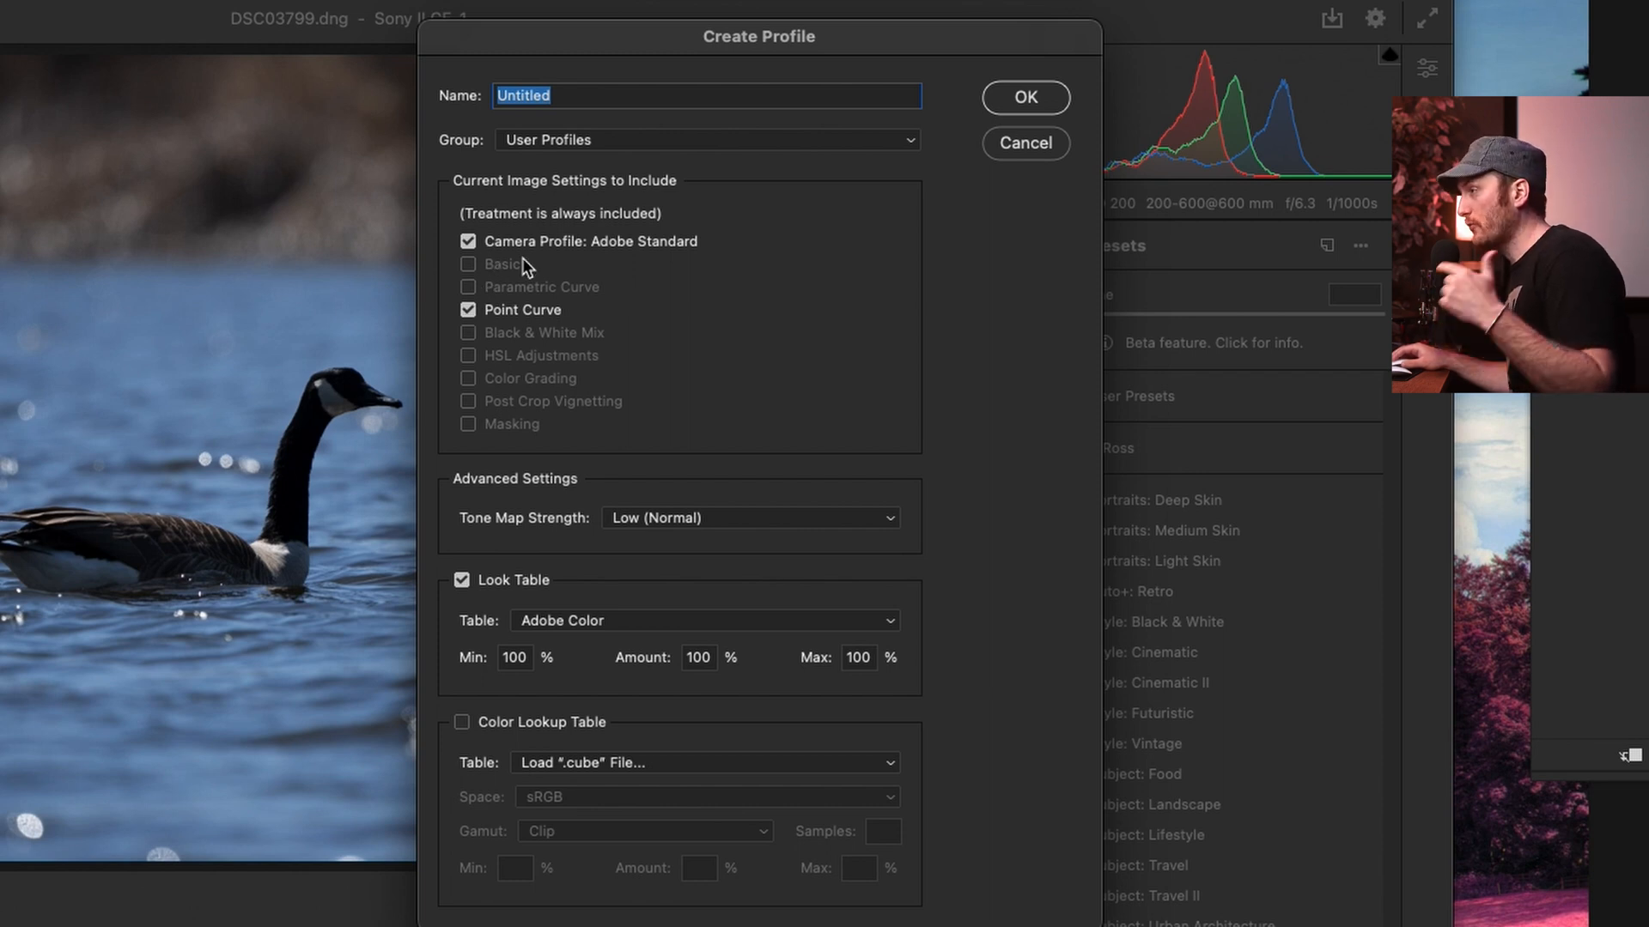
click(468, 310)
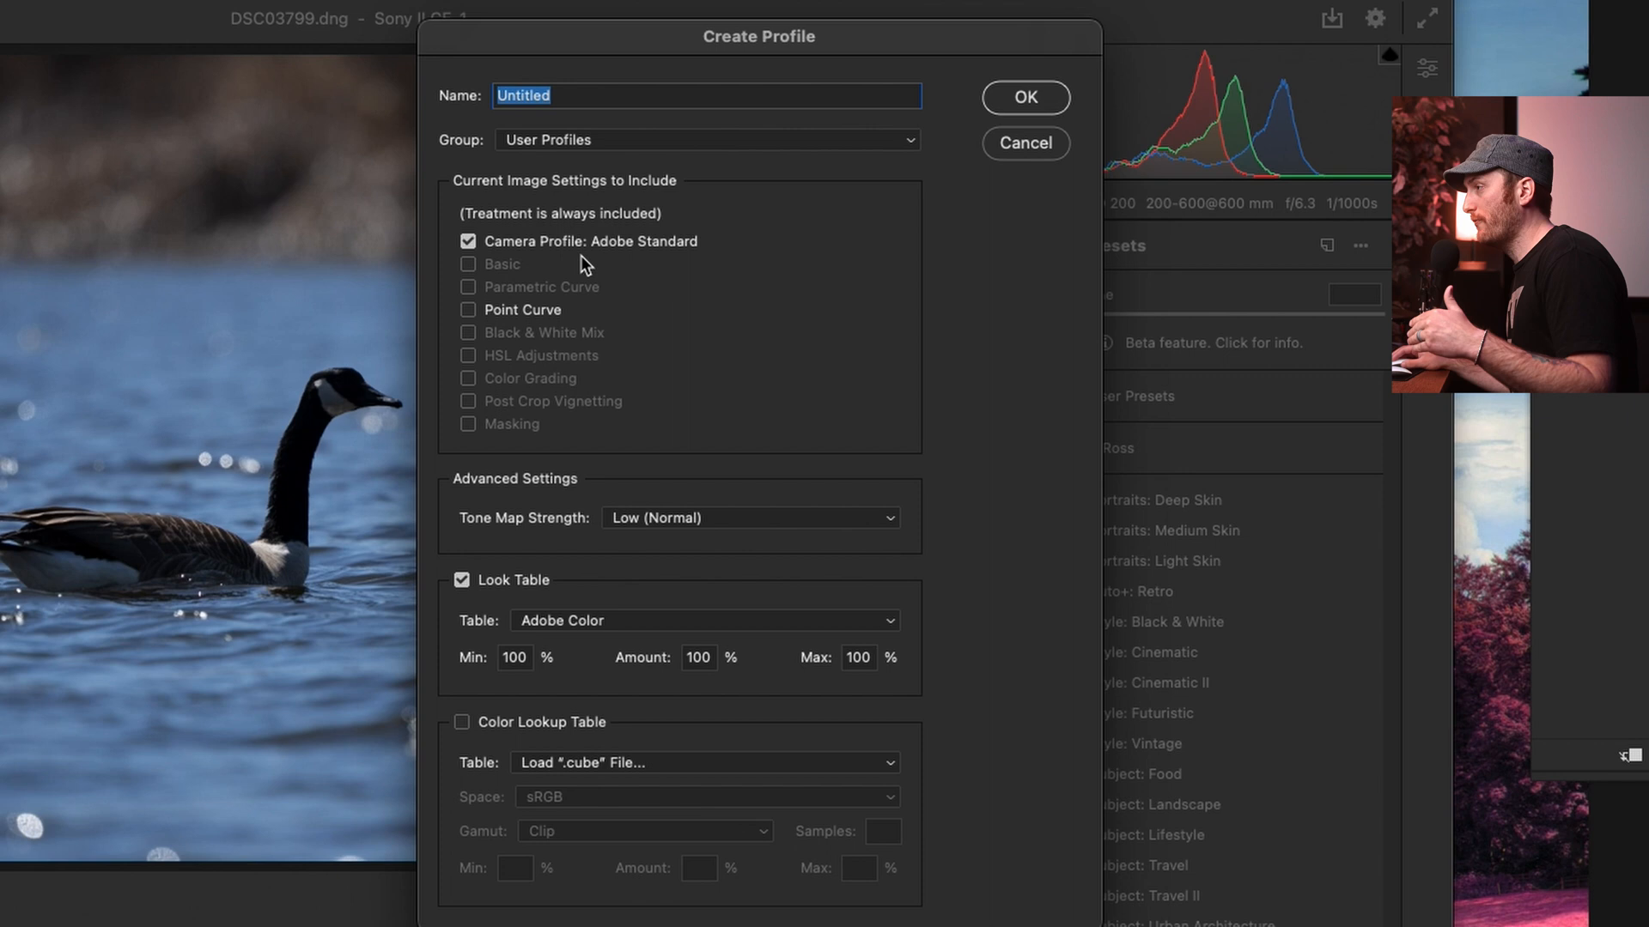
mouse_move(483, 614)
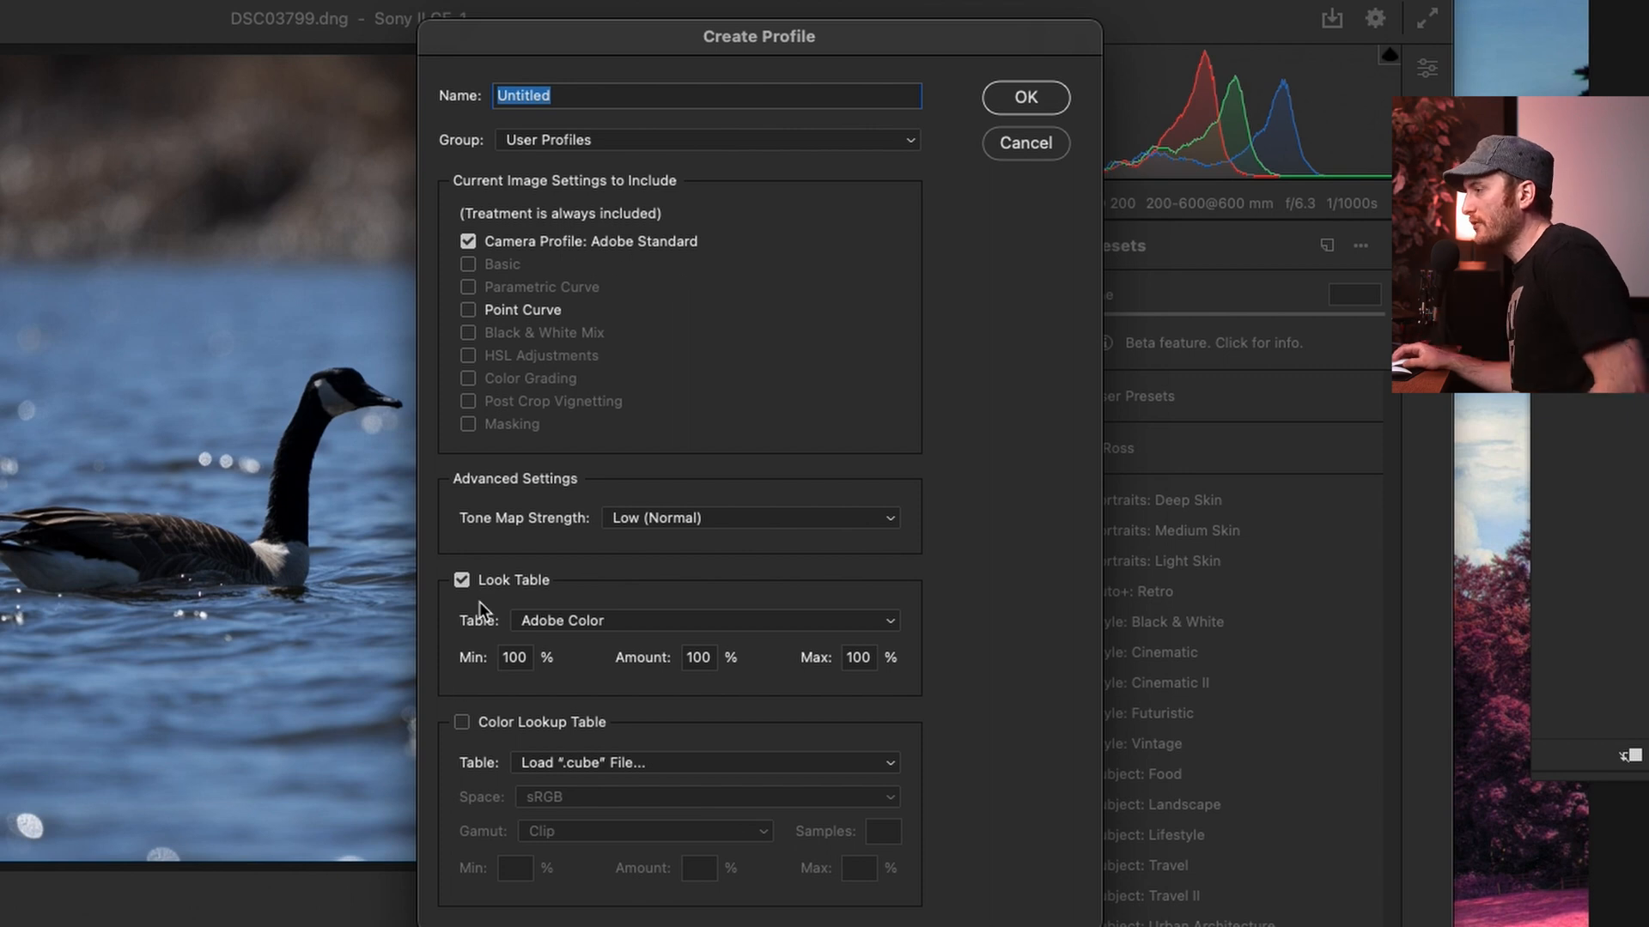
click(461, 579)
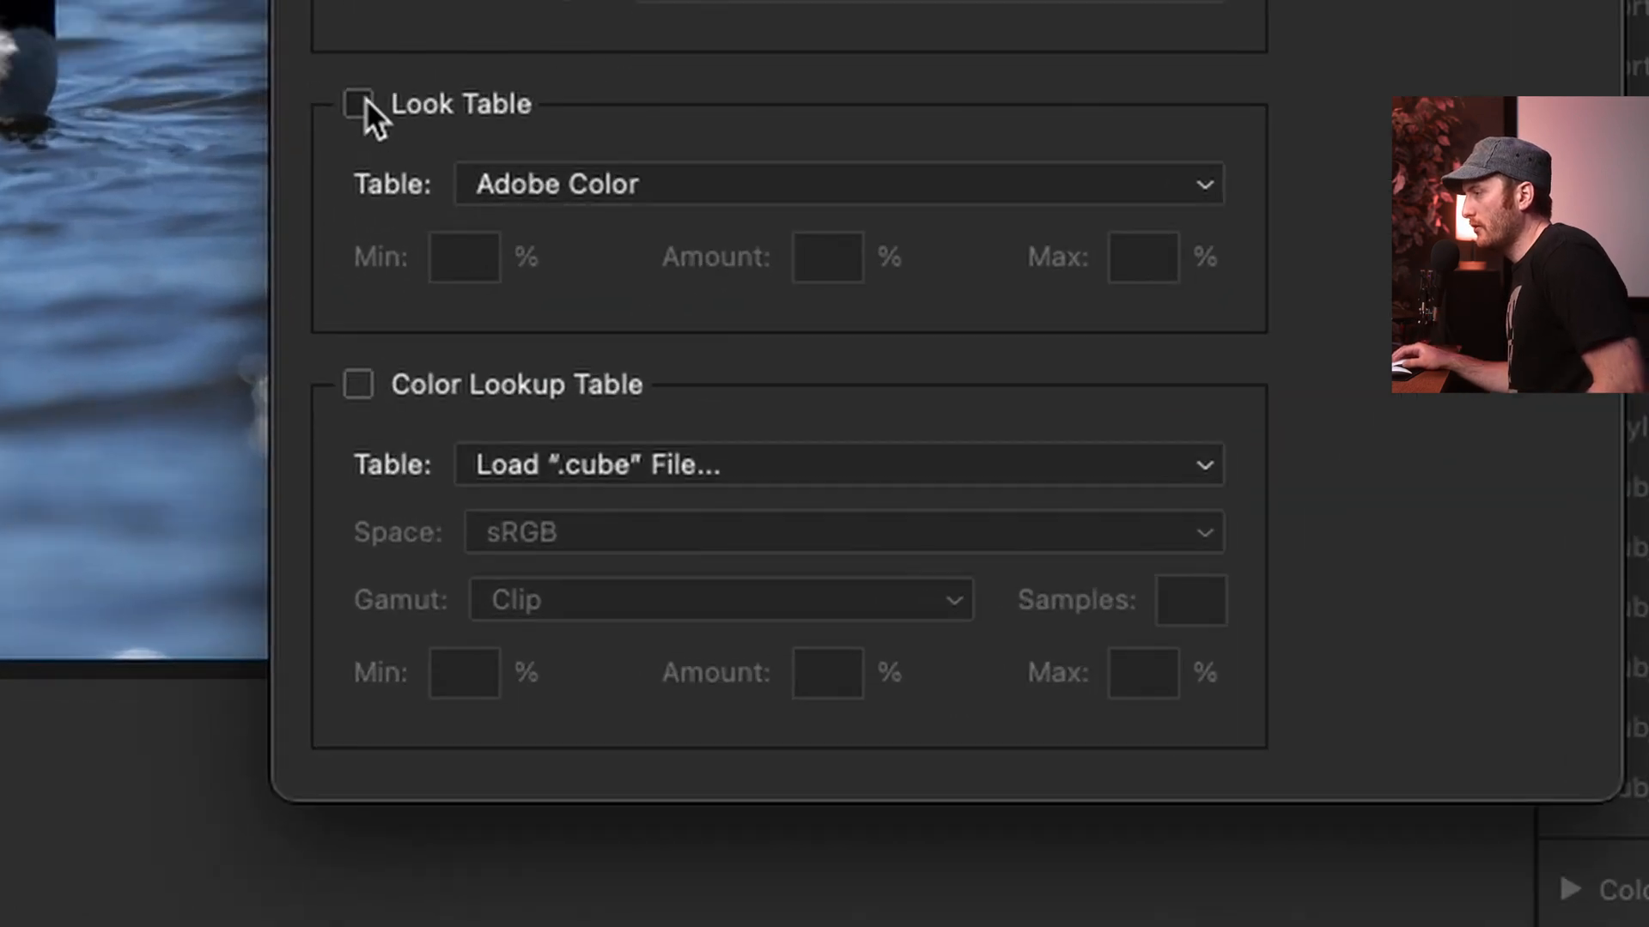
- Load Fake IR YT.CUBE as the color lookup table in ProPhoto RGB space
click(359, 104)
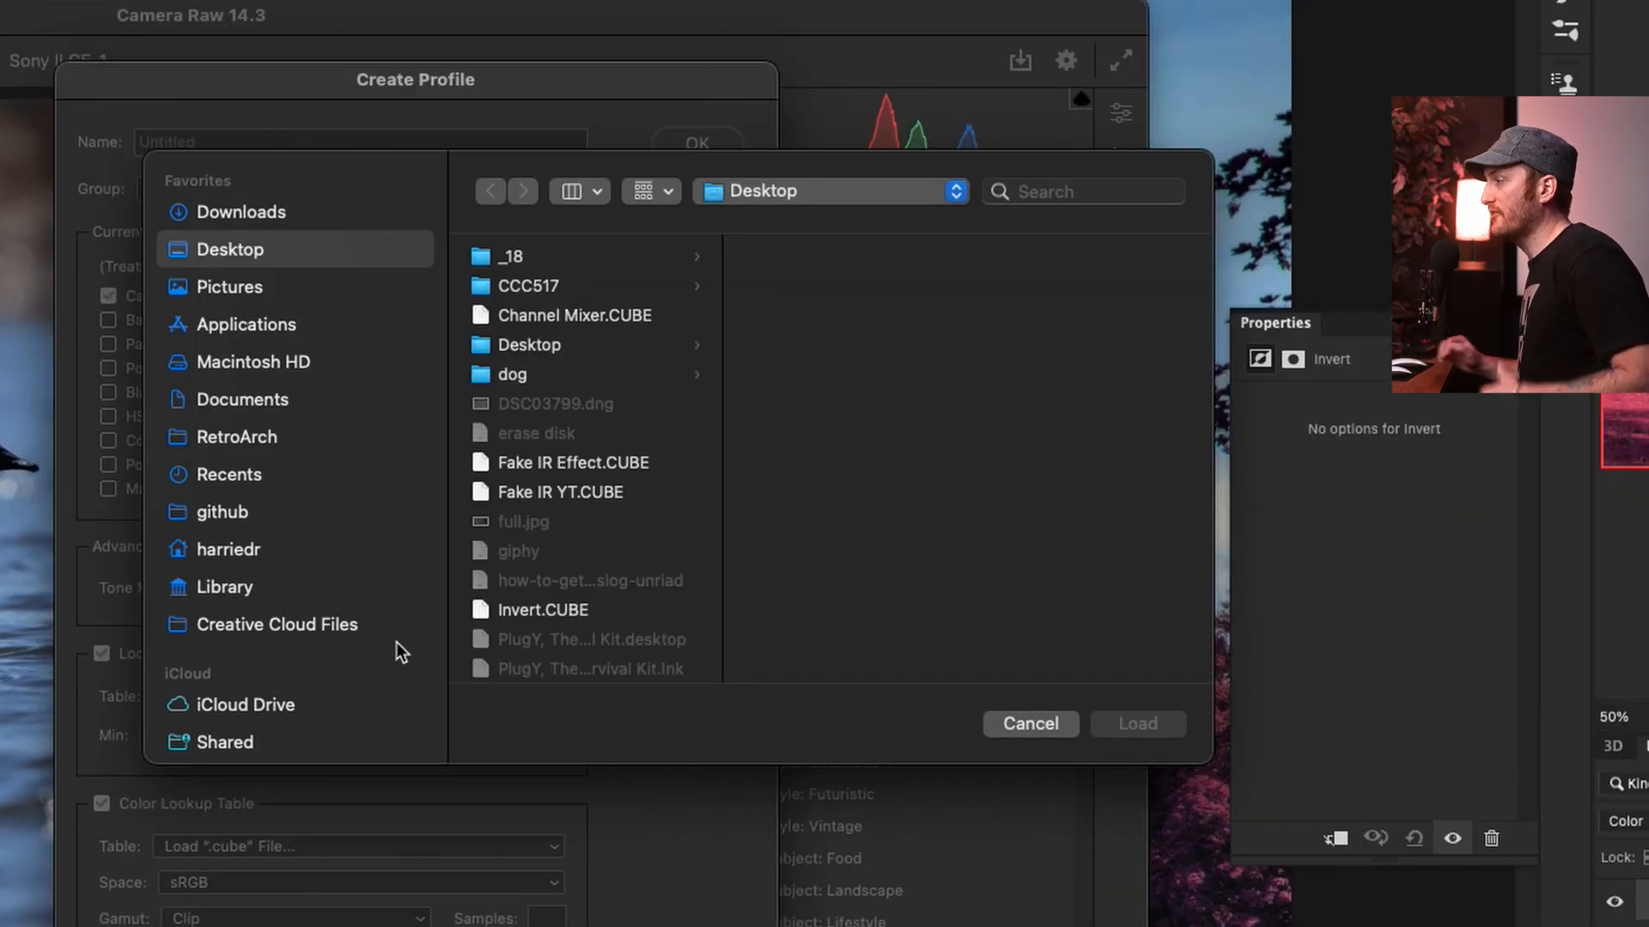
mouse_move(608, 647)
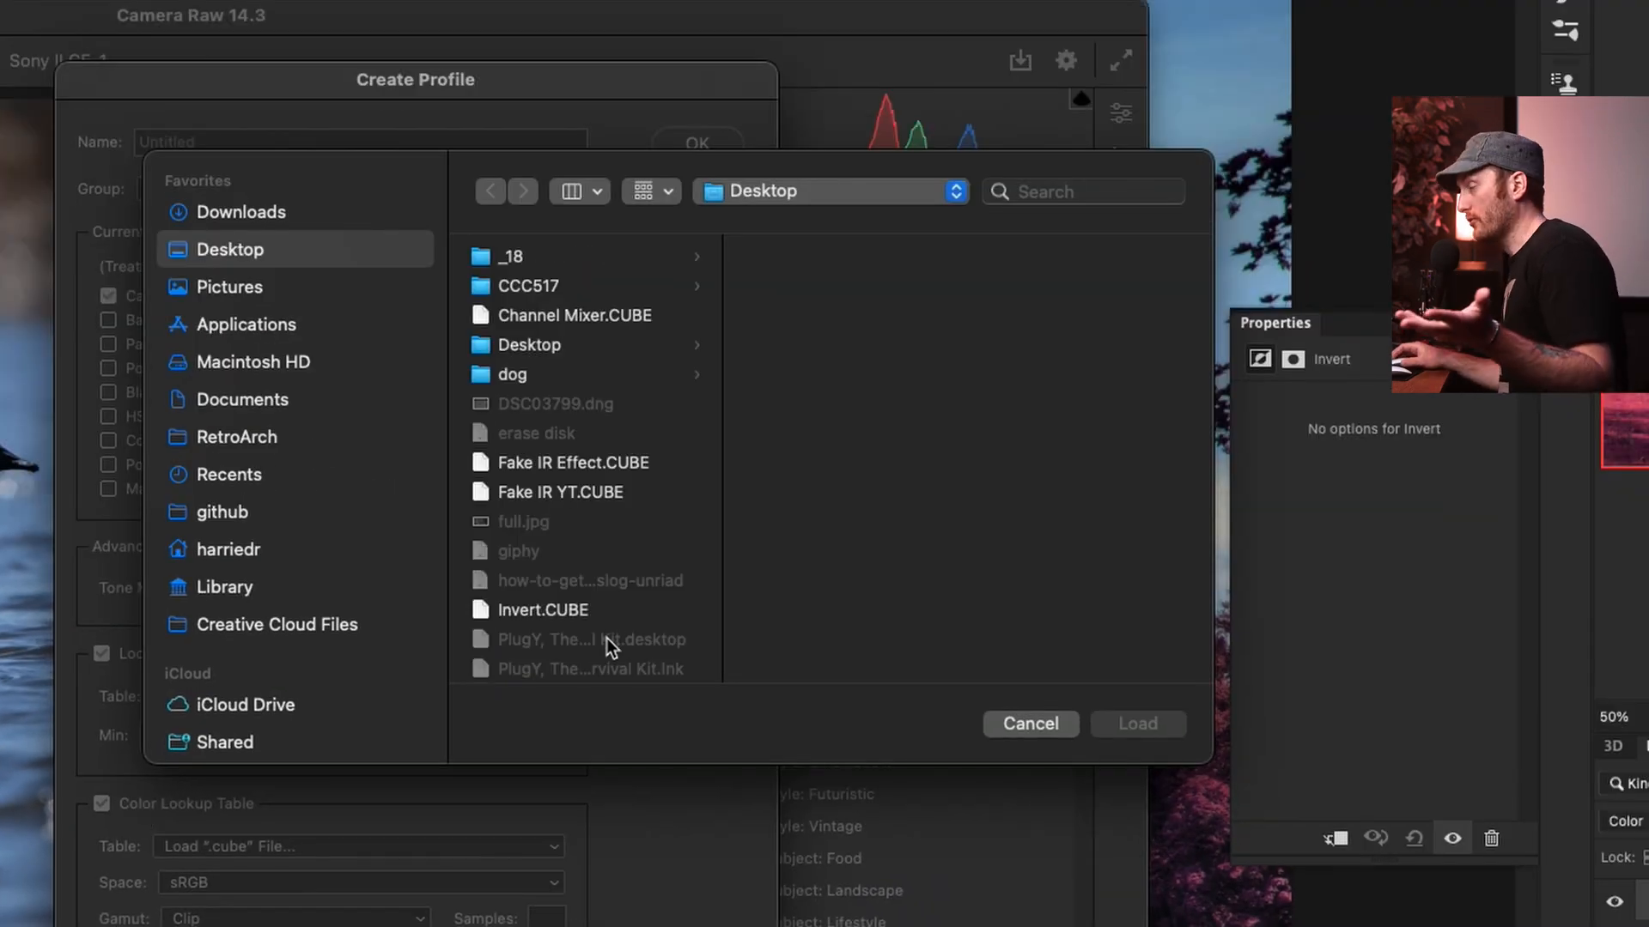
mouse_move(557, 508)
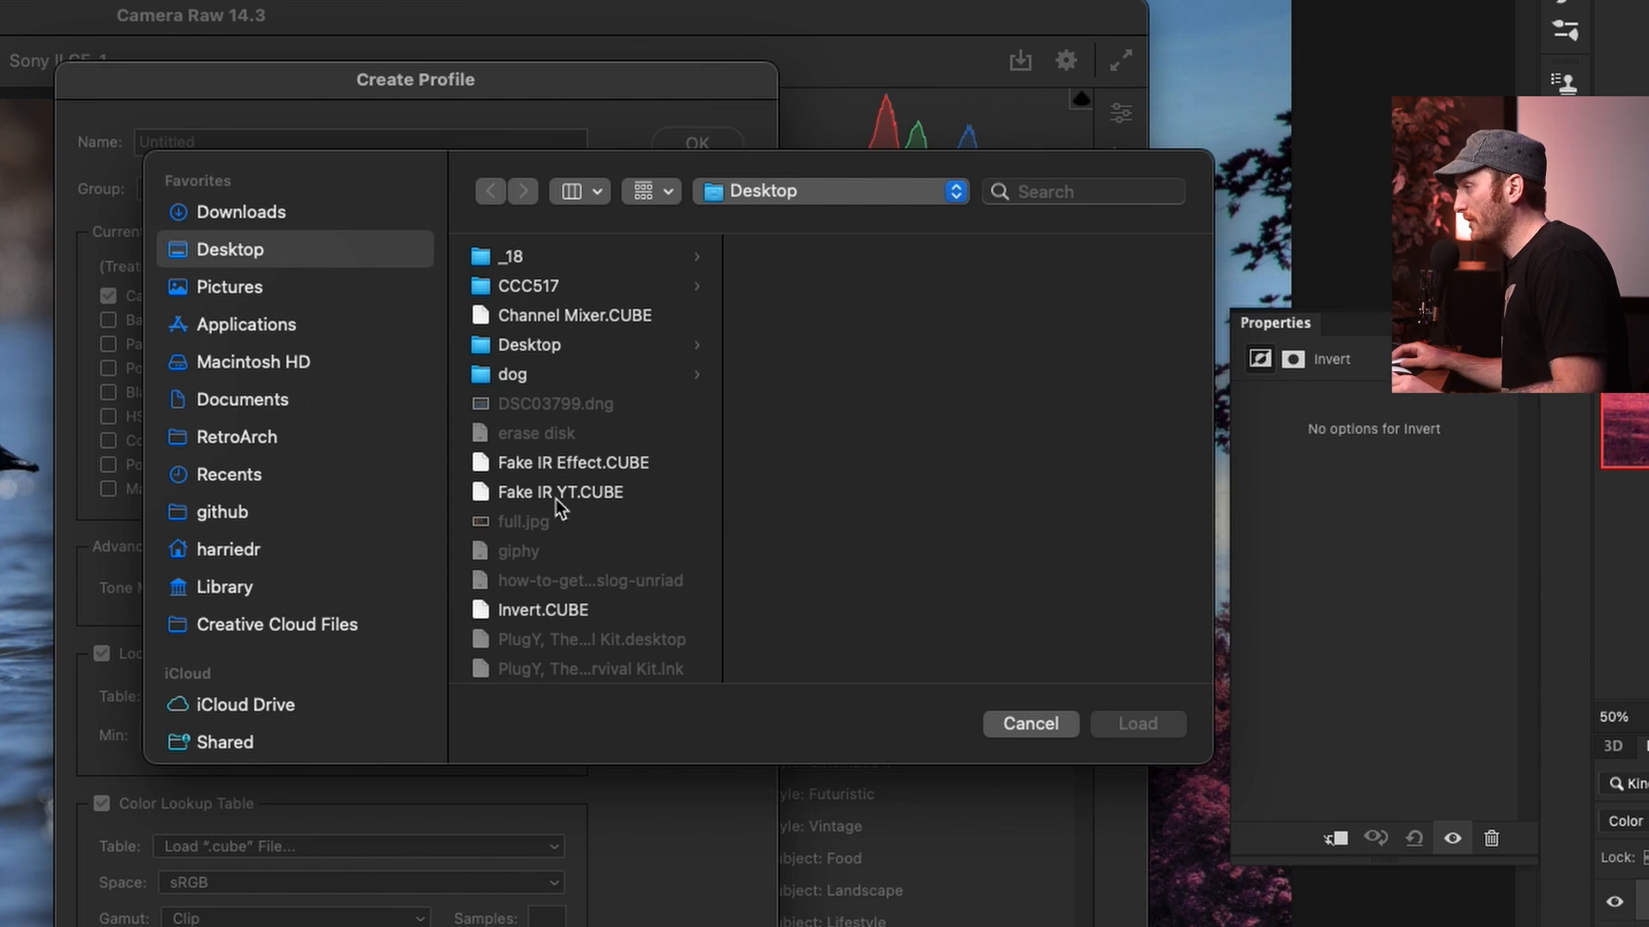
click(561, 492)
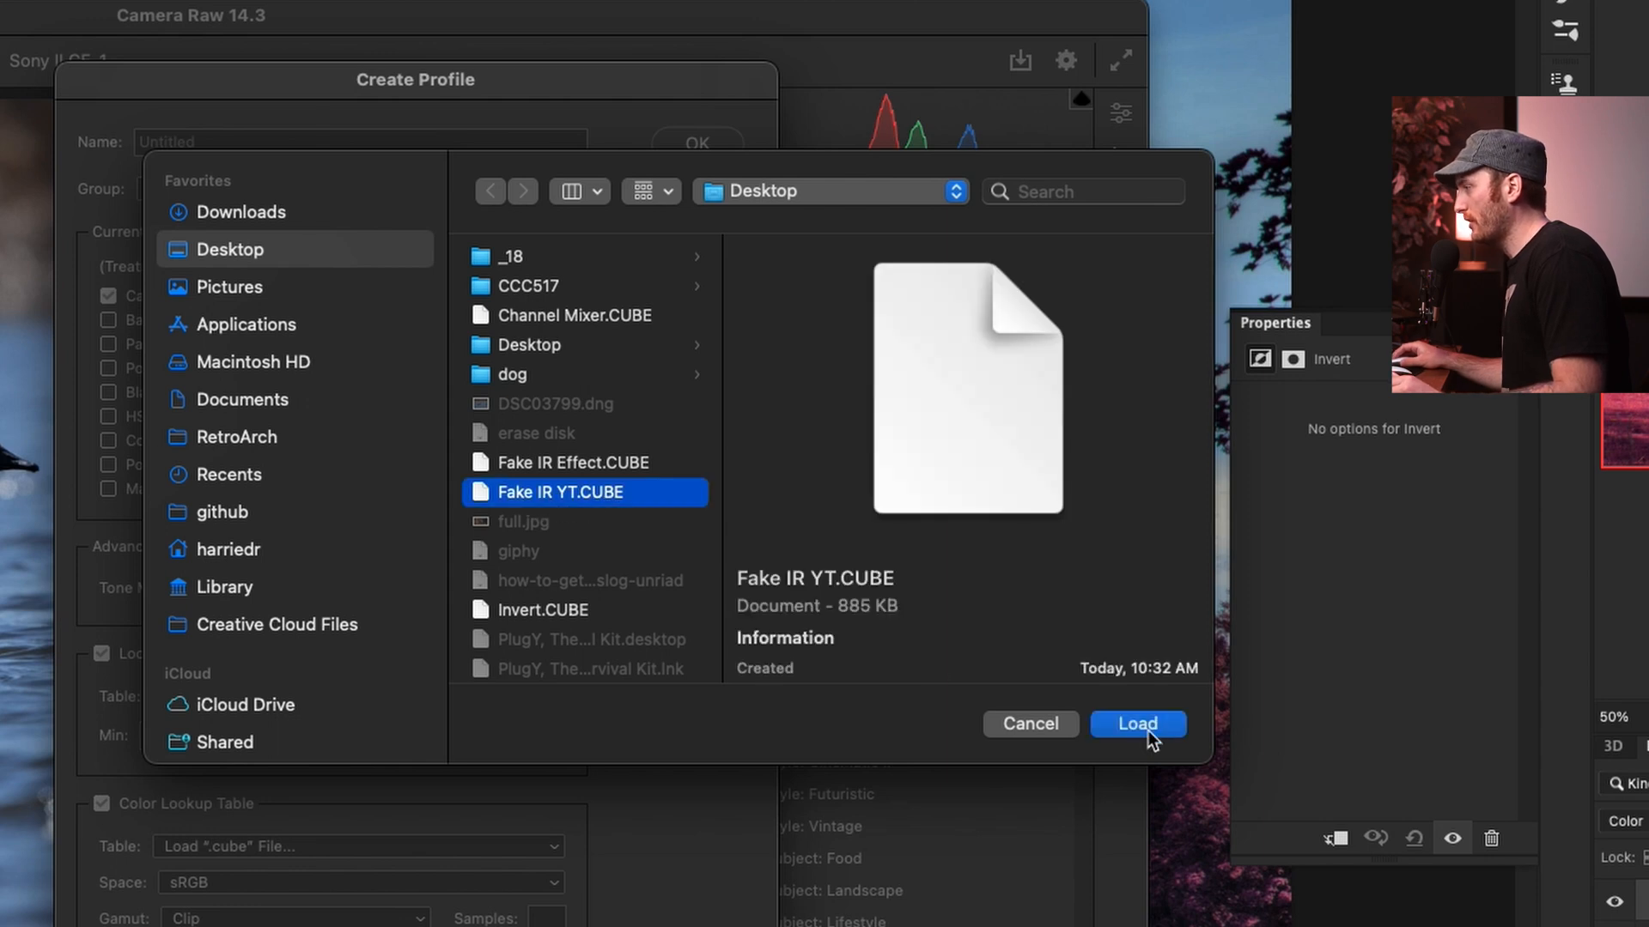
click(1137, 725)
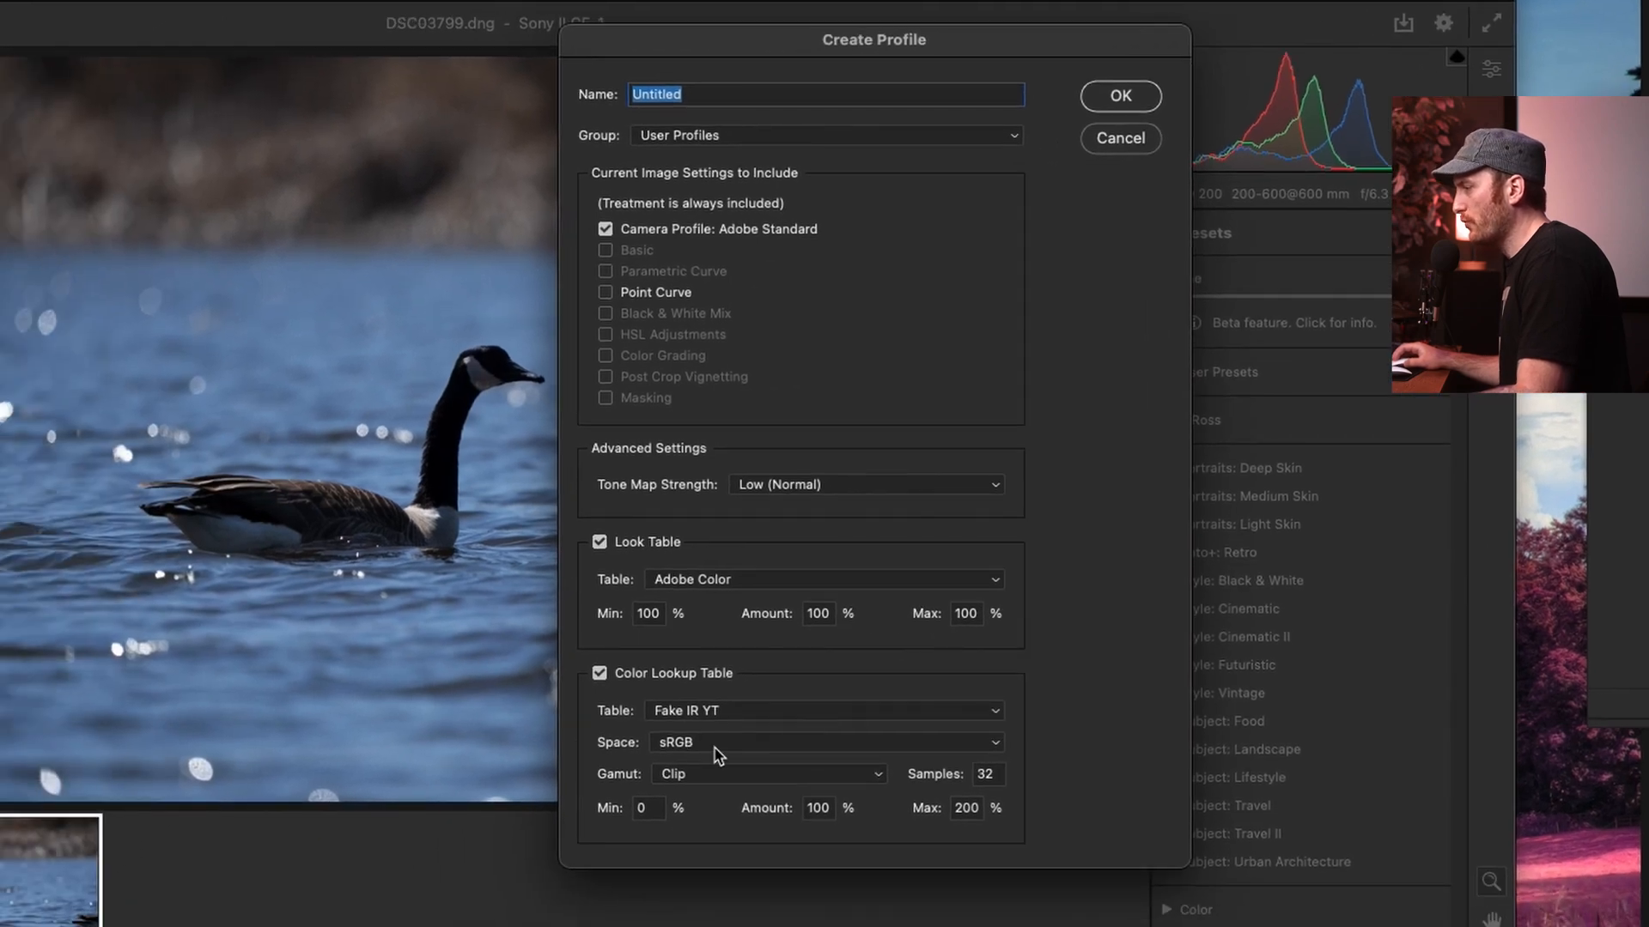
mouse_move(703, 750)
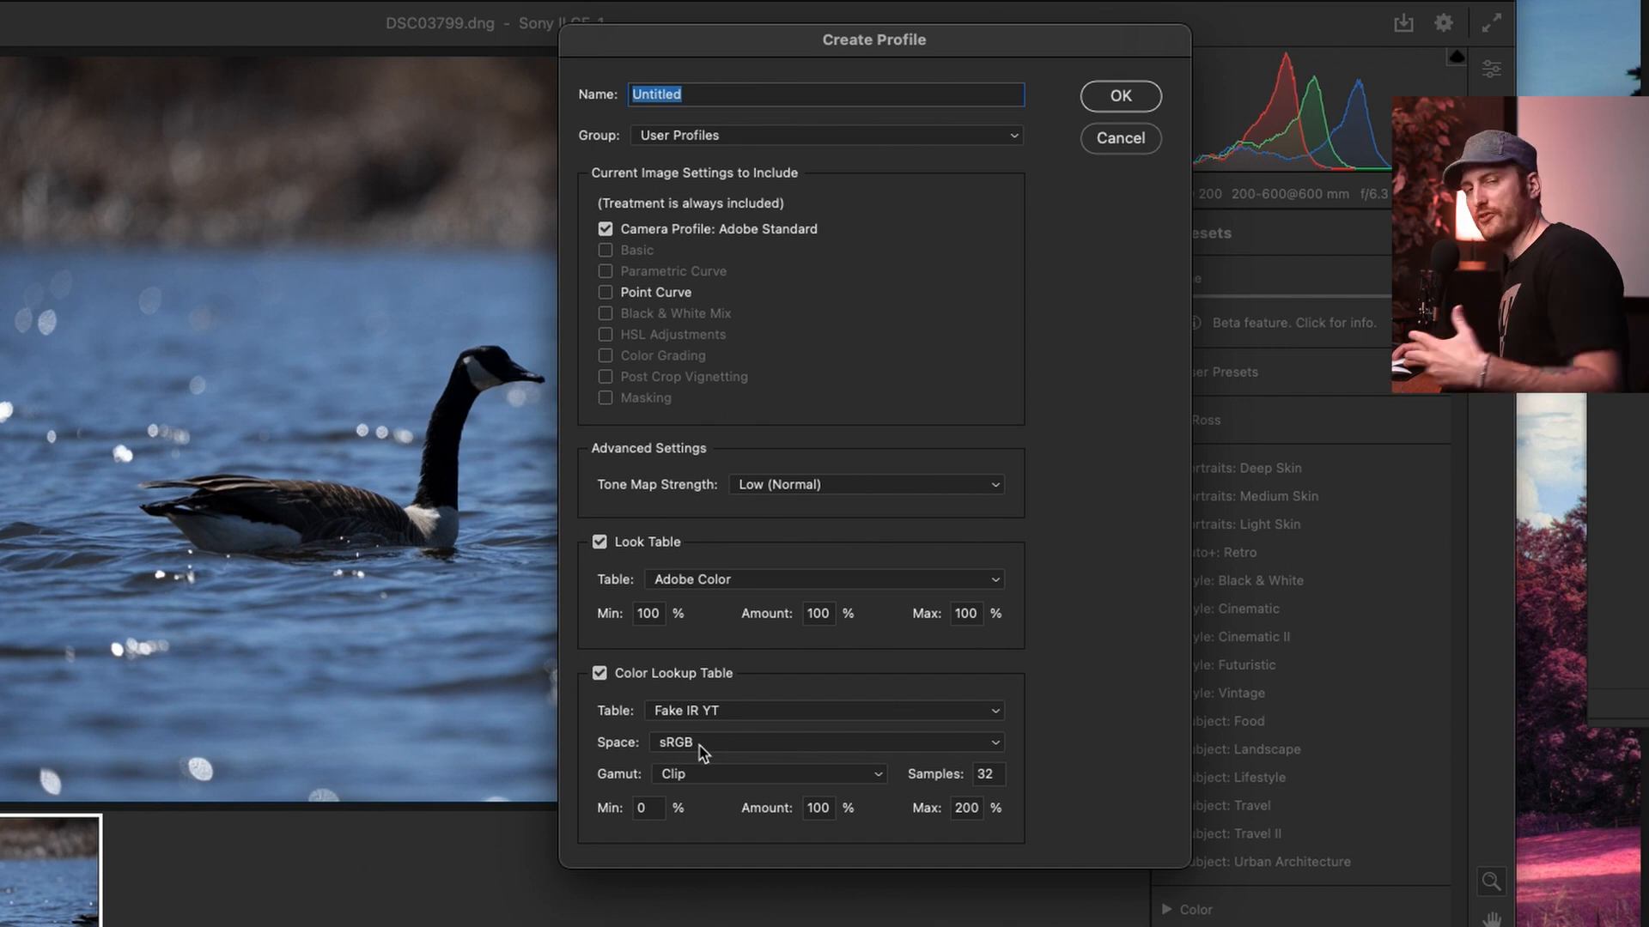
click(825, 742)
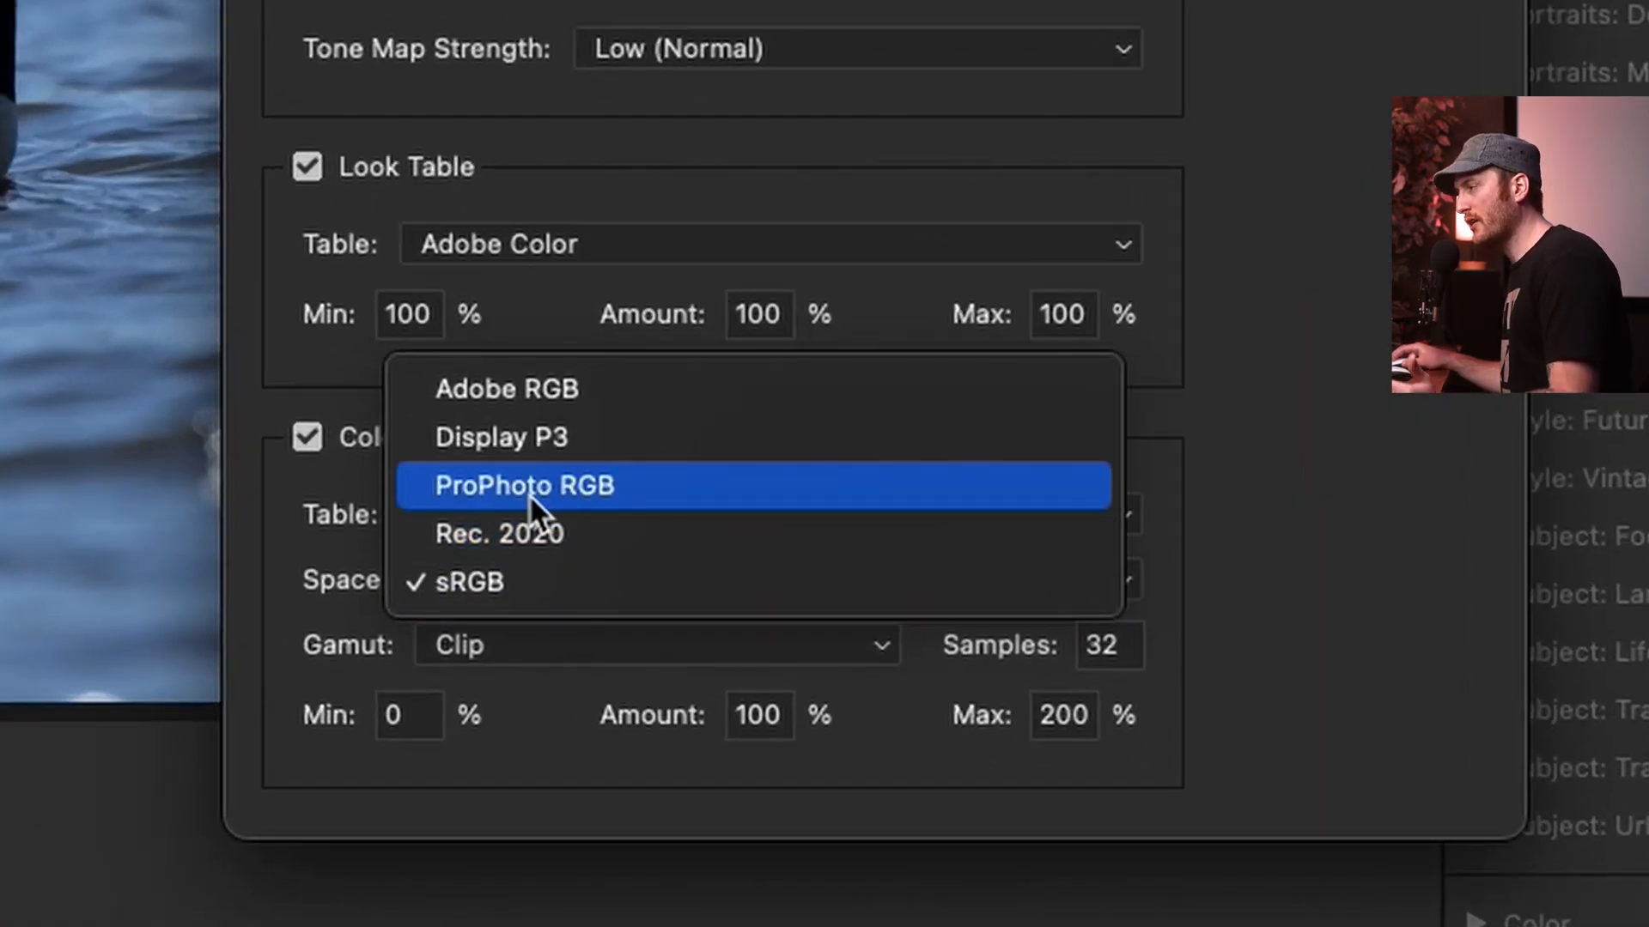
click(523, 485)
text(Fake)
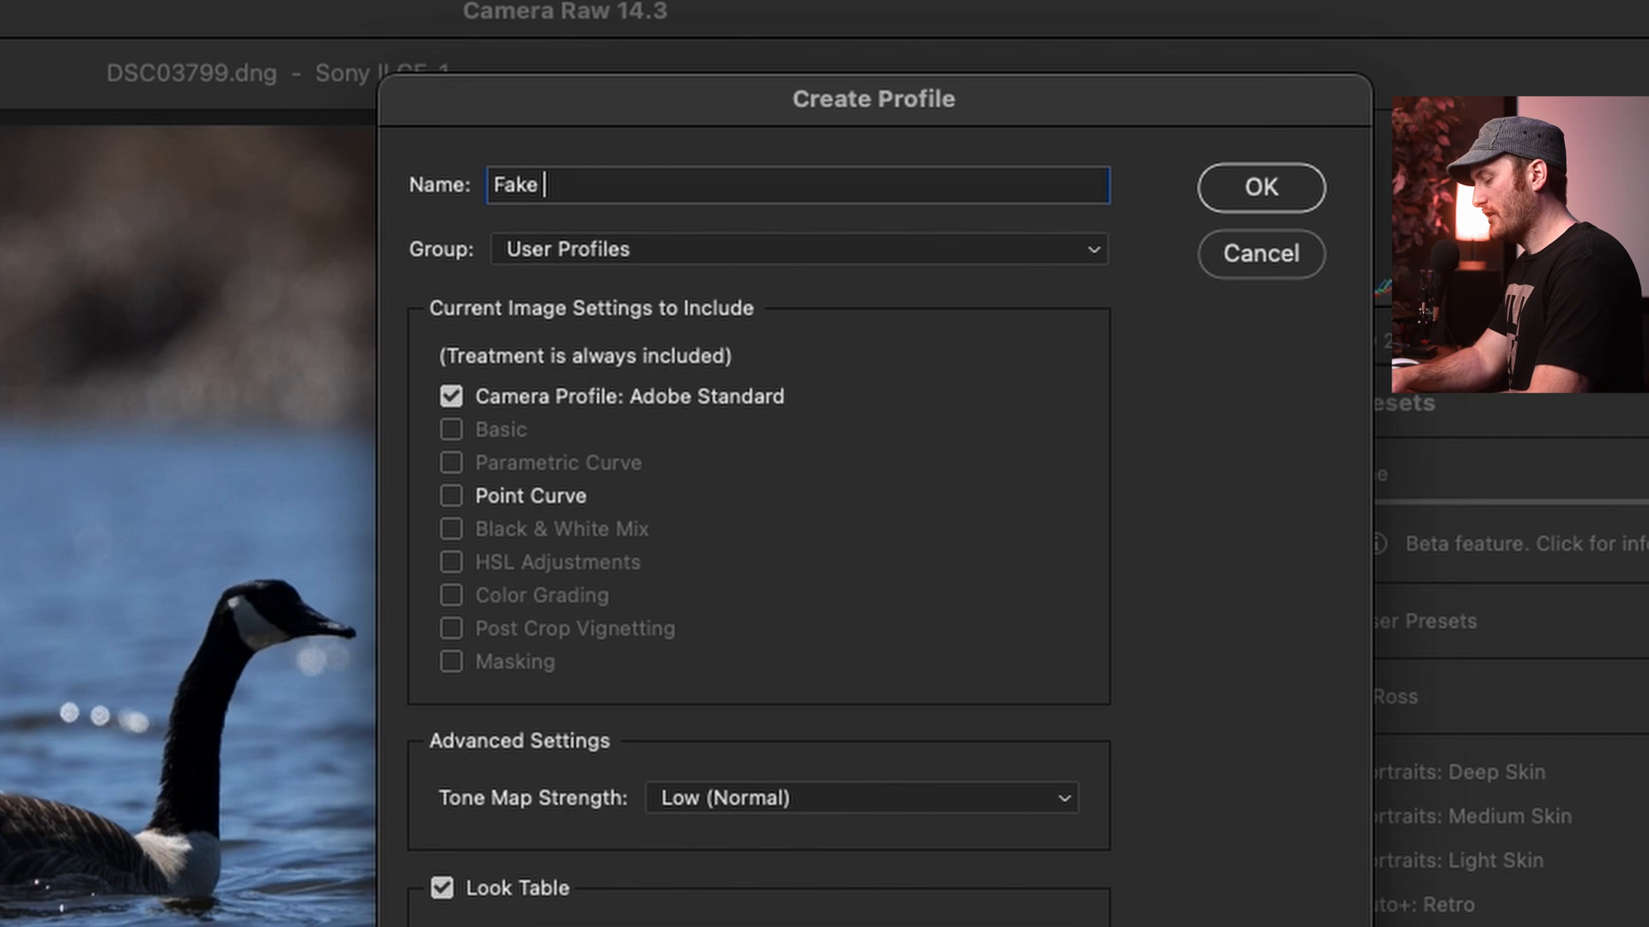
- File the Fake IR YT profile under the Infrared group and create it
click(797, 249)
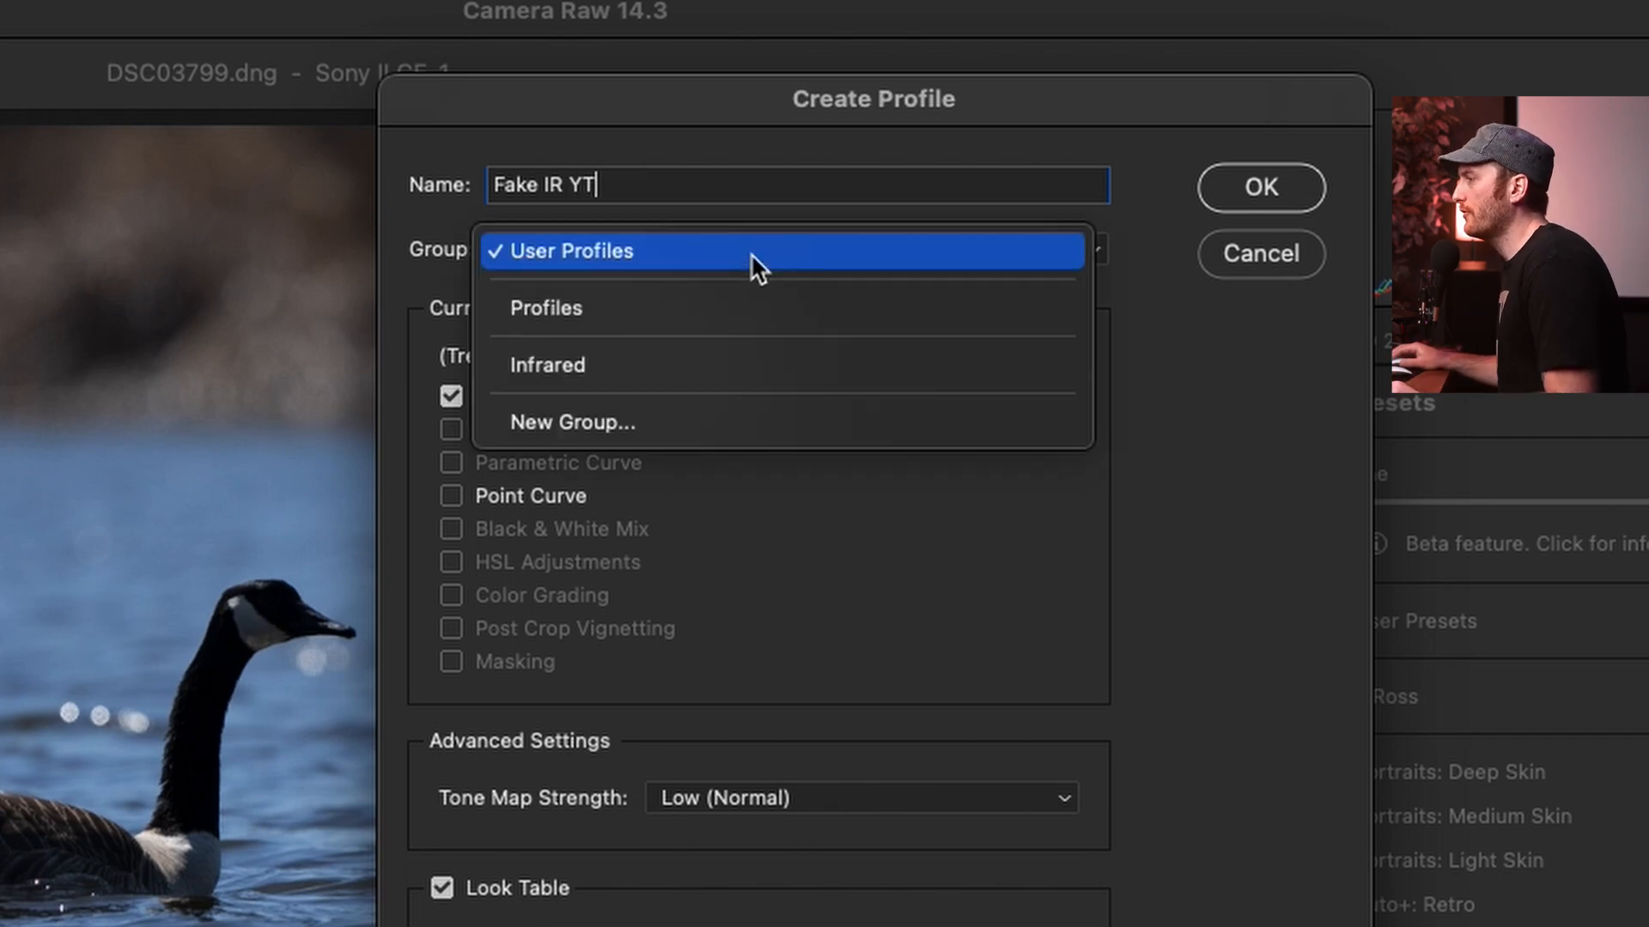
mouse_move(620, 421)
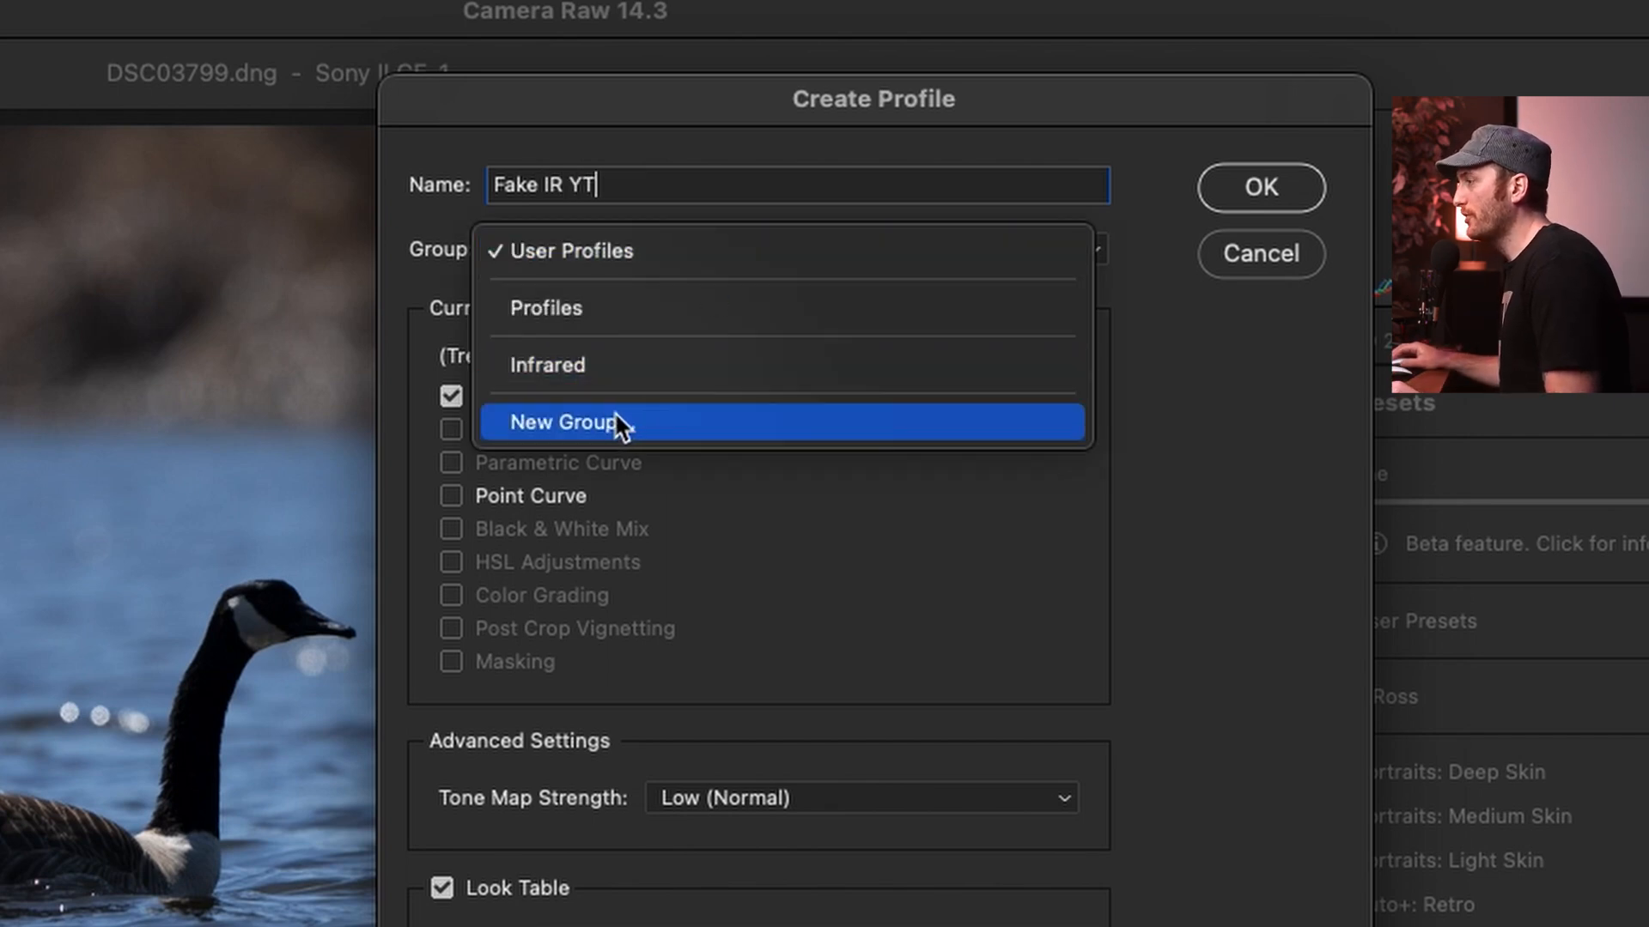
mouse_move(565, 379)
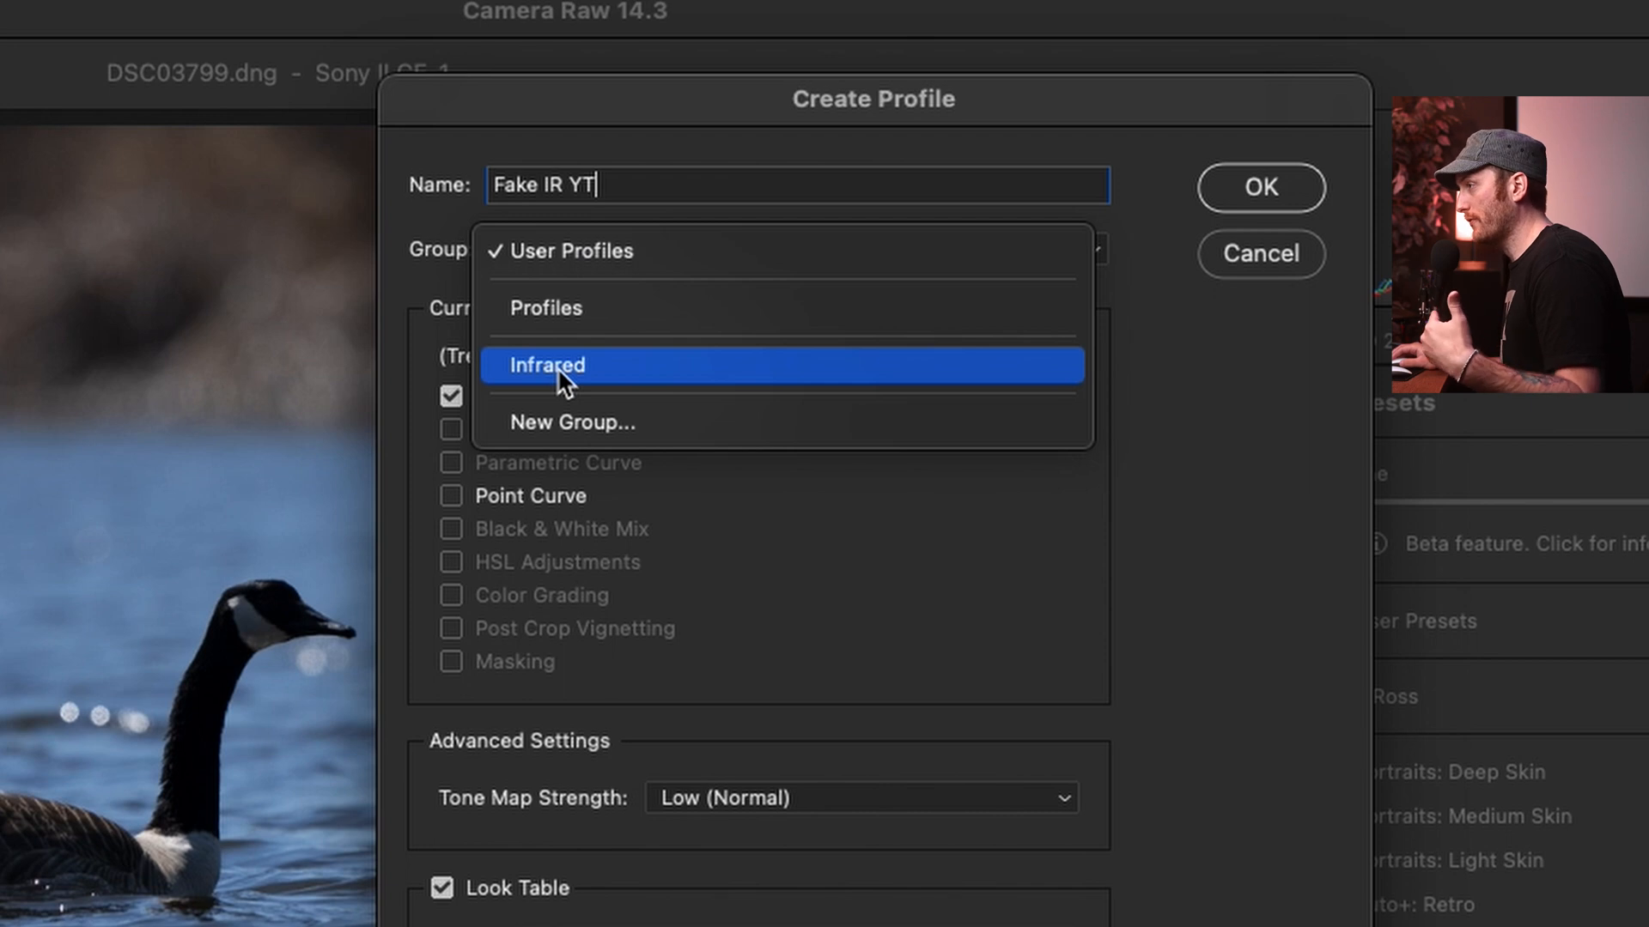
click(547, 365)
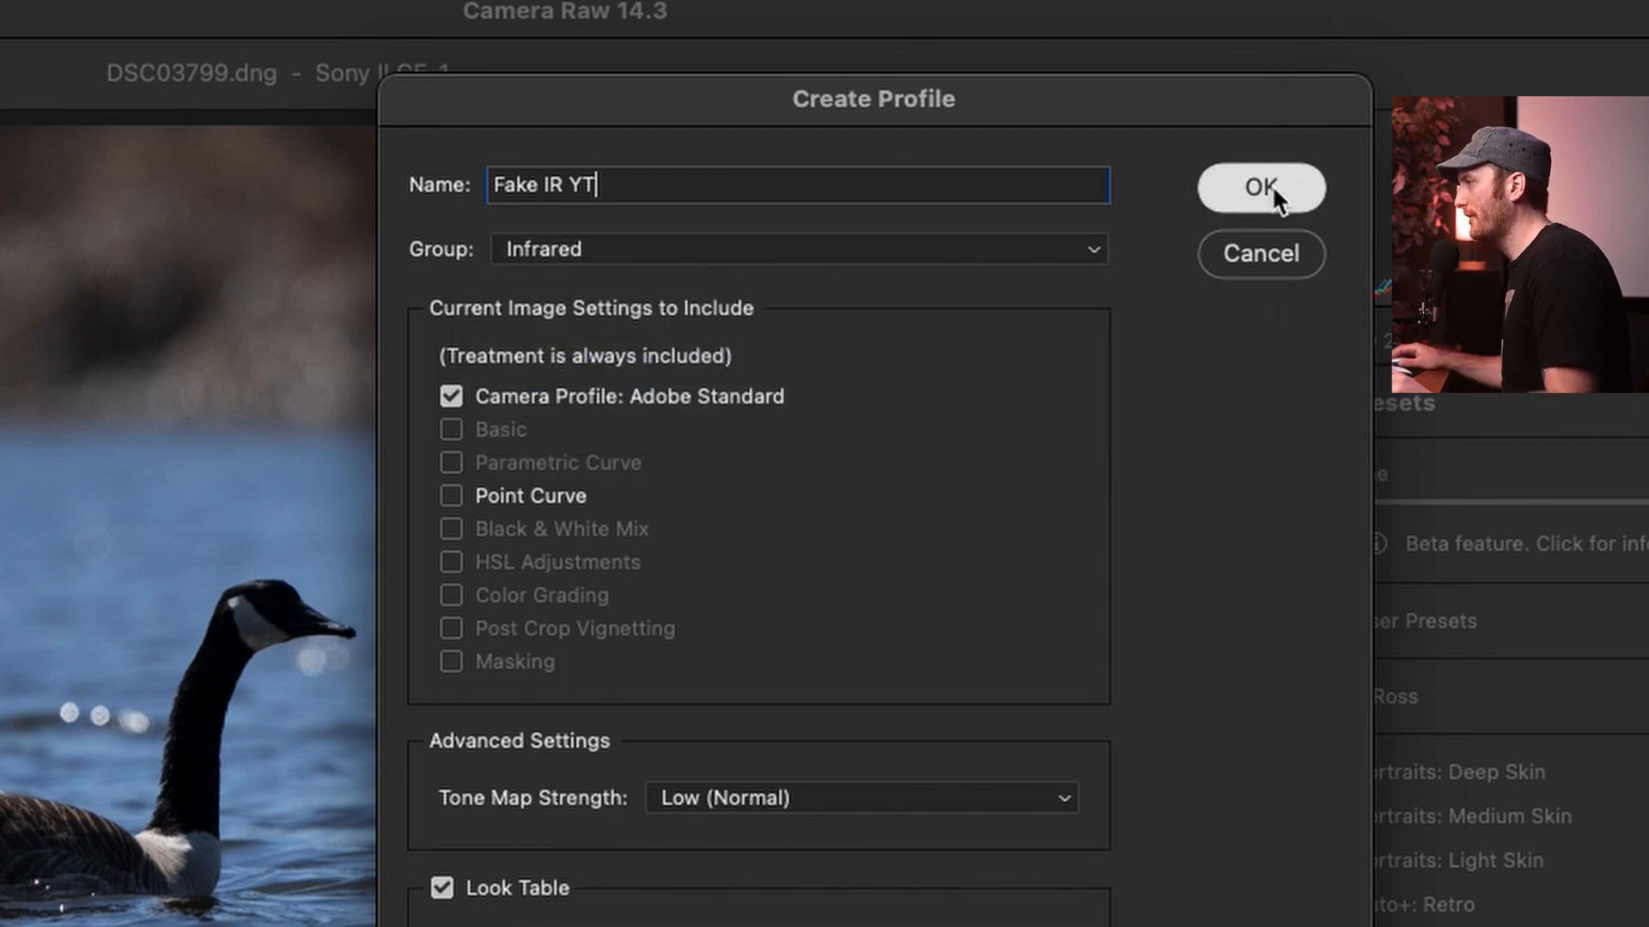
click(1259, 188)
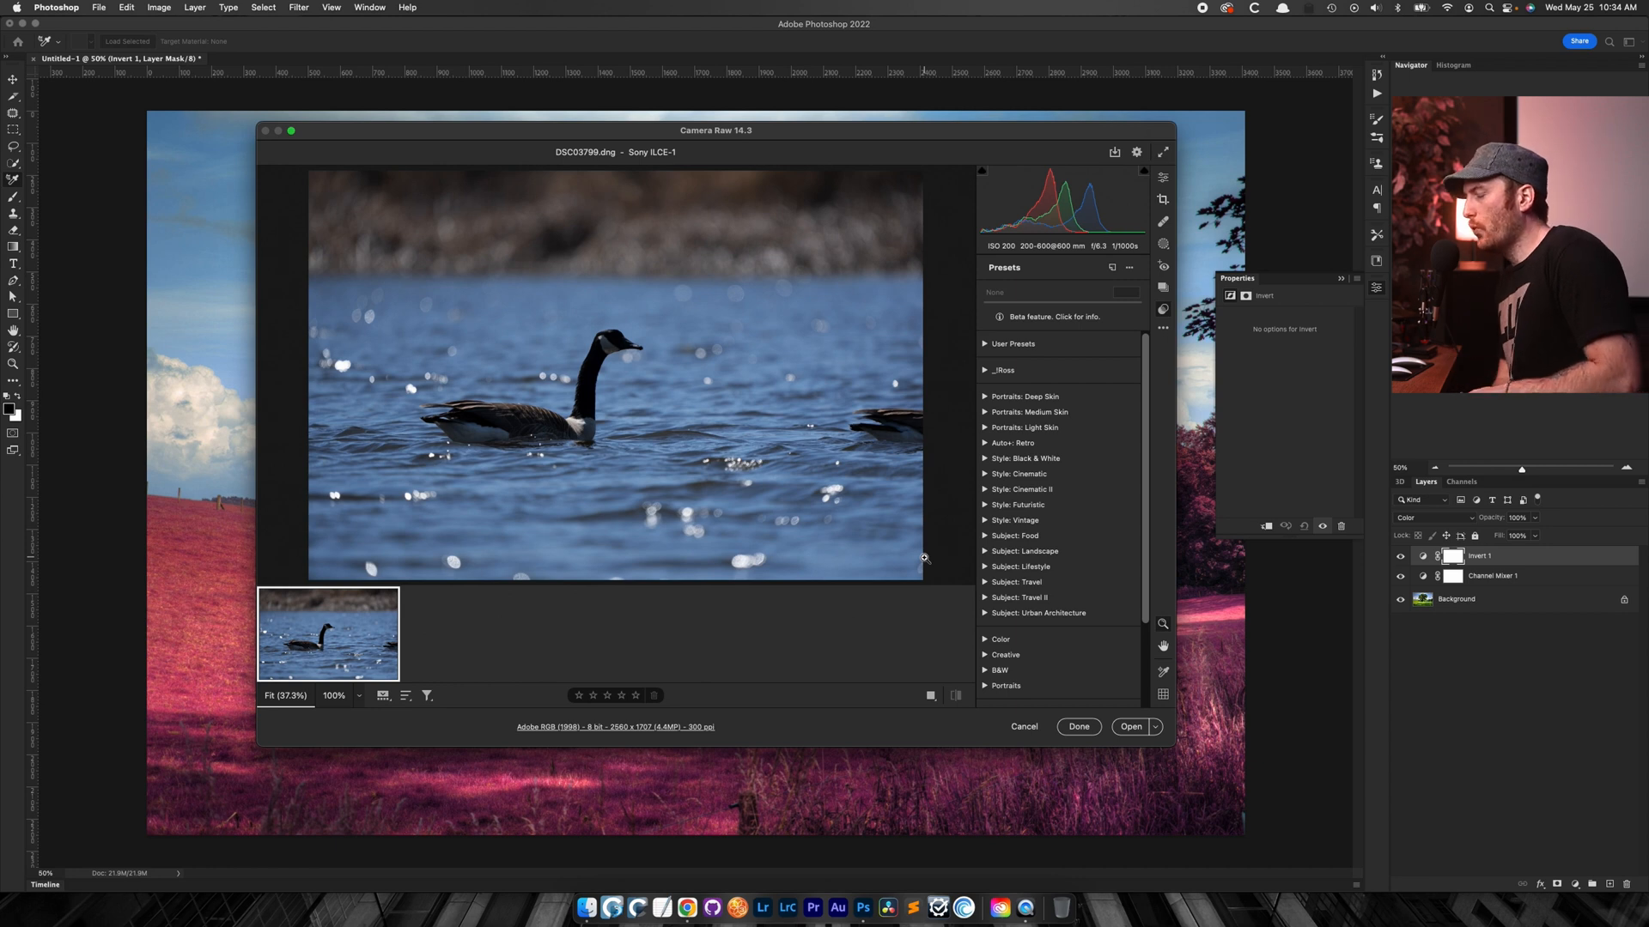
mouse_move(842, 787)
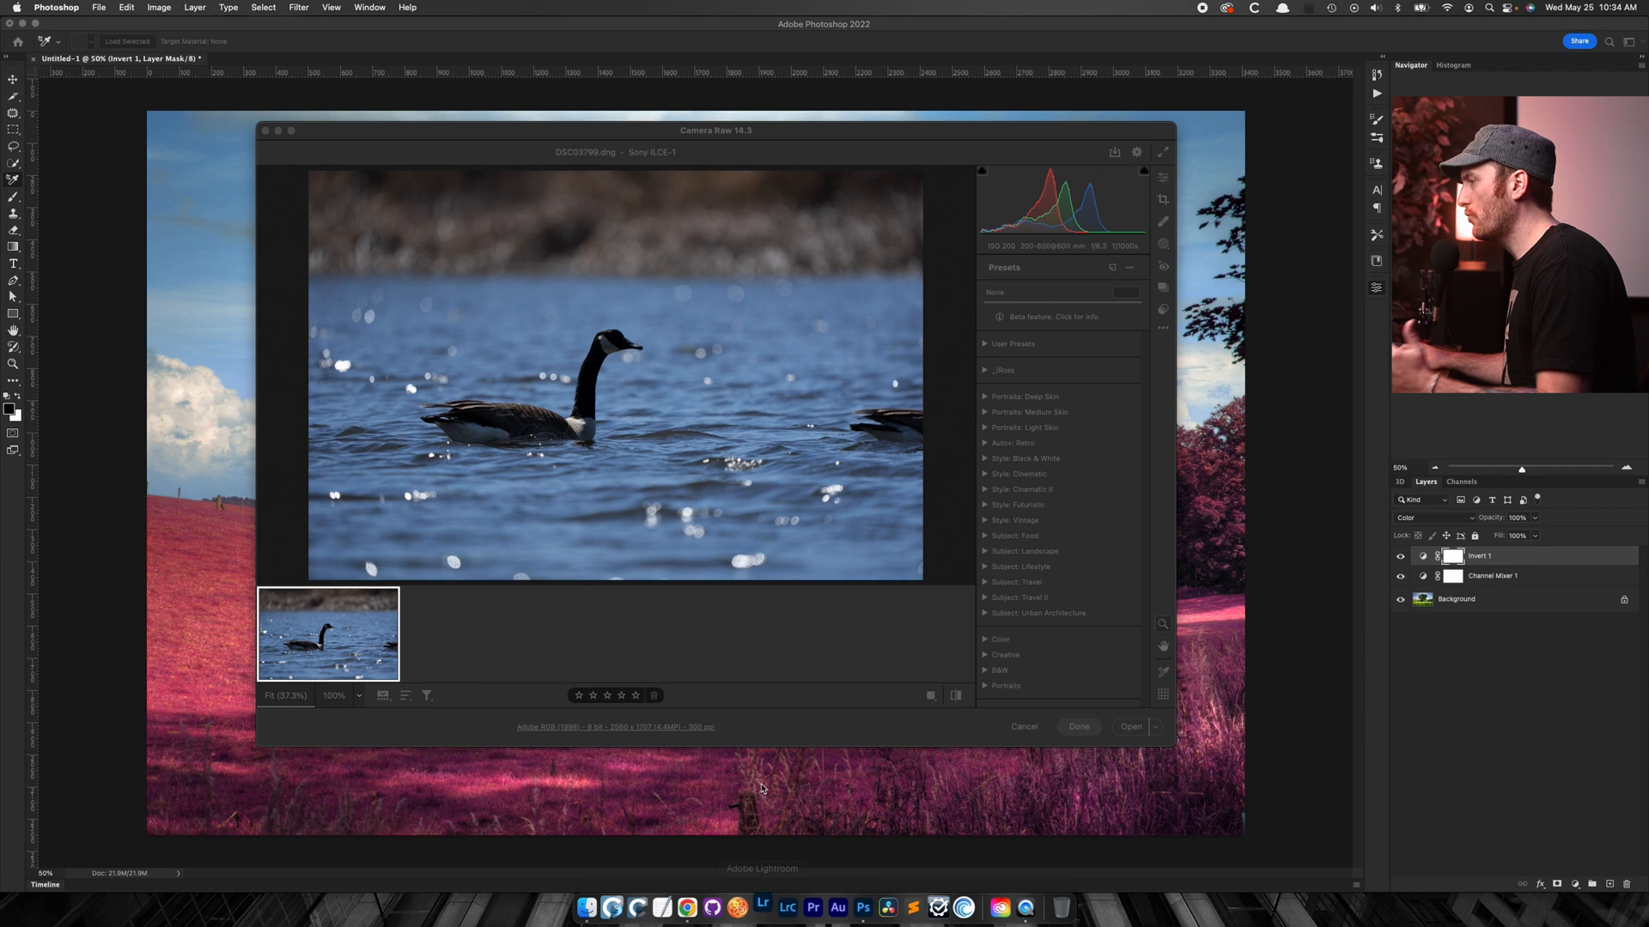
- Launch Lightroom Classic, select the bird-on-a-stem photo, and enter Develop
click(762, 907)
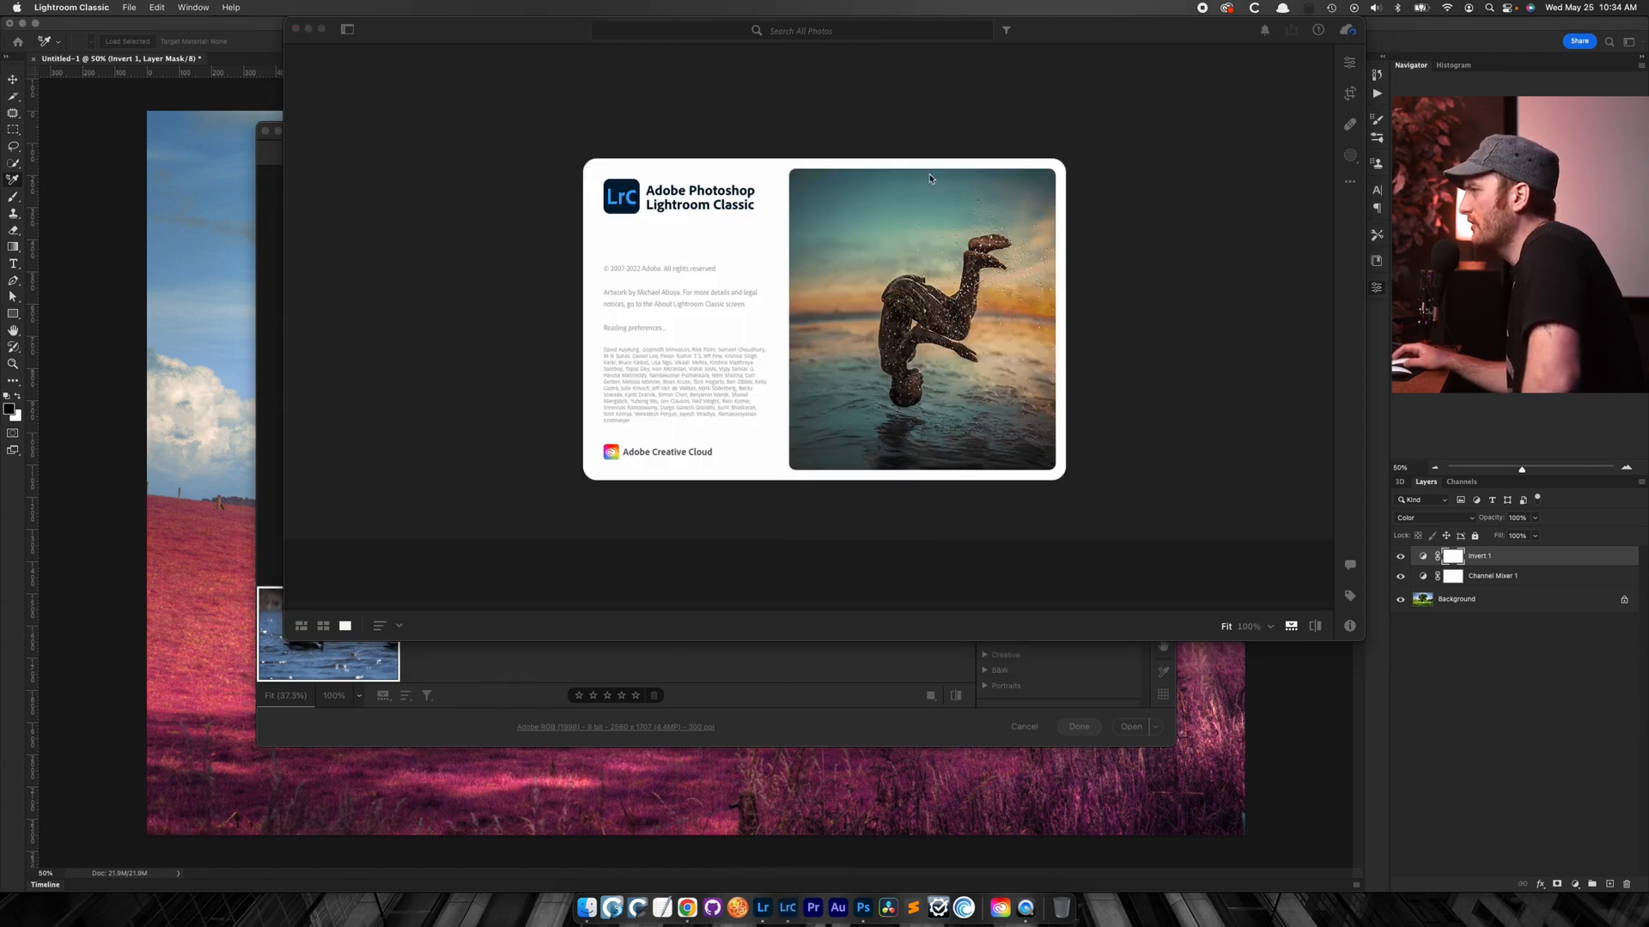
mouse_move(928, 174)
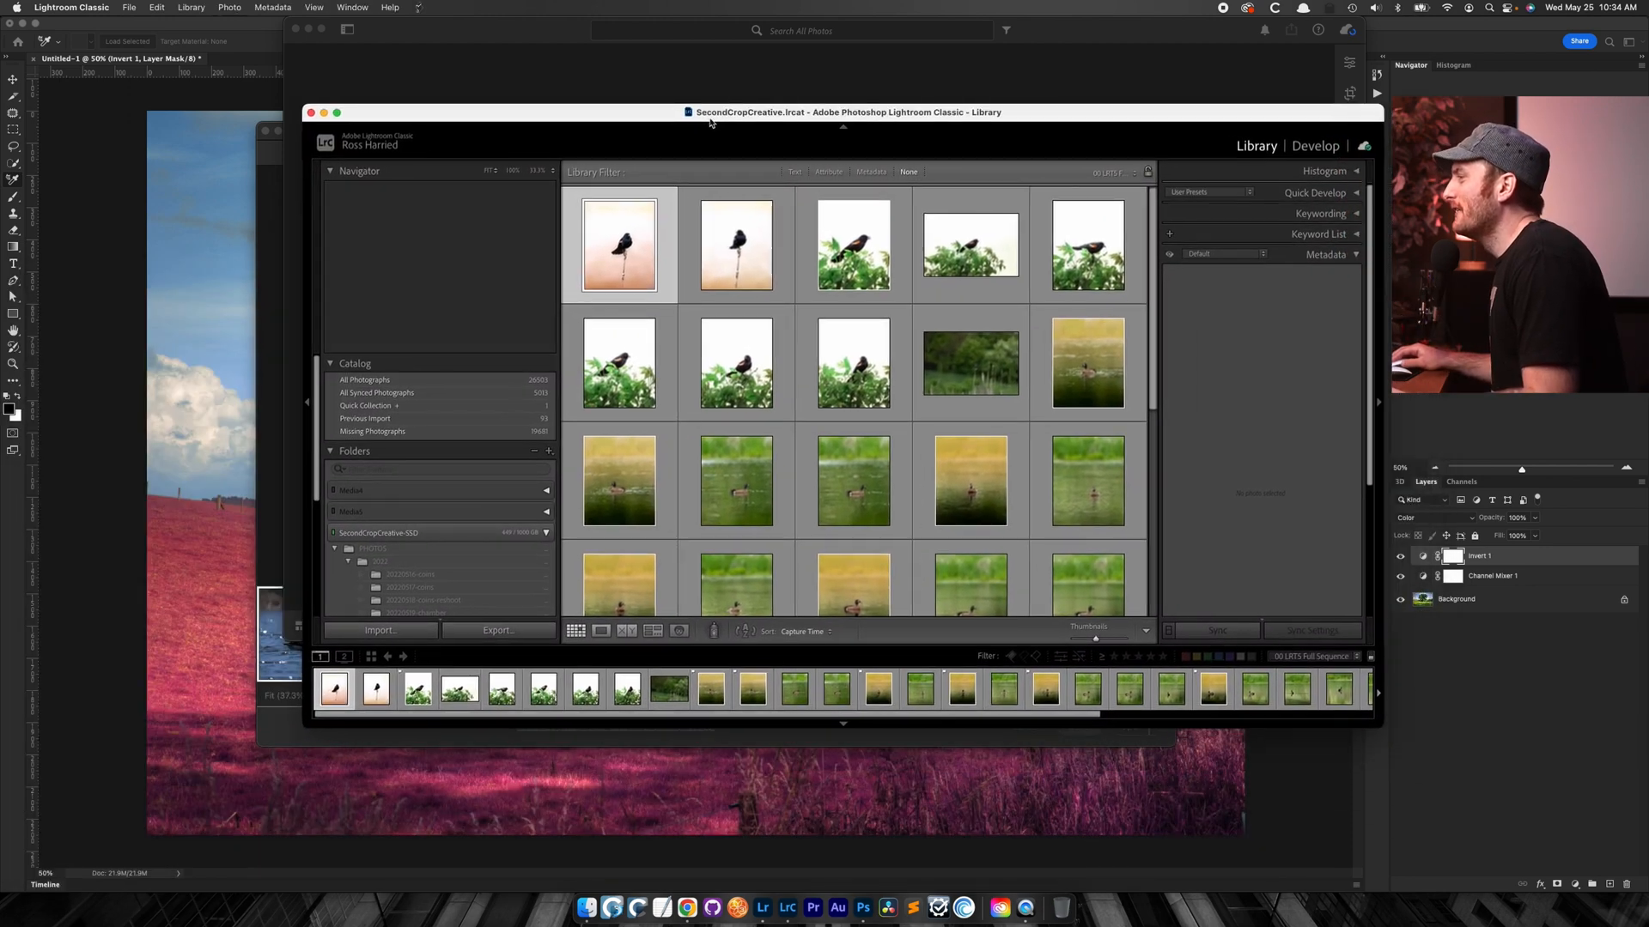
click(619, 244)
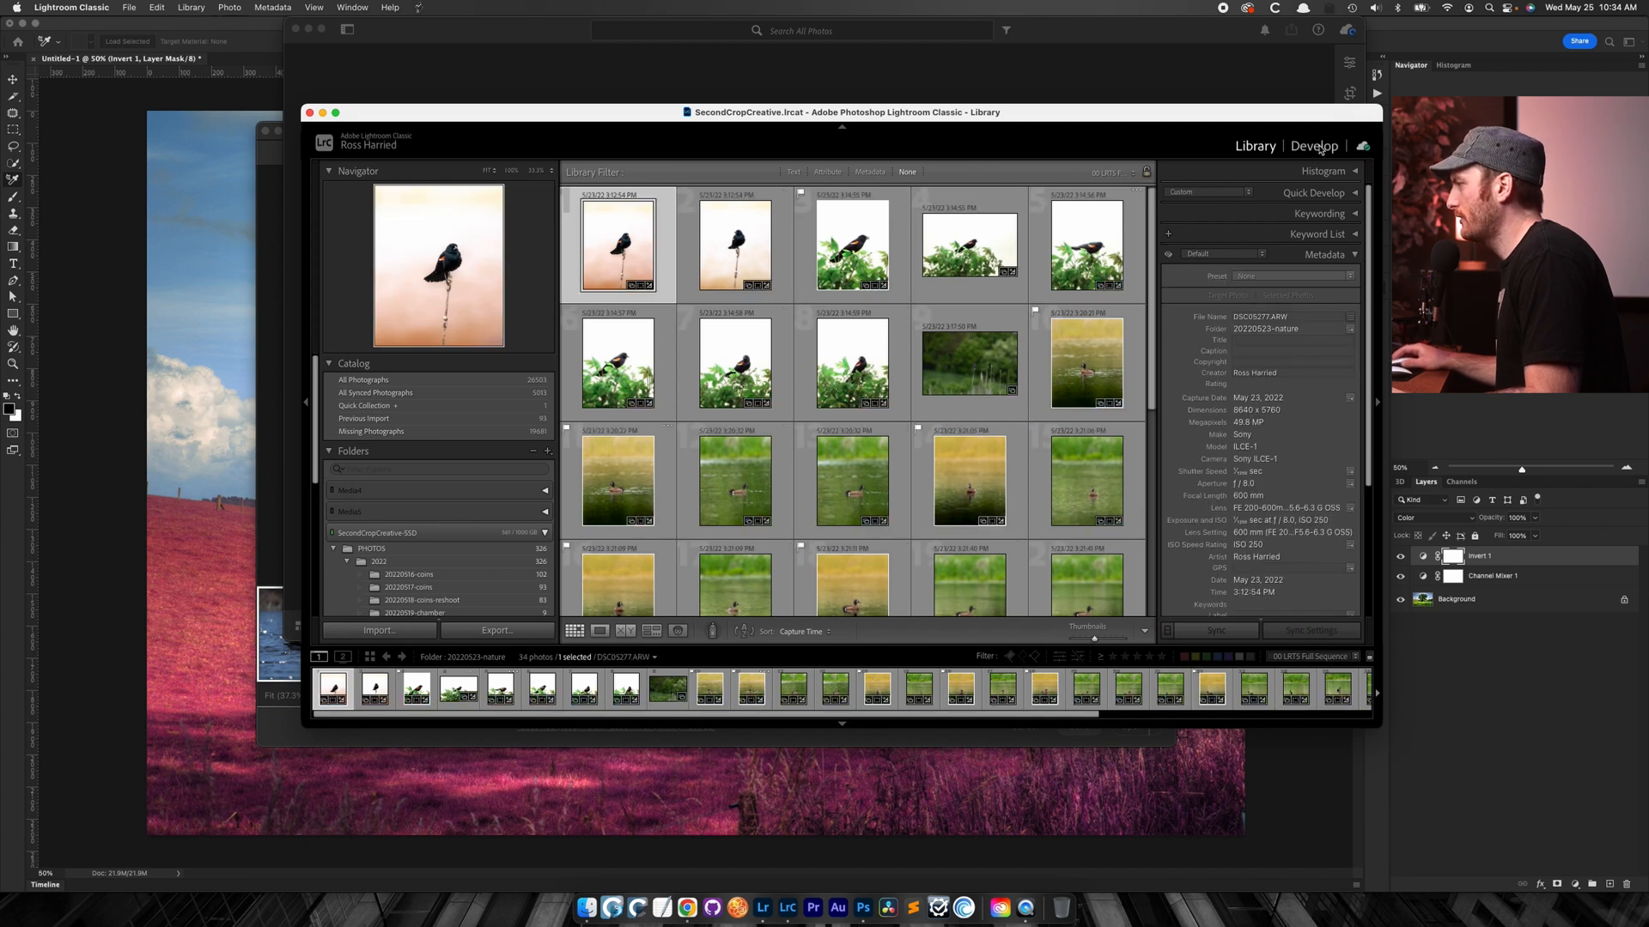
click(1315, 145)
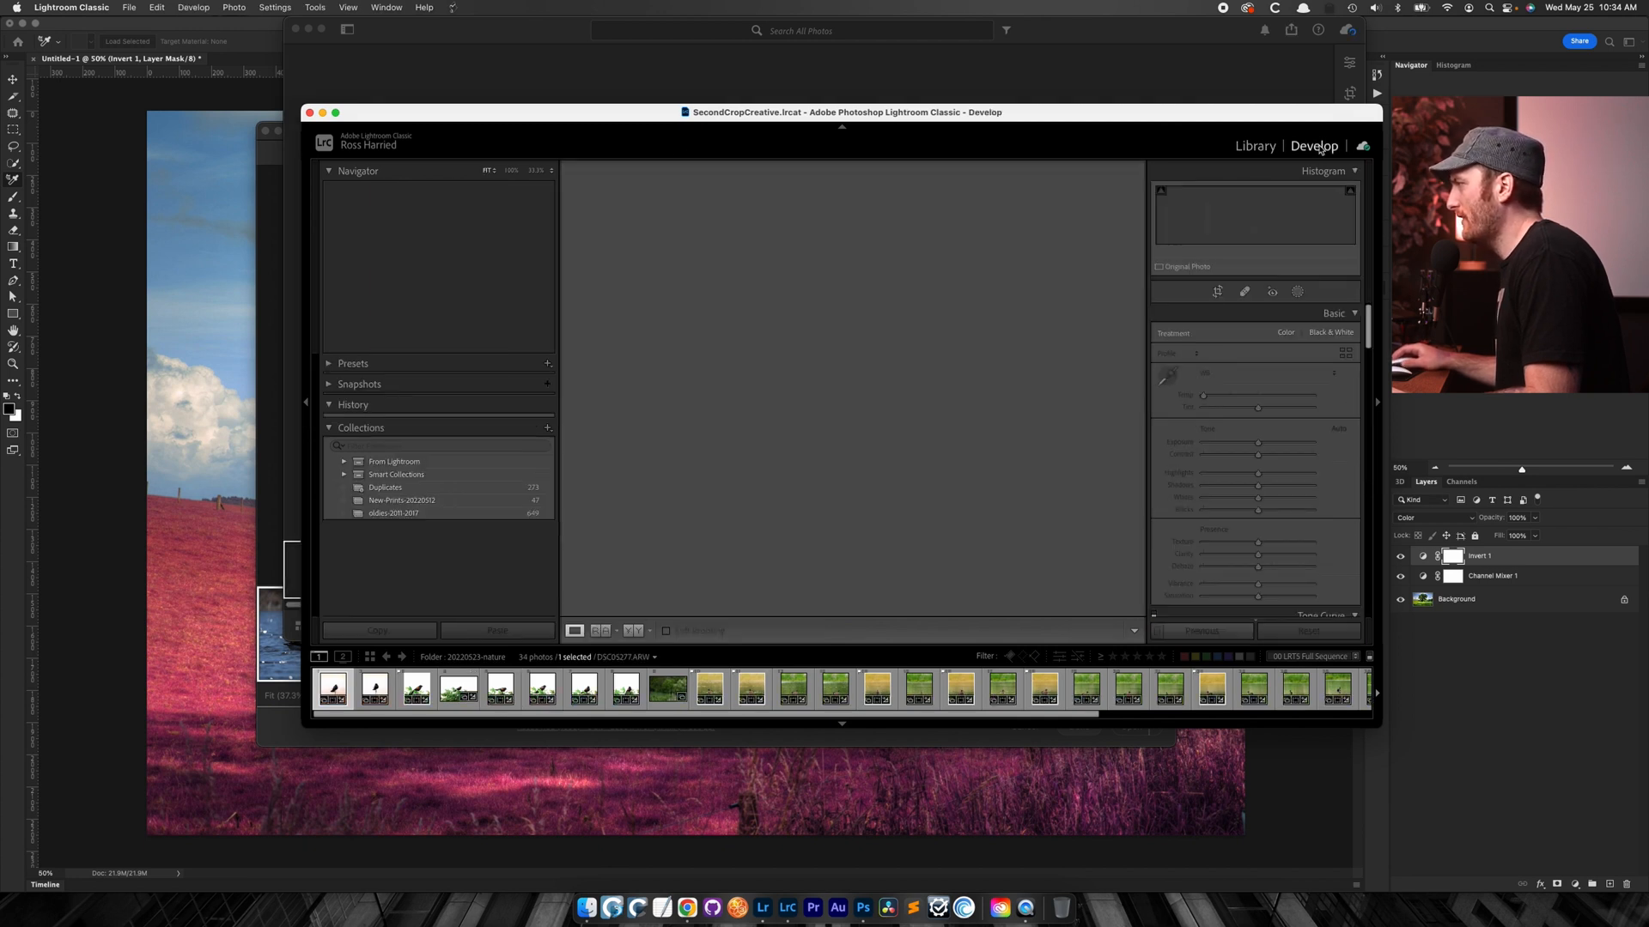
- Browse the Infrared profile group listing Fake IR YT for the perched-bird photo
click(333, 688)
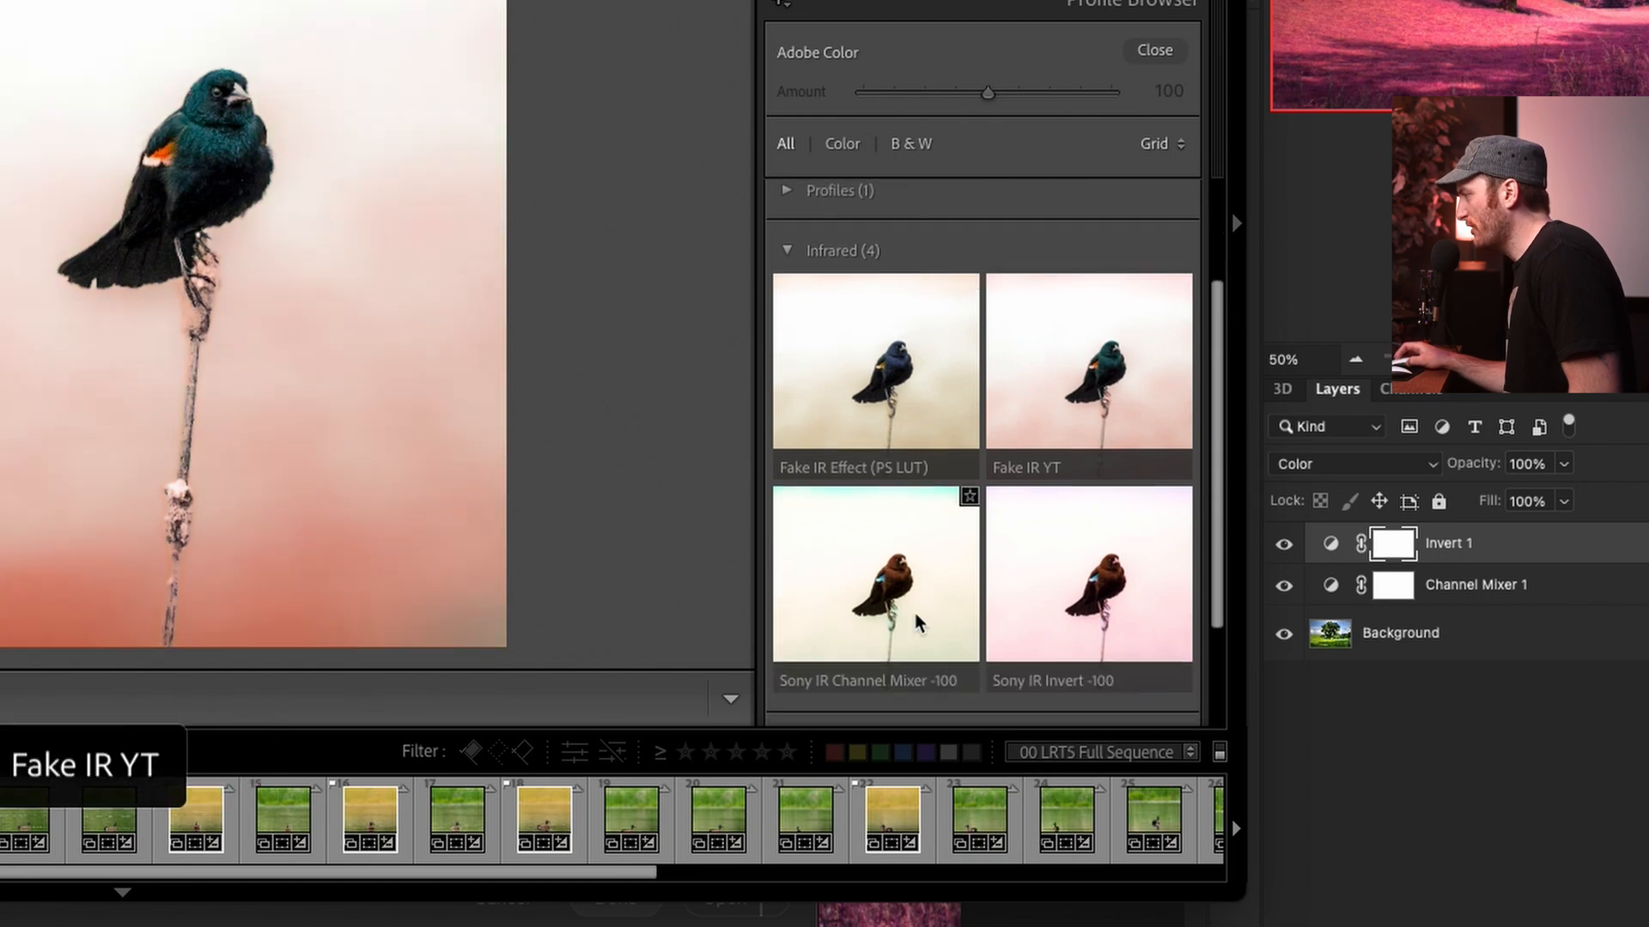
mouse_move(1071, 347)
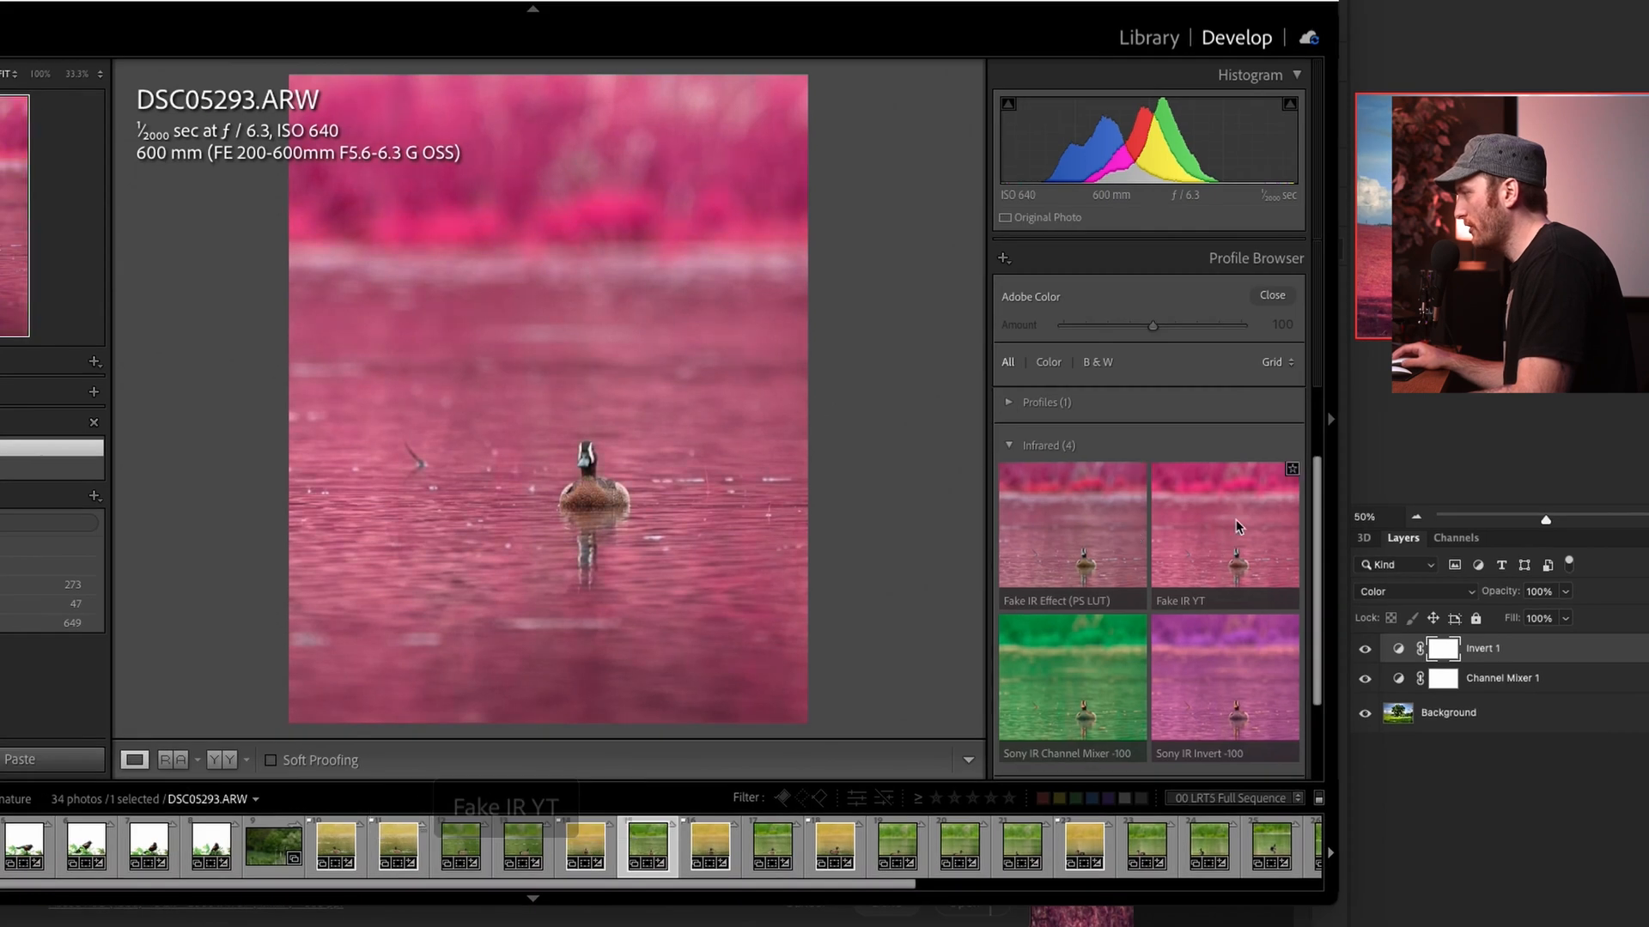
mouse_move(1069, 526)
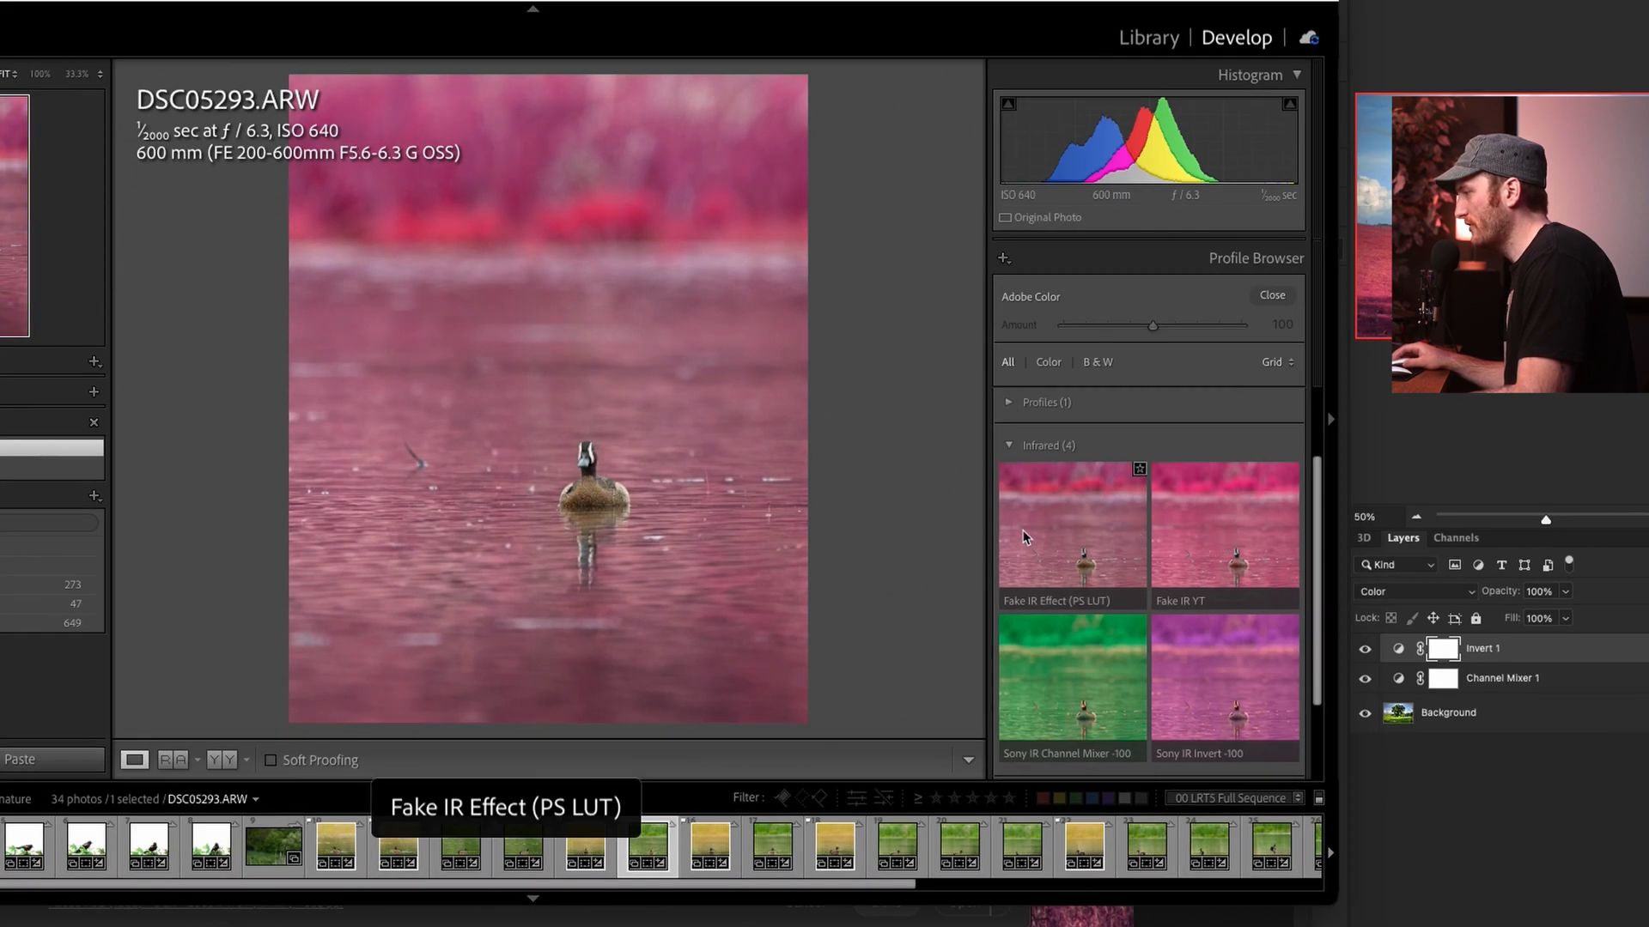
mouse_move(1078, 526)
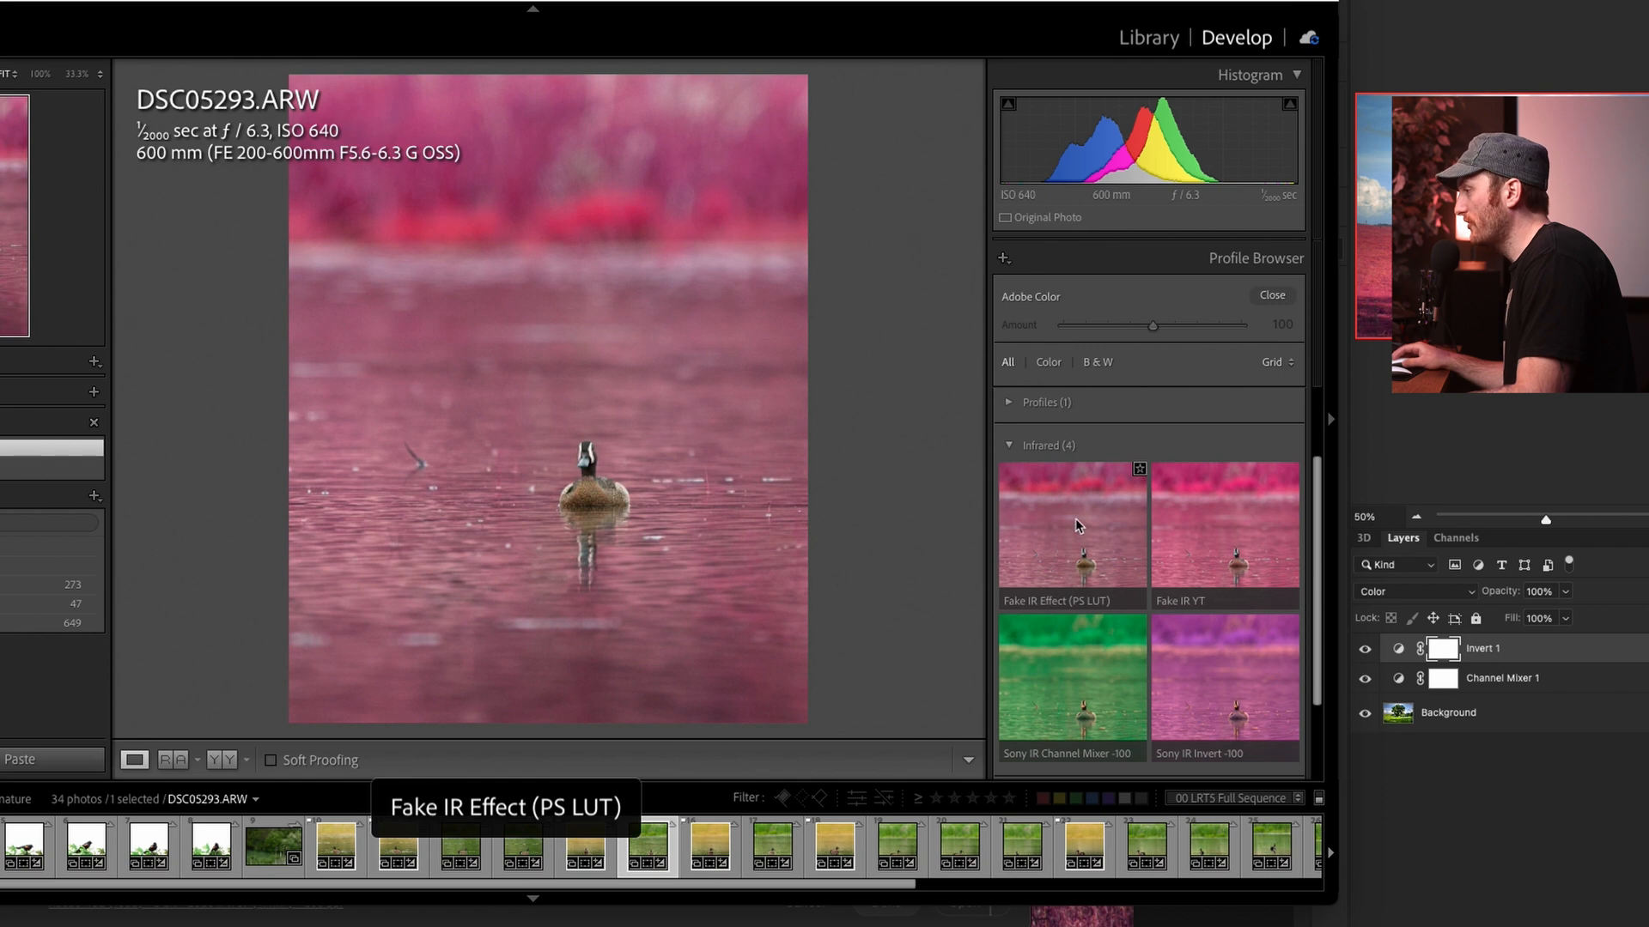
mouse_move(1193, 544)
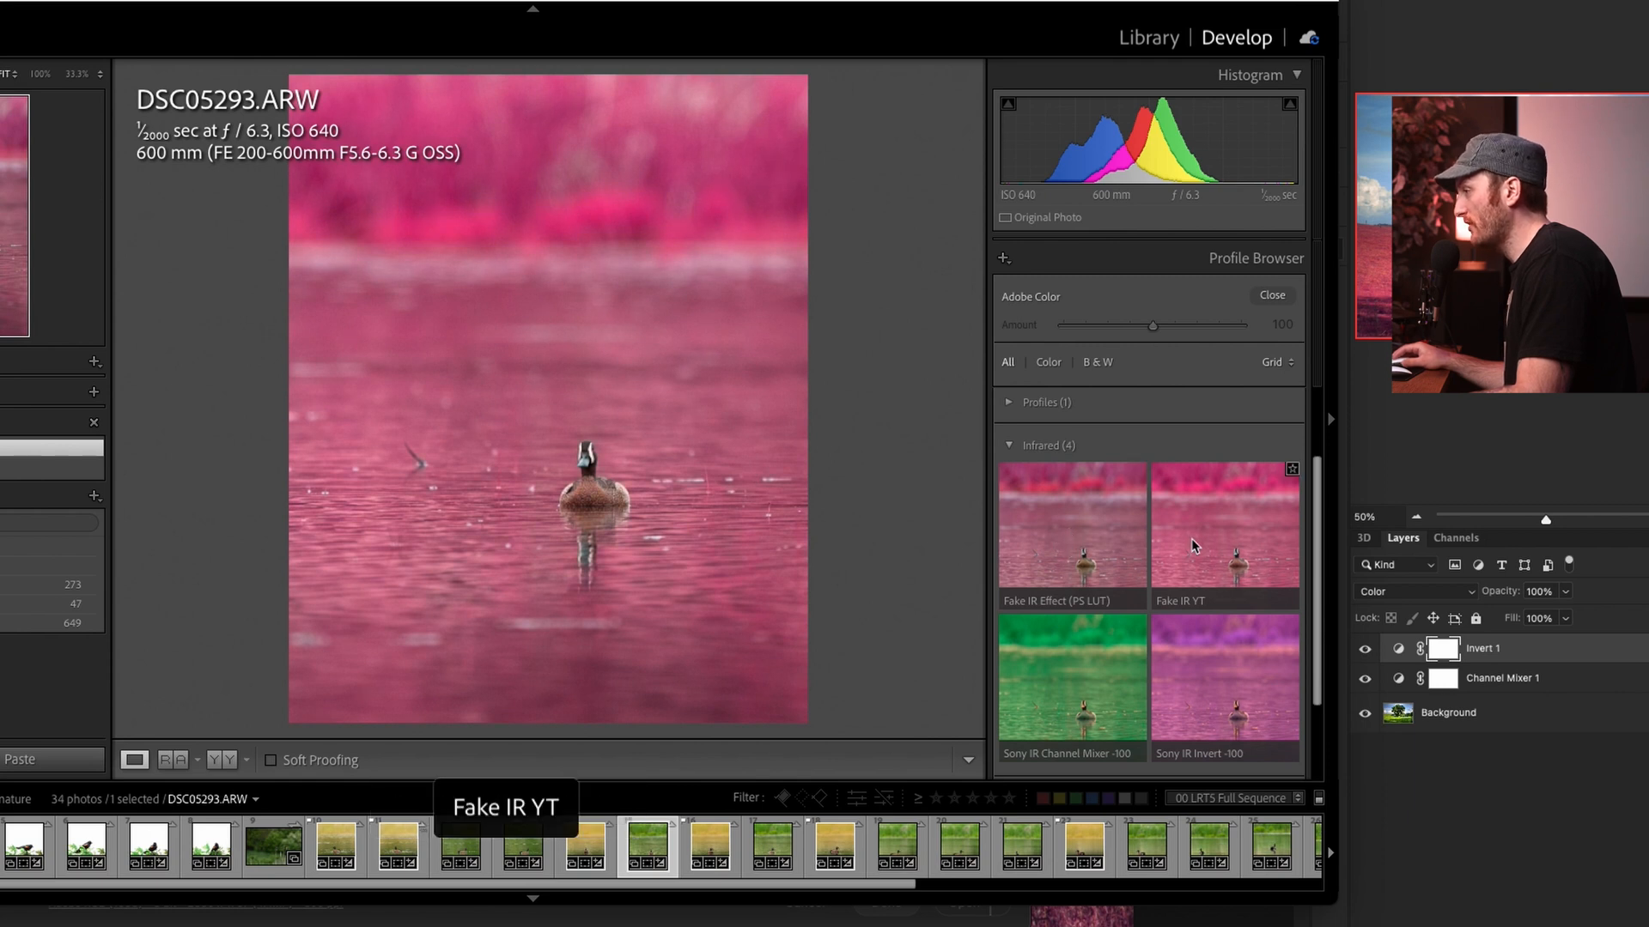
mouse_move(1205, 546)
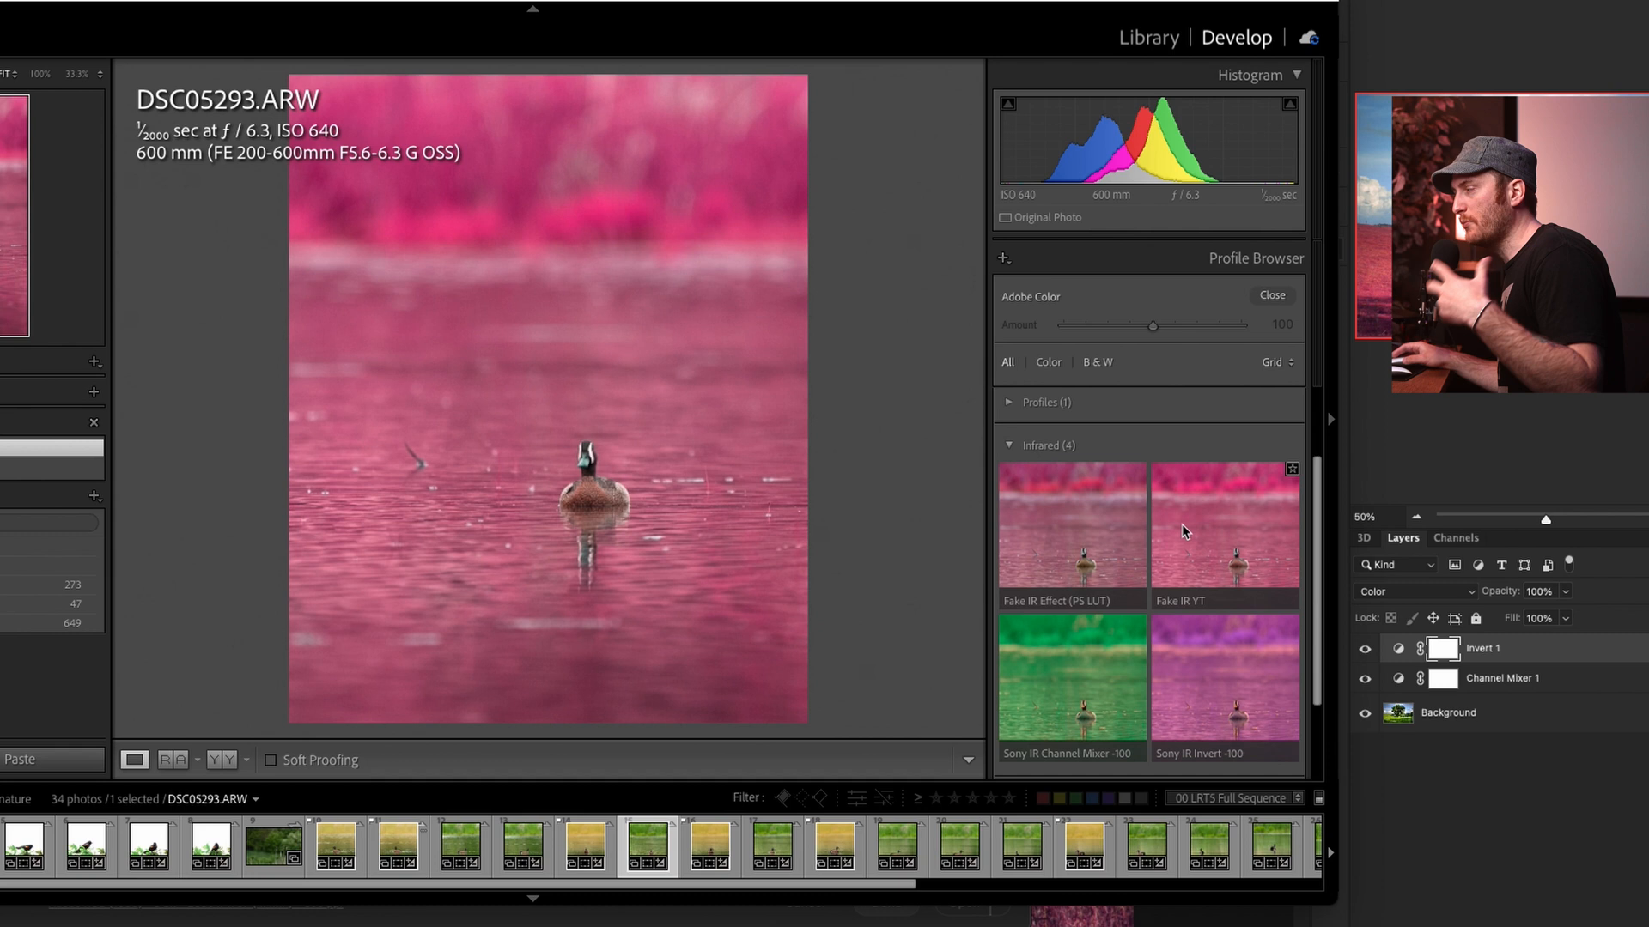
mouse_move(1091, 531)
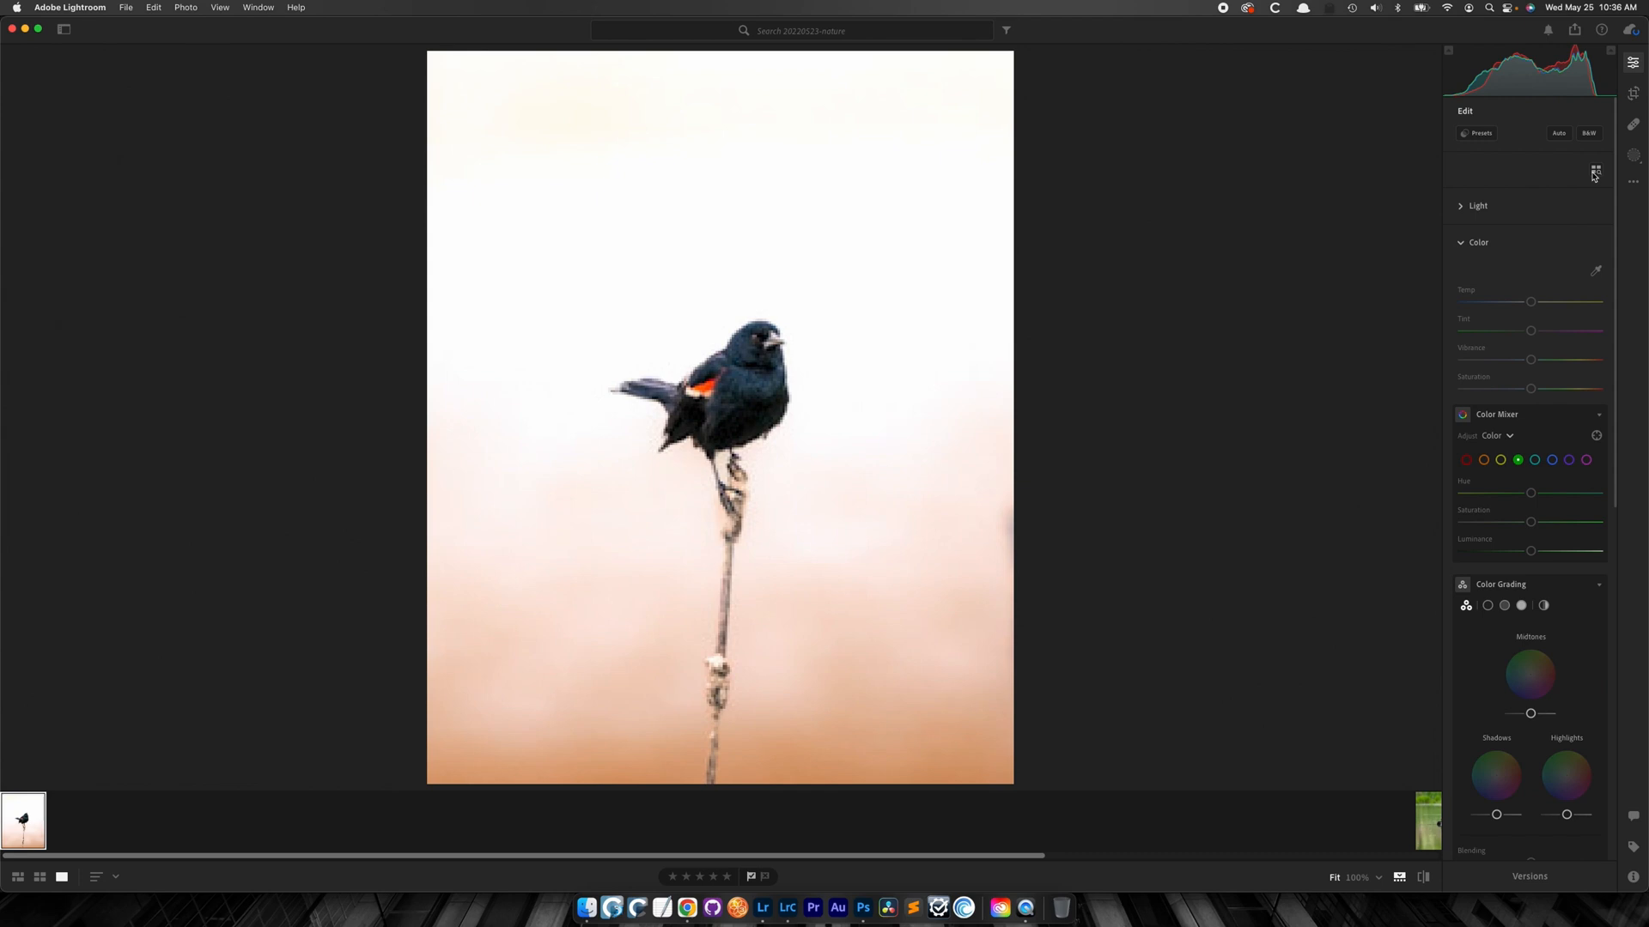
mouse_move(1564, 189)
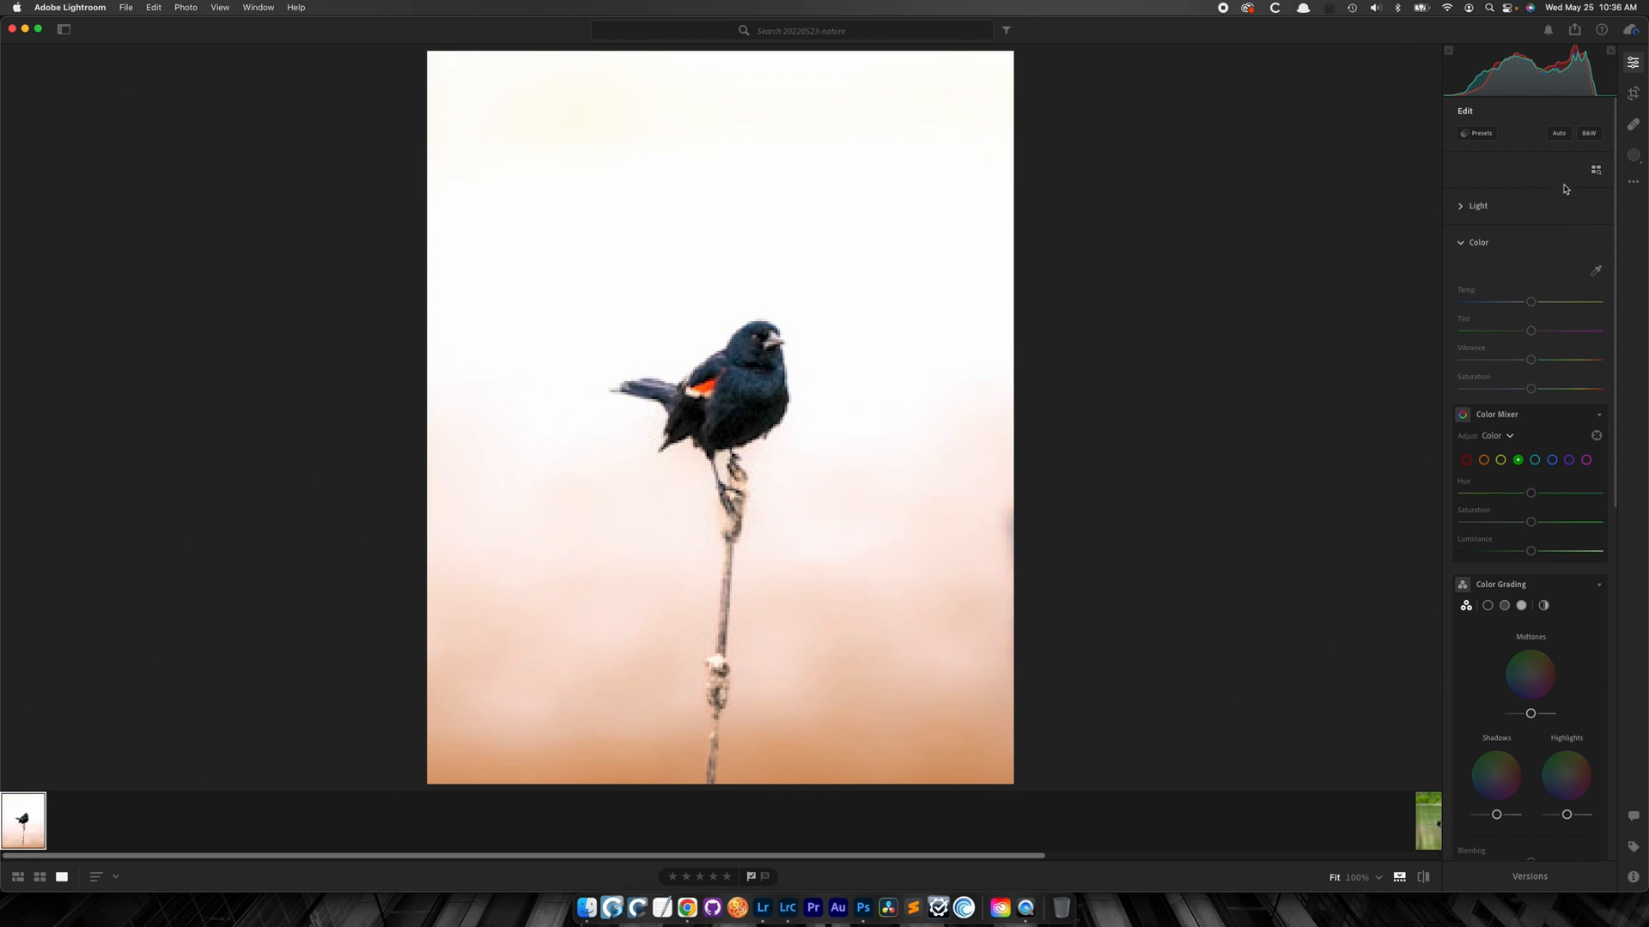
- Select the duck photo and browse its Infrared profiles, including Fake IR Effect (PS LUT)
click(1246, 820)
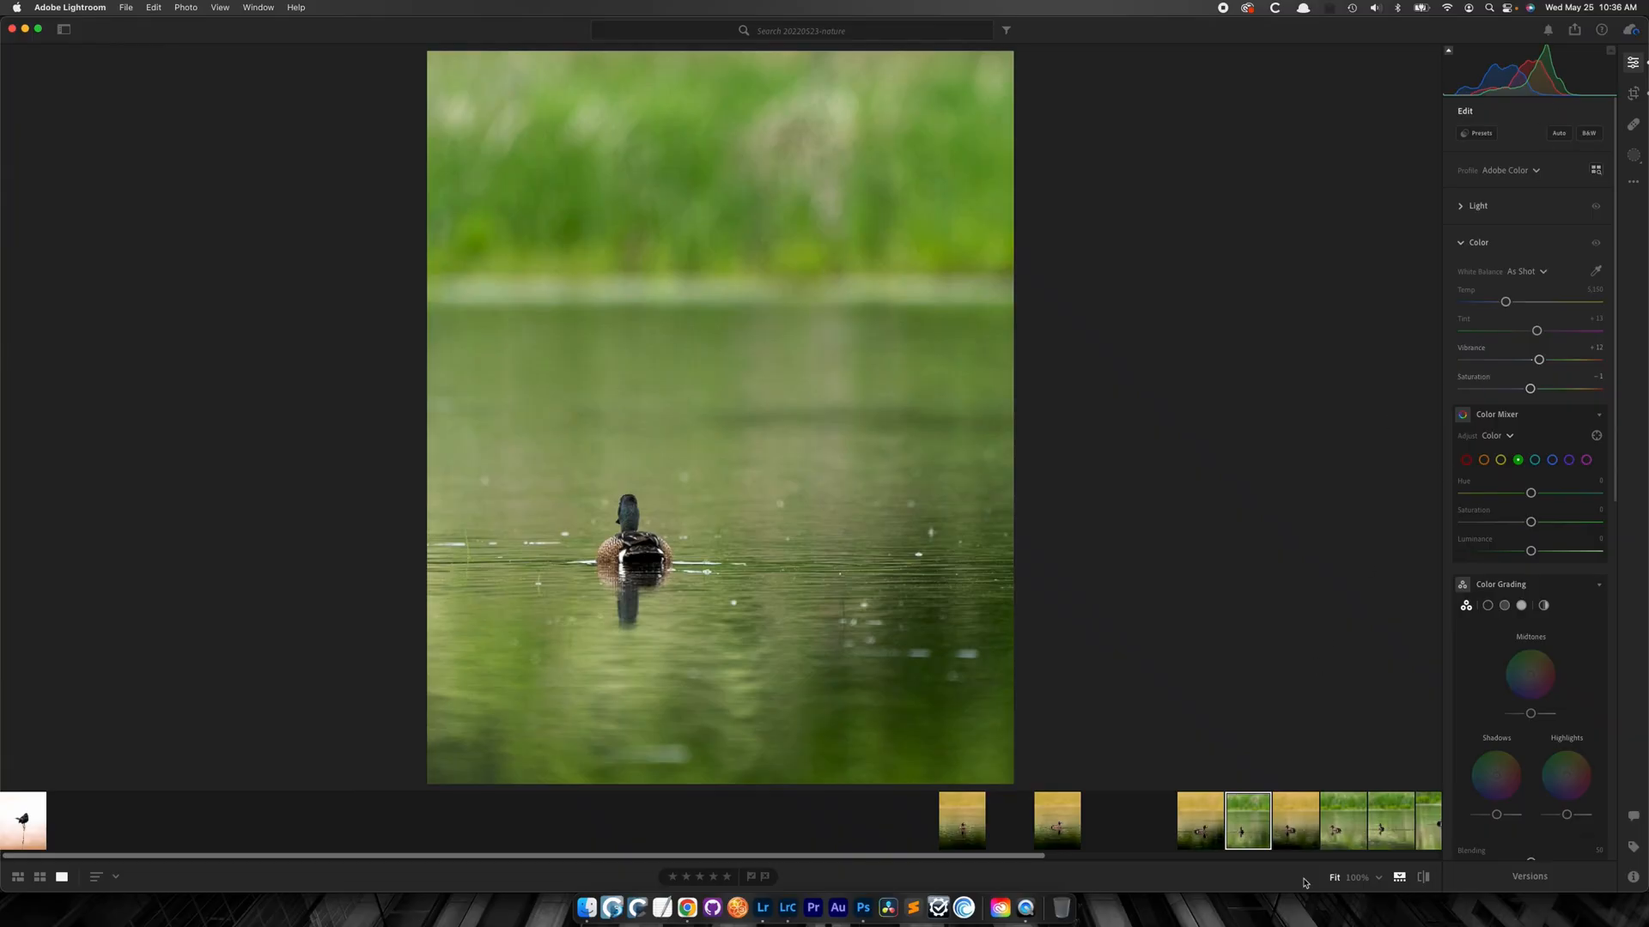
click(1343, 821)
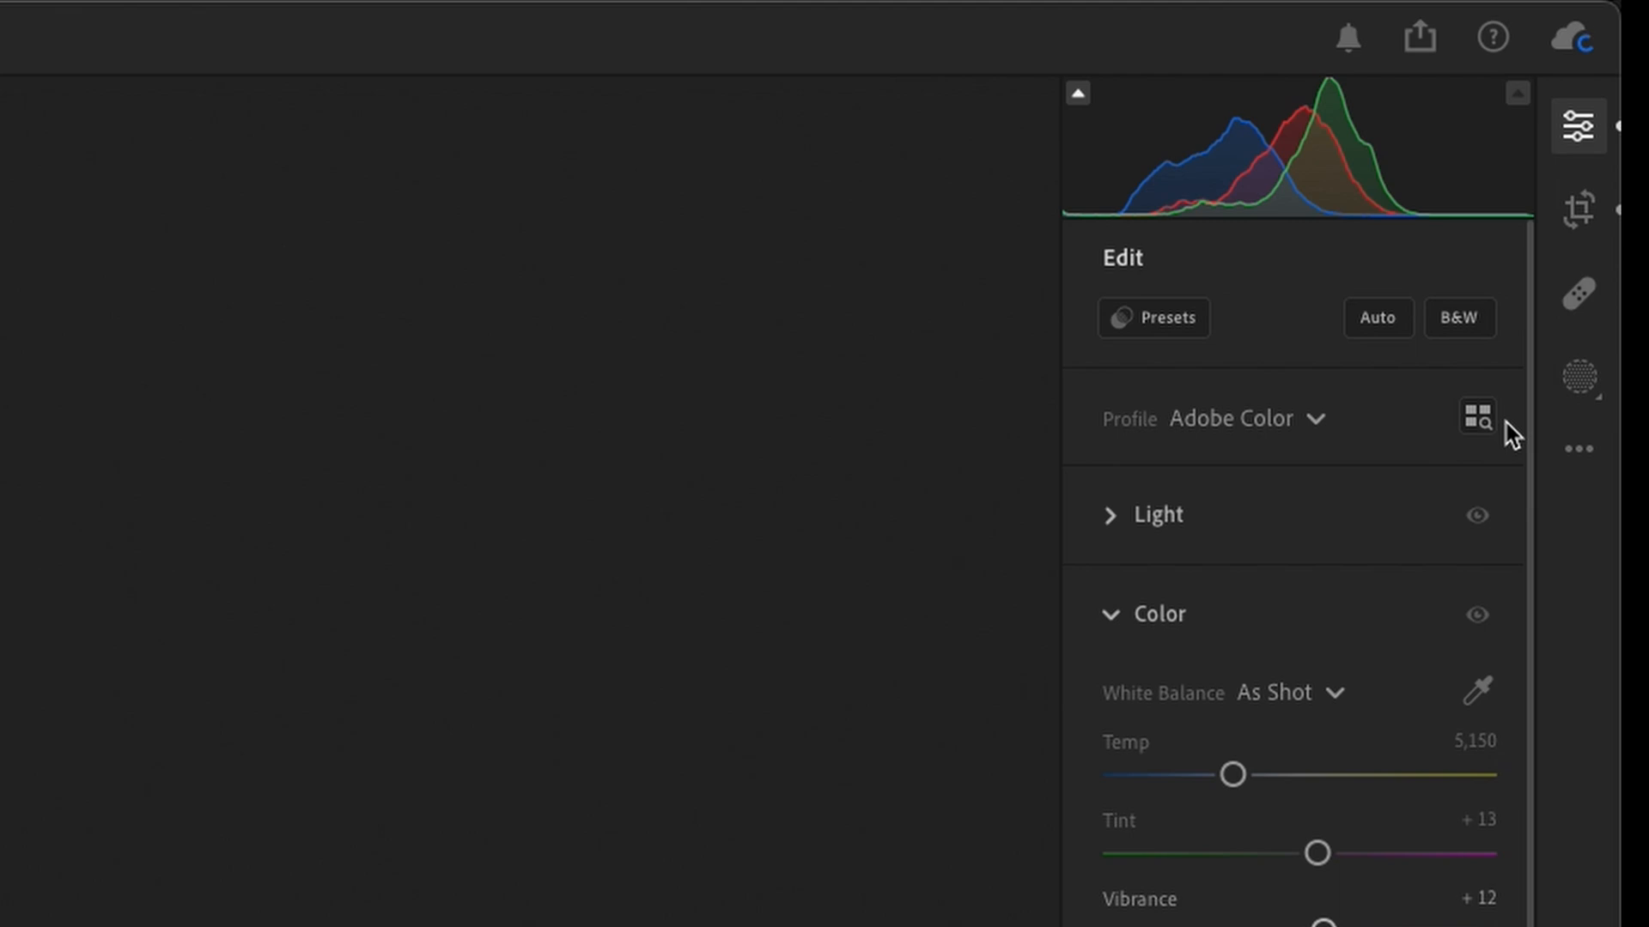
click(1476, 414)
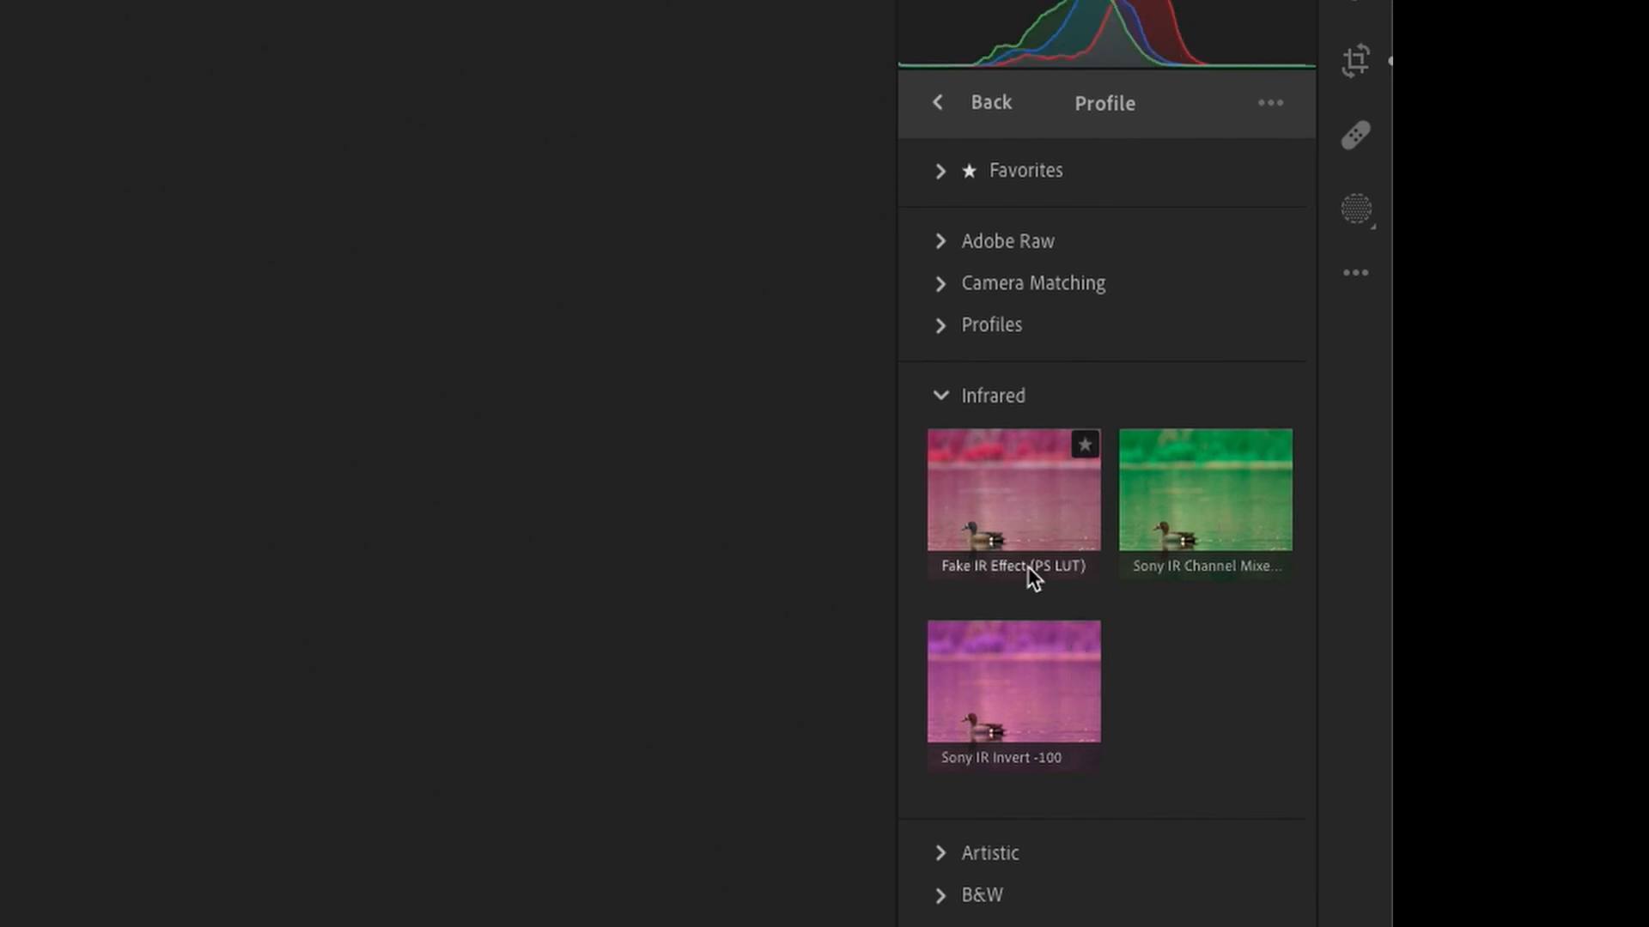
mouse_move(1013, 565)
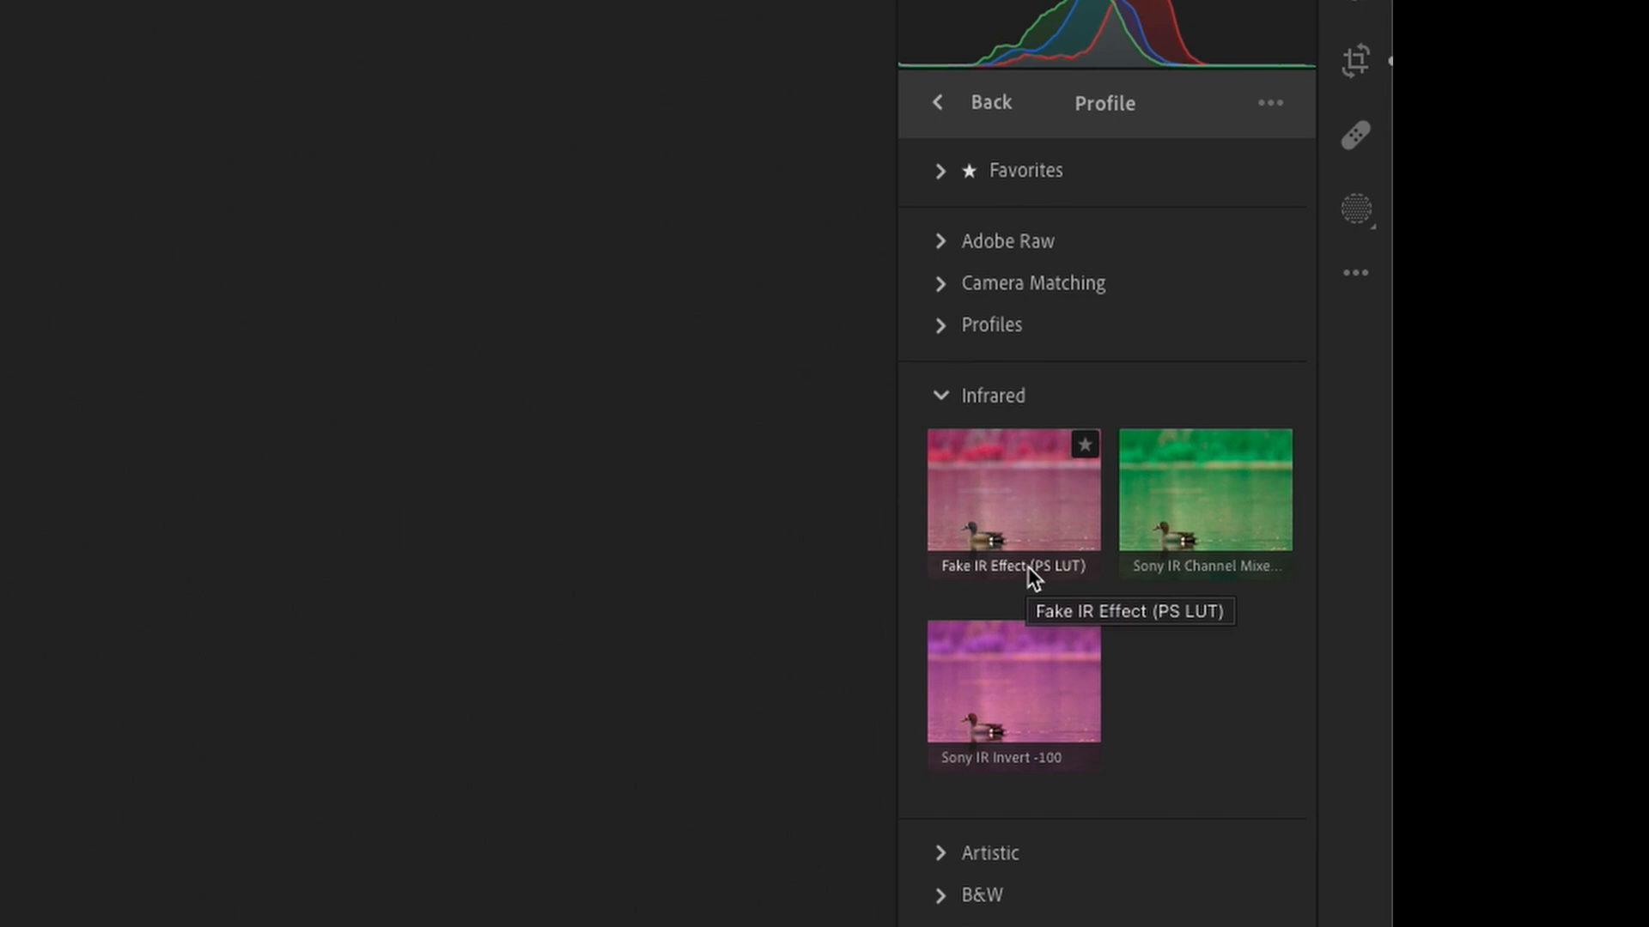
mouse_move(1174, 668)
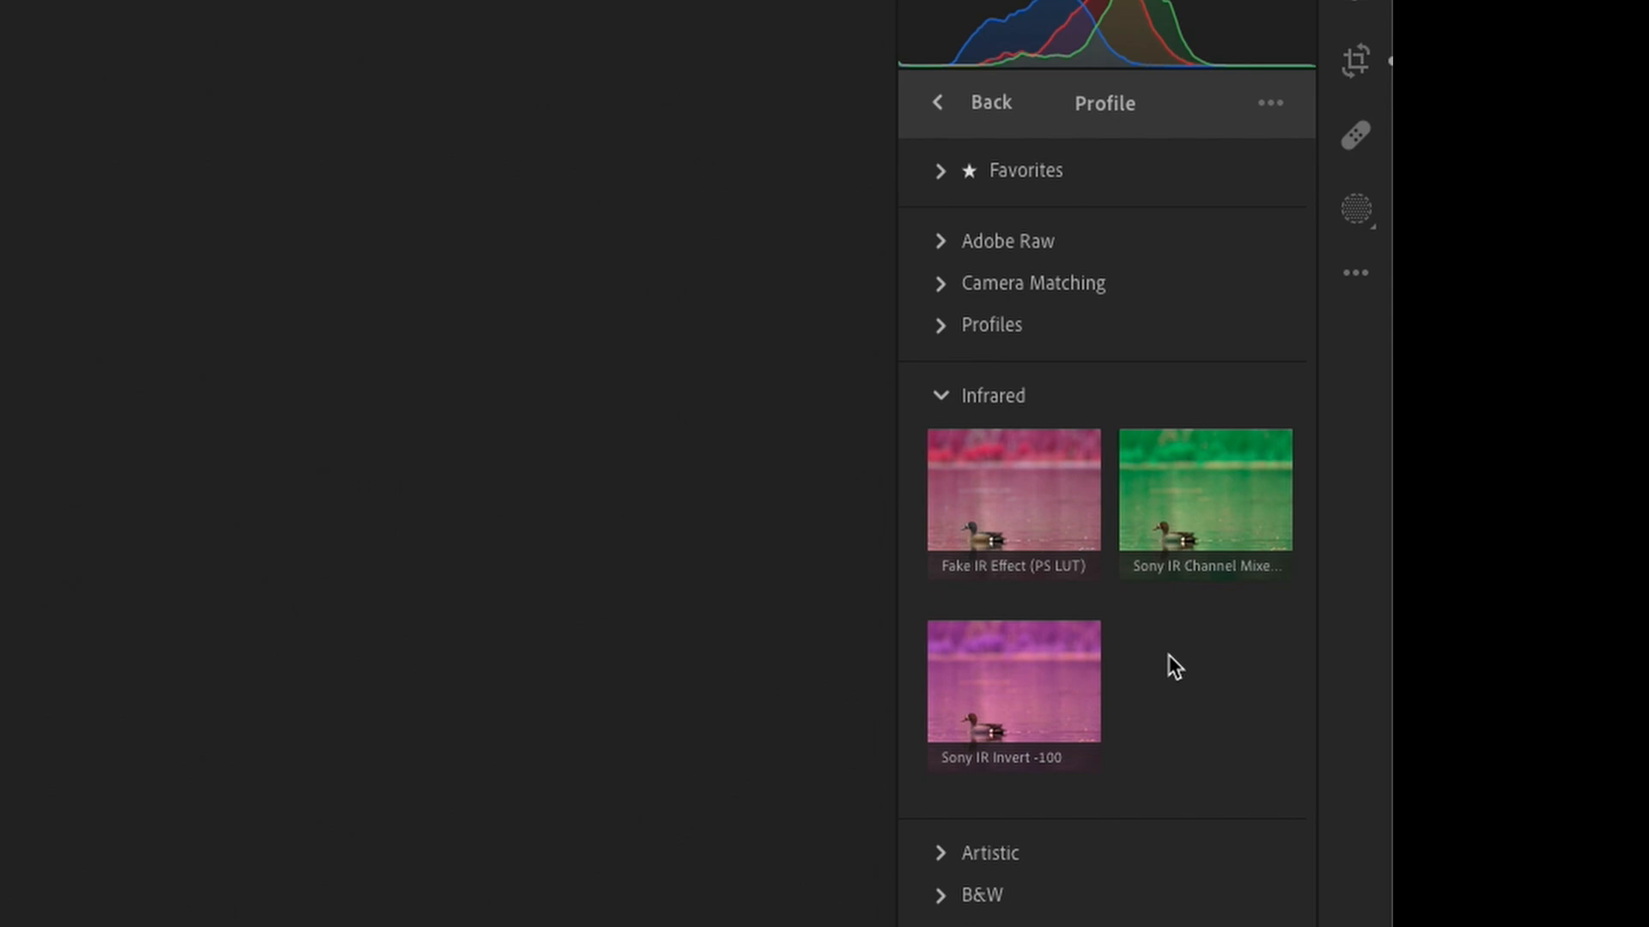
mouse_move(608, 523)
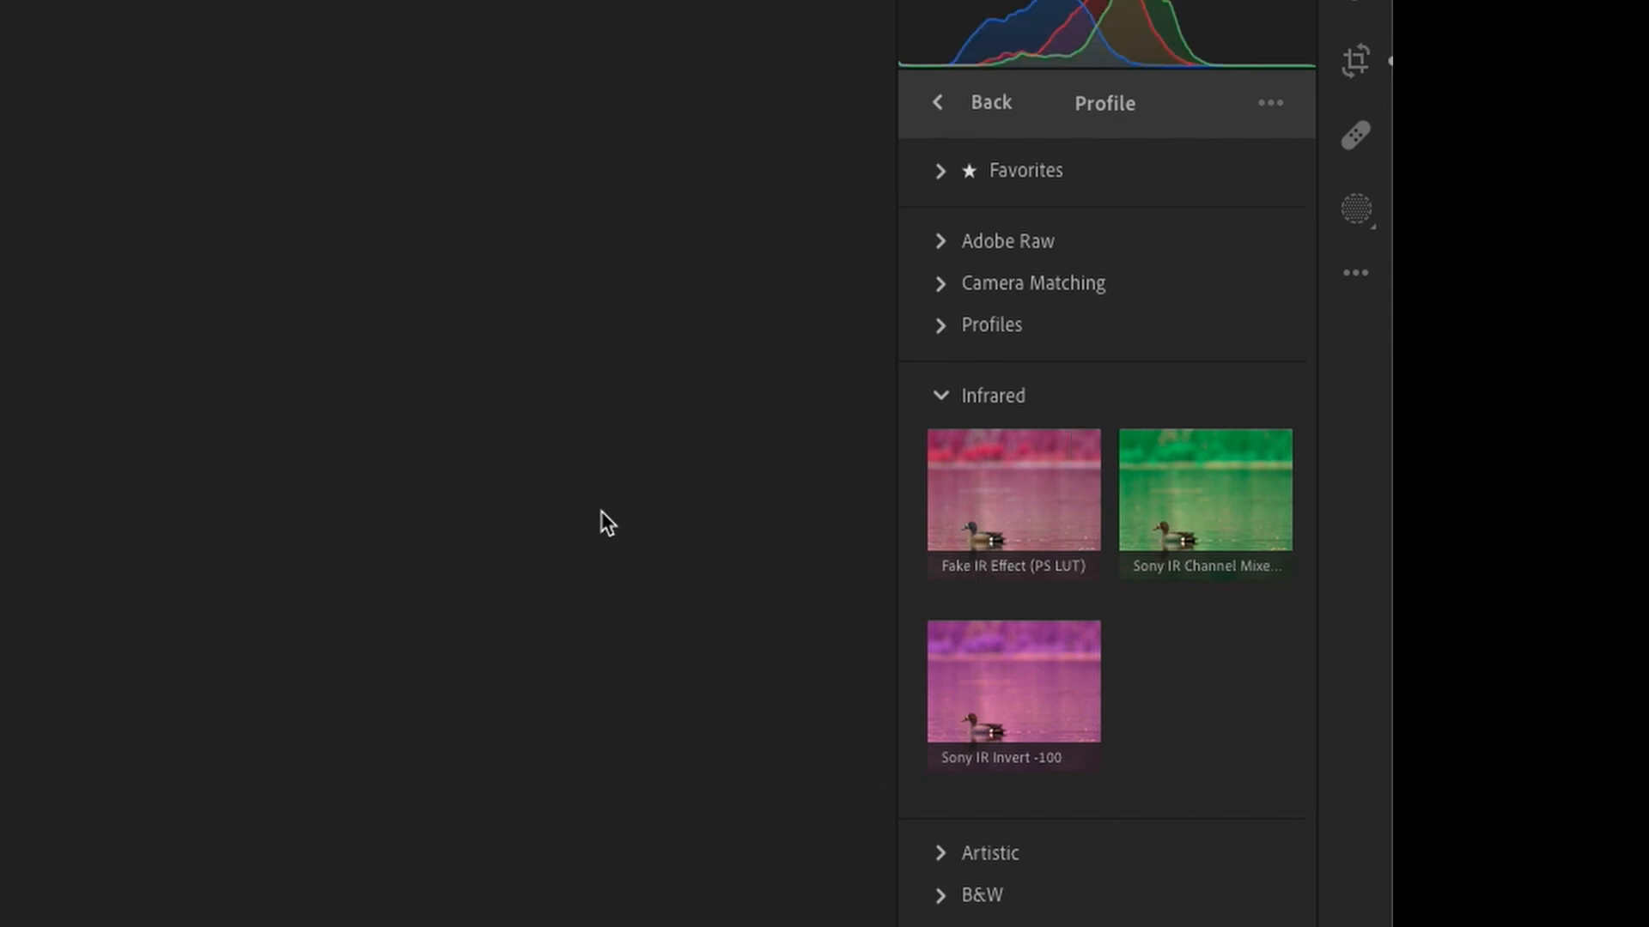
click(272, 122)
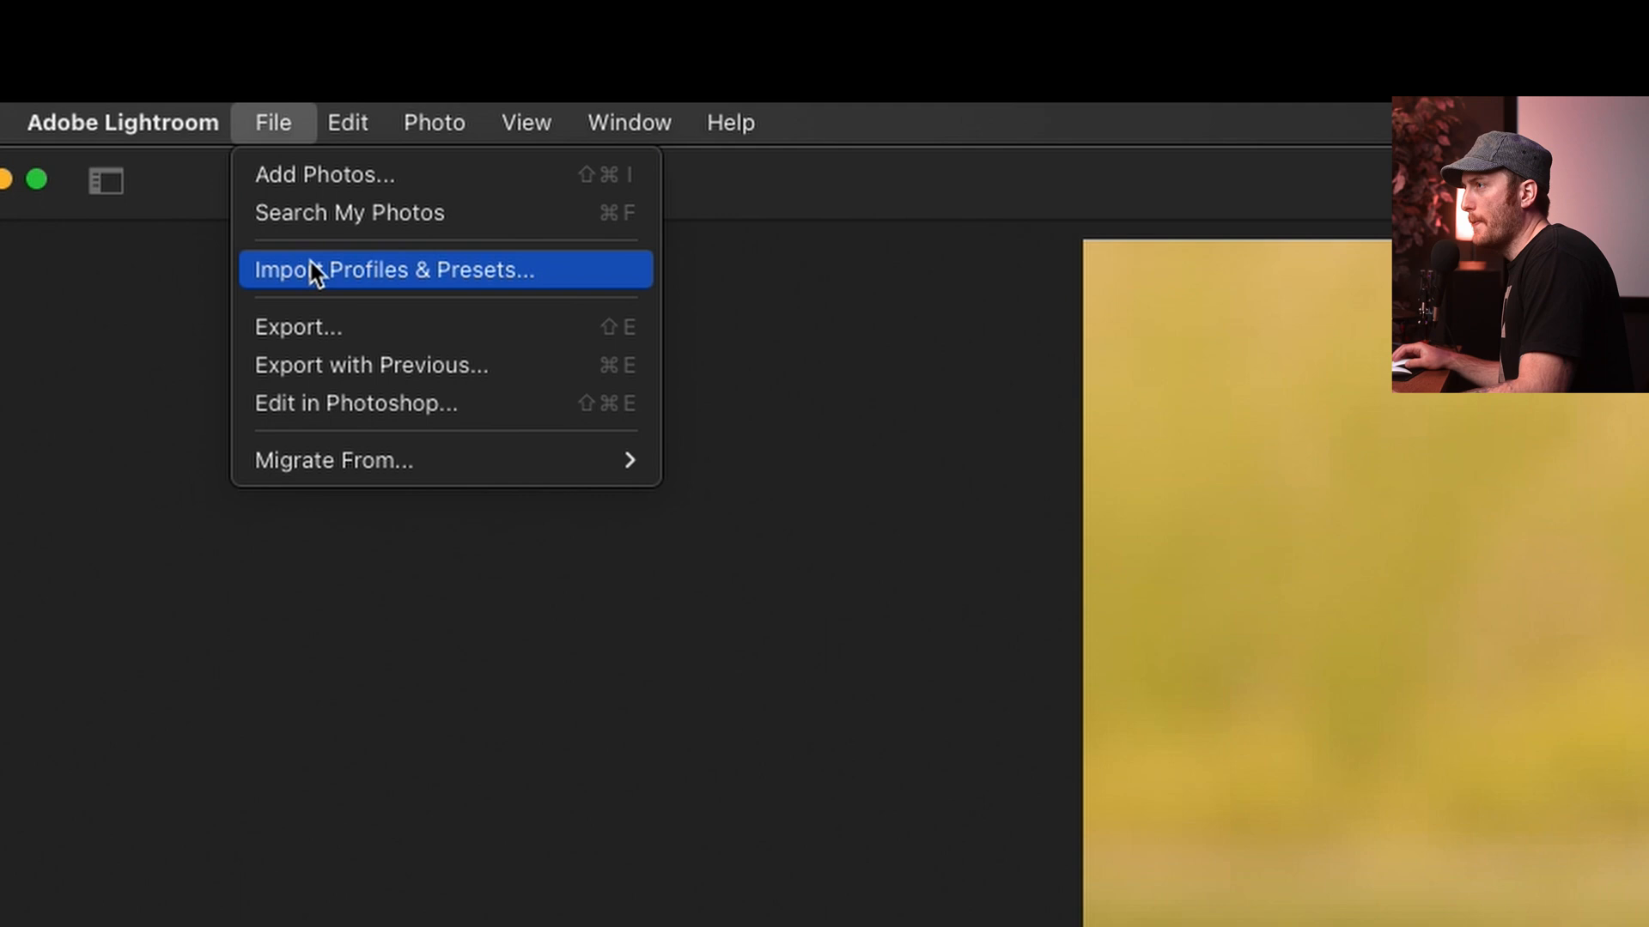
- Pick Fake IR YT.xmp from the Camera Raw Settings folder for import
click(393, 269)
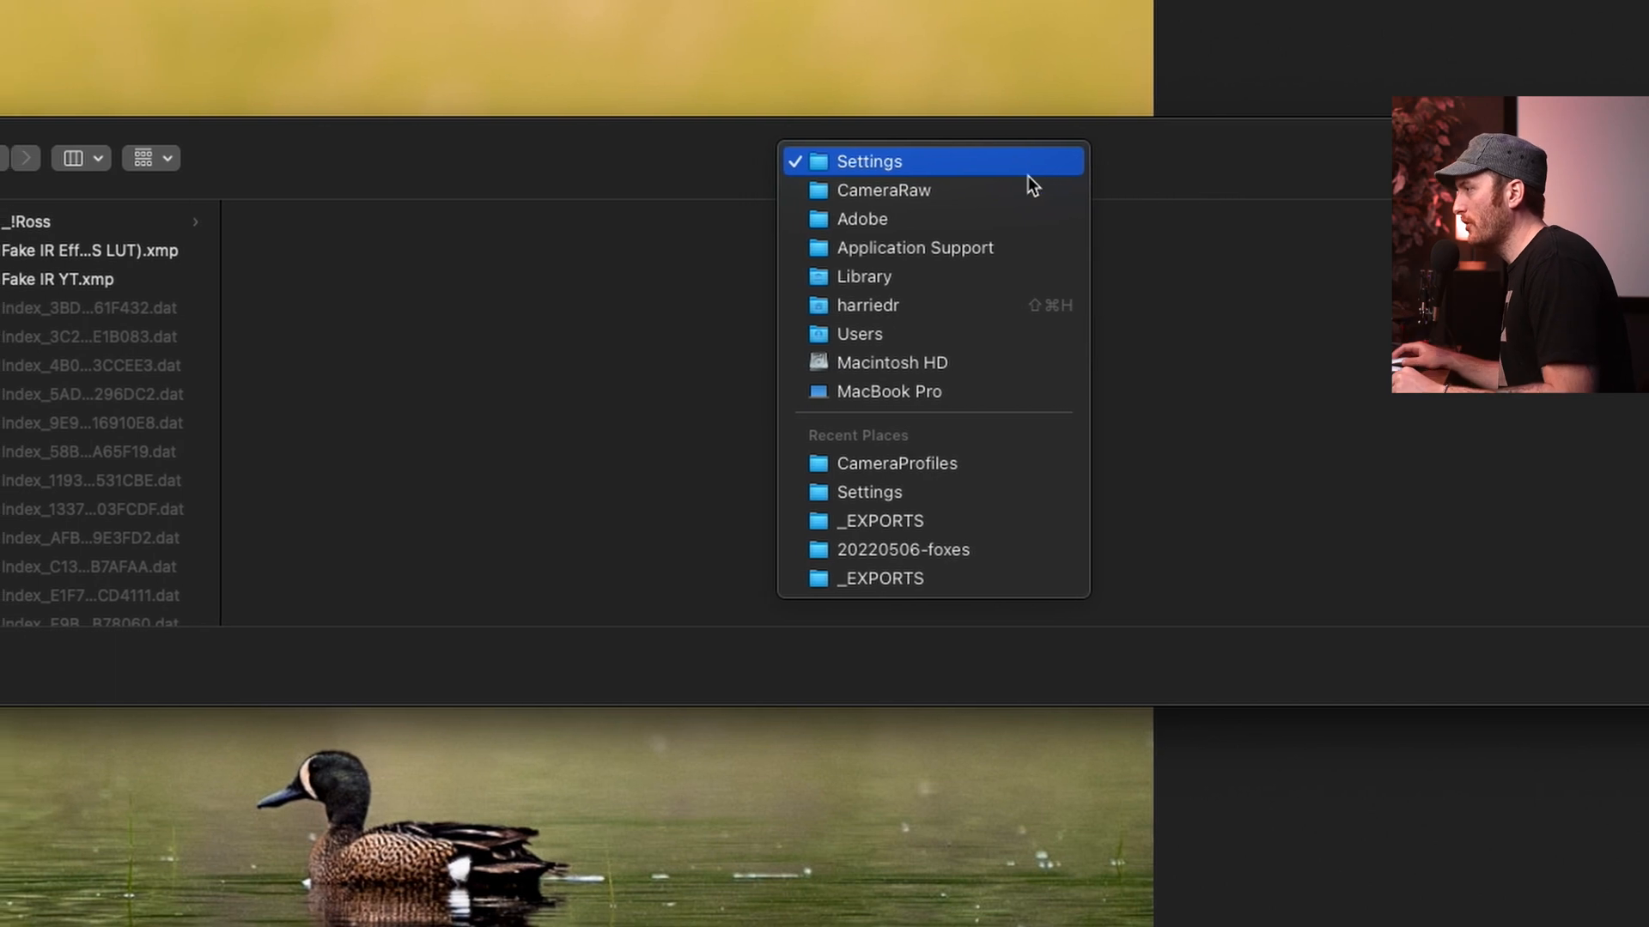
mouse_move(969, 295)
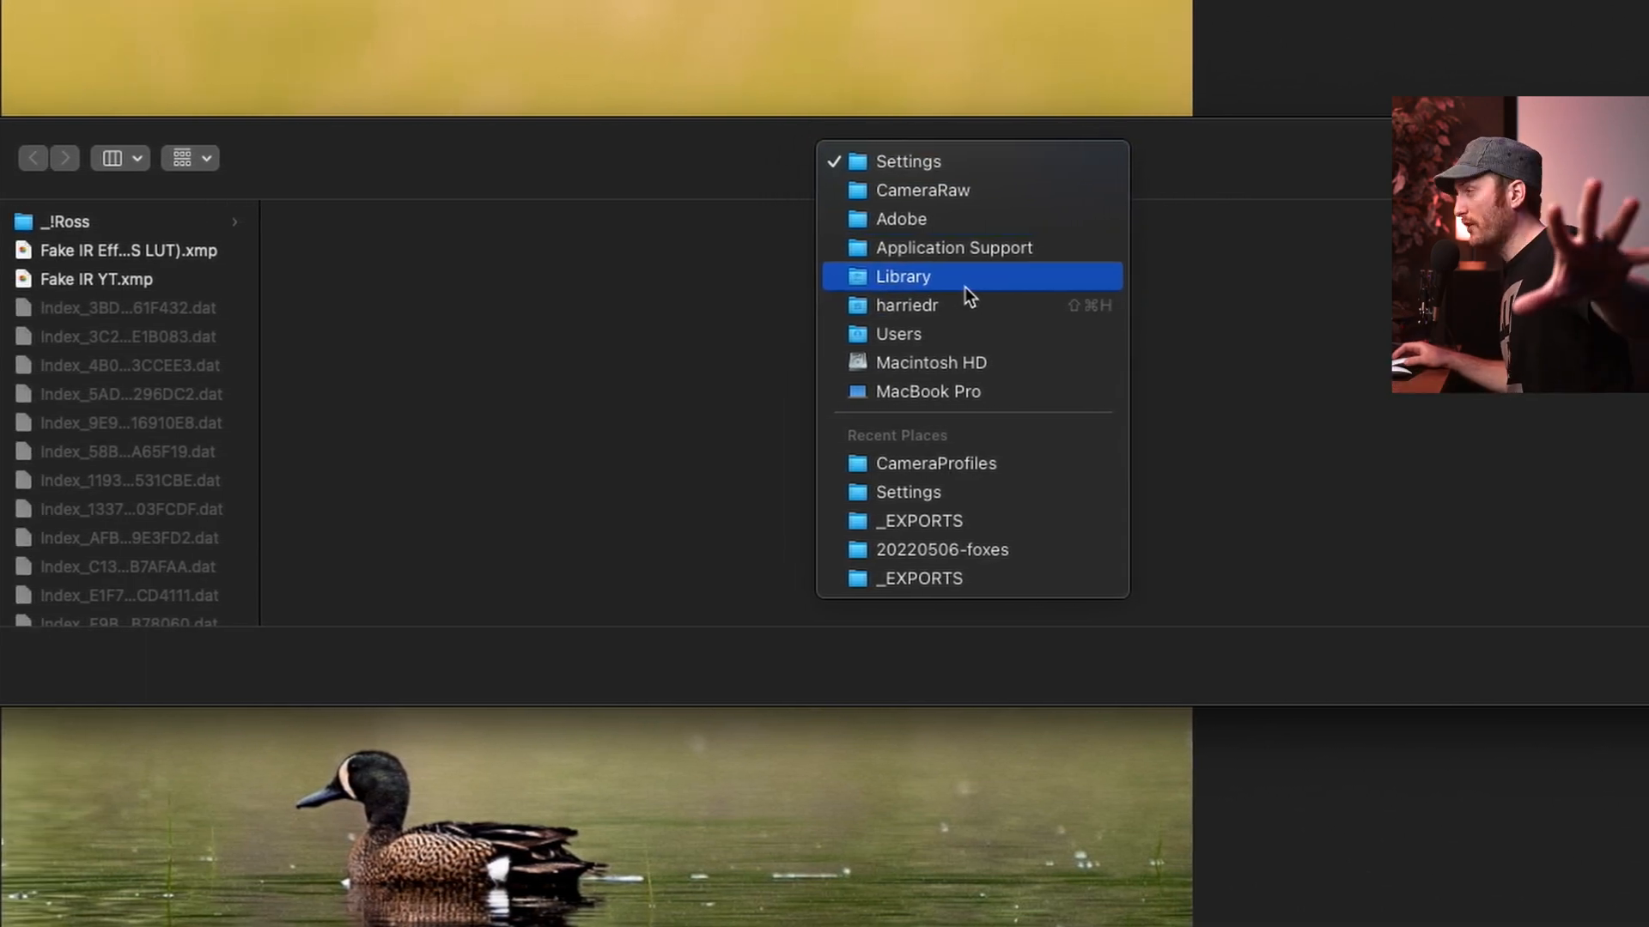
mouse_move(960, 295)
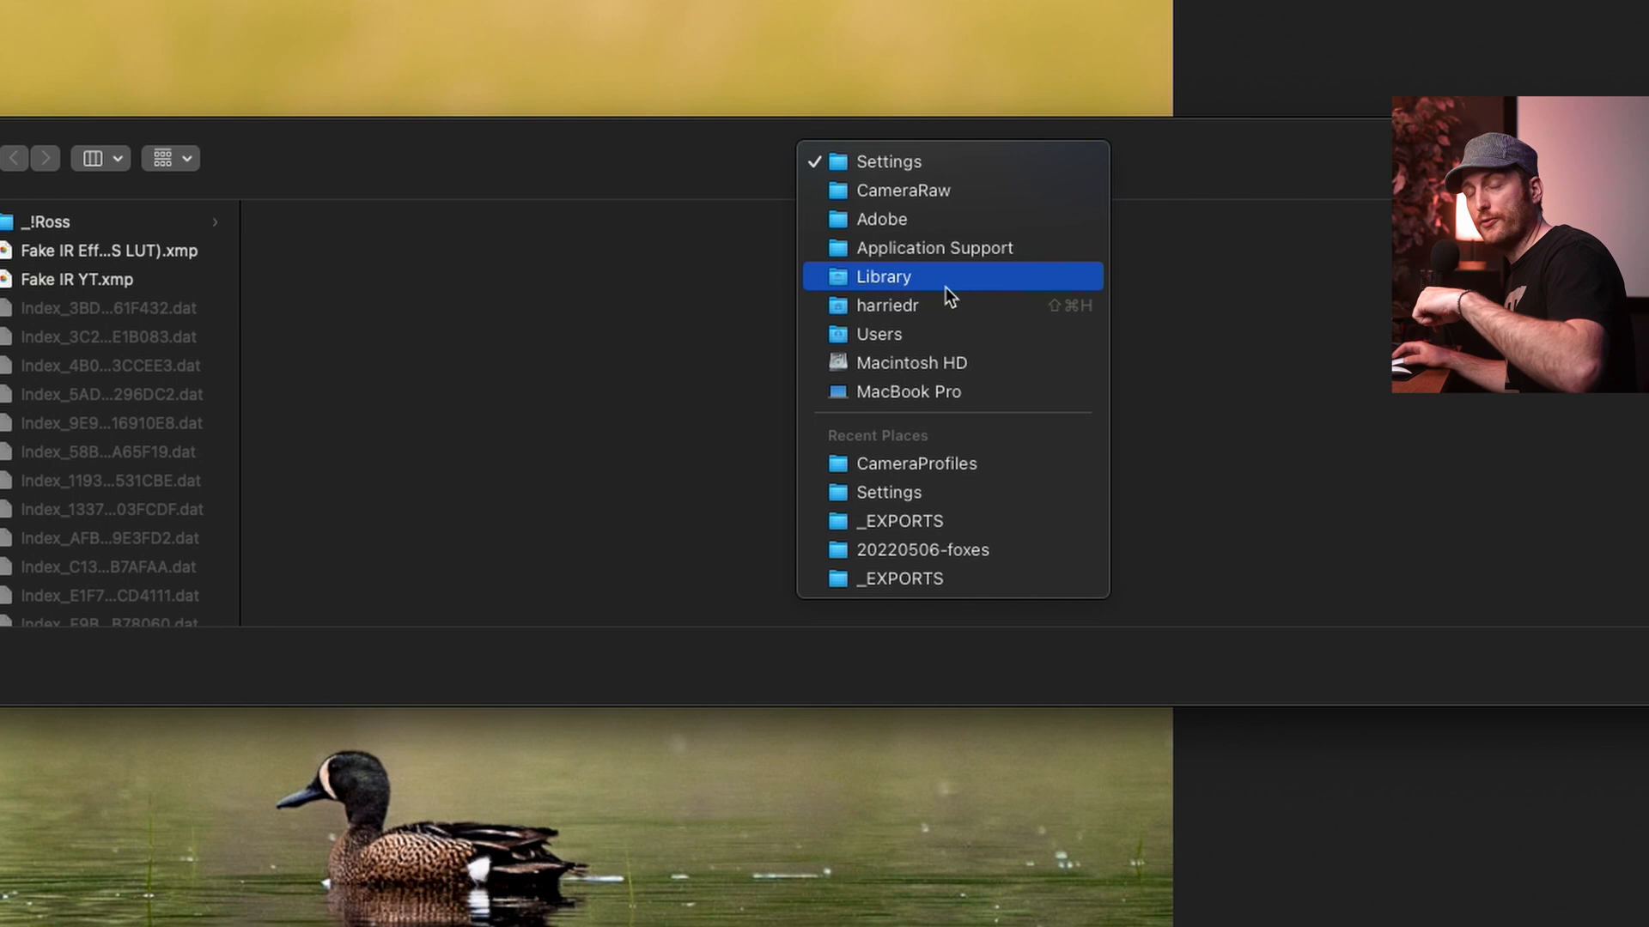
mouse_move(910, 310)
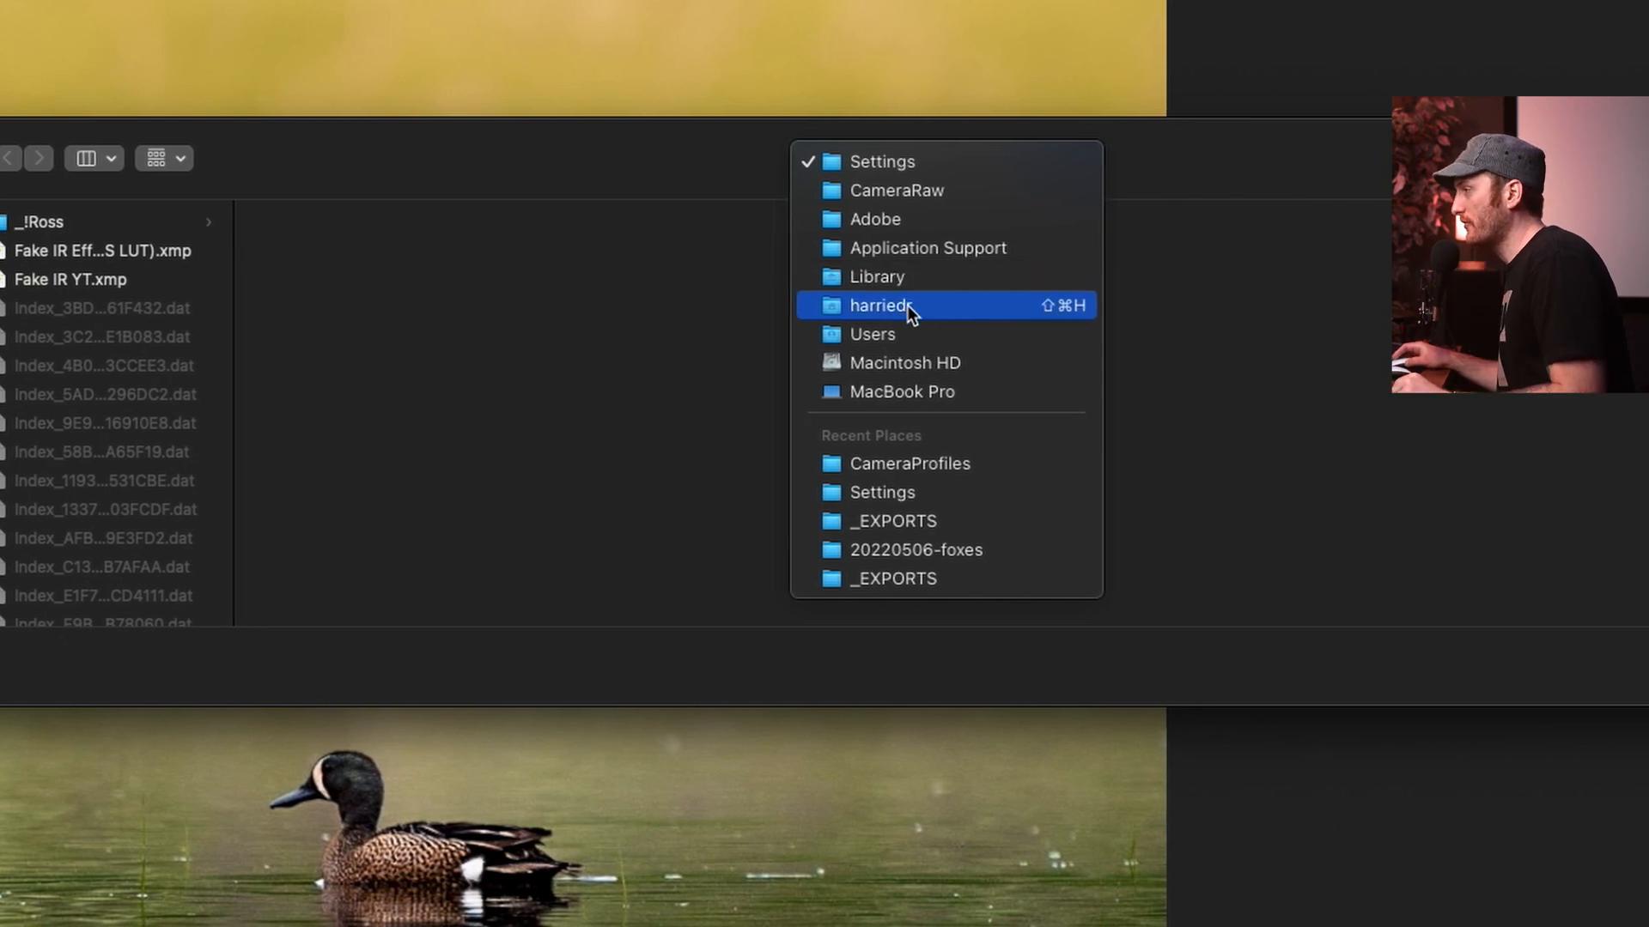
mouse_move(939, 248)
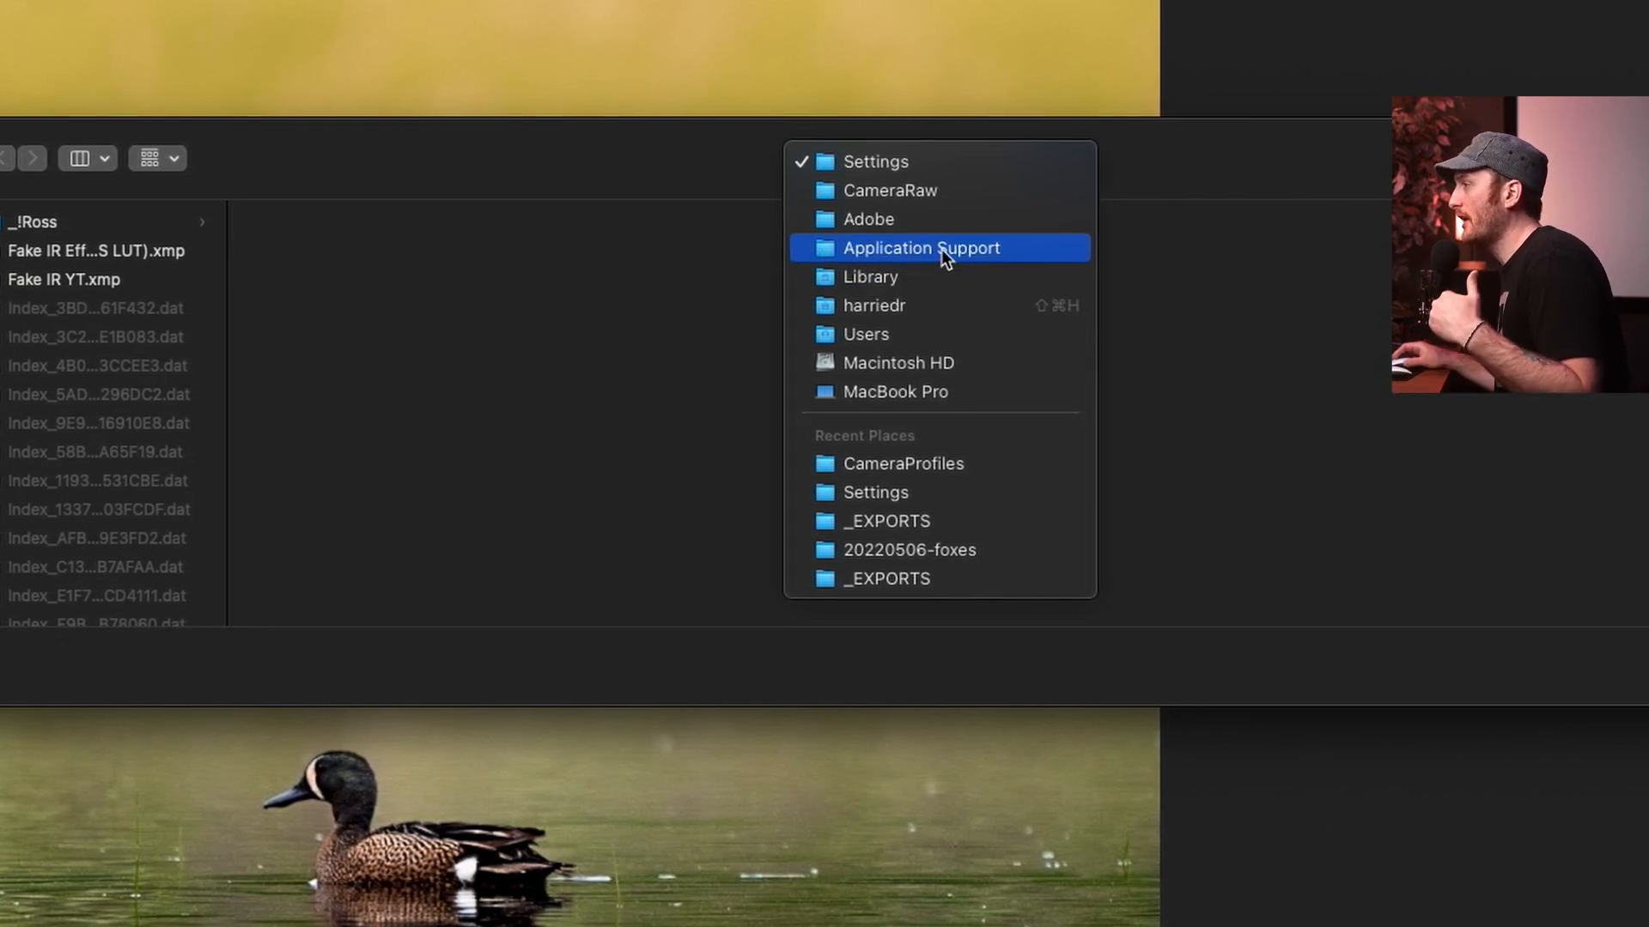
mouse_move(884, 191)
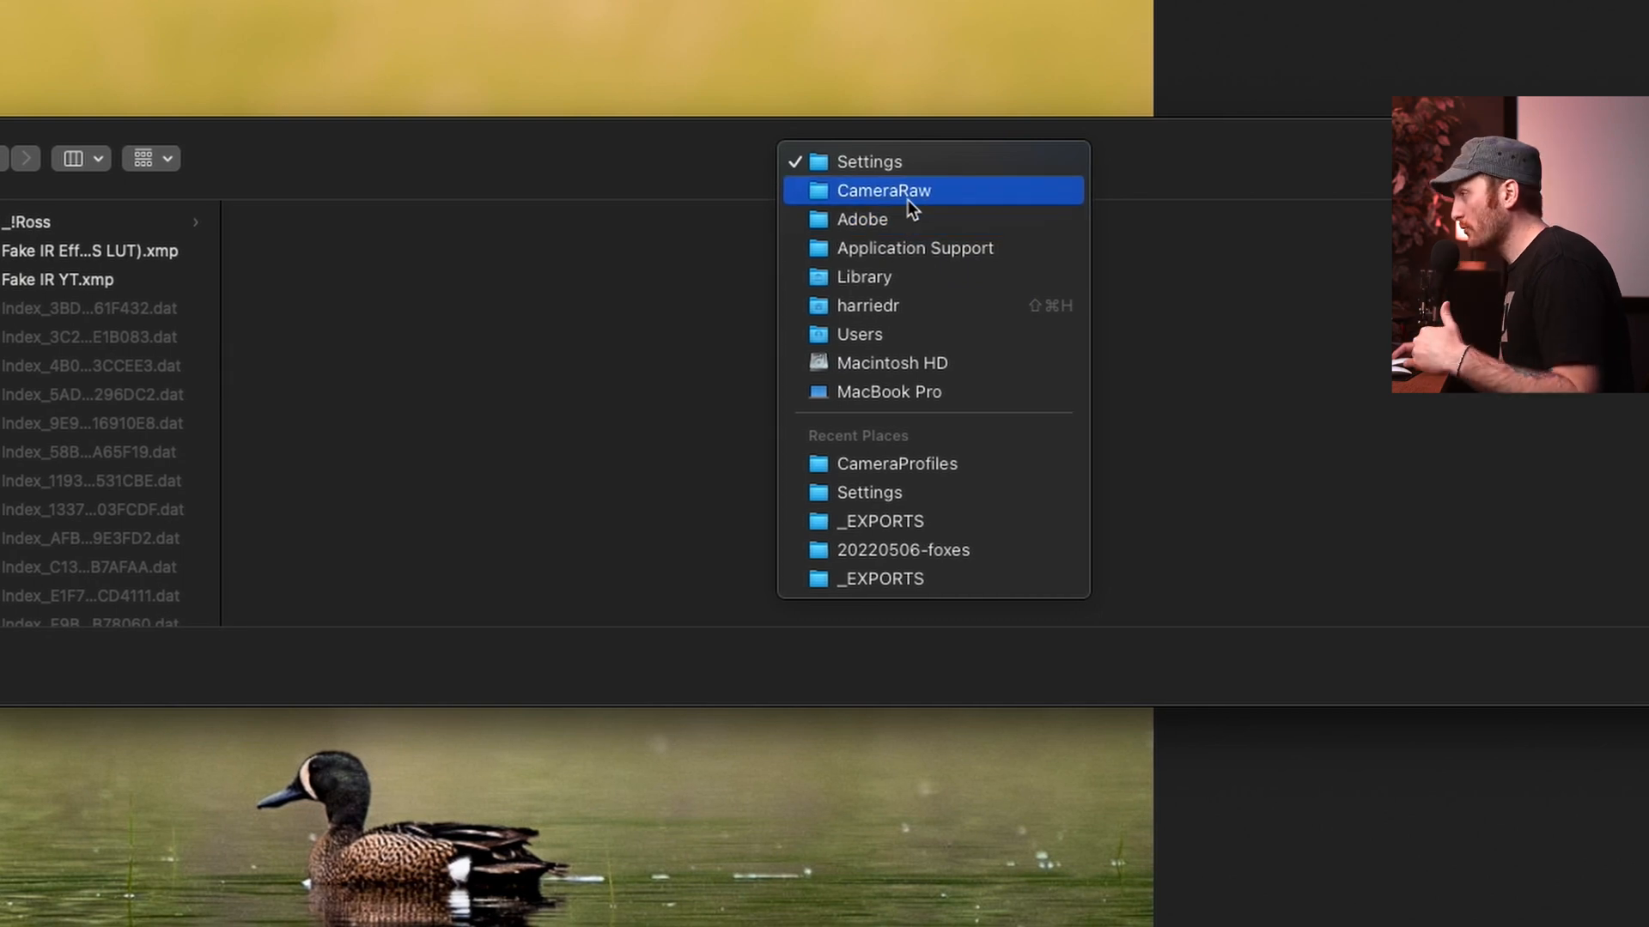
mouse_move(895, 161)
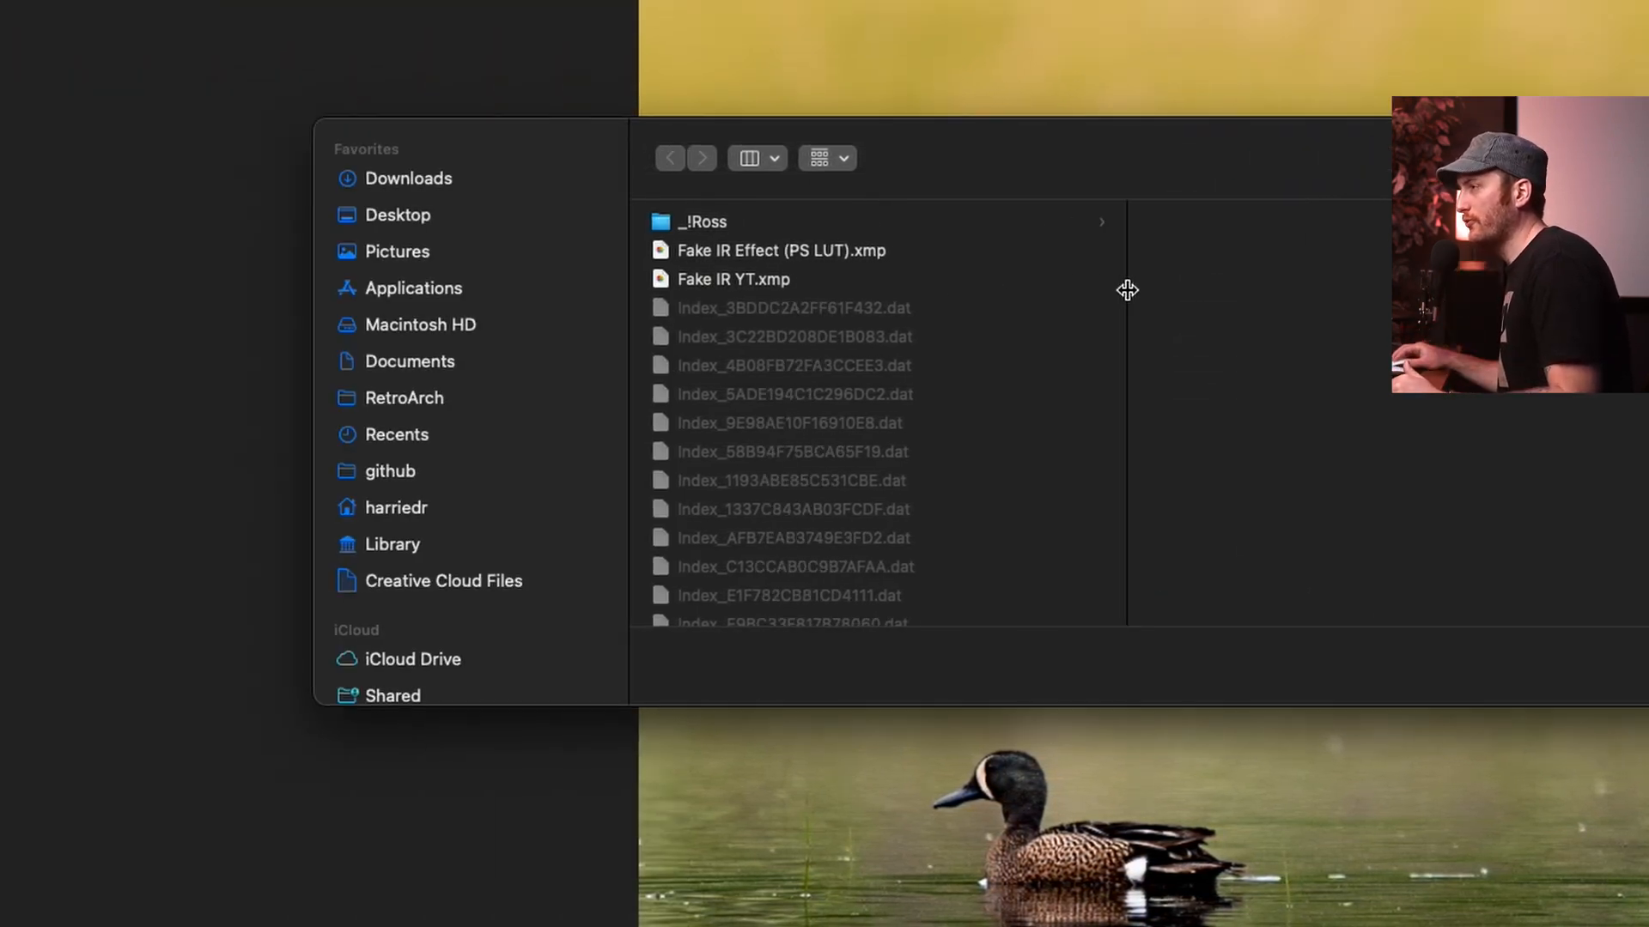
mouse_move(738, 280)
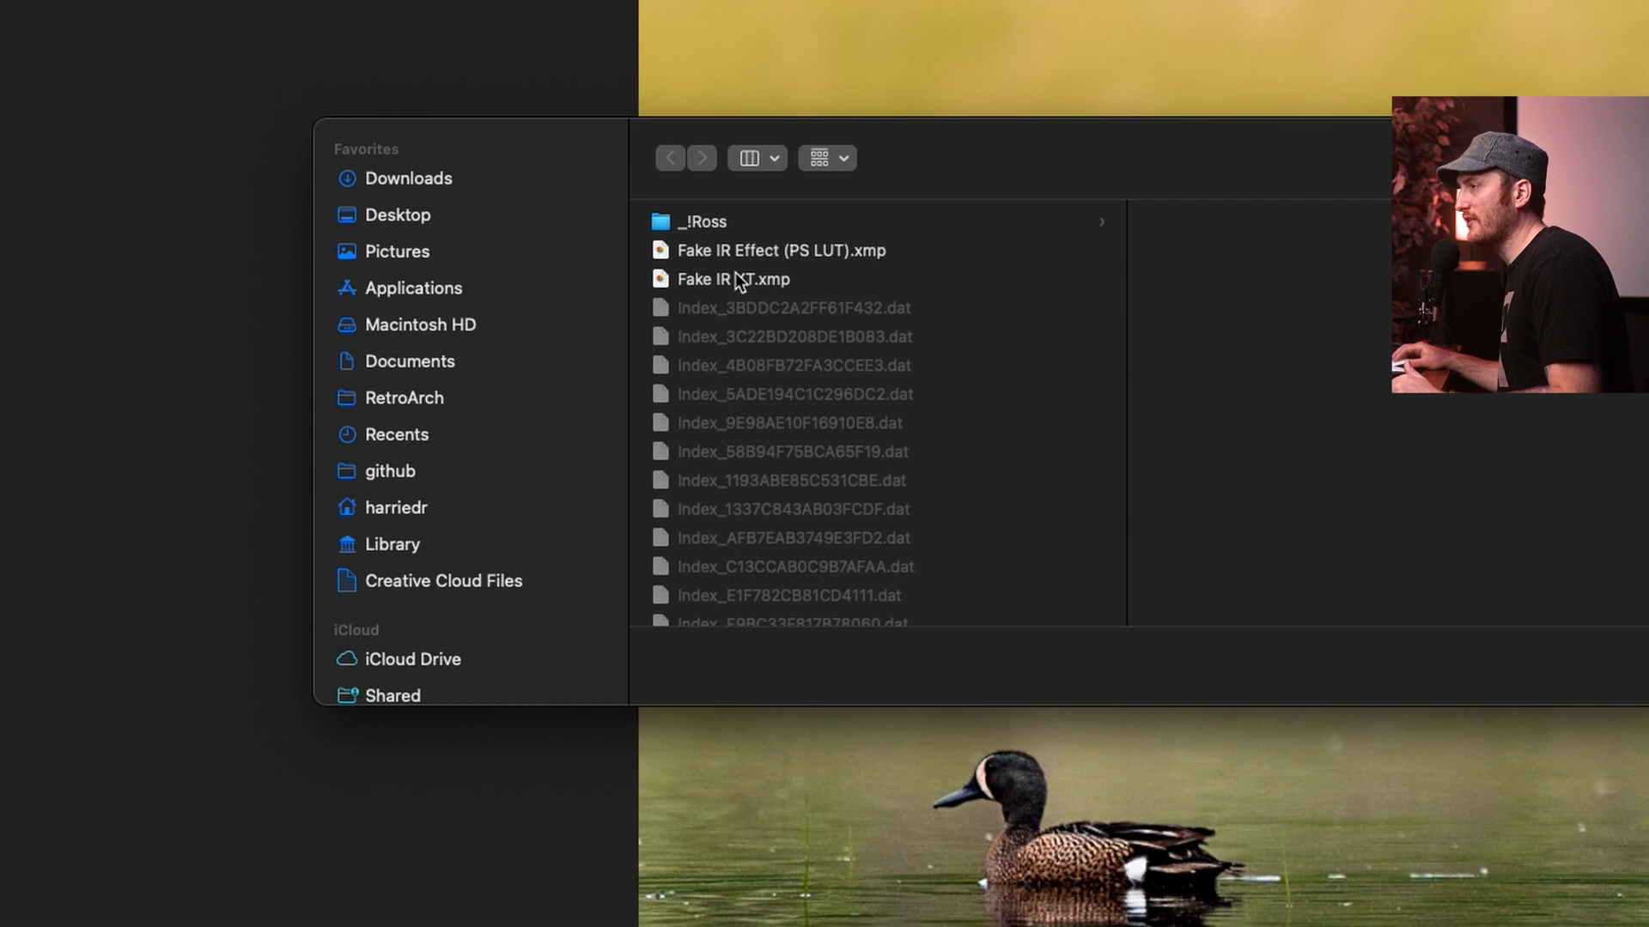
click(732, 278)
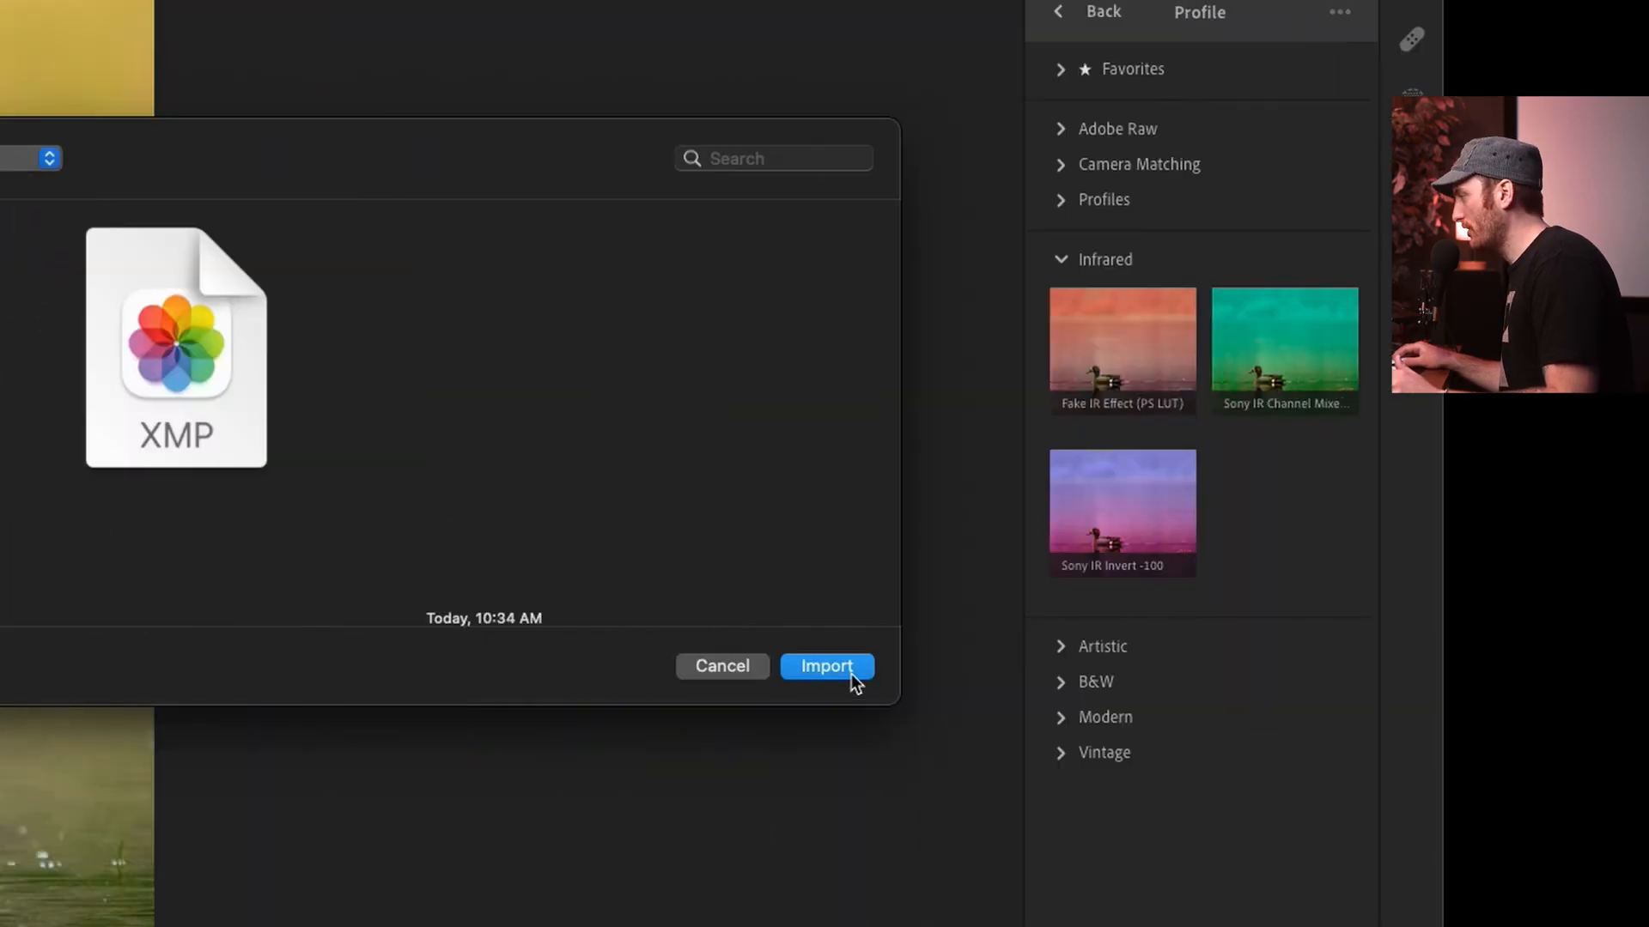
- Import the Fake IR YT profile and apply it to turn the duck photo pink
click(827, 665)
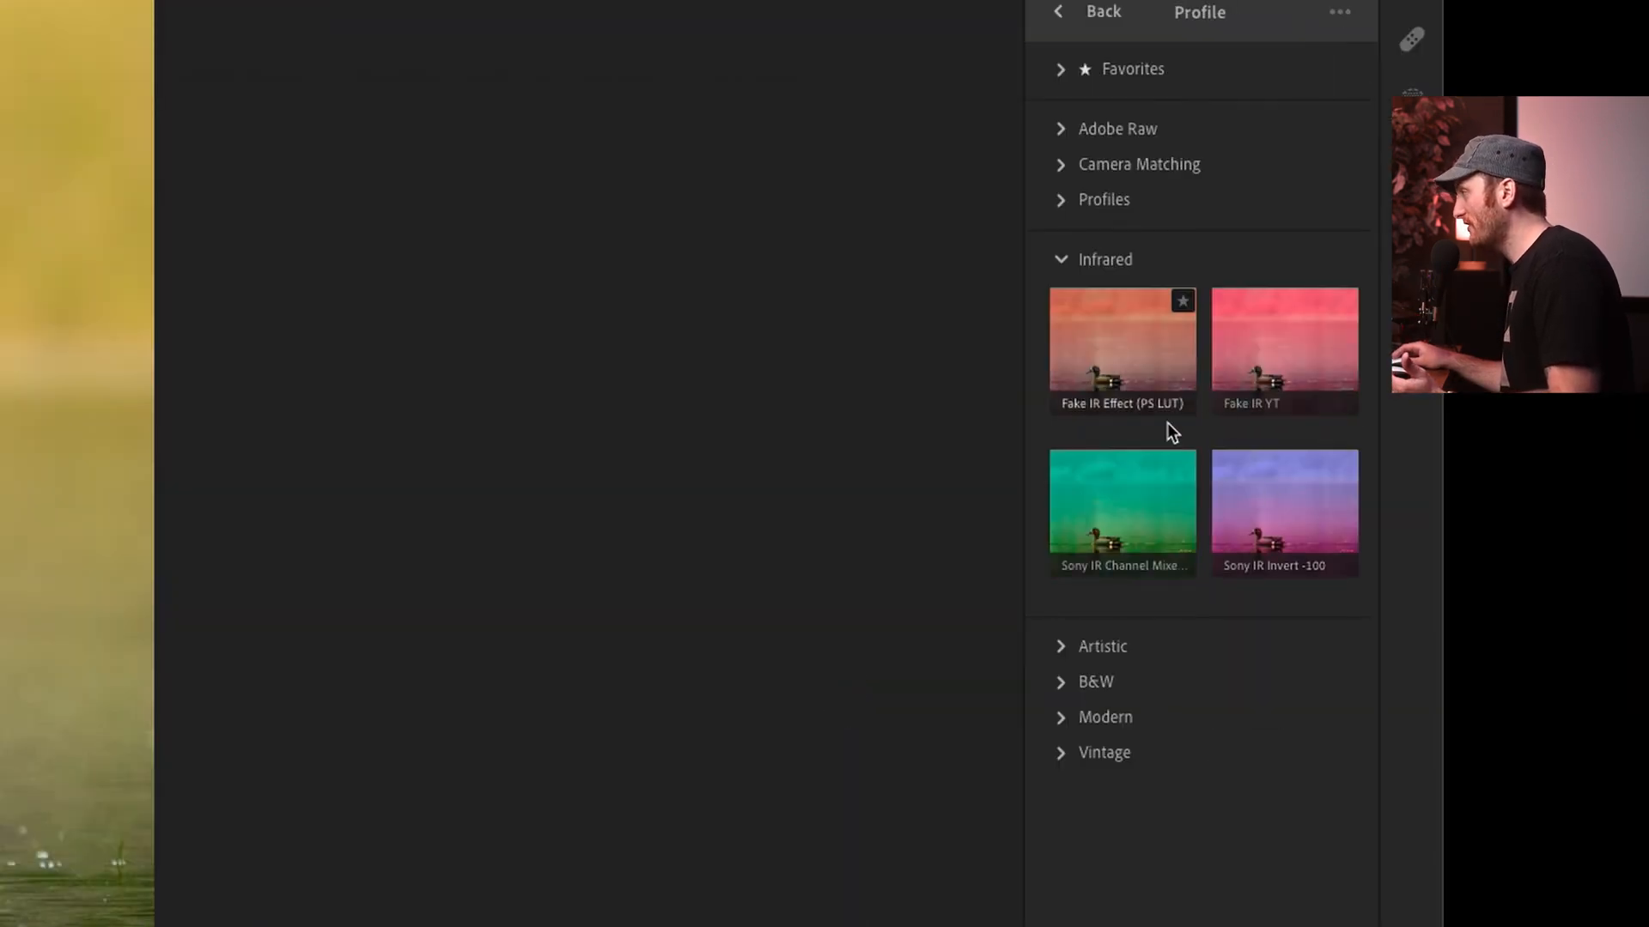
click(1282, 351)
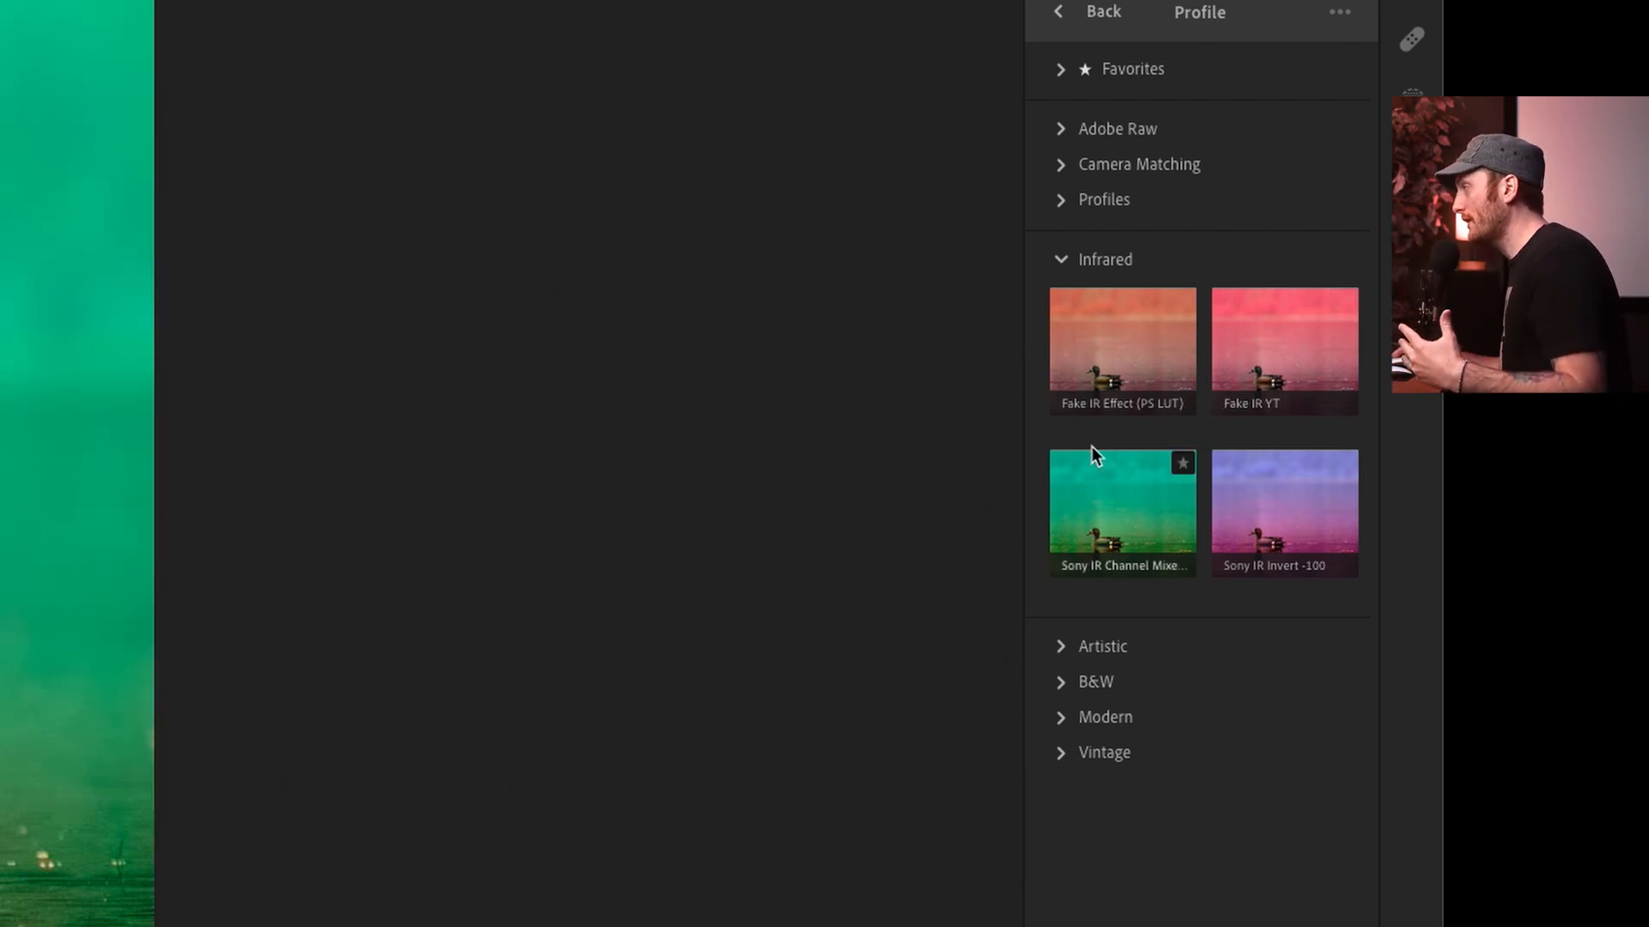
click(1283, 350)
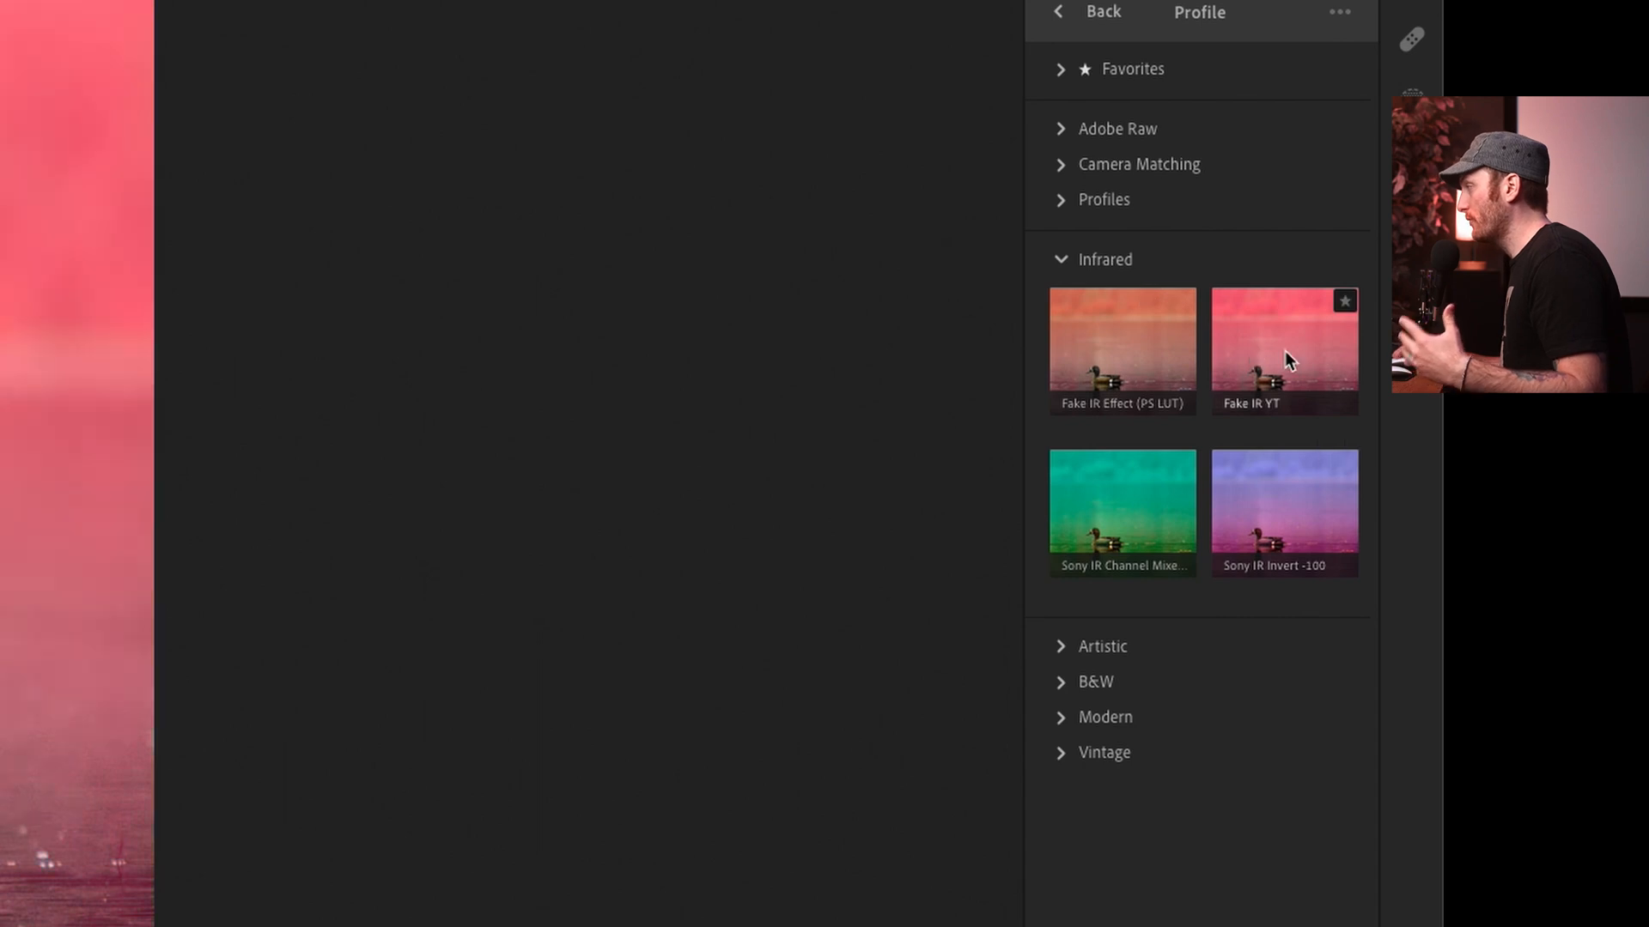
click(1284, 350)
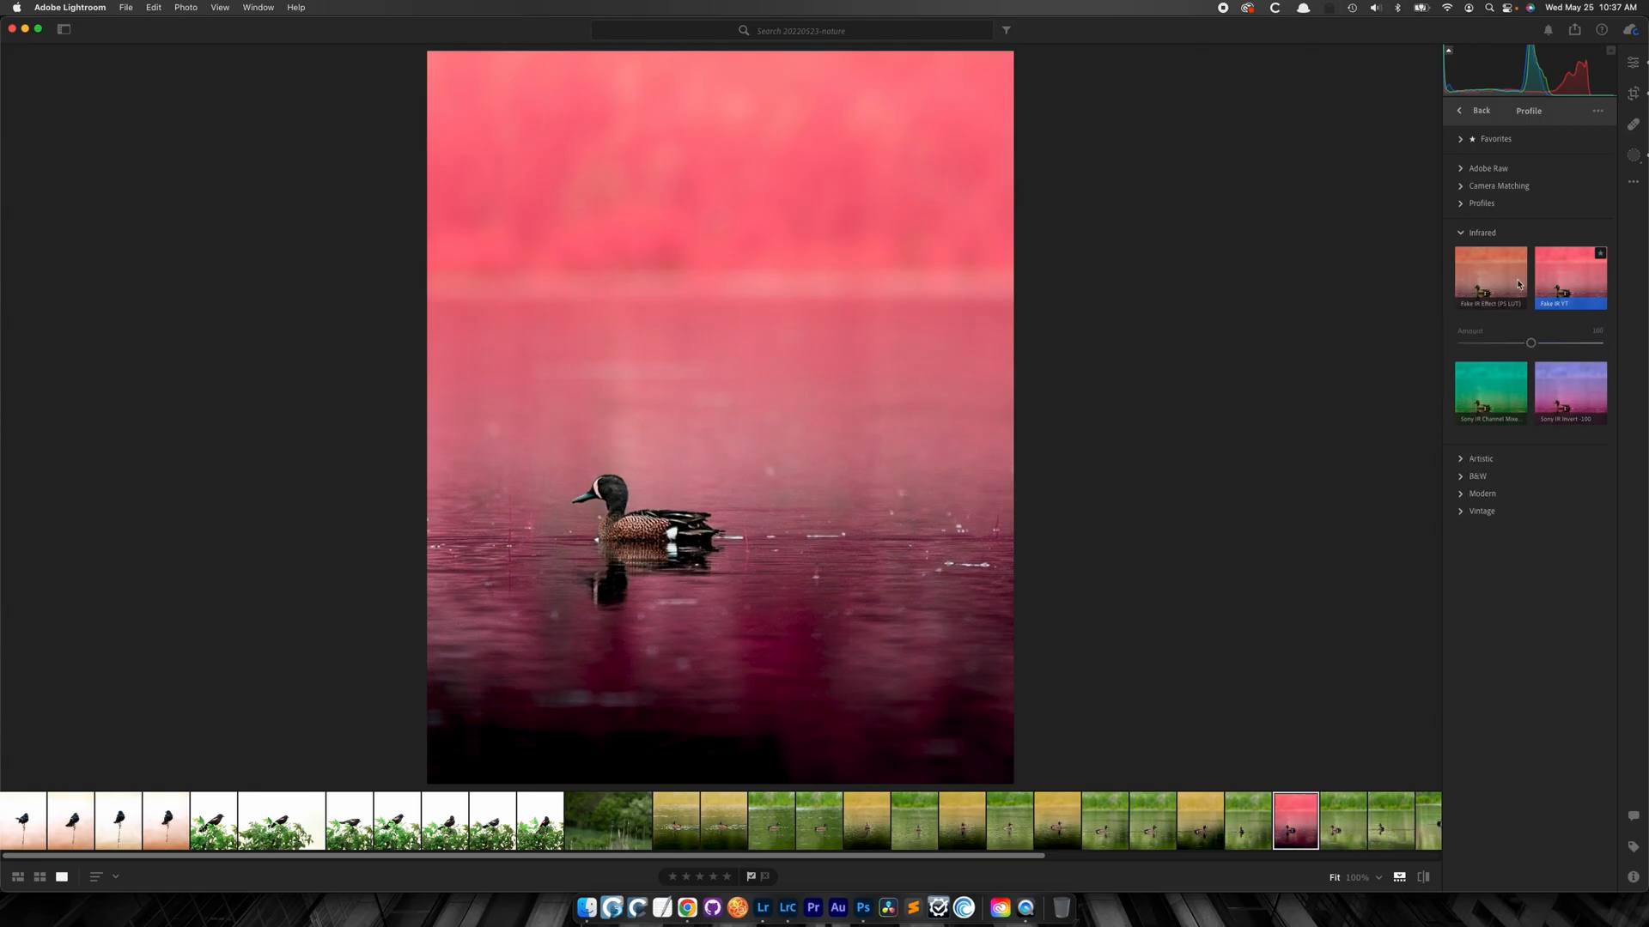
- Compare against the Fake IR Effect (PS LUT) profile, return to Fake IR YT, then go to Photoshop
click(1489, 276)
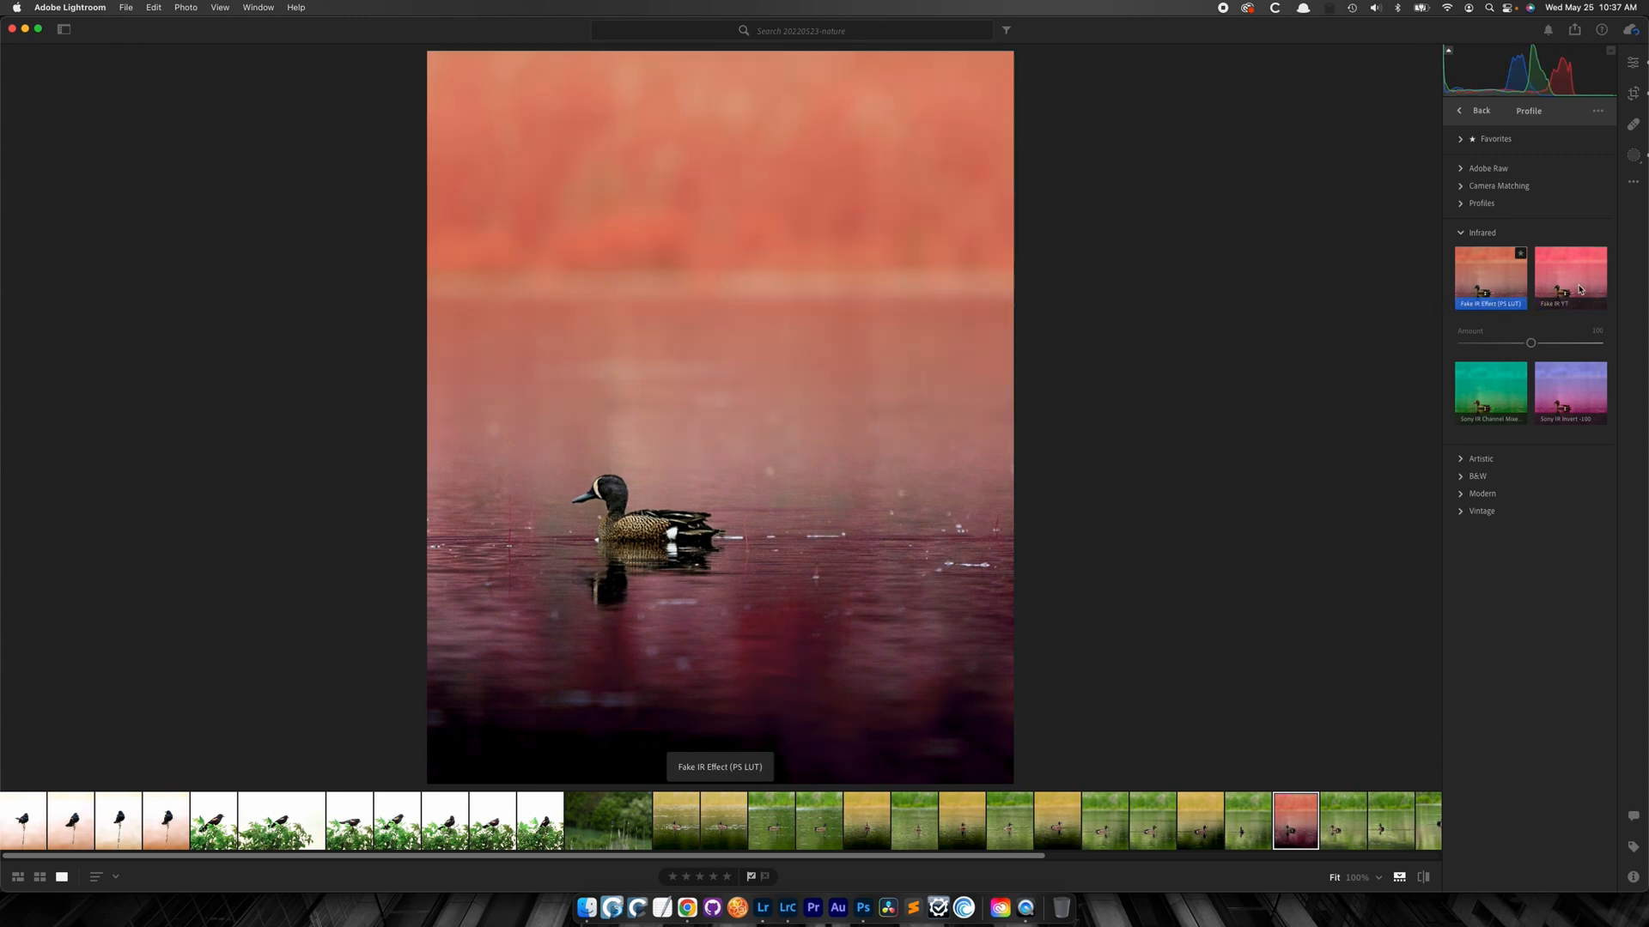
click(1569, 276)
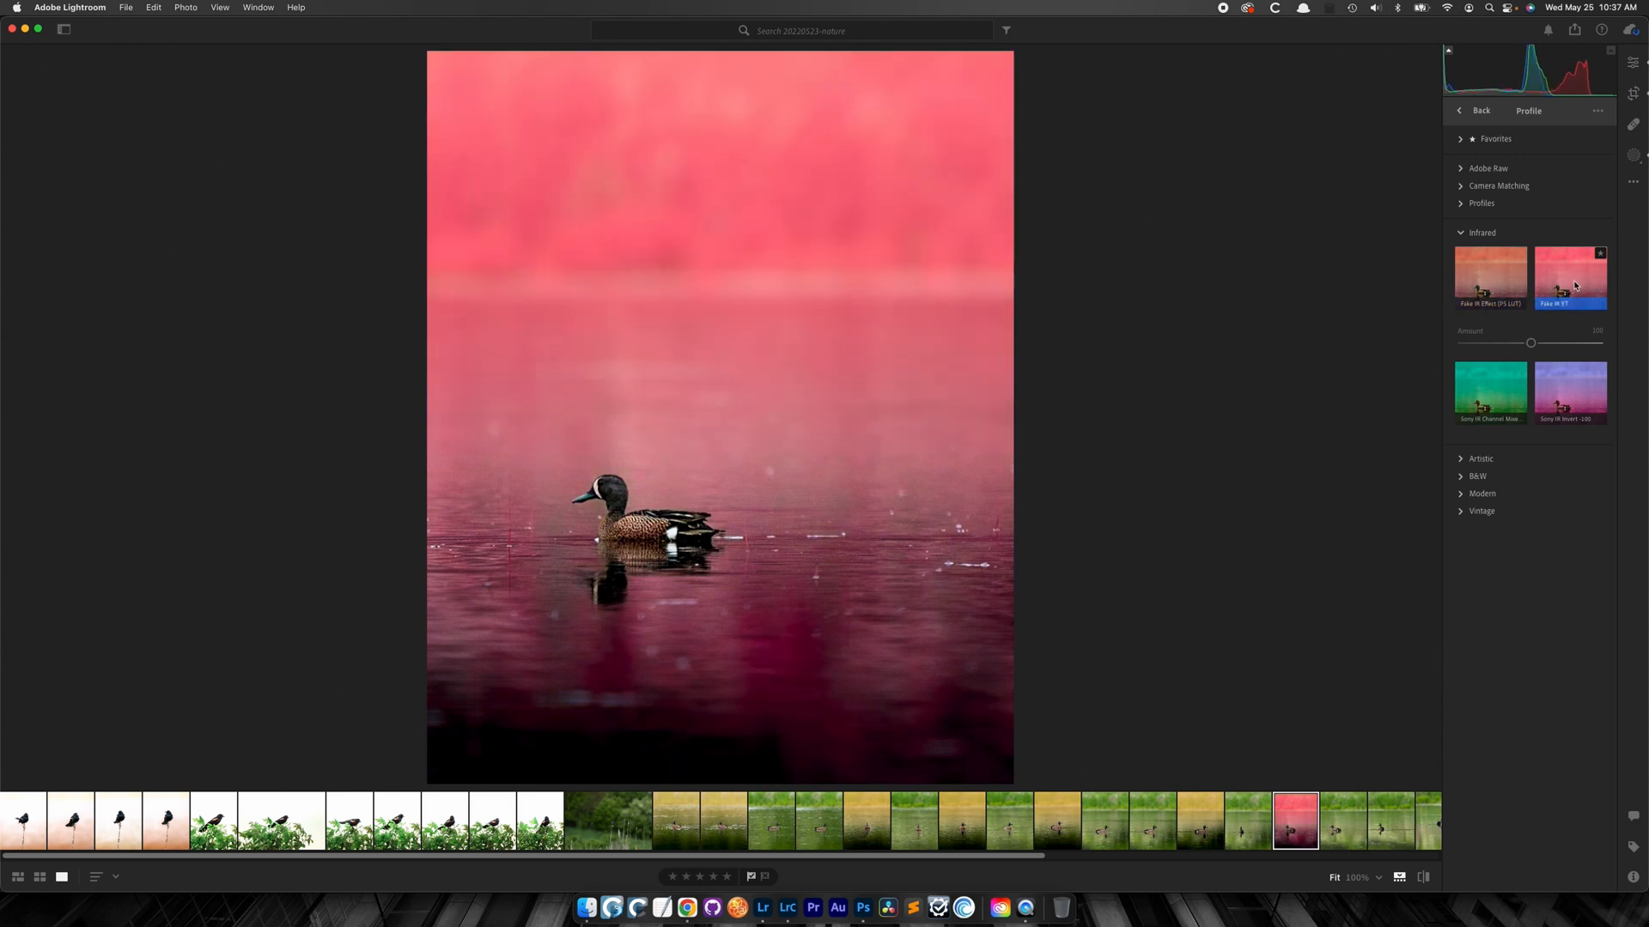
click(863, 908)
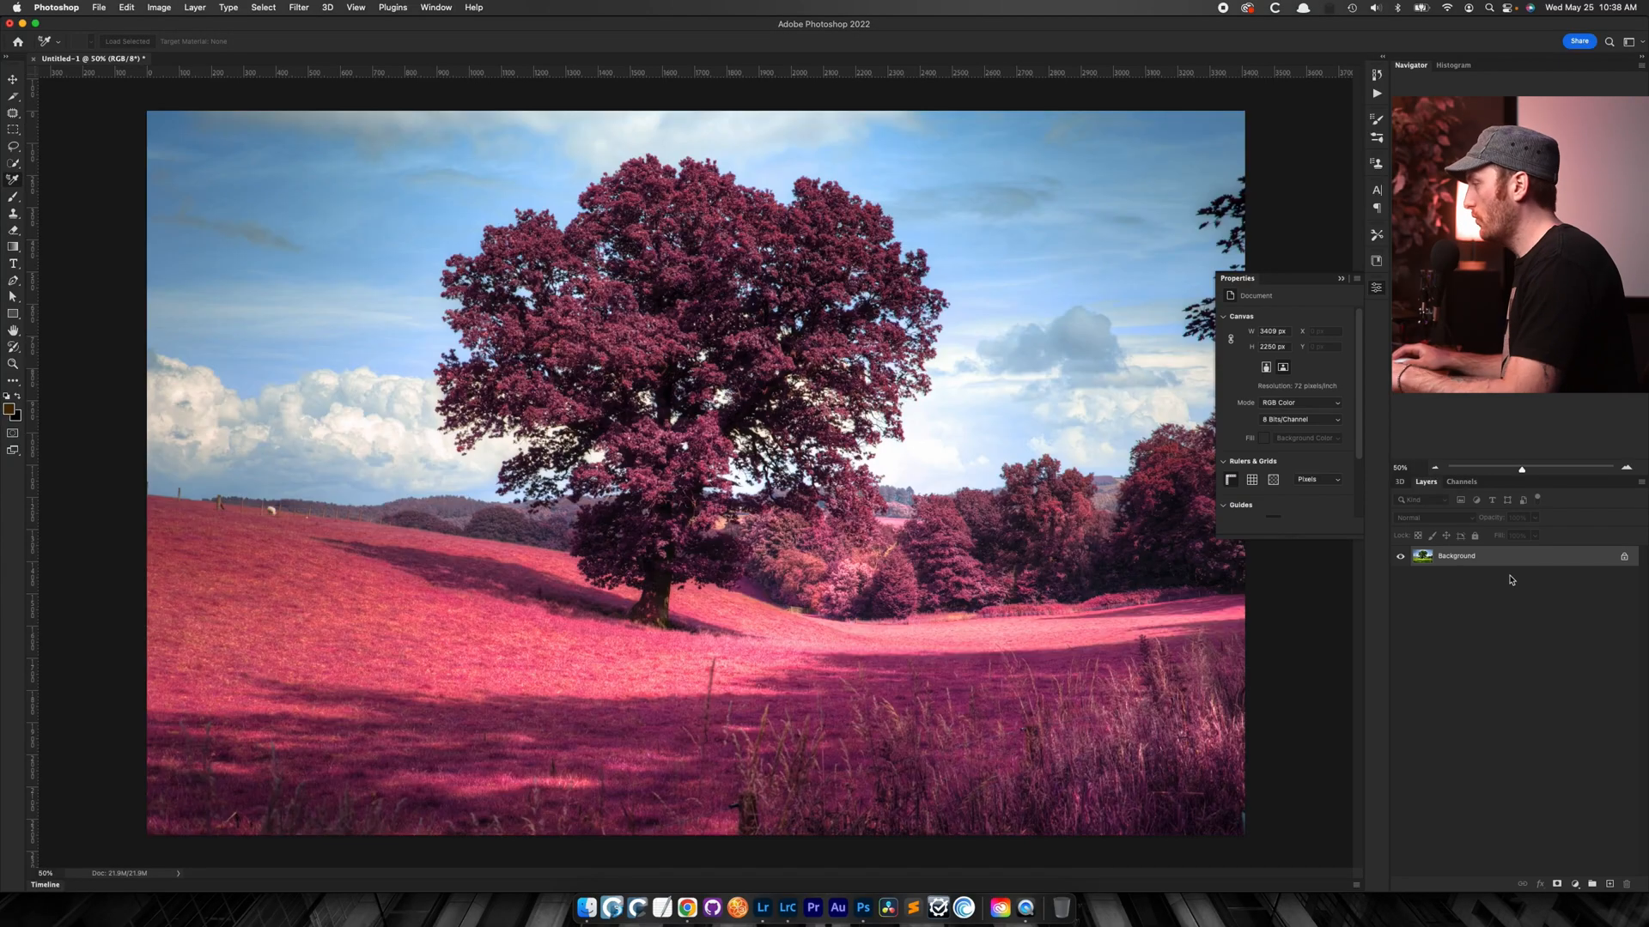
- Add a Curves adjustment layer and adjust its RGB and Red channel curves to lift shadows
click(1574, 883)
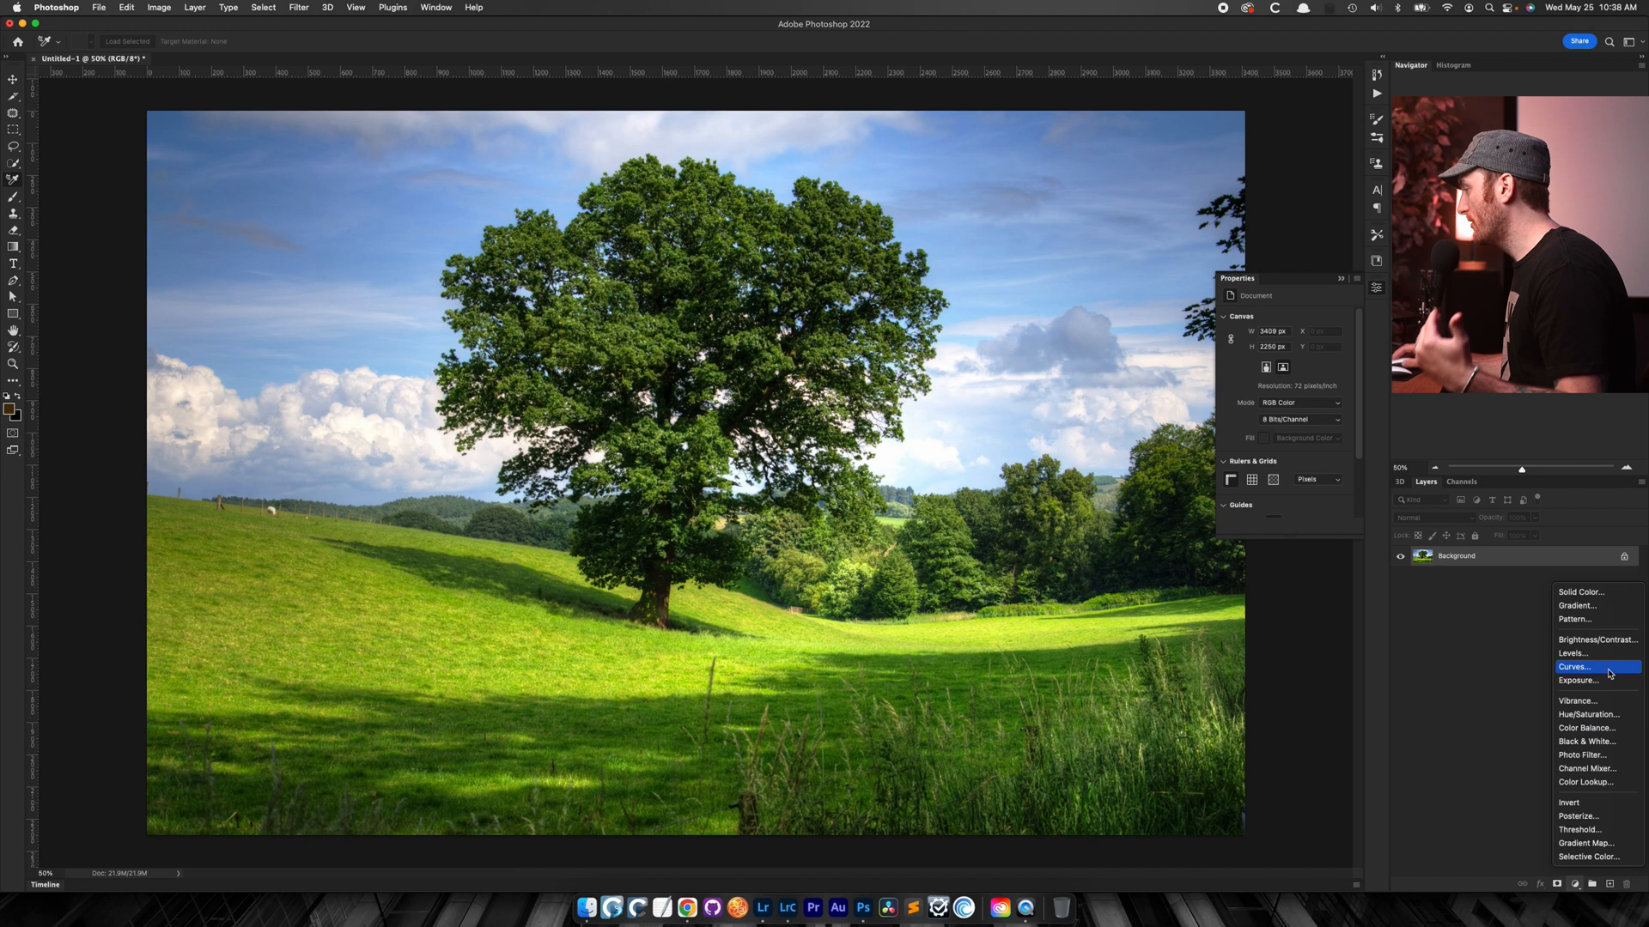
click(1574, 666)
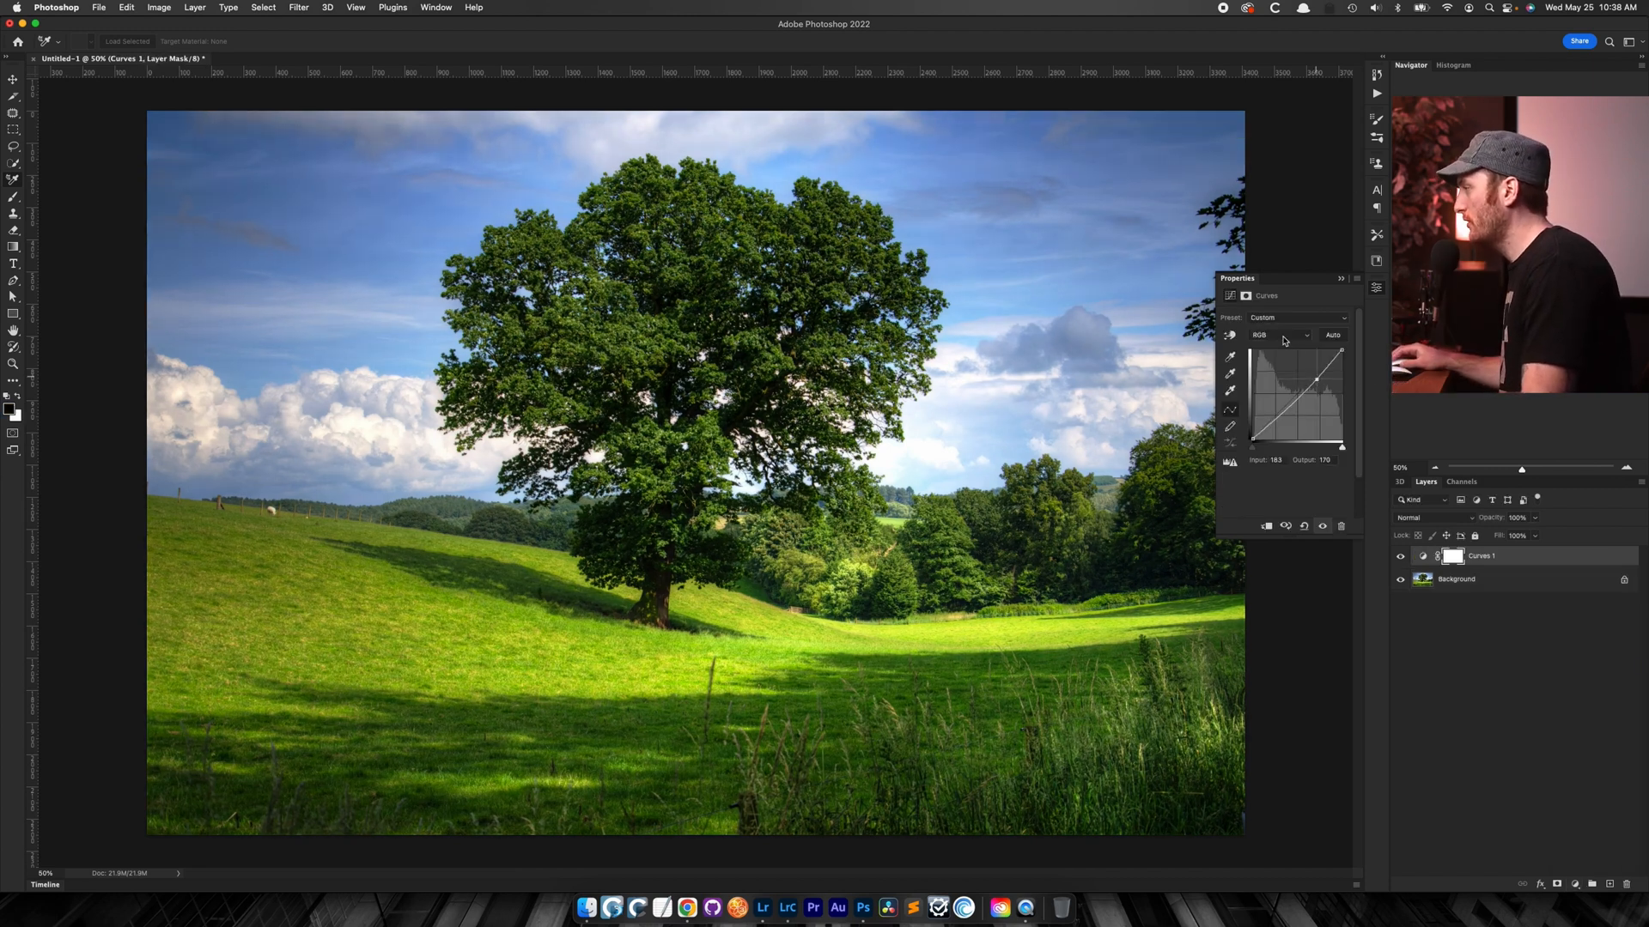
click(1279, 334)
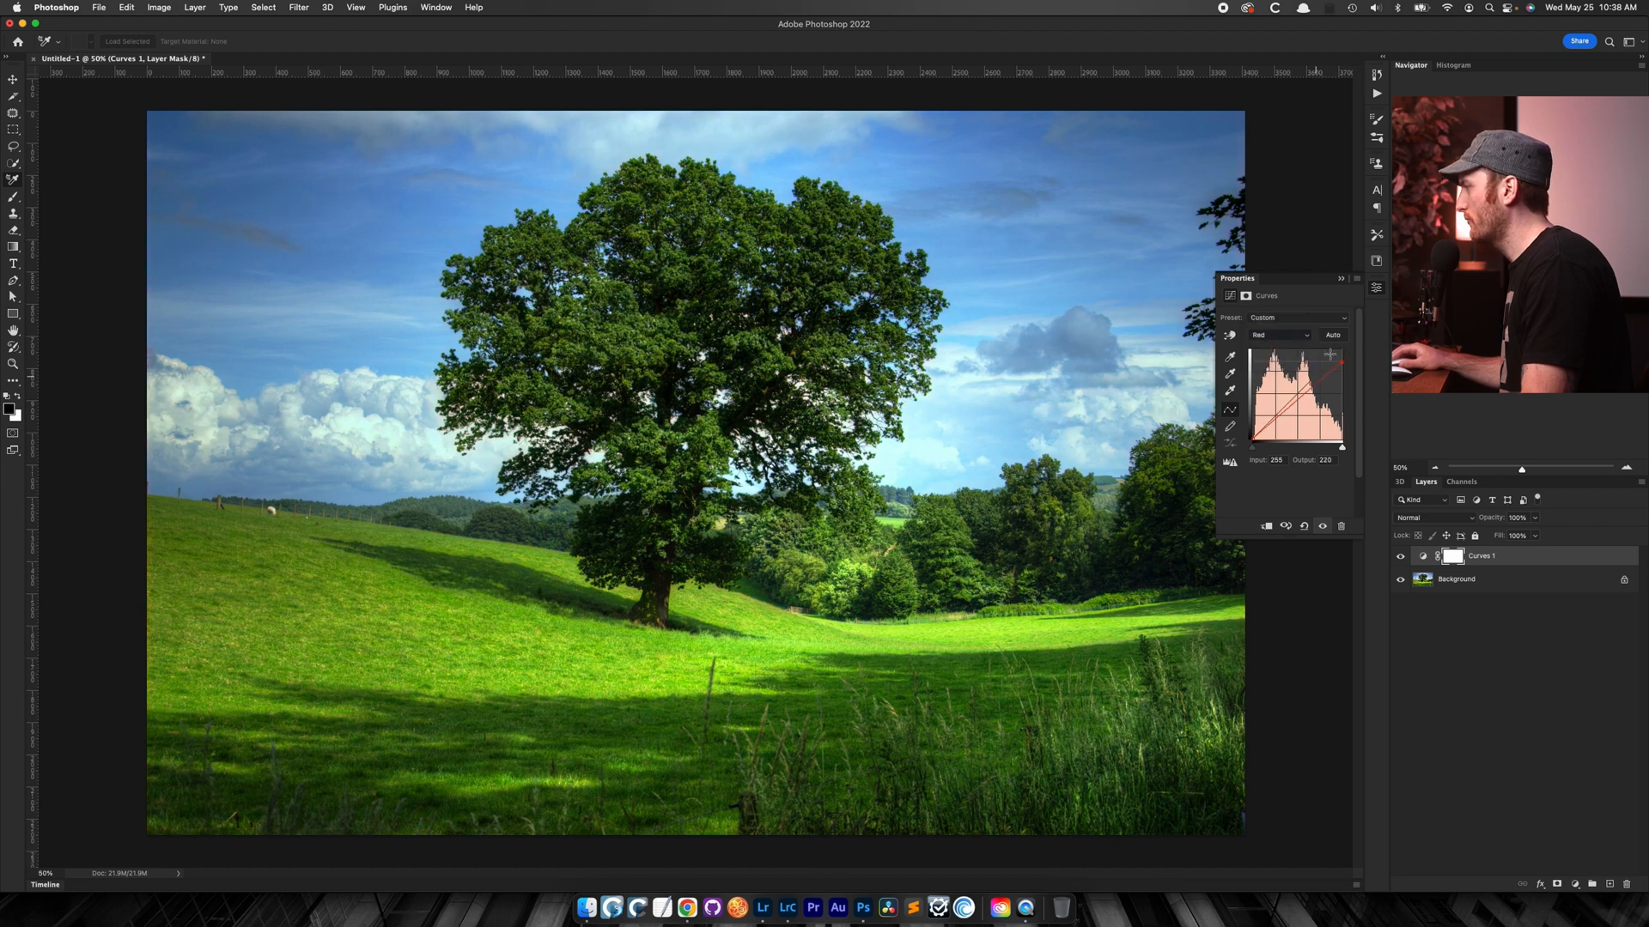
click(1279, 335)
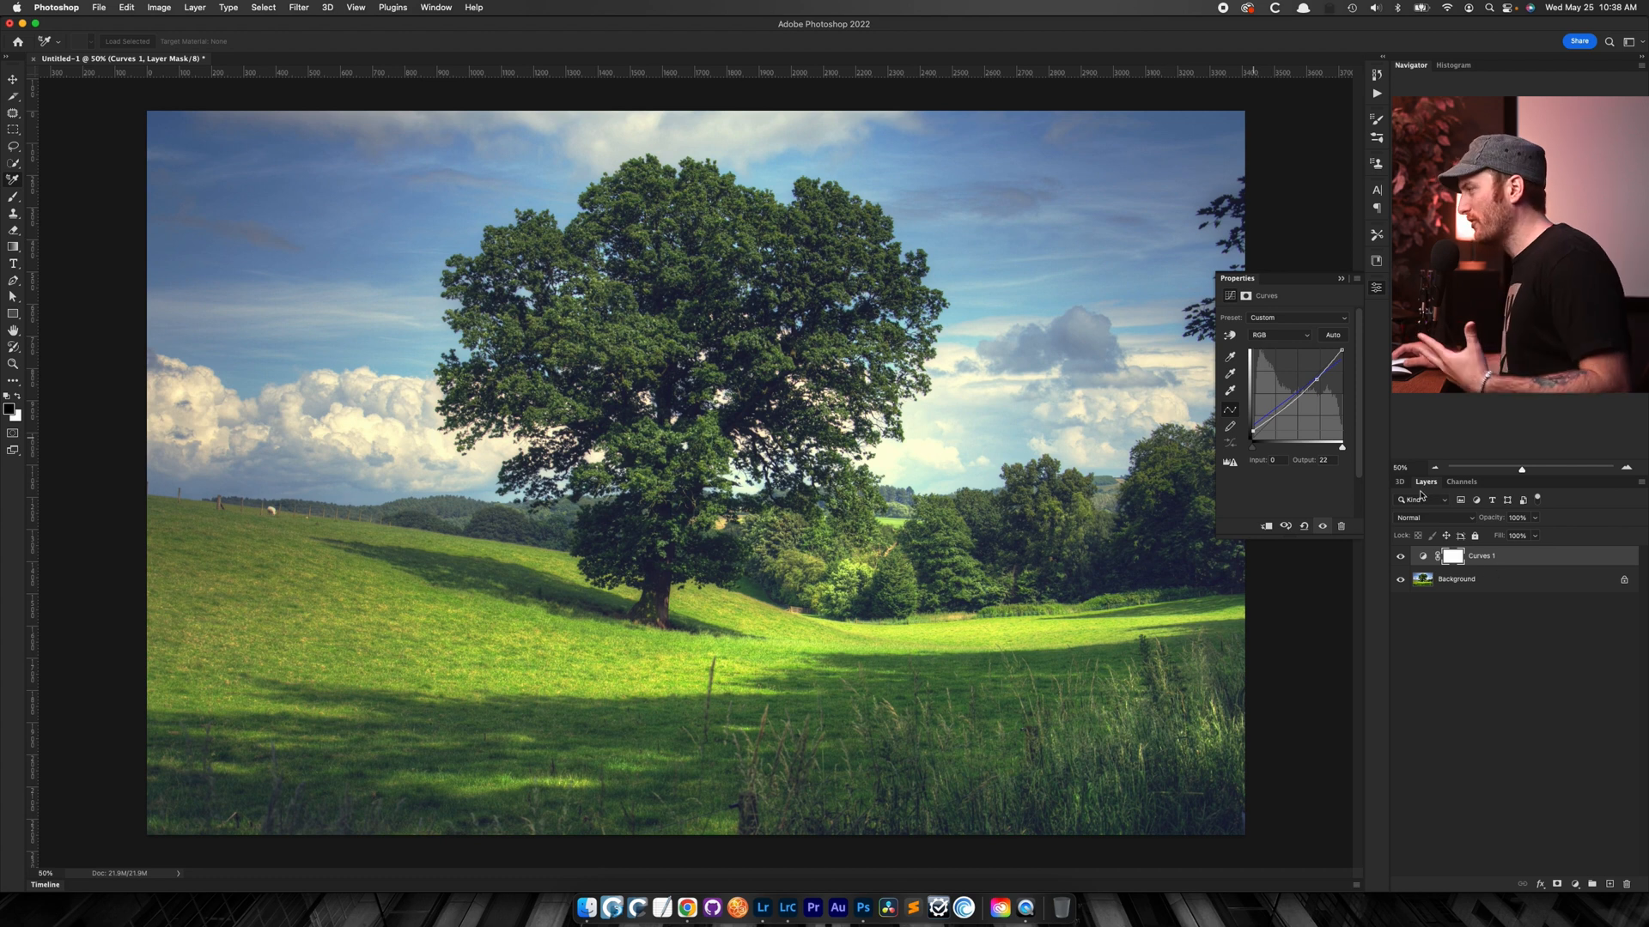
mouse_move(1368, 430)
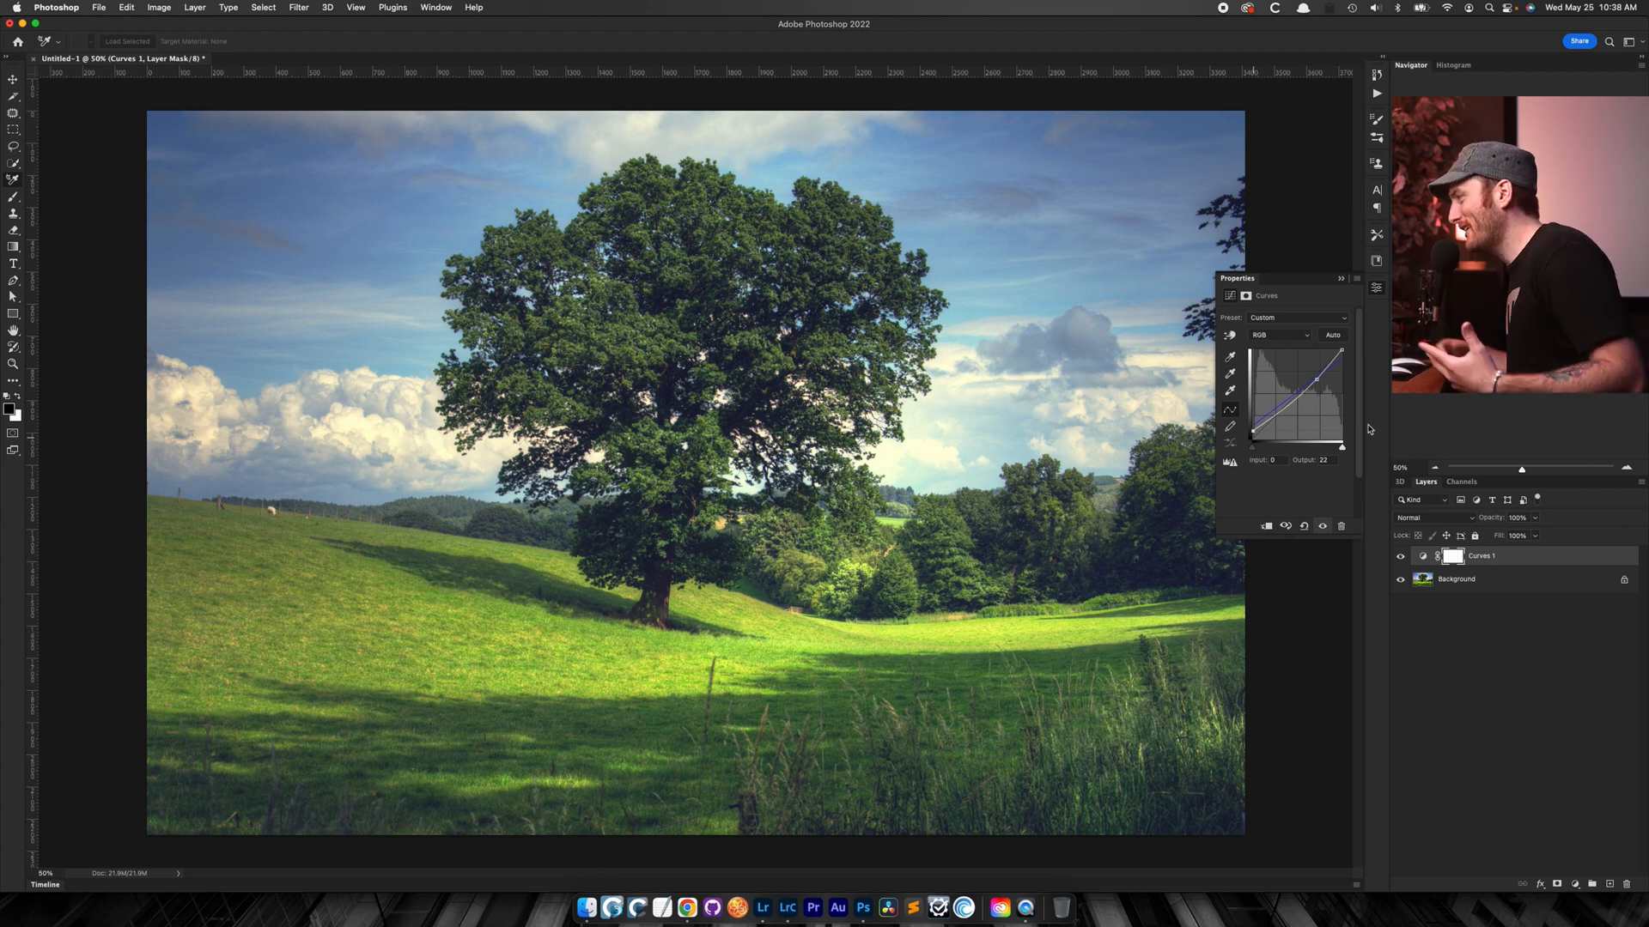
mouse_move(1472, 901)
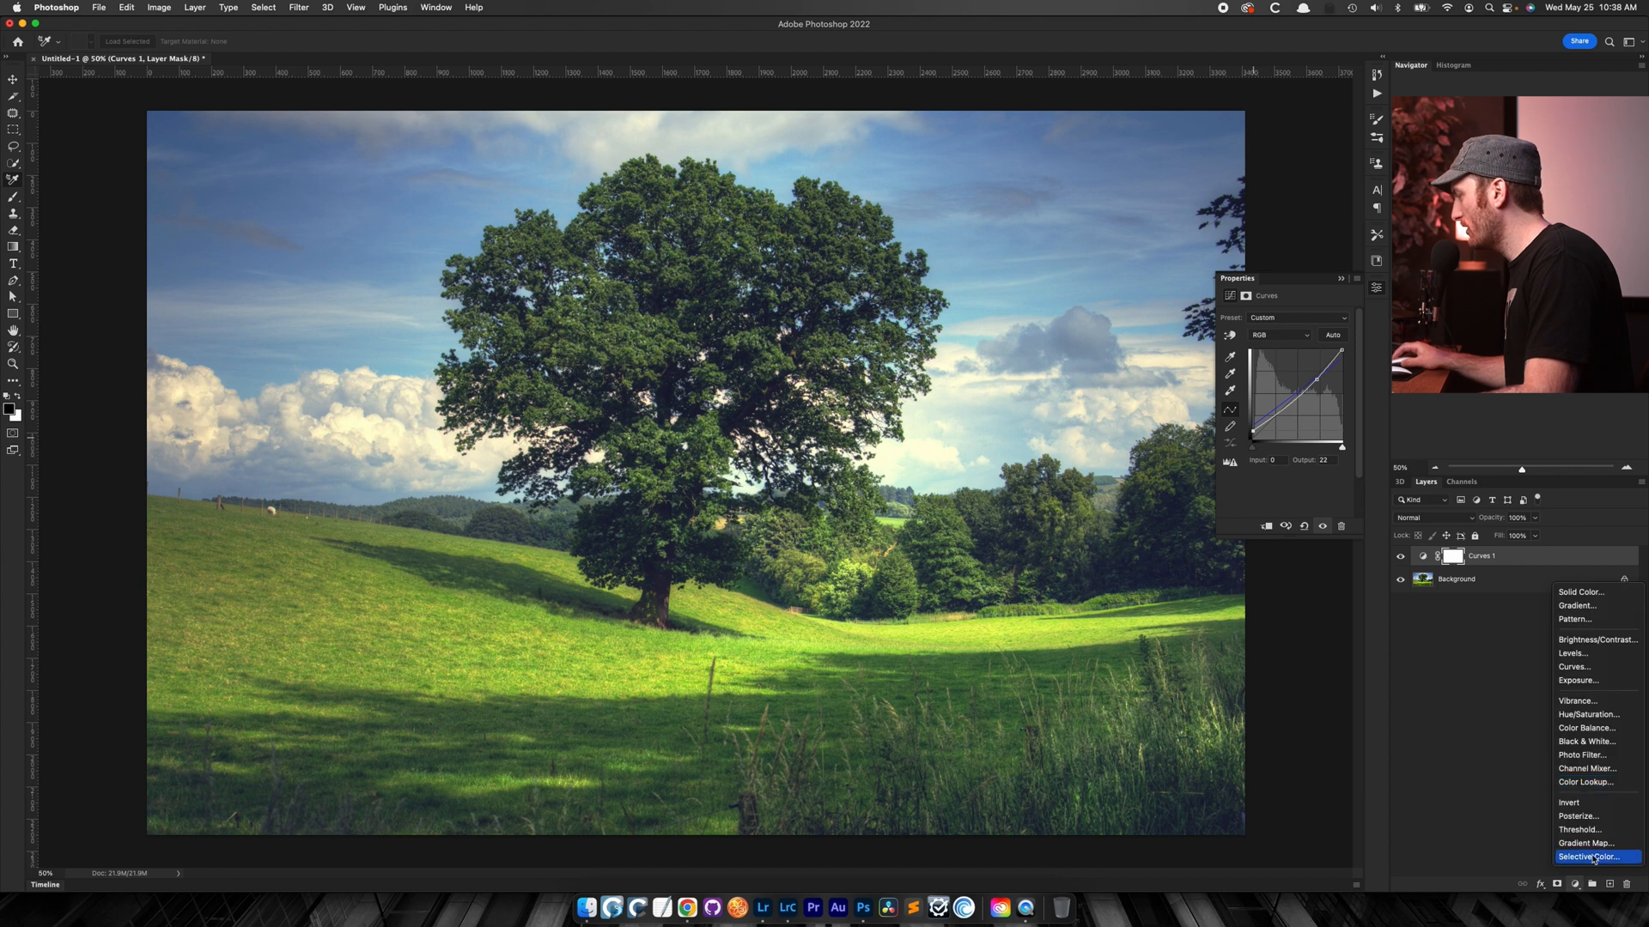
- Adjust the Greens, Yellows and Blues sliders in the Selective Color properties
click(1590, 856)
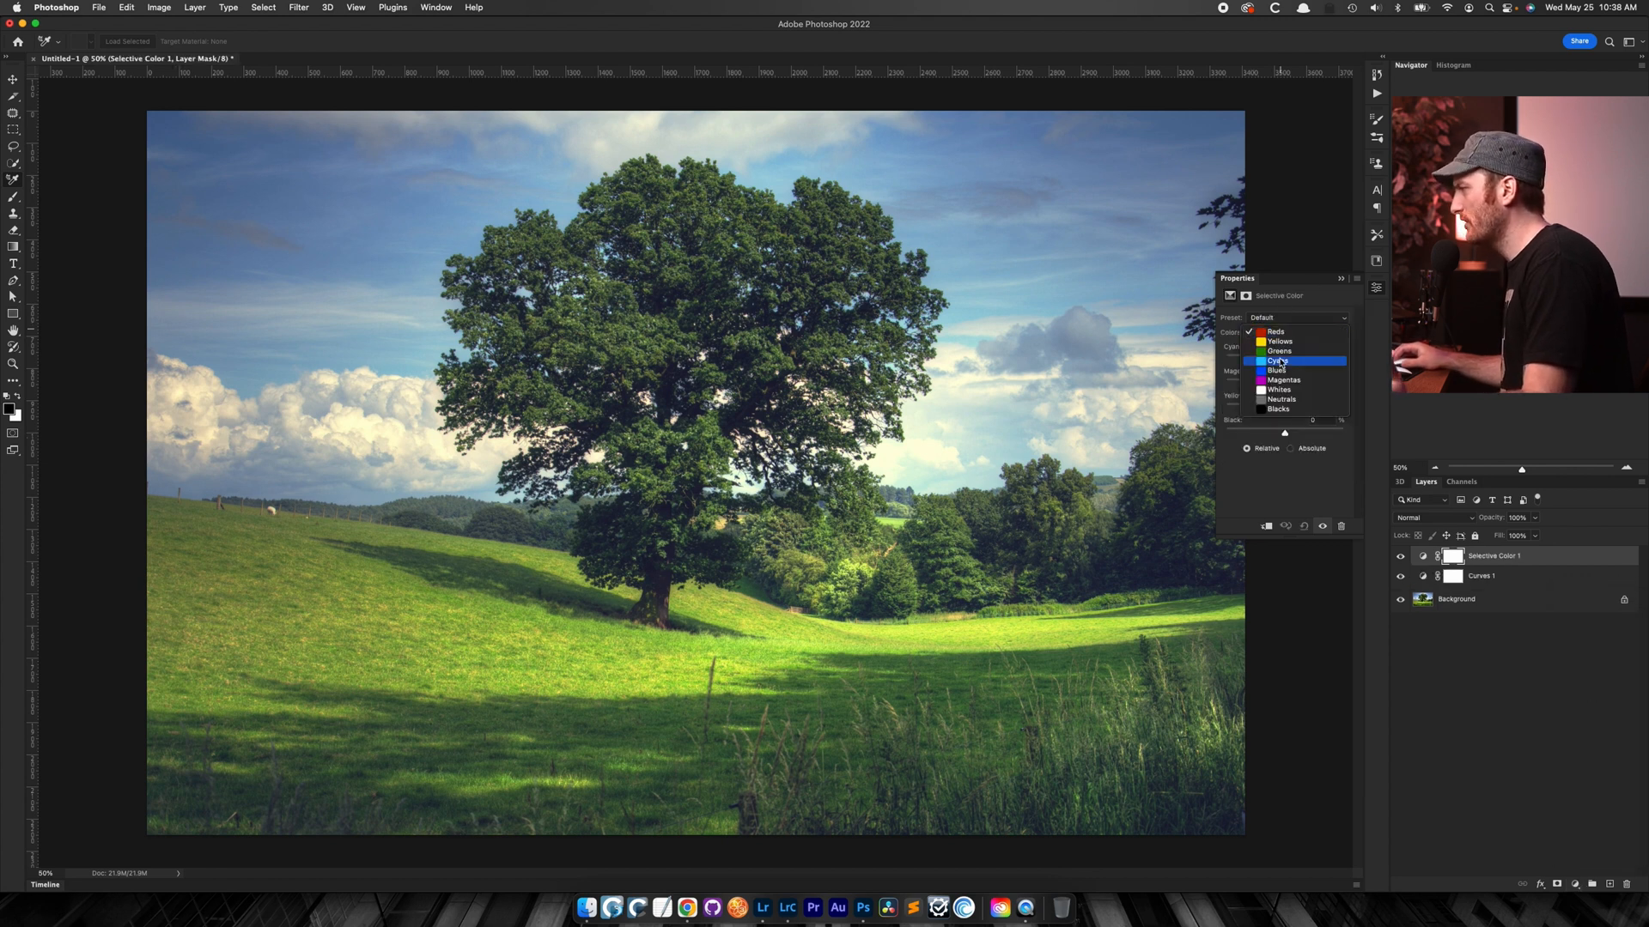
click(1278, 351)
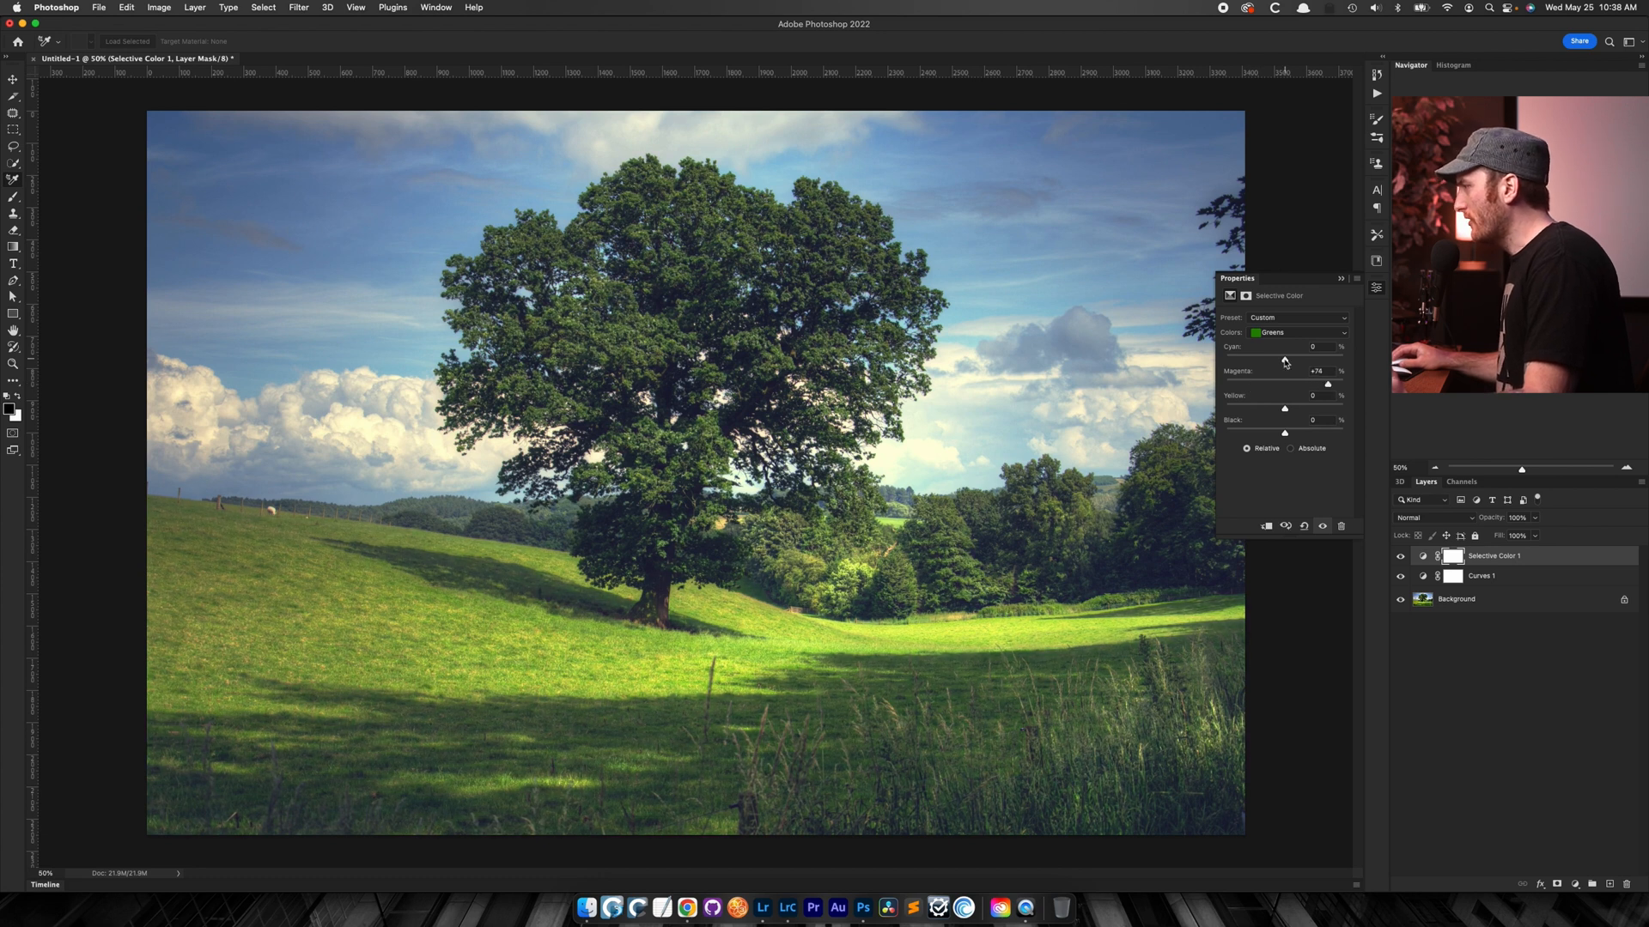
click(1298, 332)
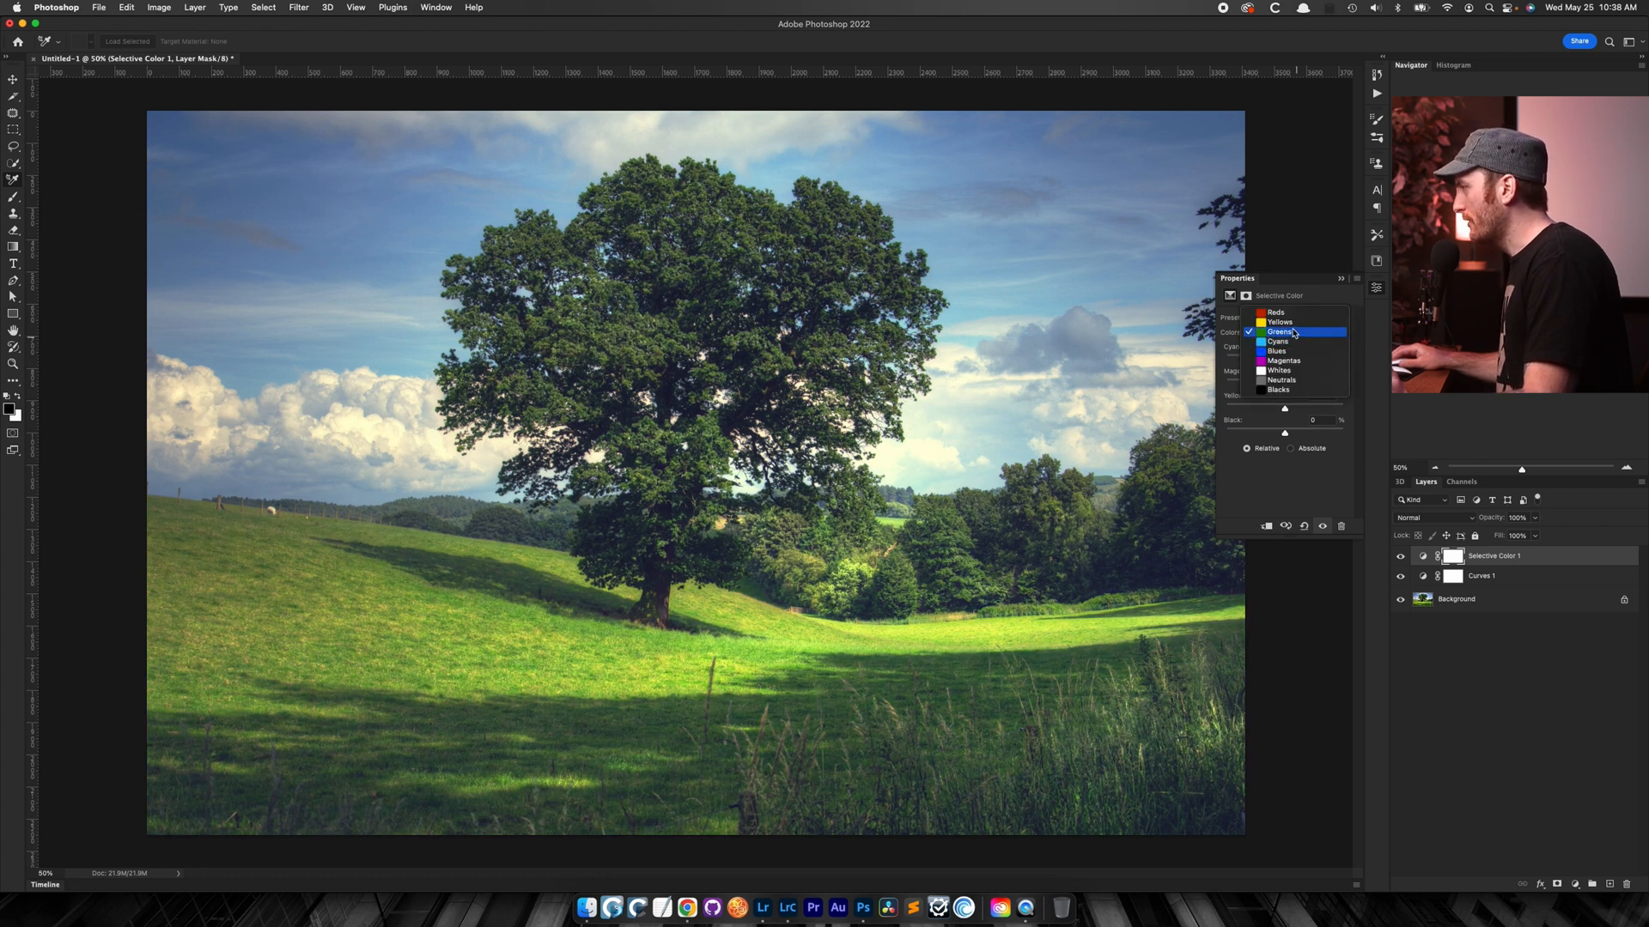
click(1279, 321)
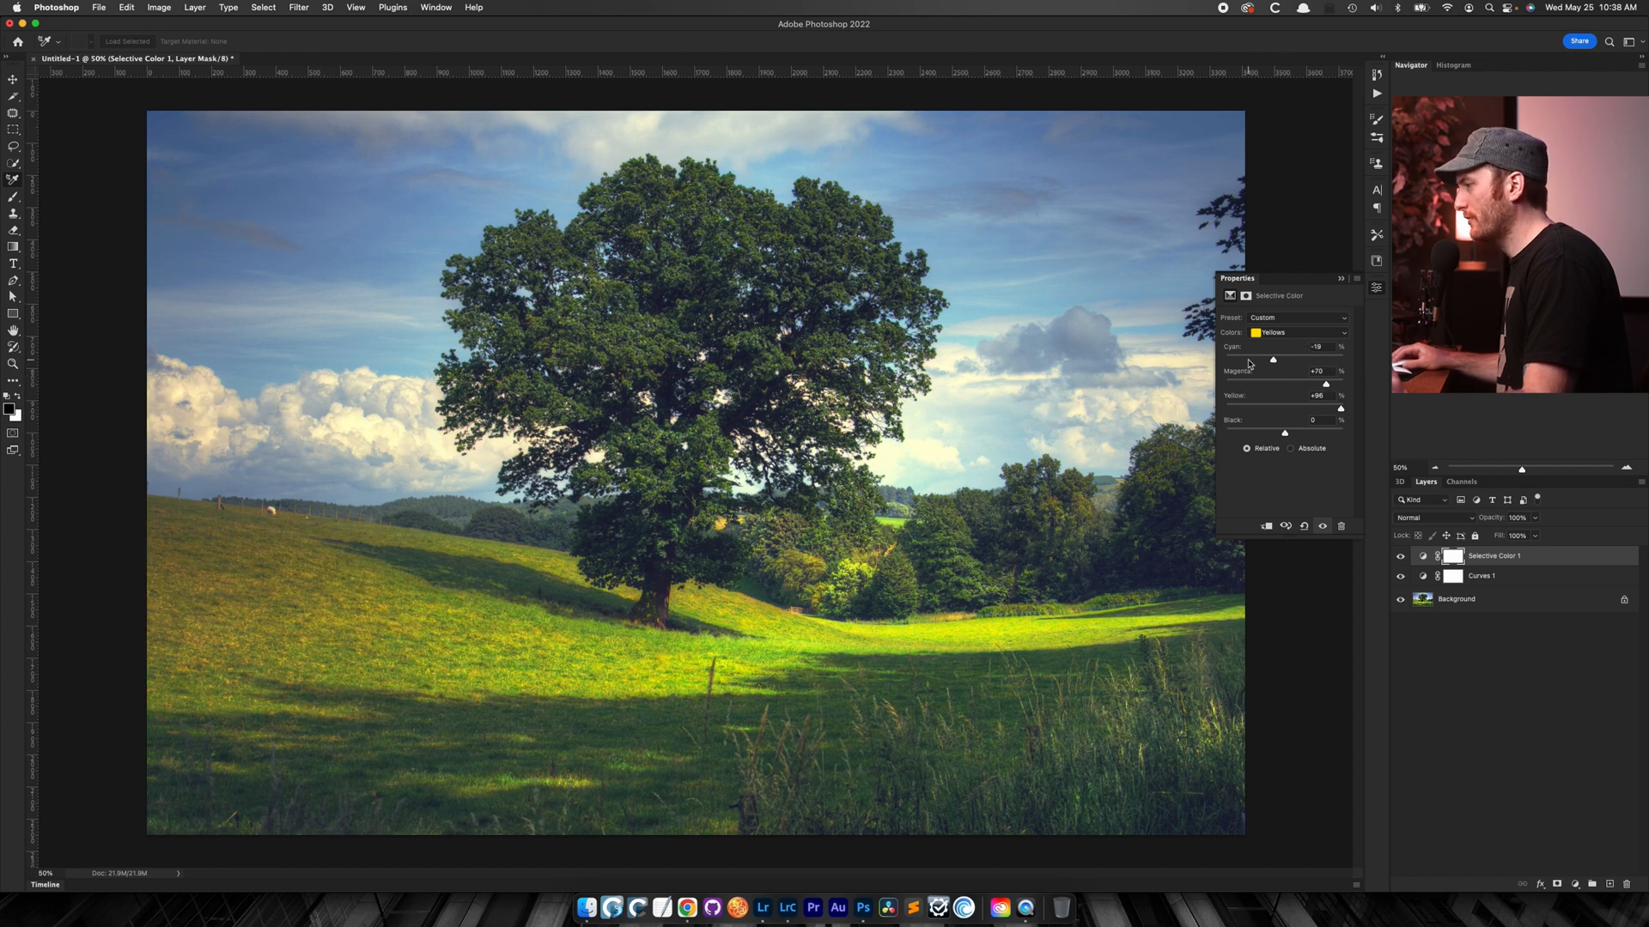
click(1298, 333)
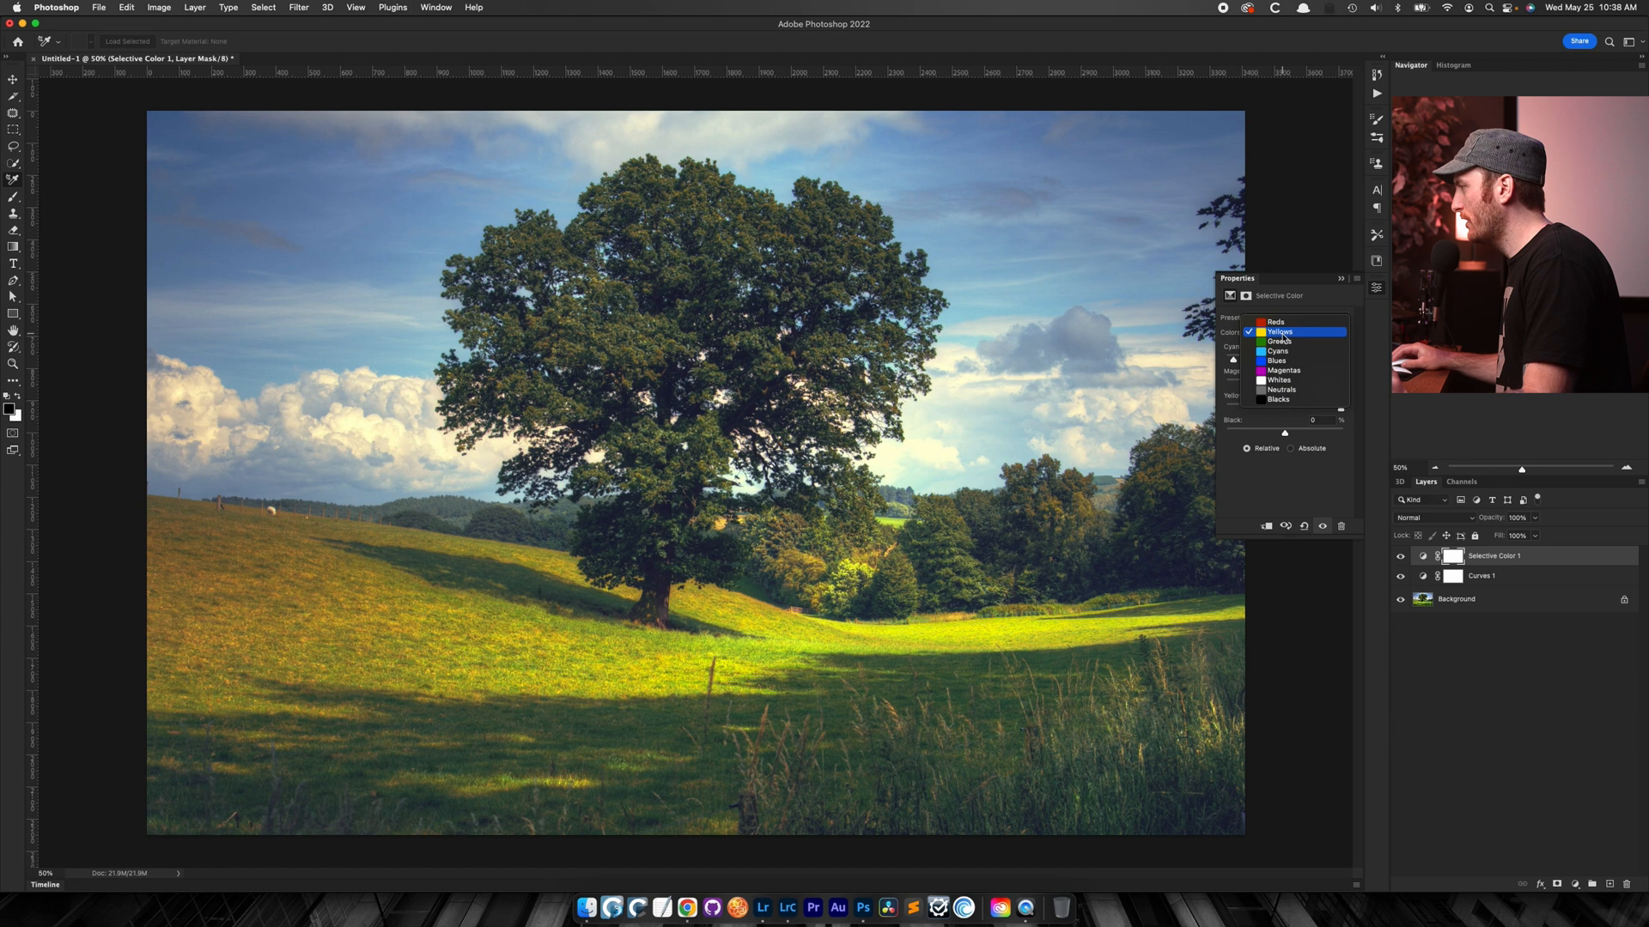
click(1275, 360)
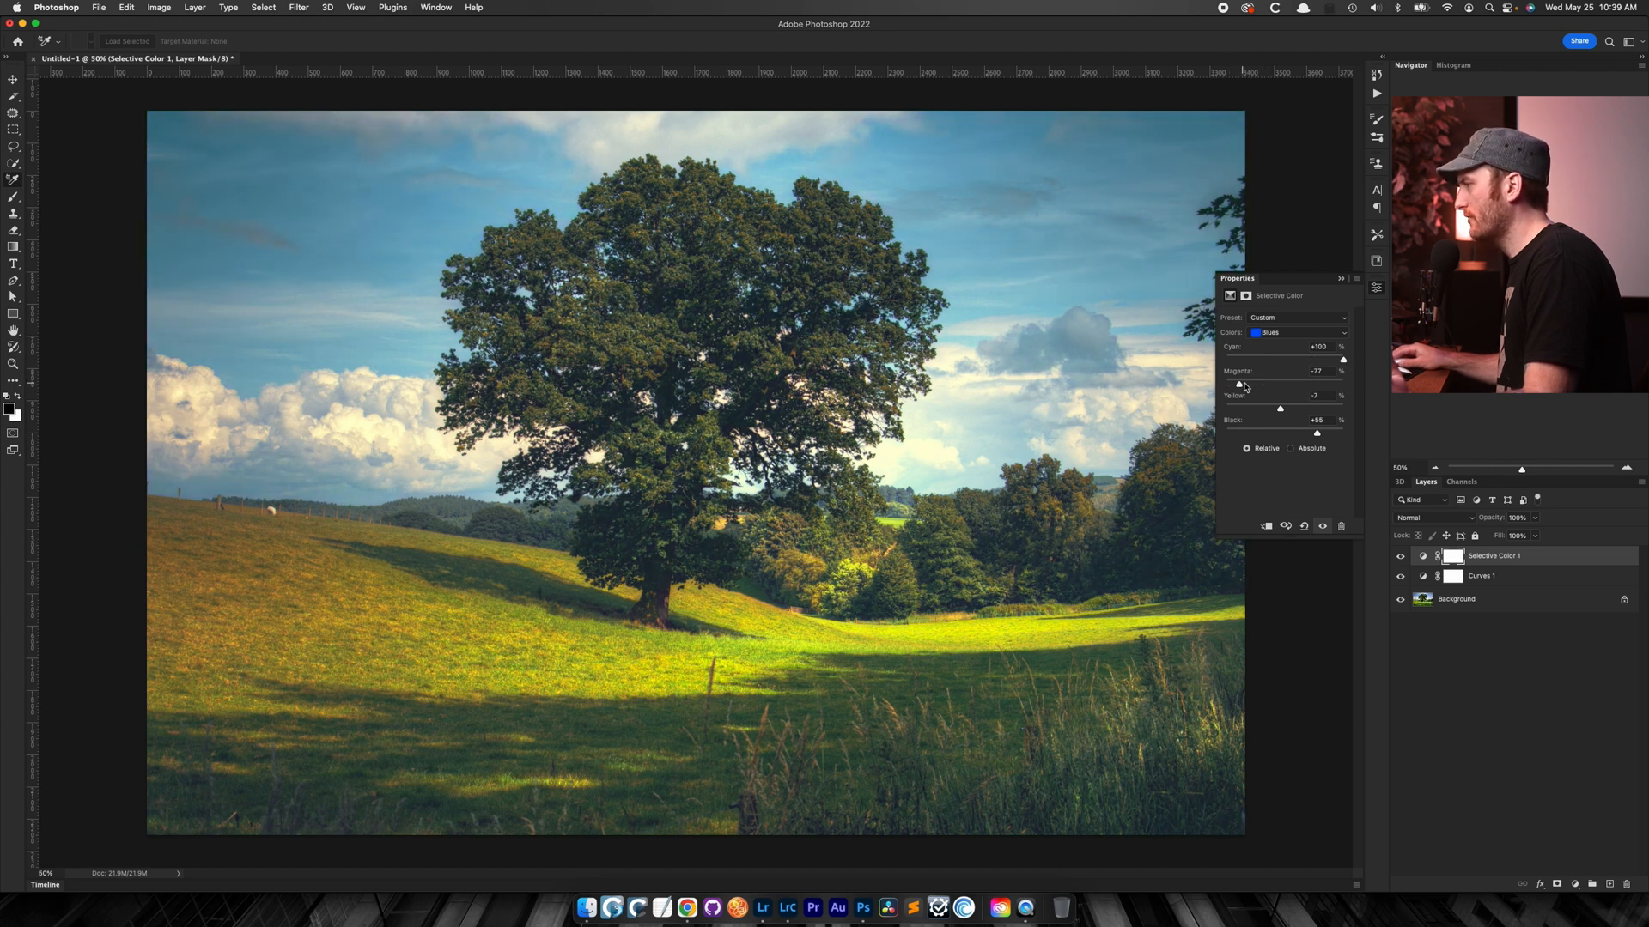
- Adjust the Blacks sliders, then toggle the Selective Color layer off and on to compare
click(1296, 333)
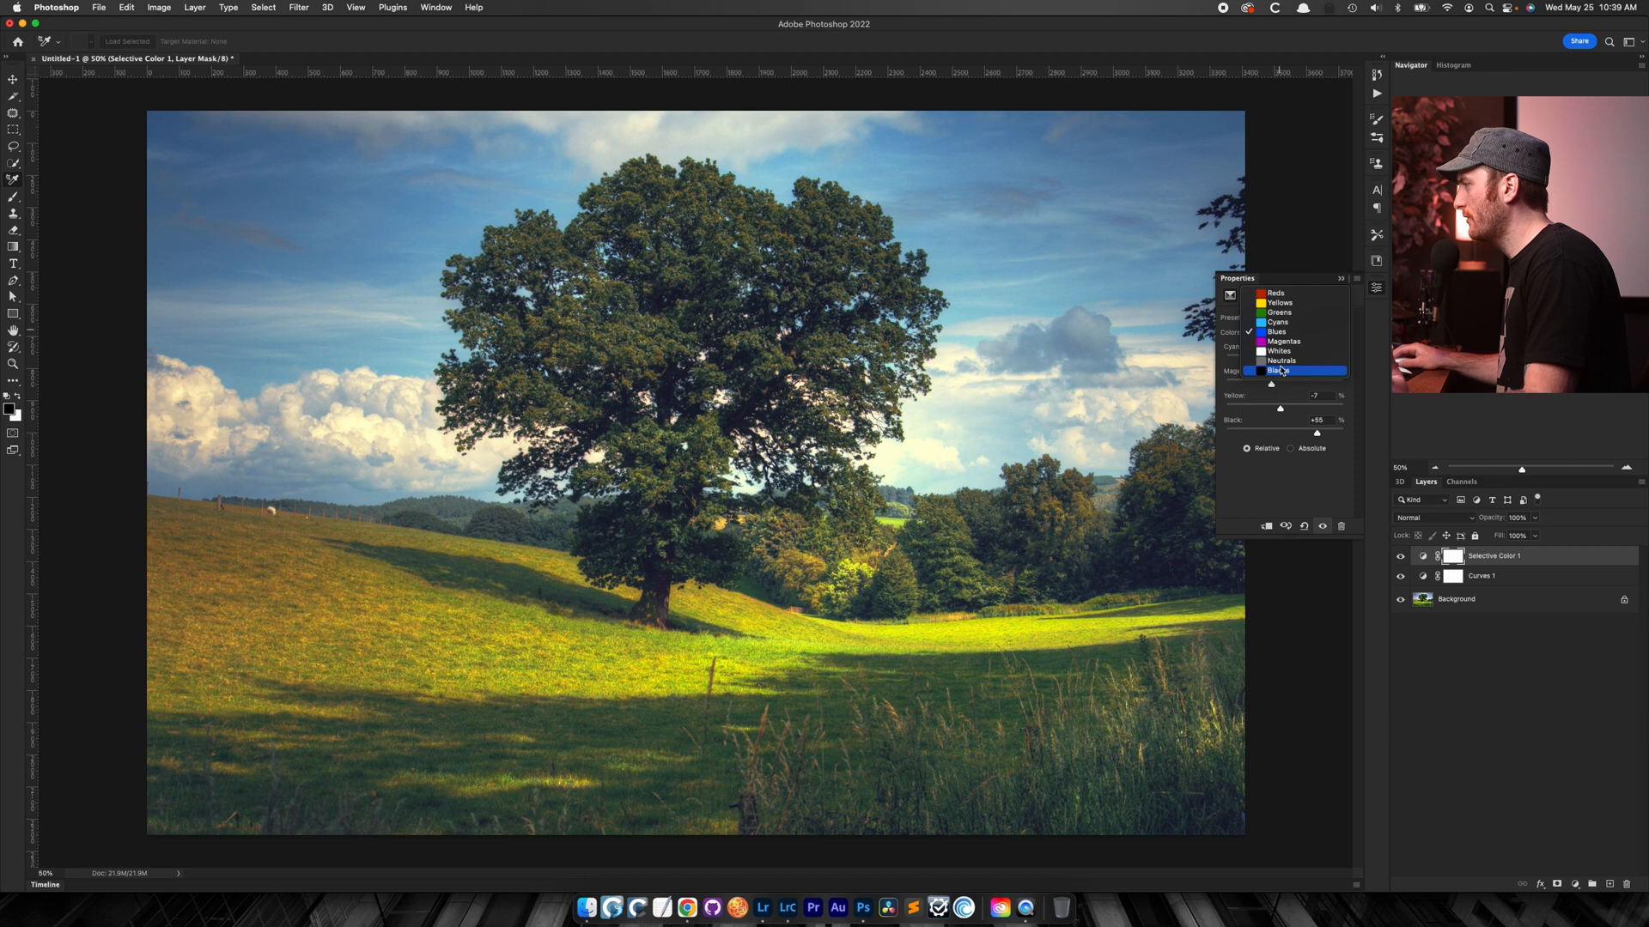
click(1281, 370)
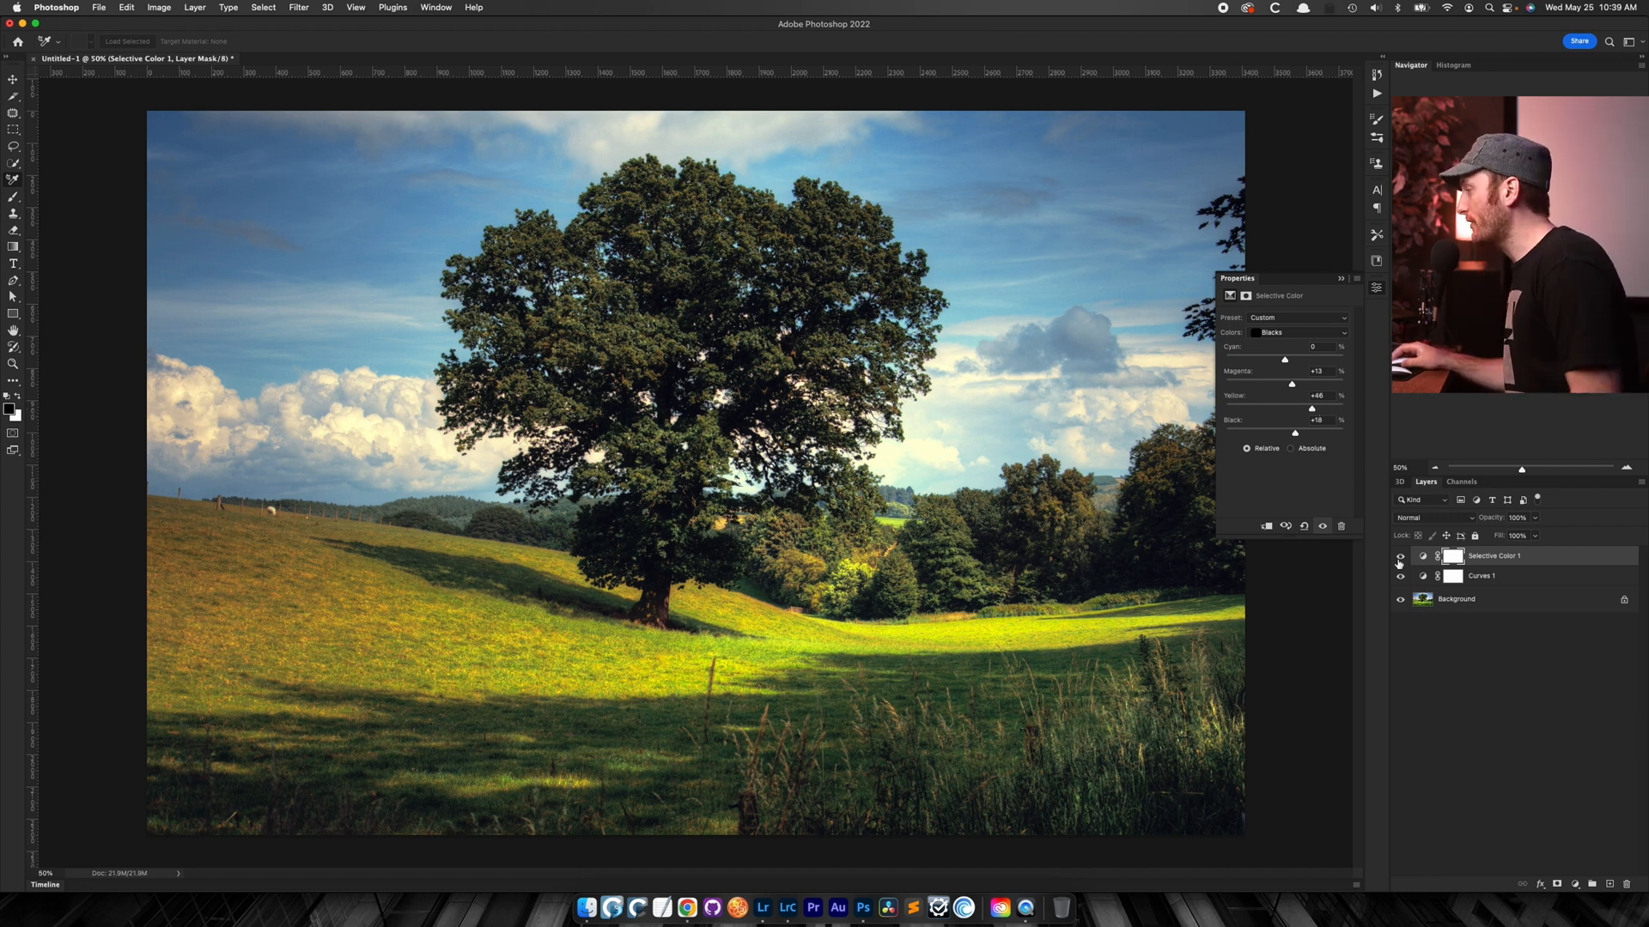
click(1400, 557)
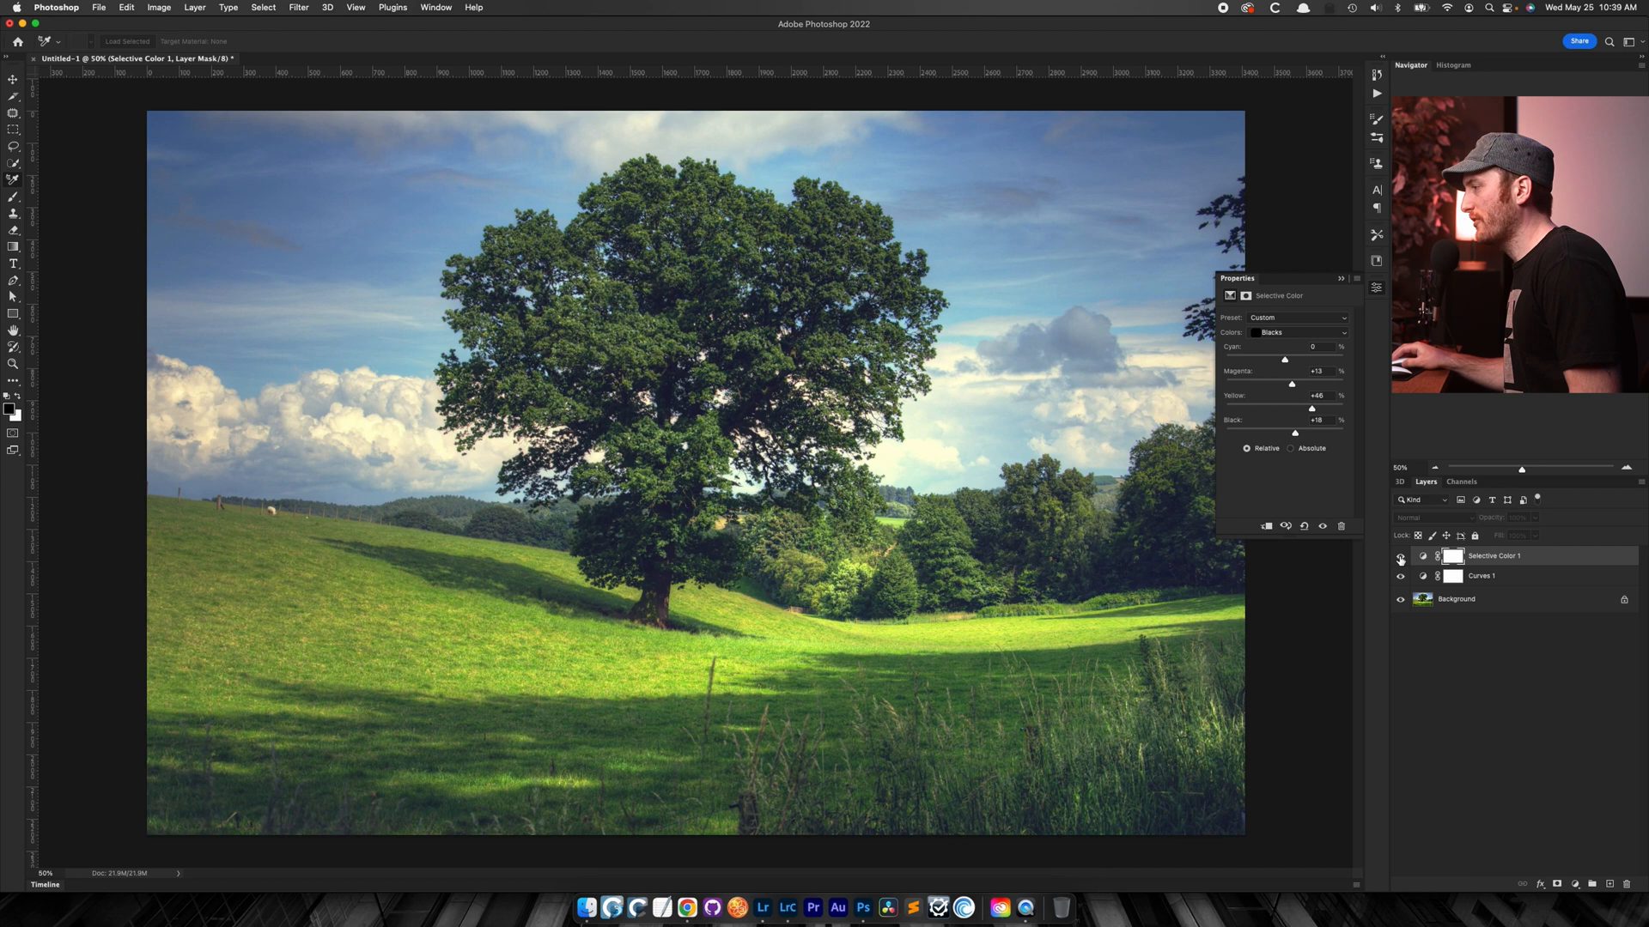
click(1400, 555)
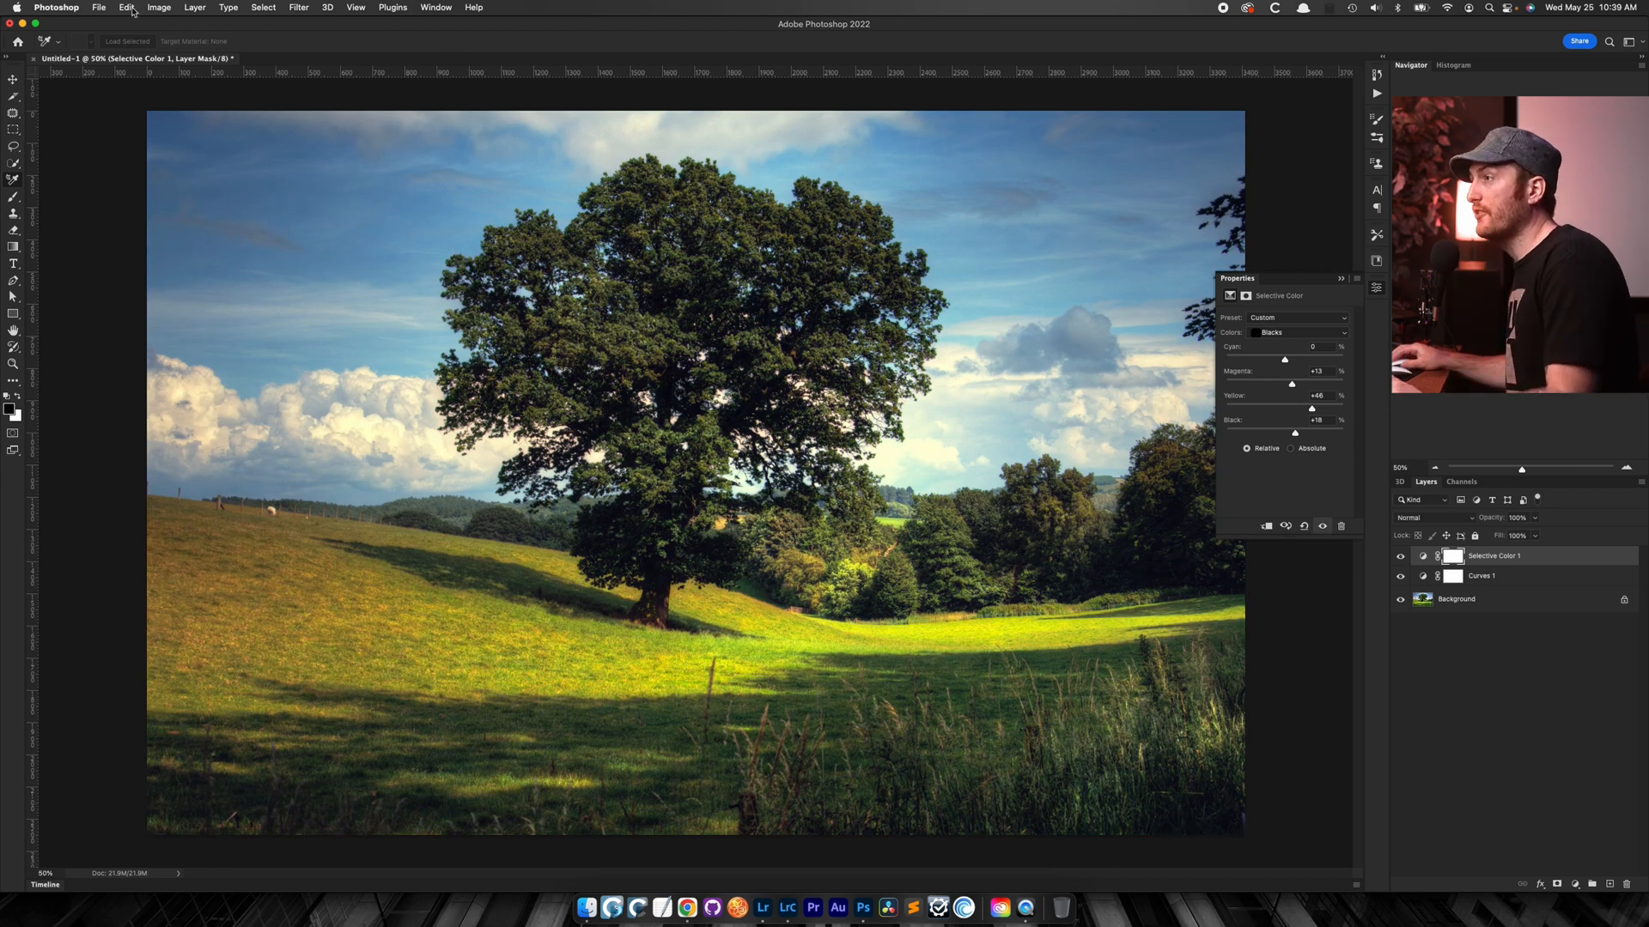
- Export Color Lookup Tables as CUBE with description 'Color Grade Test', saved to the Desktop
click(98, 8)
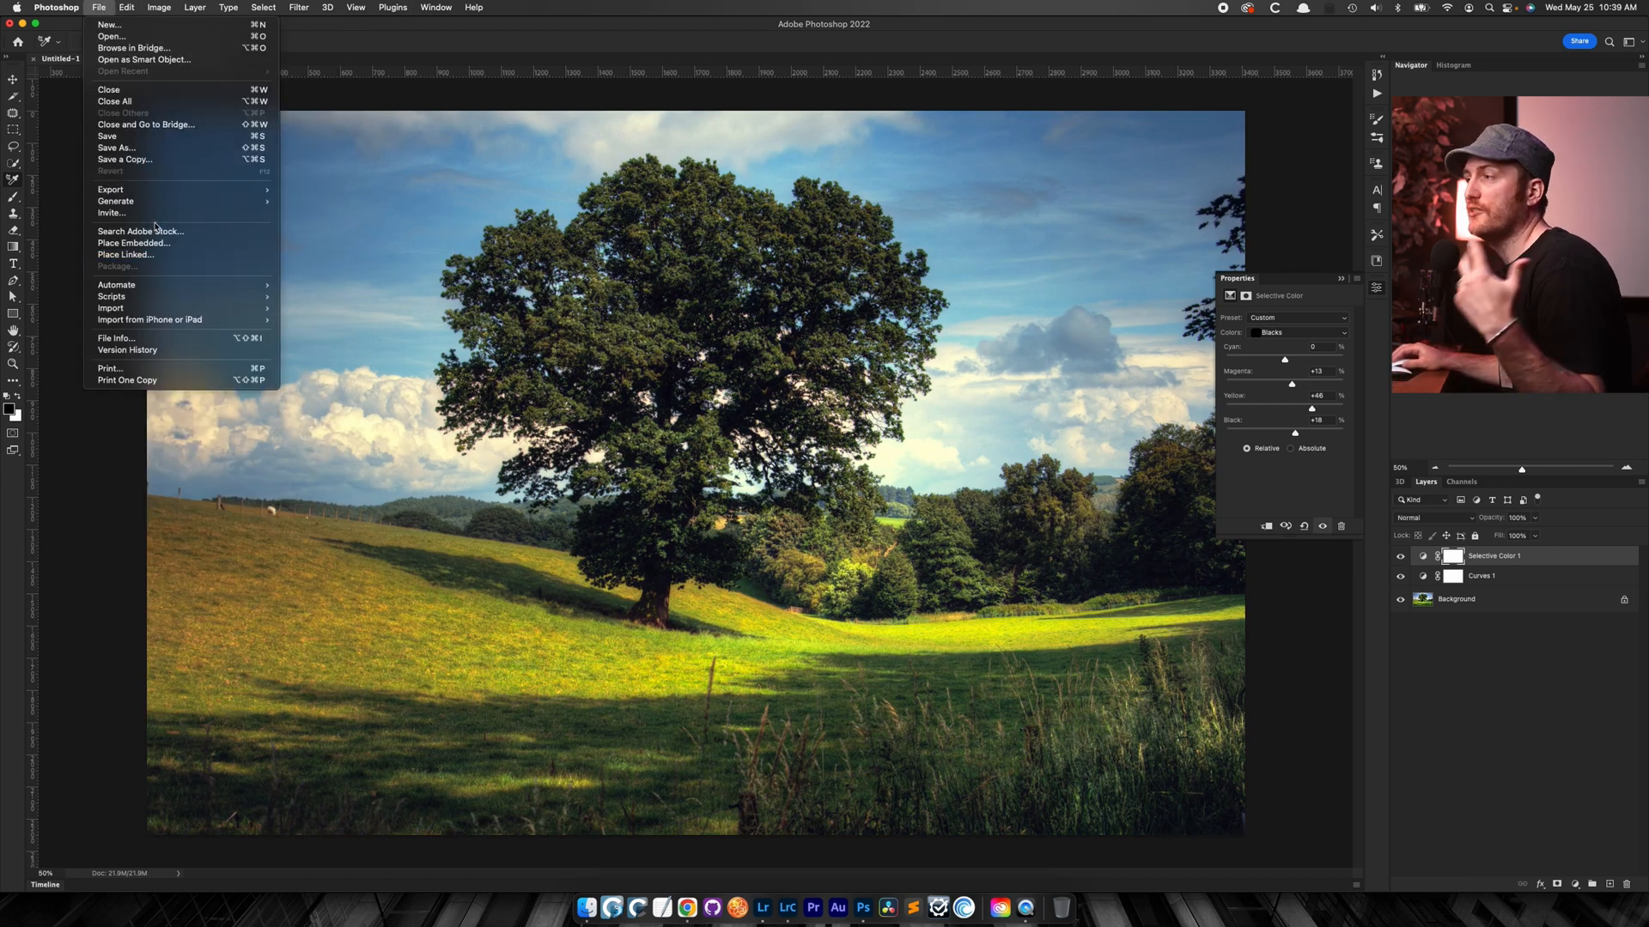
mouse_move(111, 188)
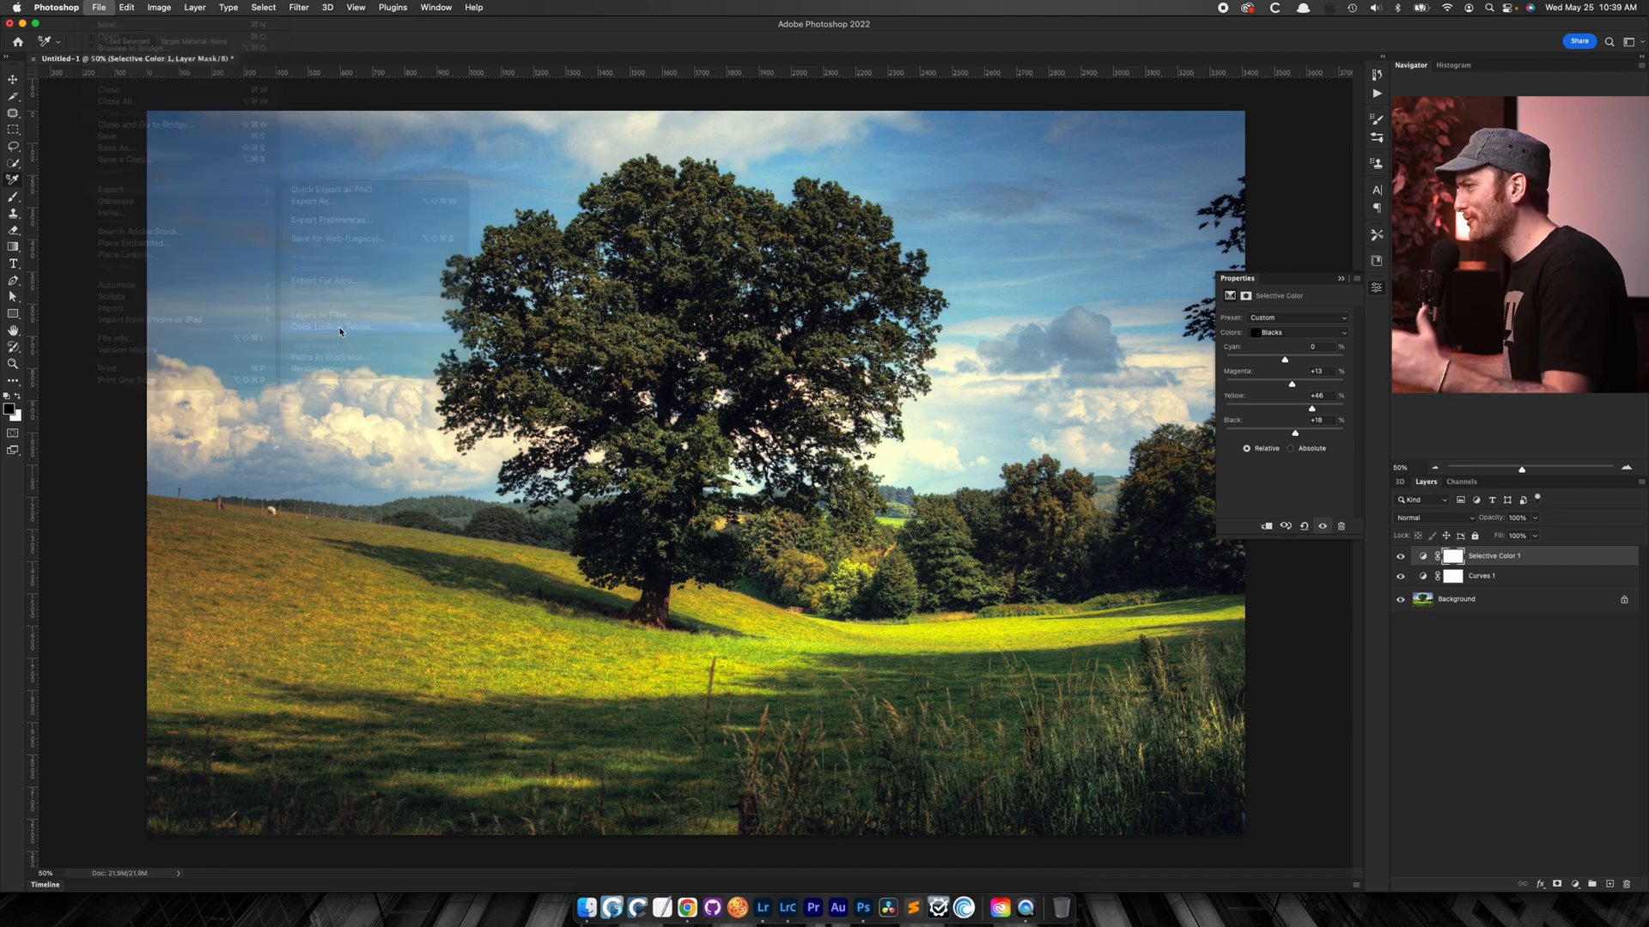
click(337, 324)
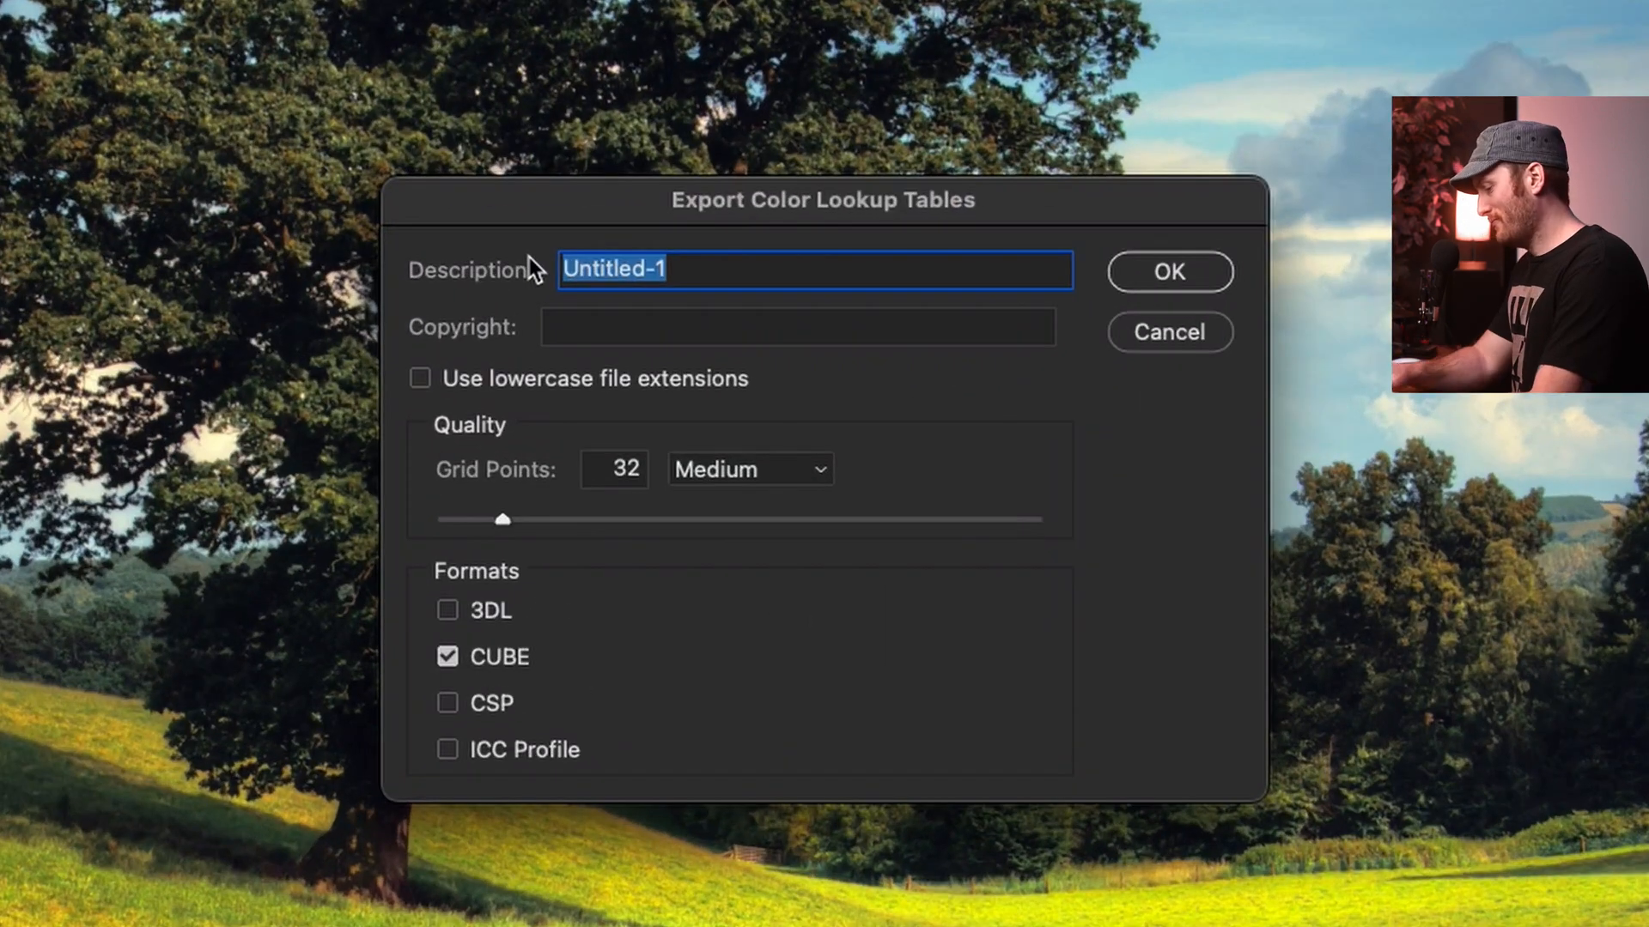
text(Color Gr)
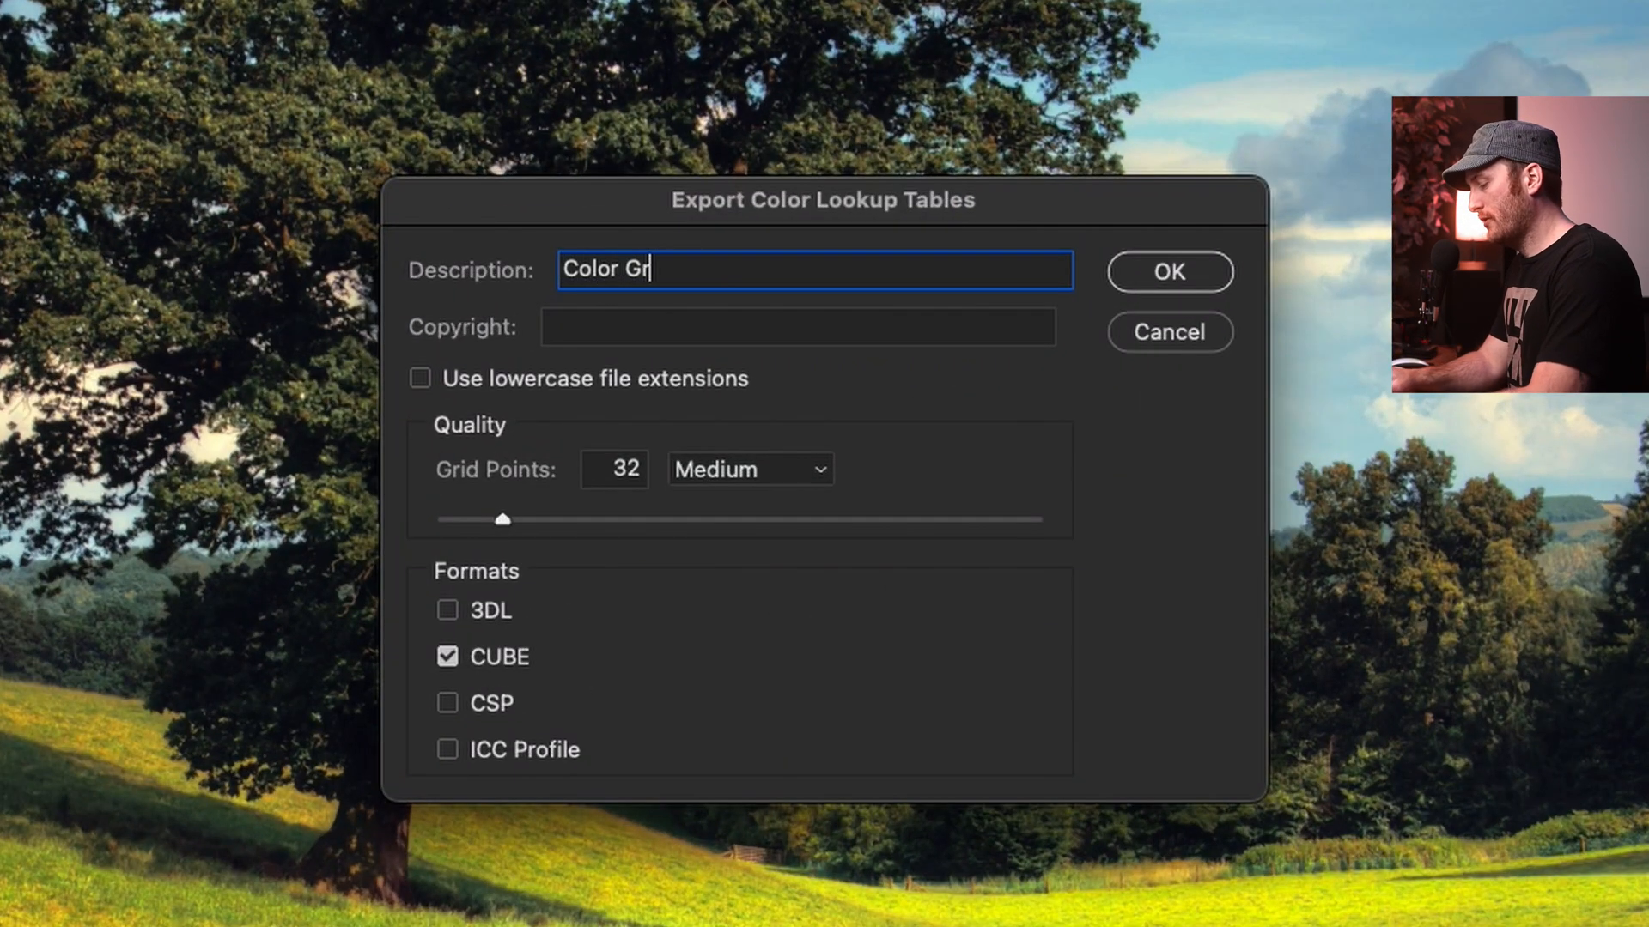
text(ade Test)
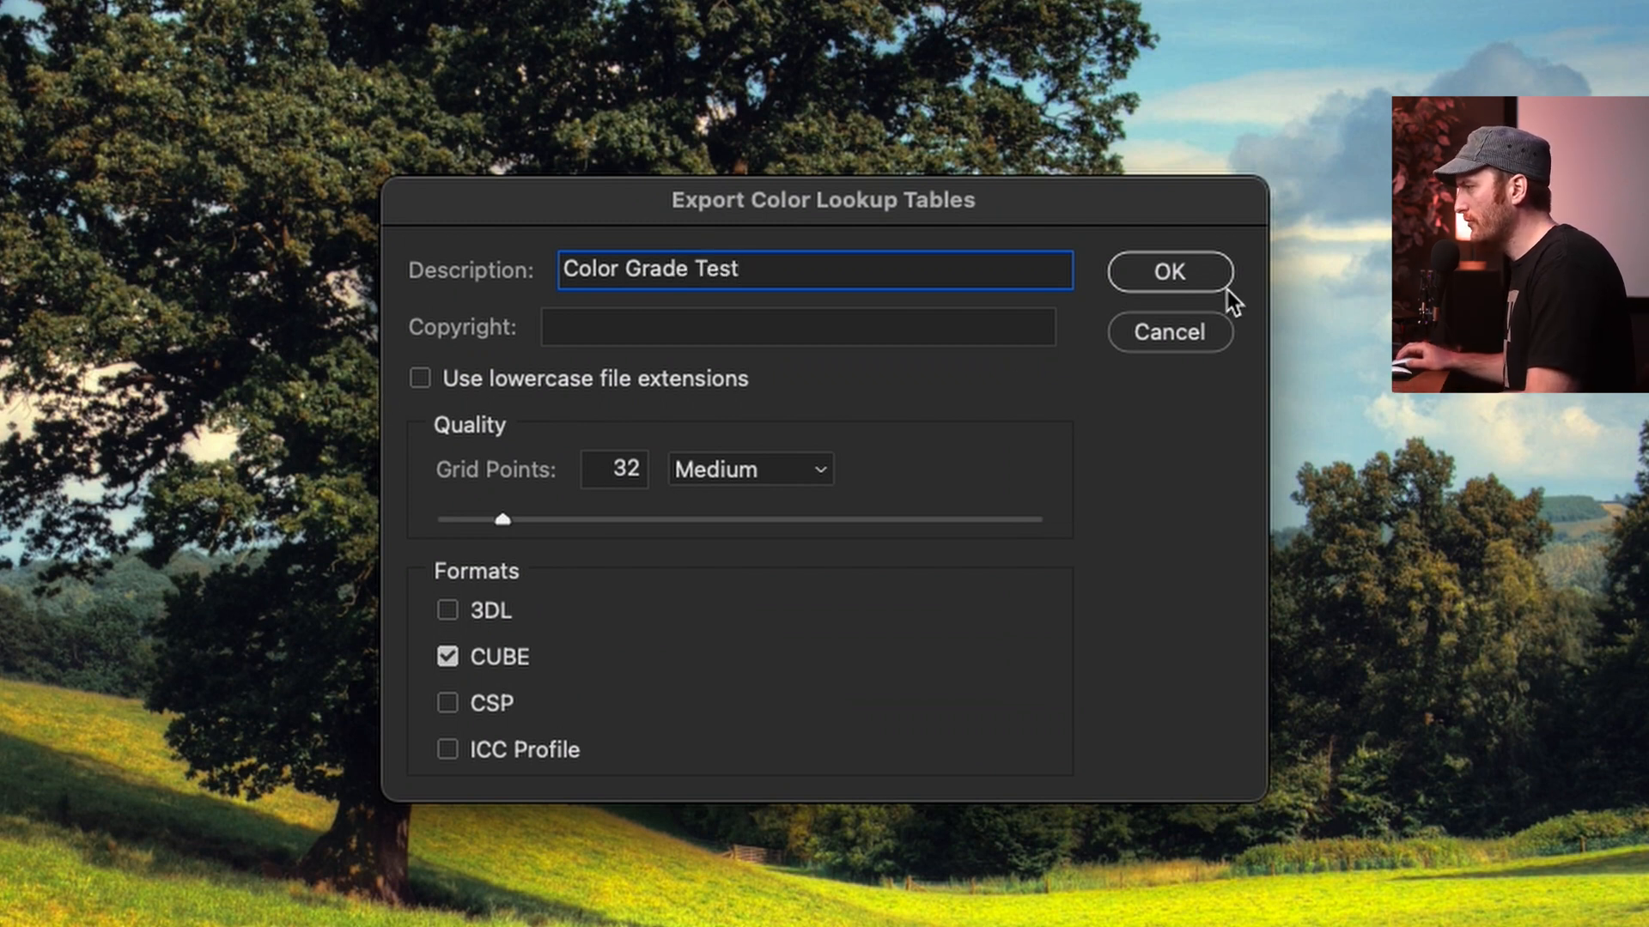
click(1168, 271)
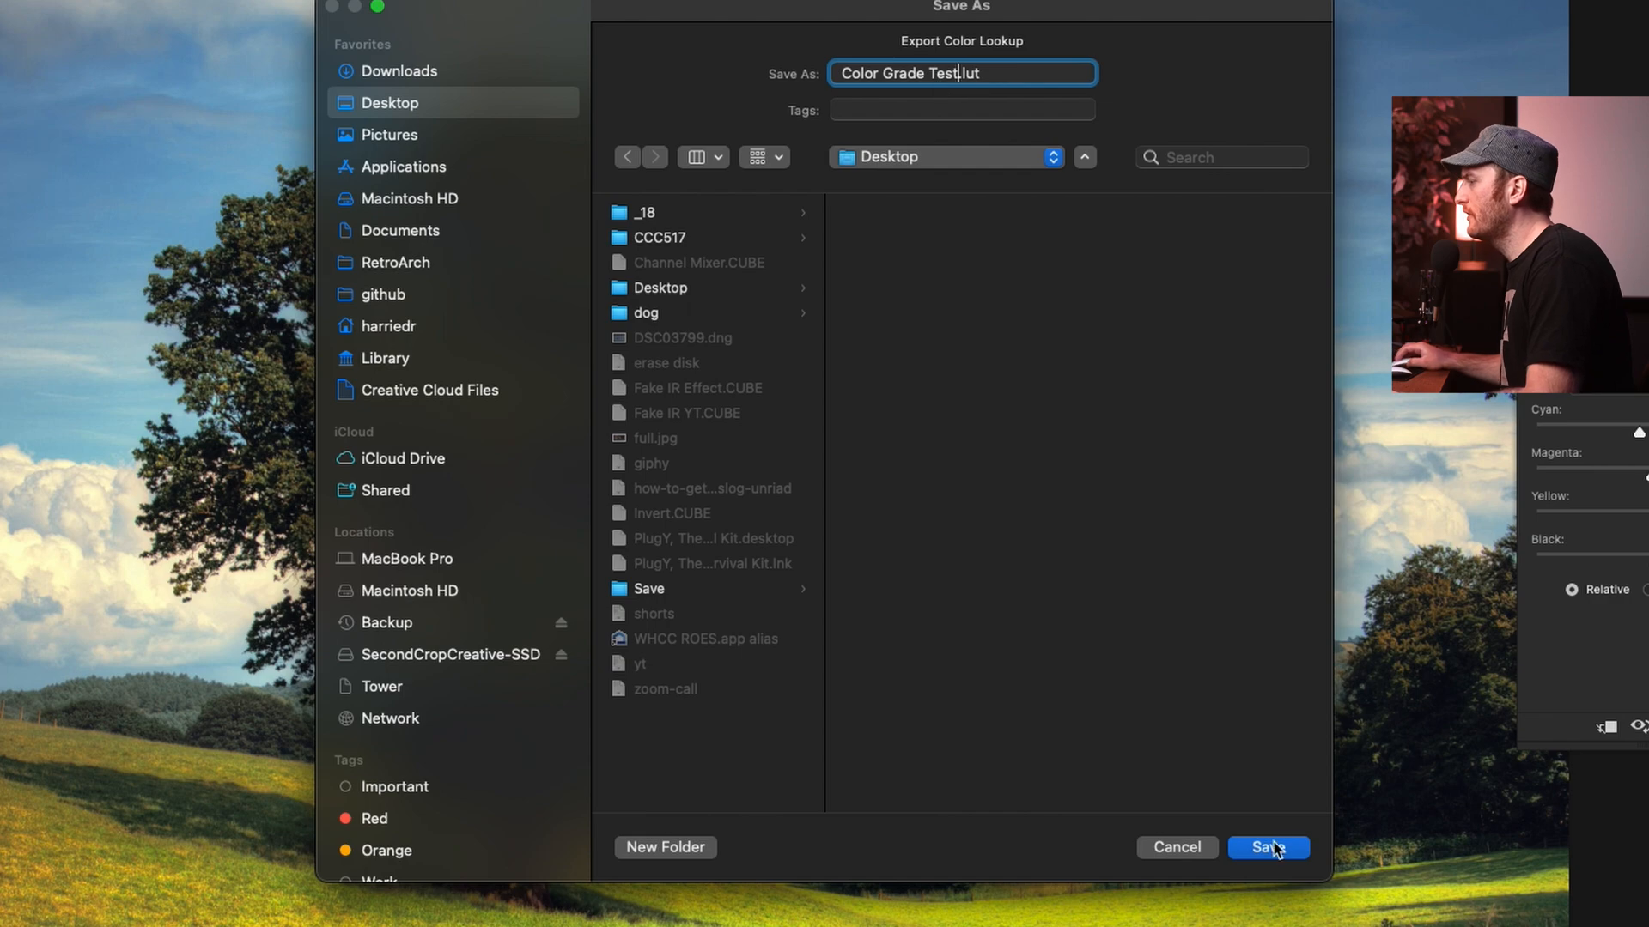
click(1266, 848)
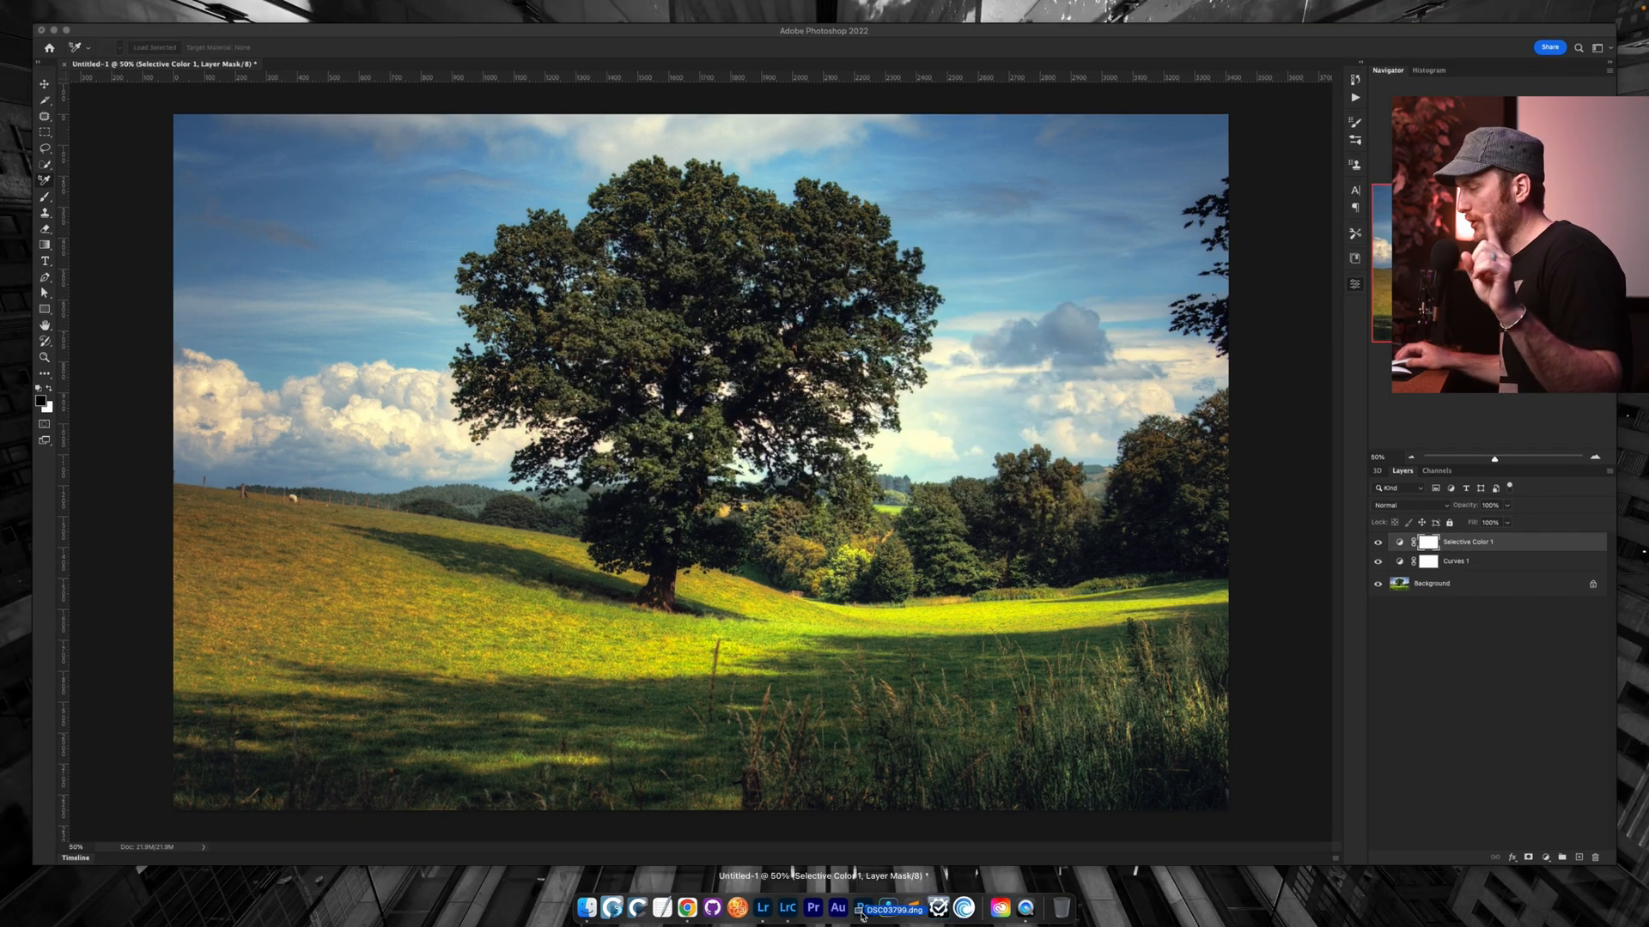
mouse_move(862, 907)
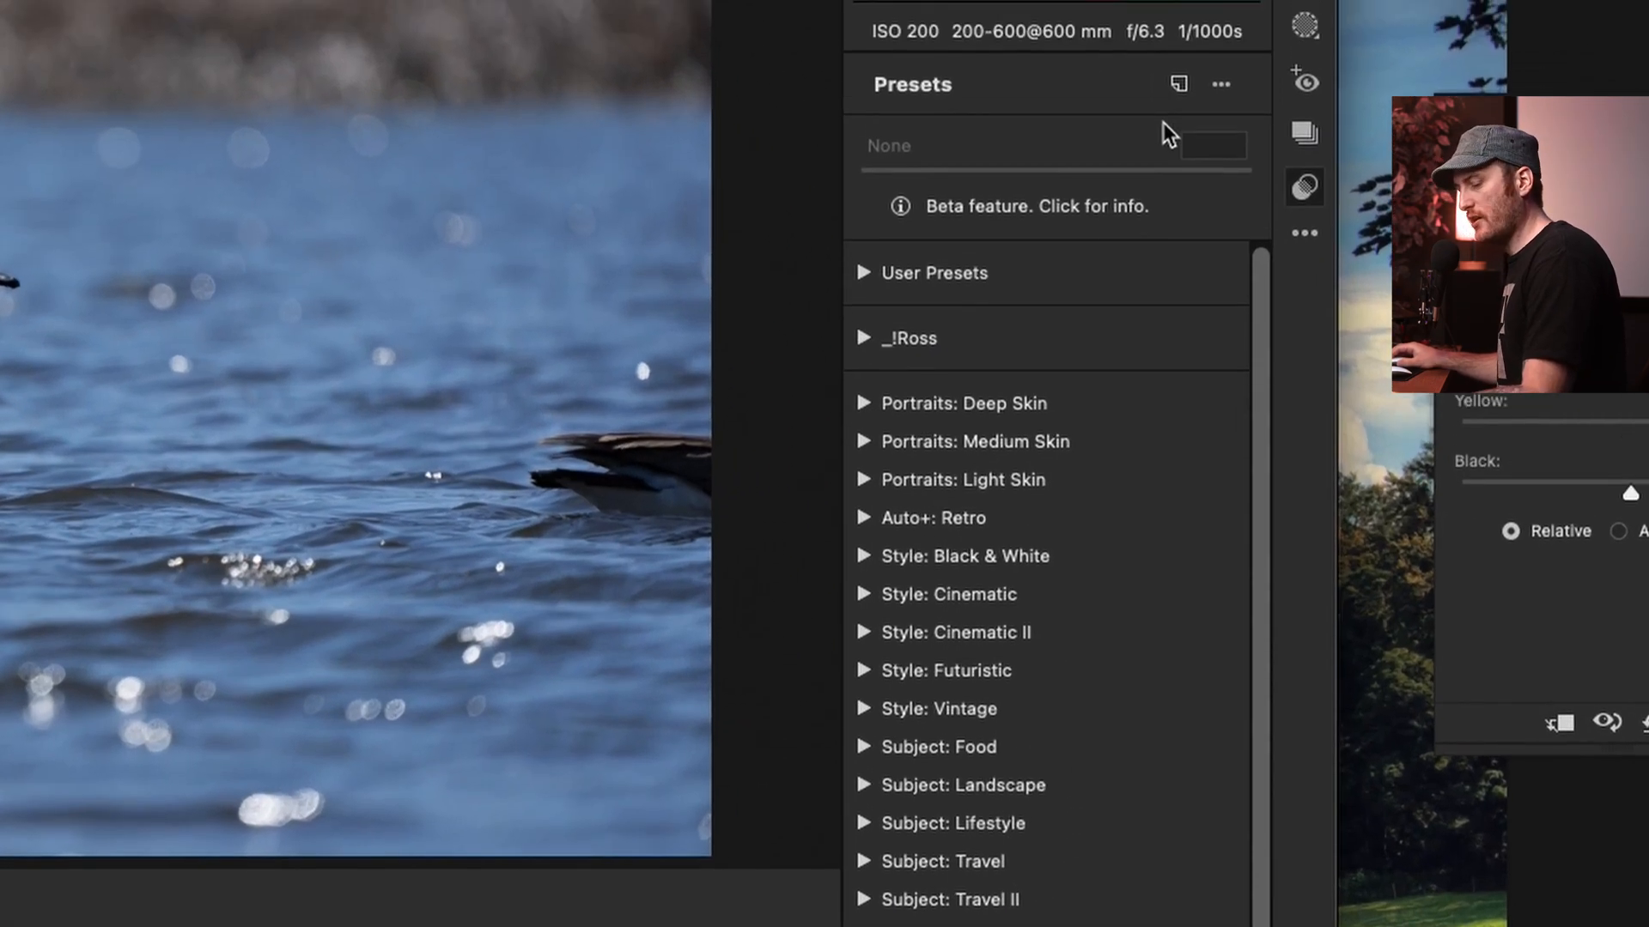
- Create a 'Color Grade TEst' profile in User Profiles, loading the Color Grade Test CUBE file
click(1221, 84)
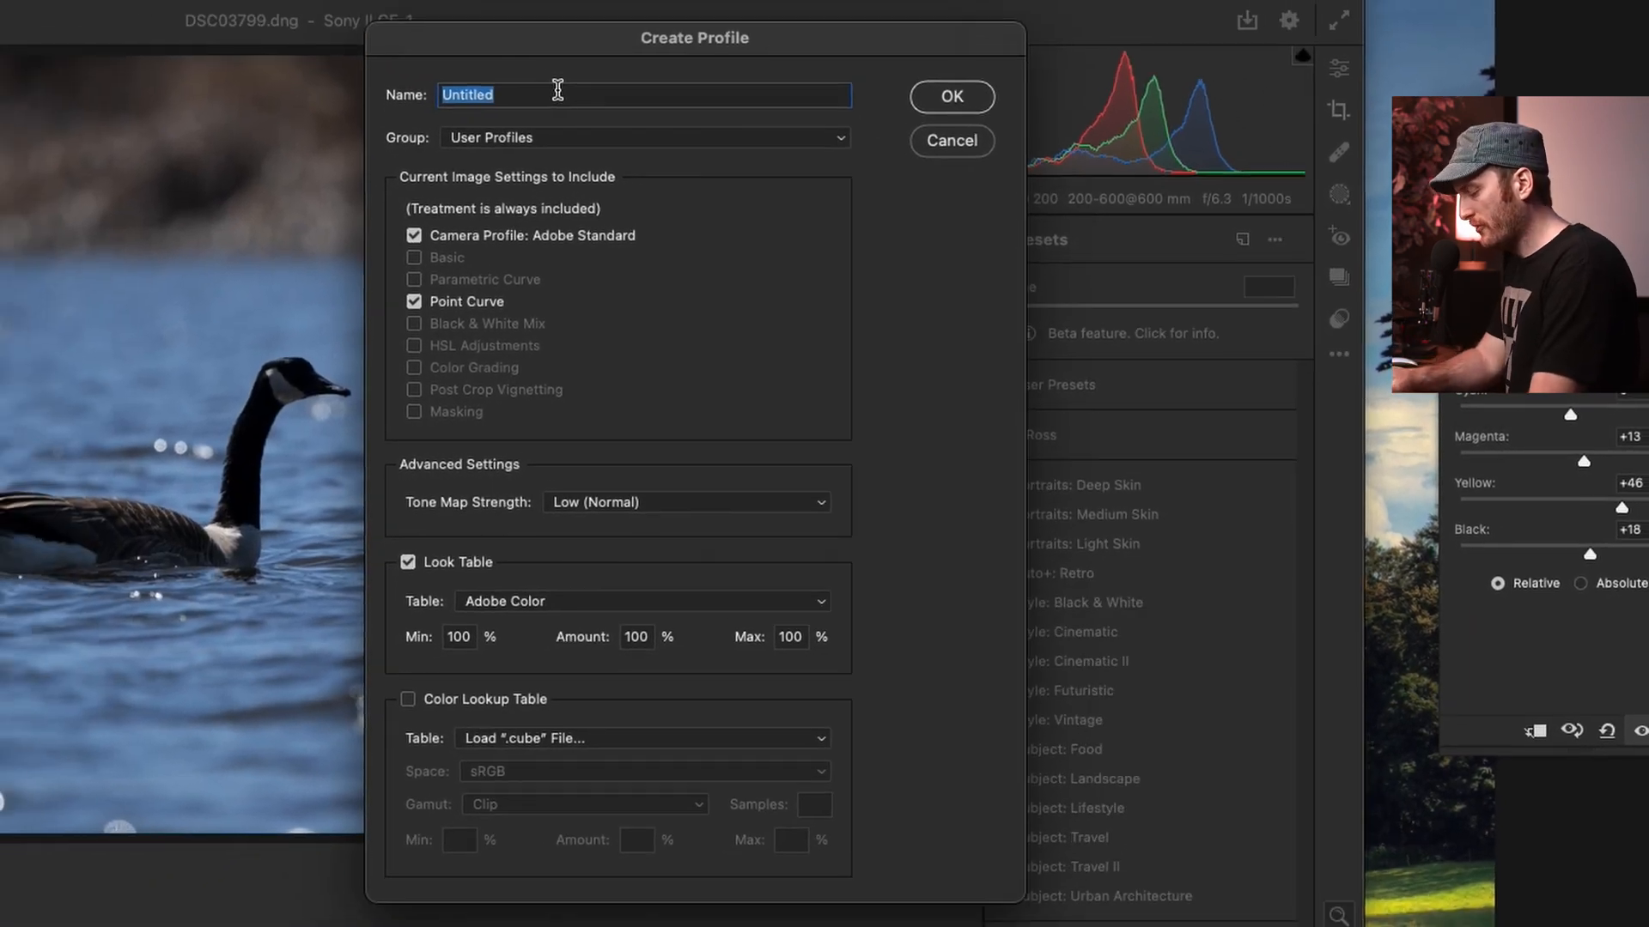
text(Color Grade TEst)
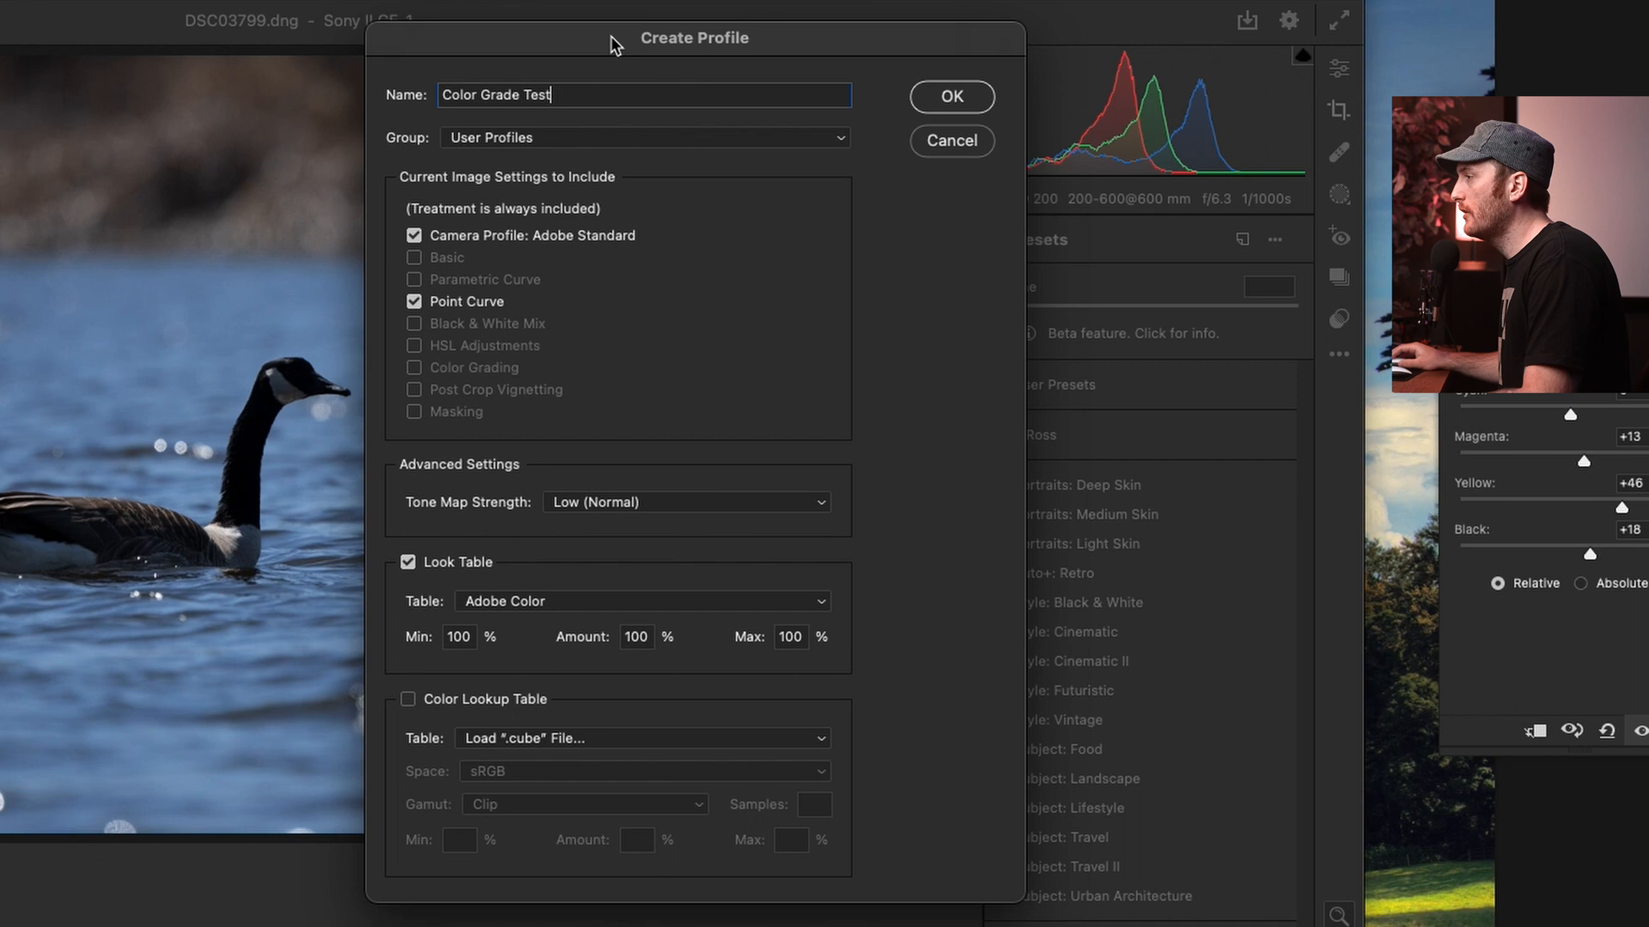
click(642, 137)
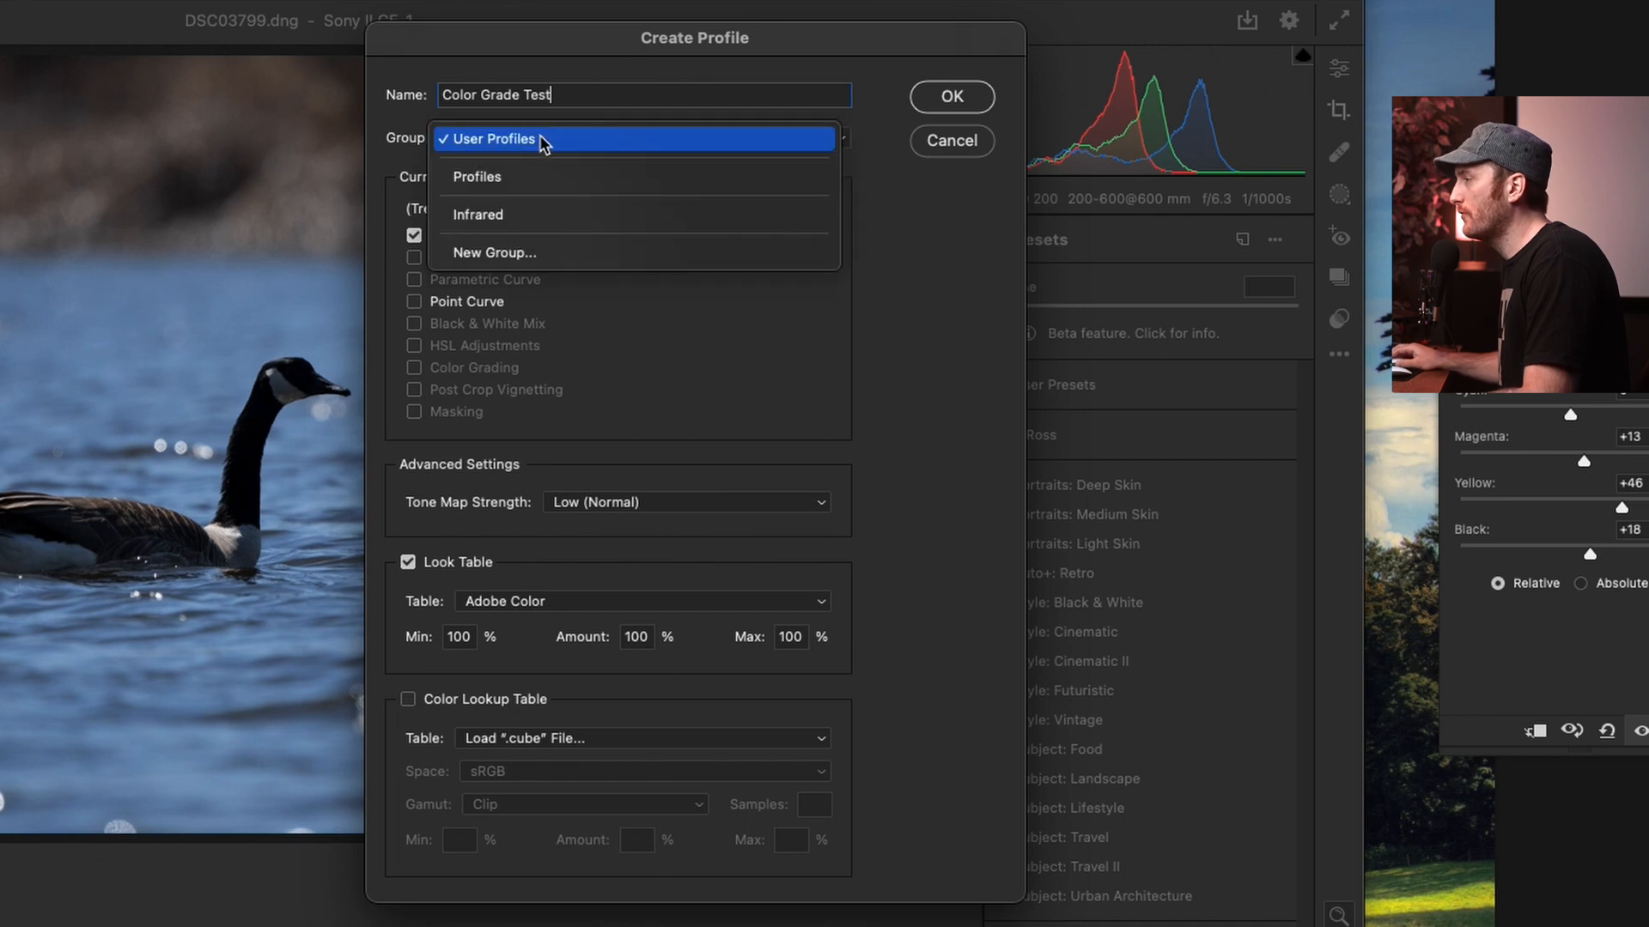
click(492, 139)
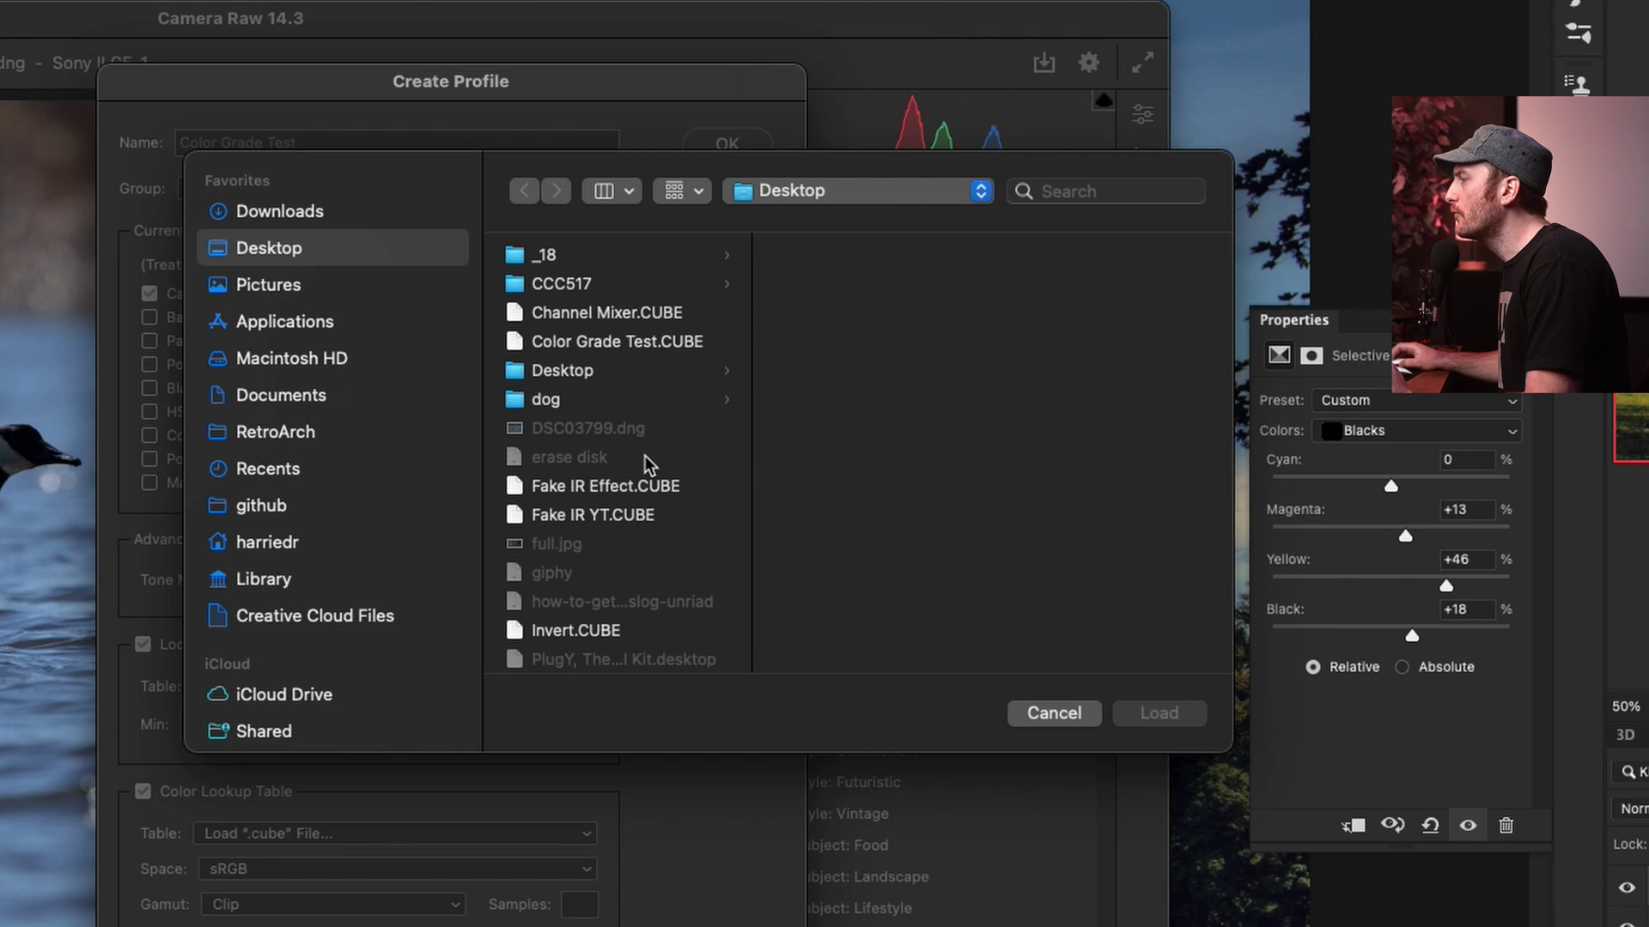
click(1157, 713)
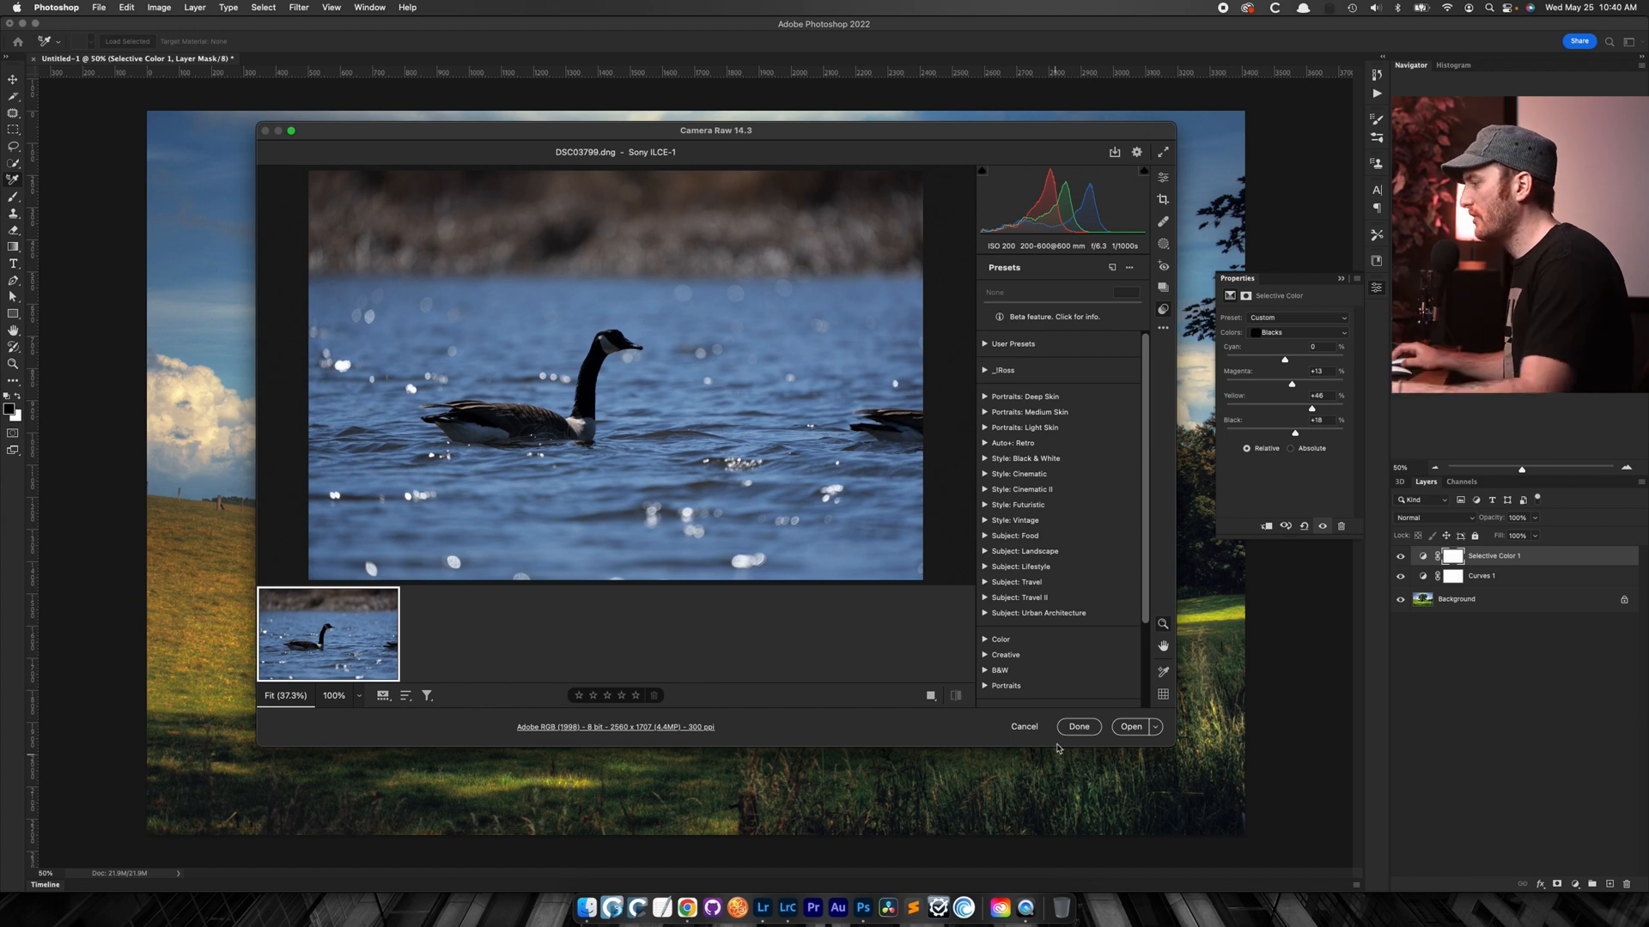
- Bring Lightroom forward and select the green duck photo in the filmstrip
click(762, 908)
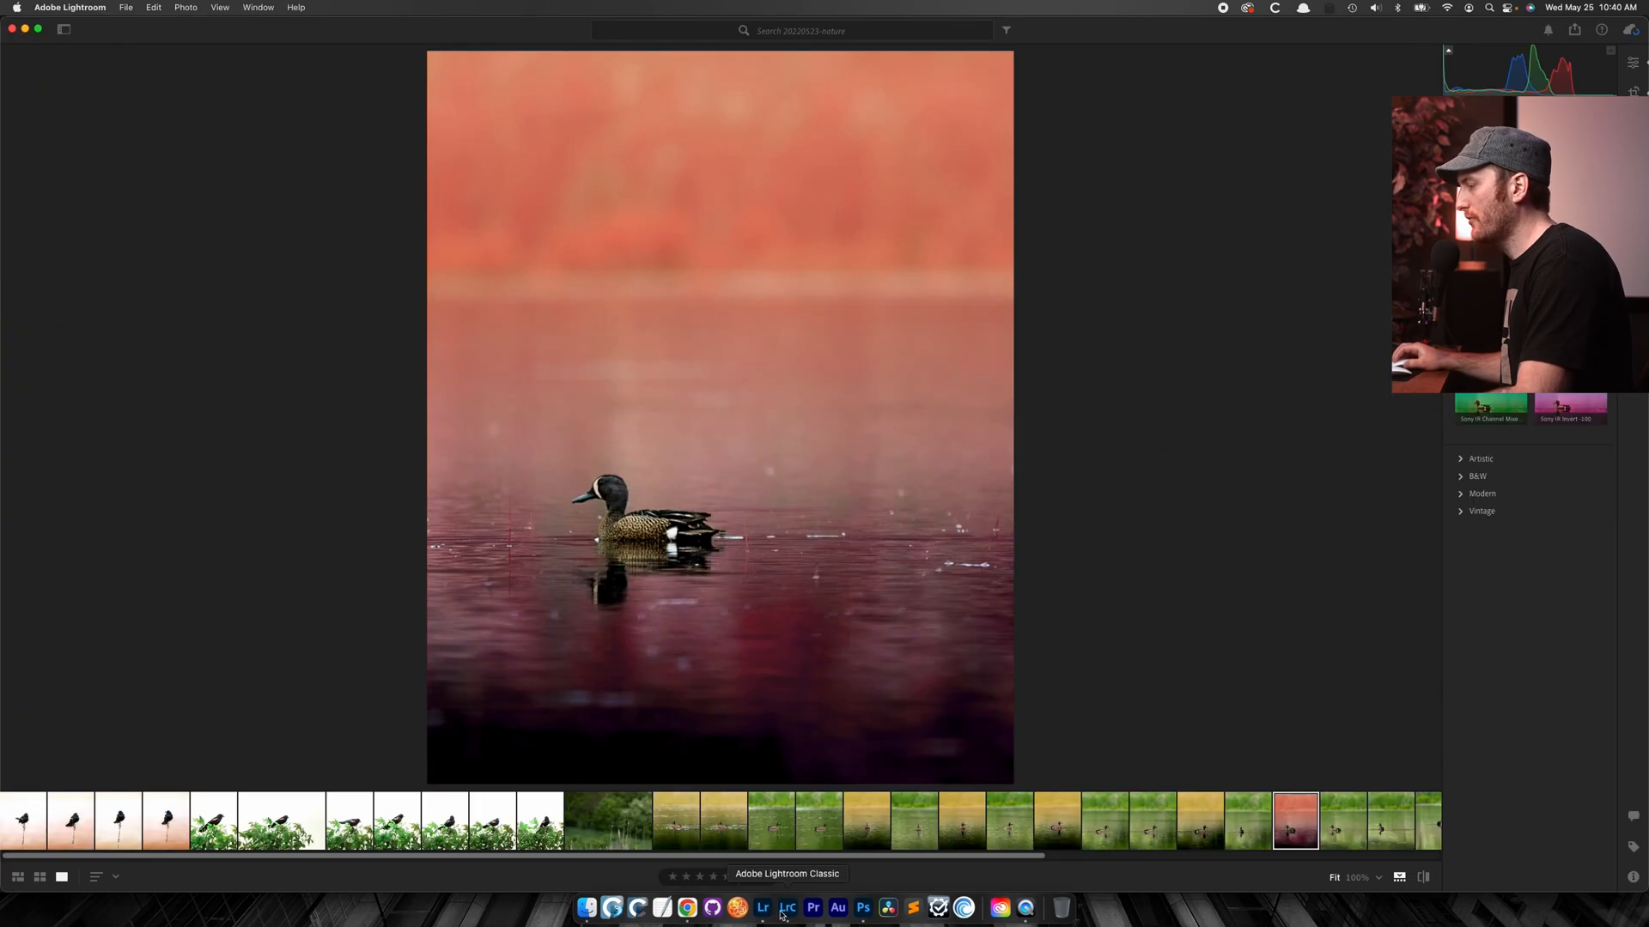
click(785, 908)
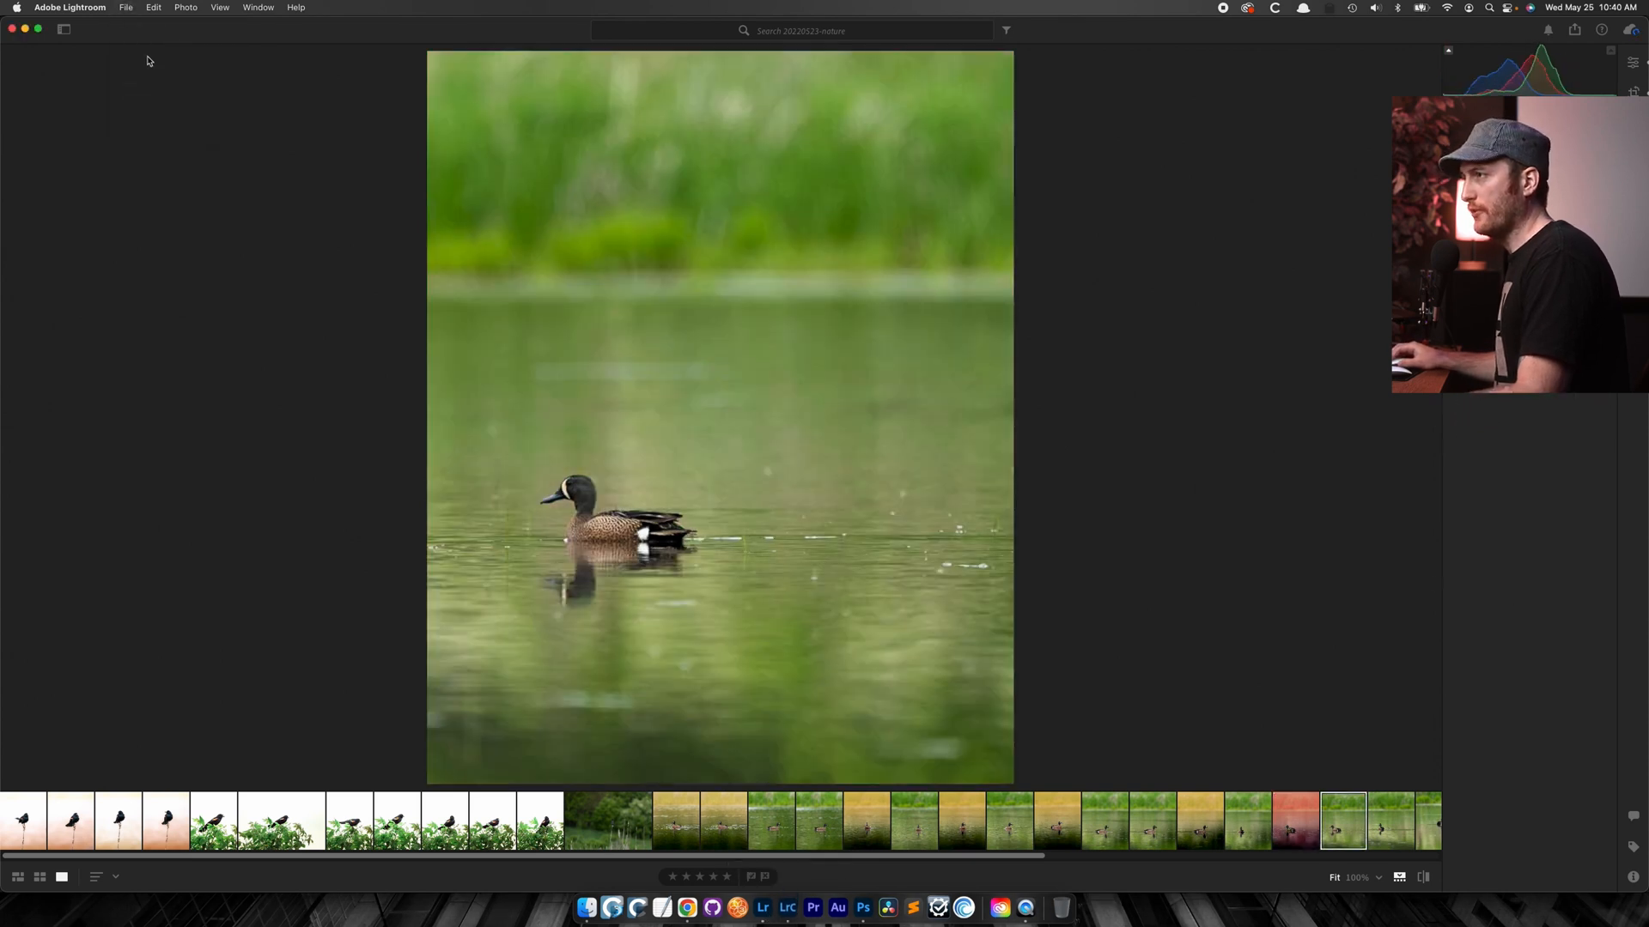
mouse_move(892, 218)
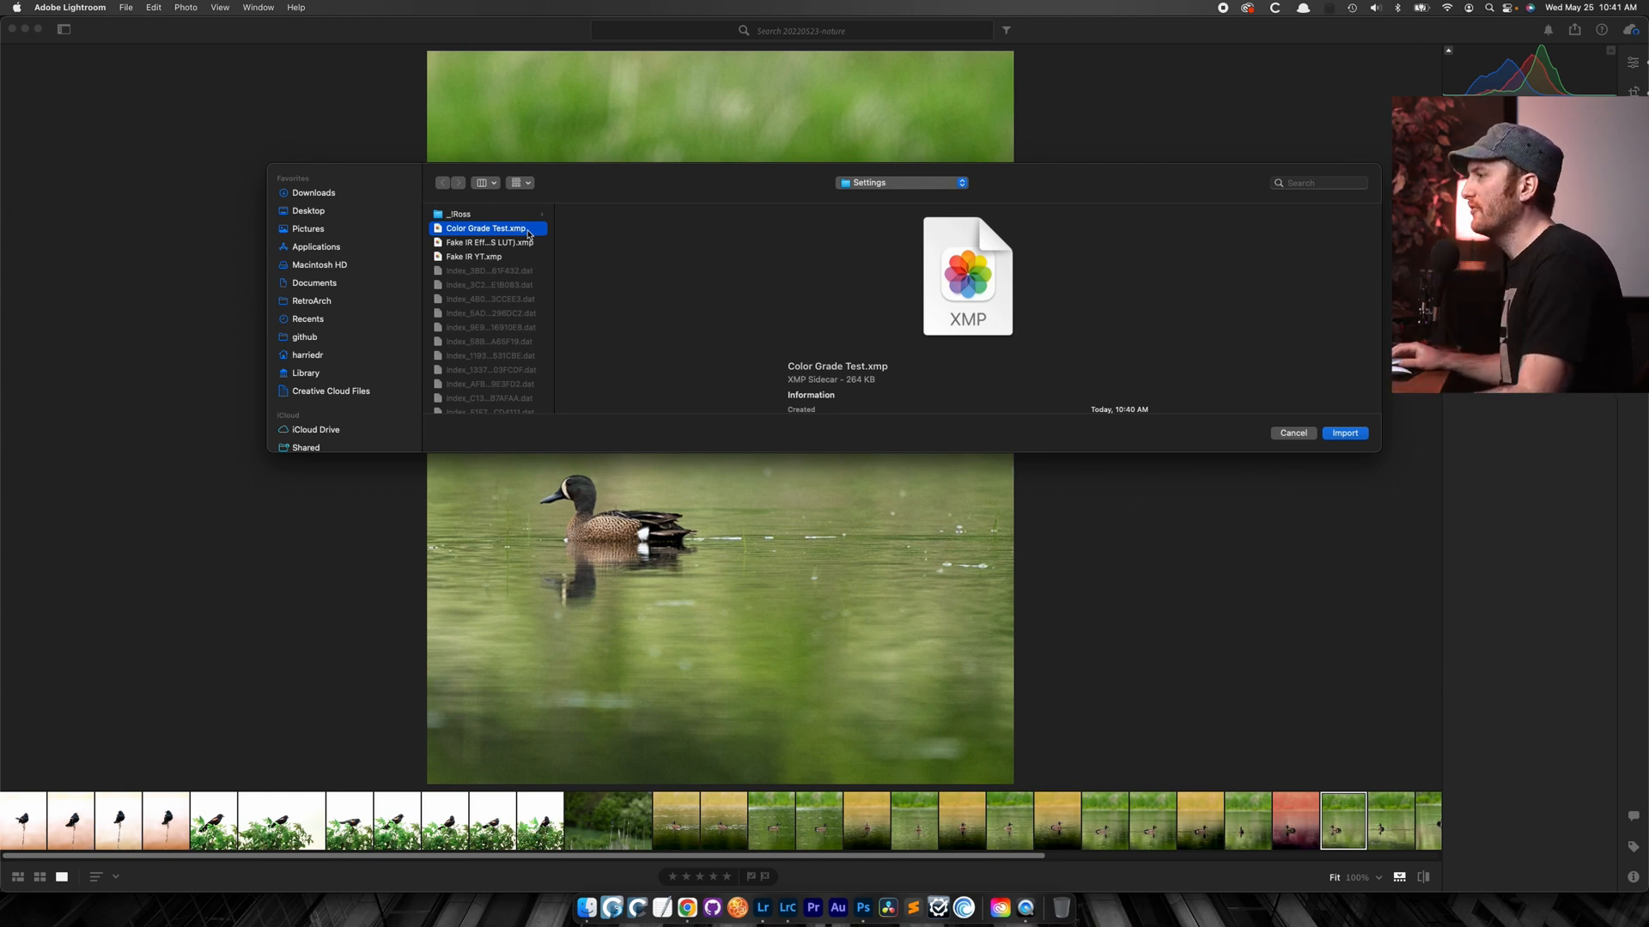
- Import Color Grade Test.xmp and apply the Color Grade Test profile from User Profiles
click(1344, 432)
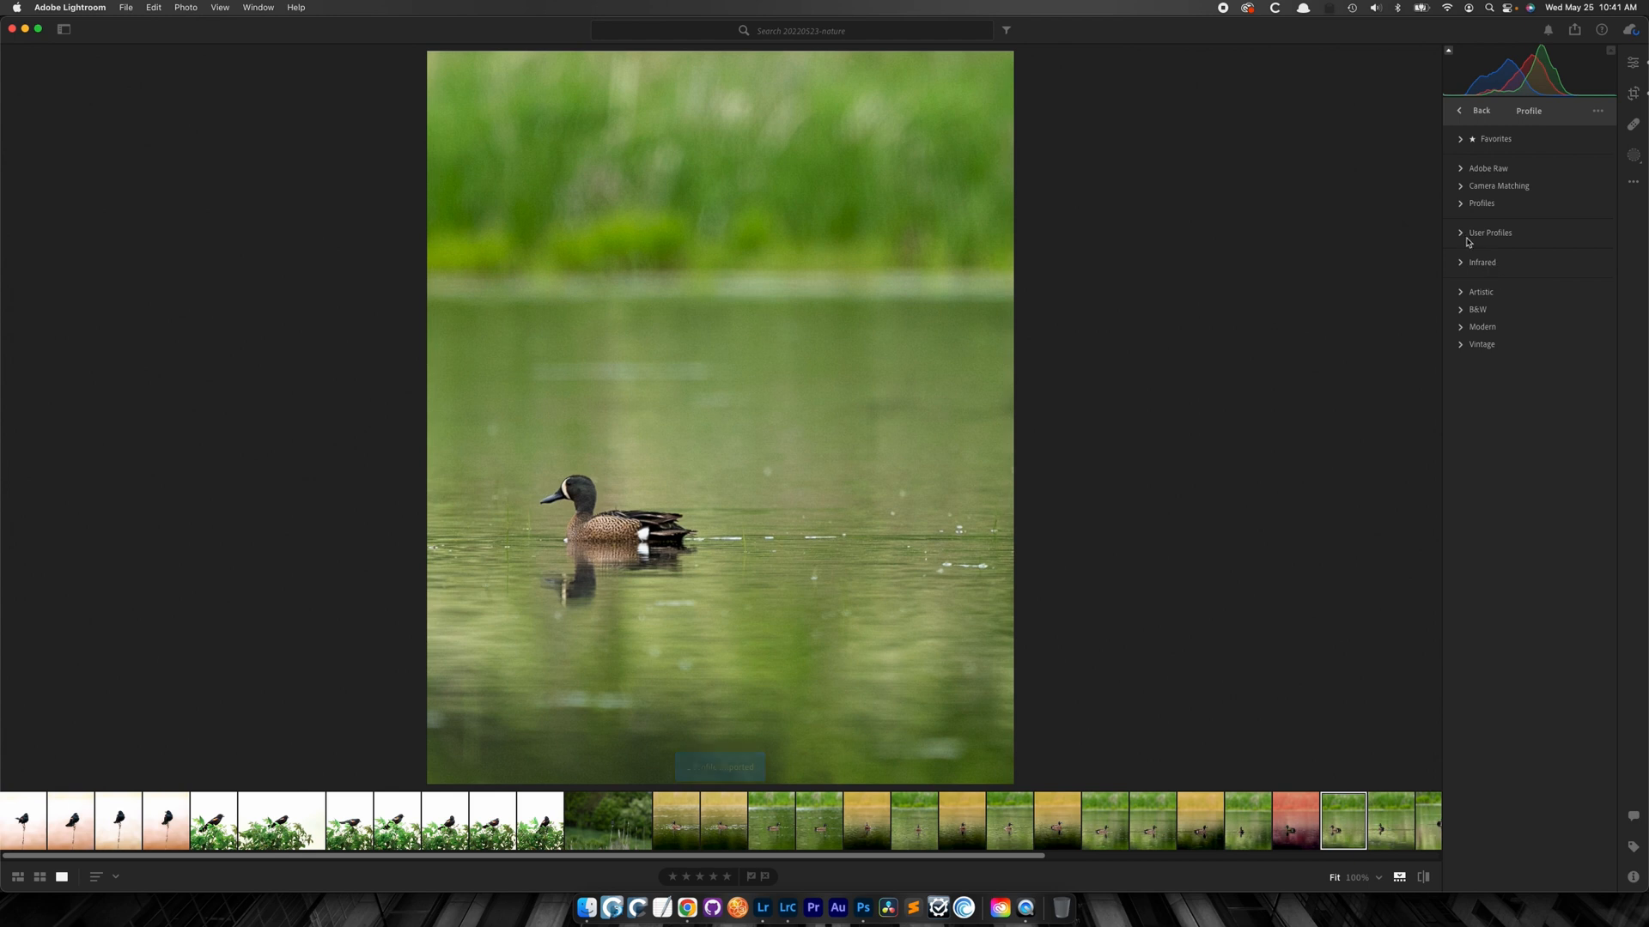
click(1460, 233)
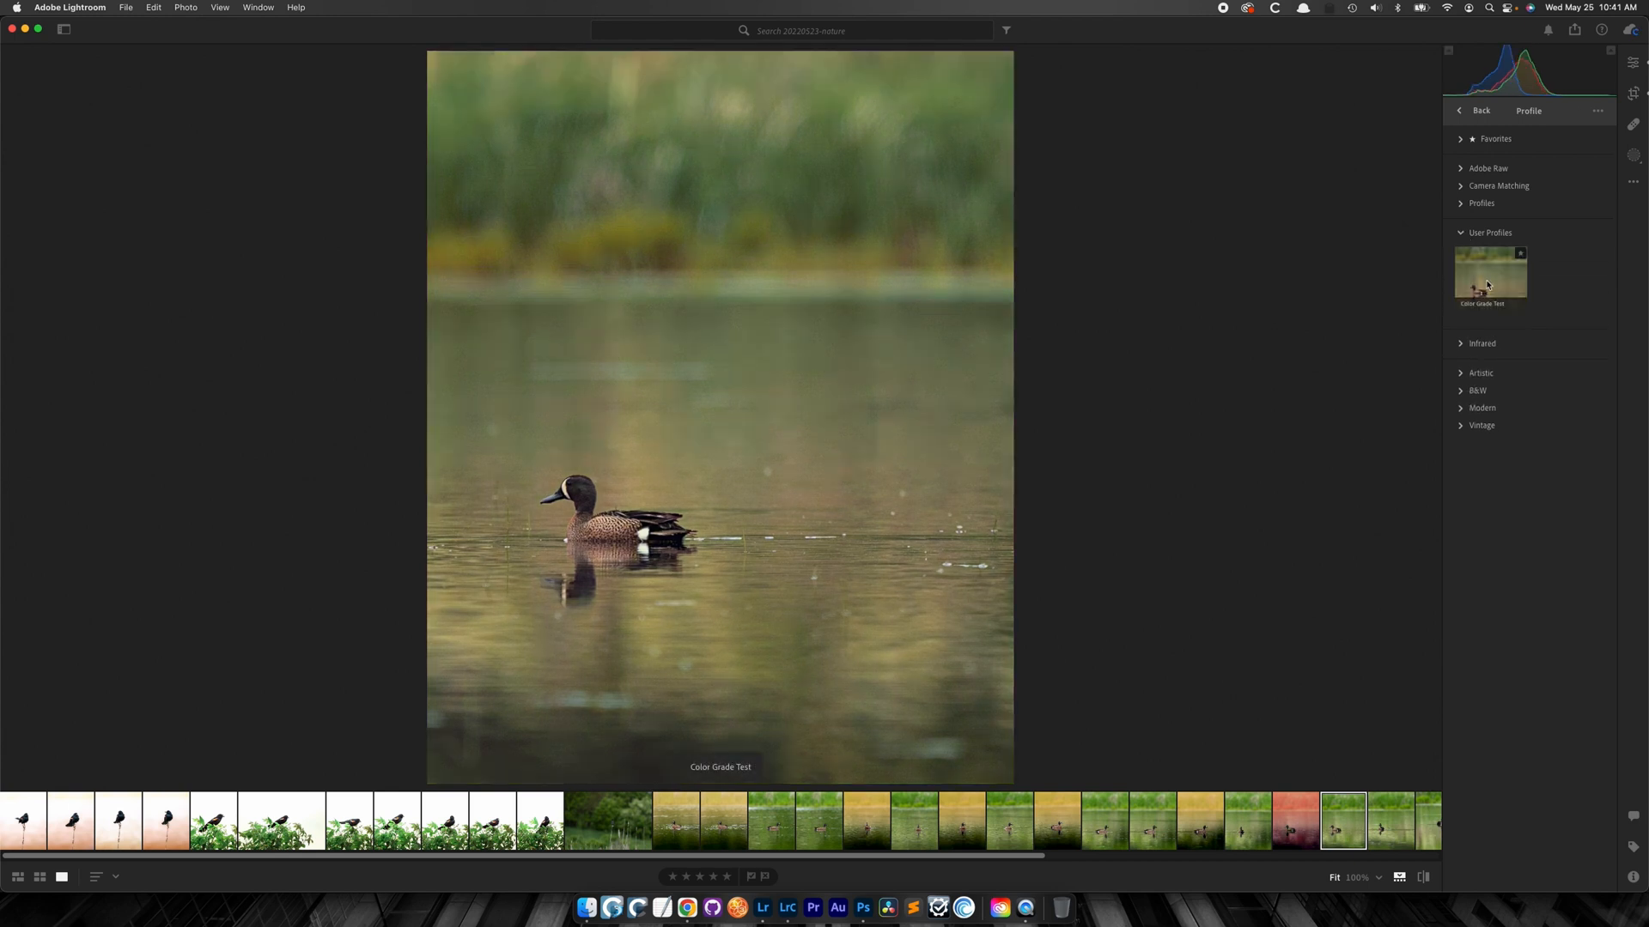
click(1489, 275)
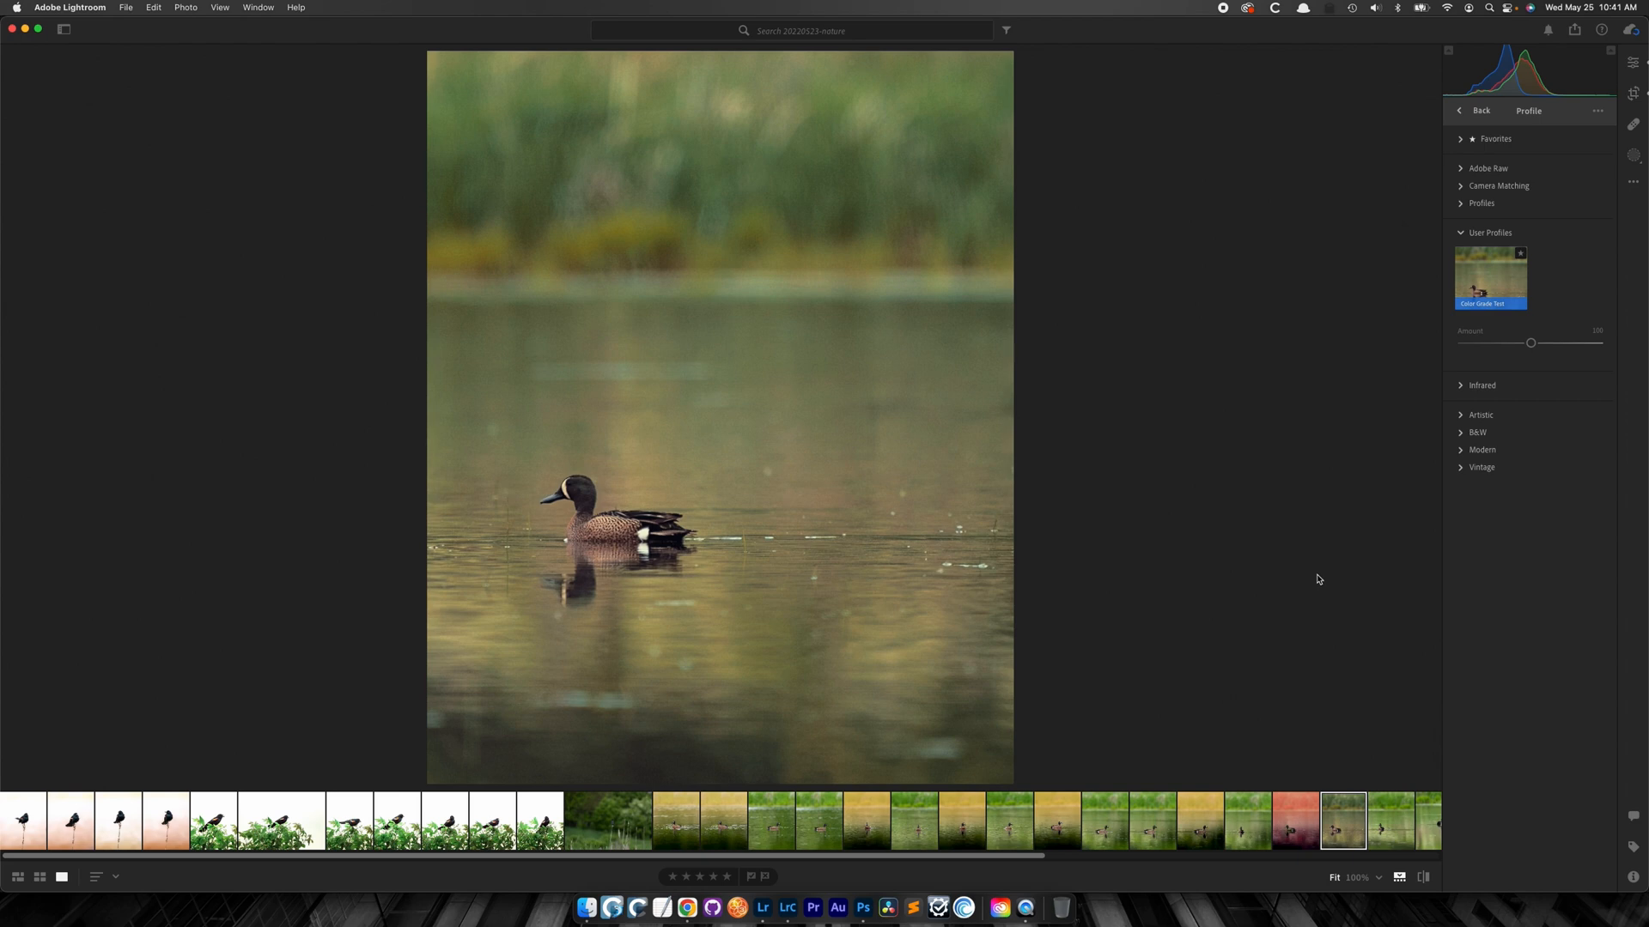
click(862, 908)
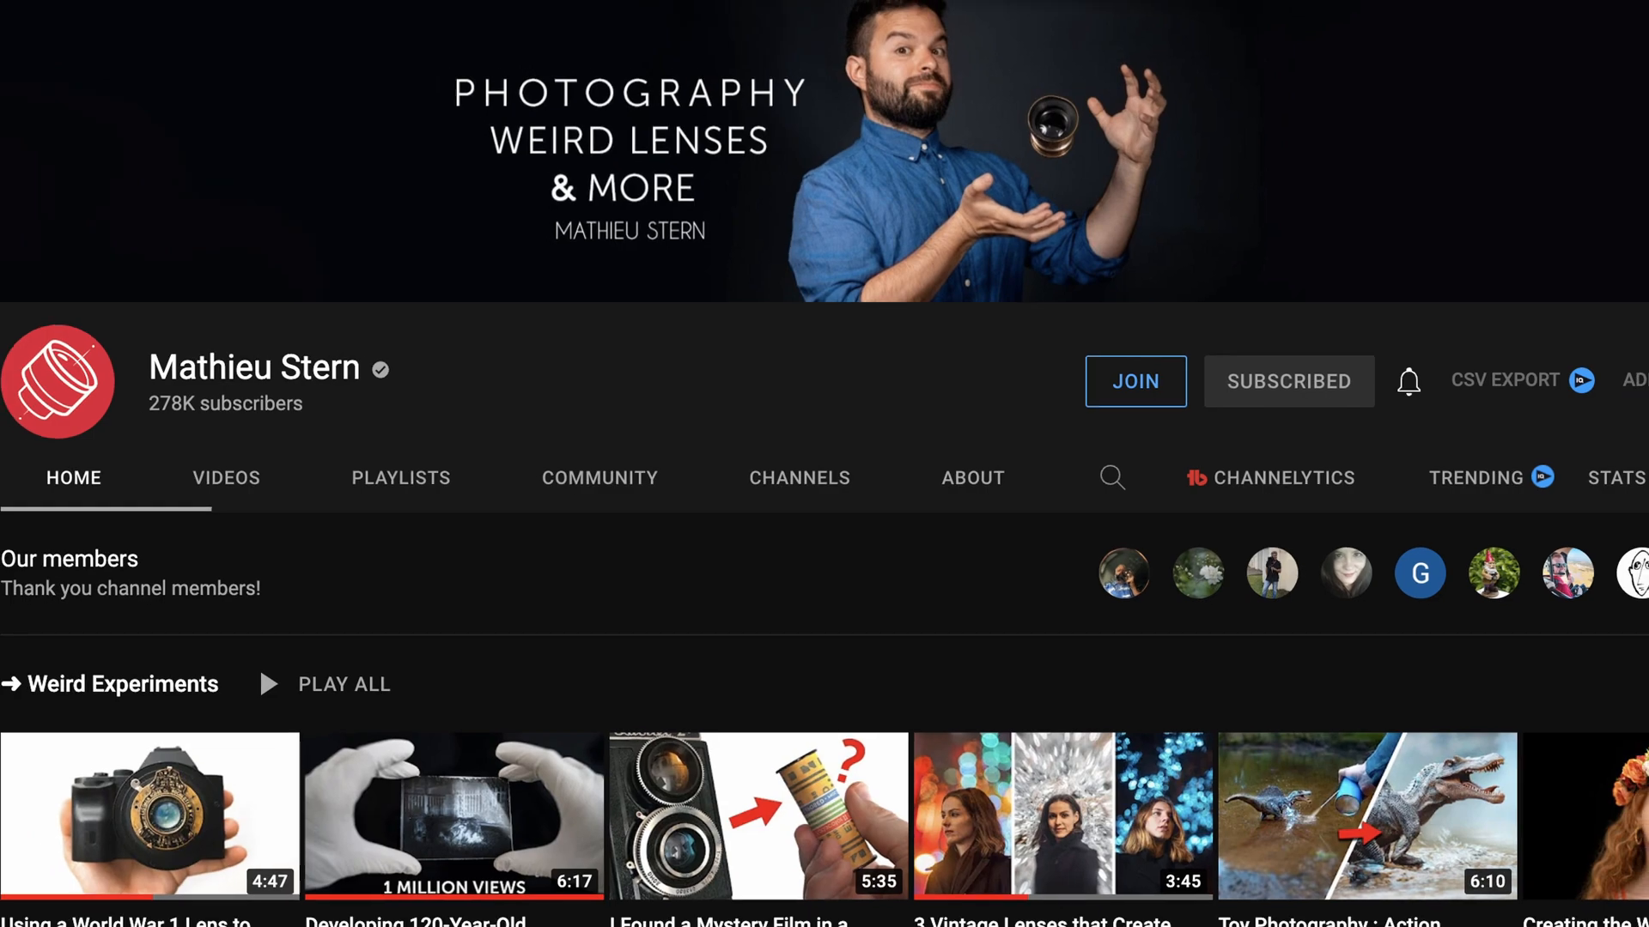
- Scroll through Mathieu Stern's YouTube channel page
scroll(down, 3)
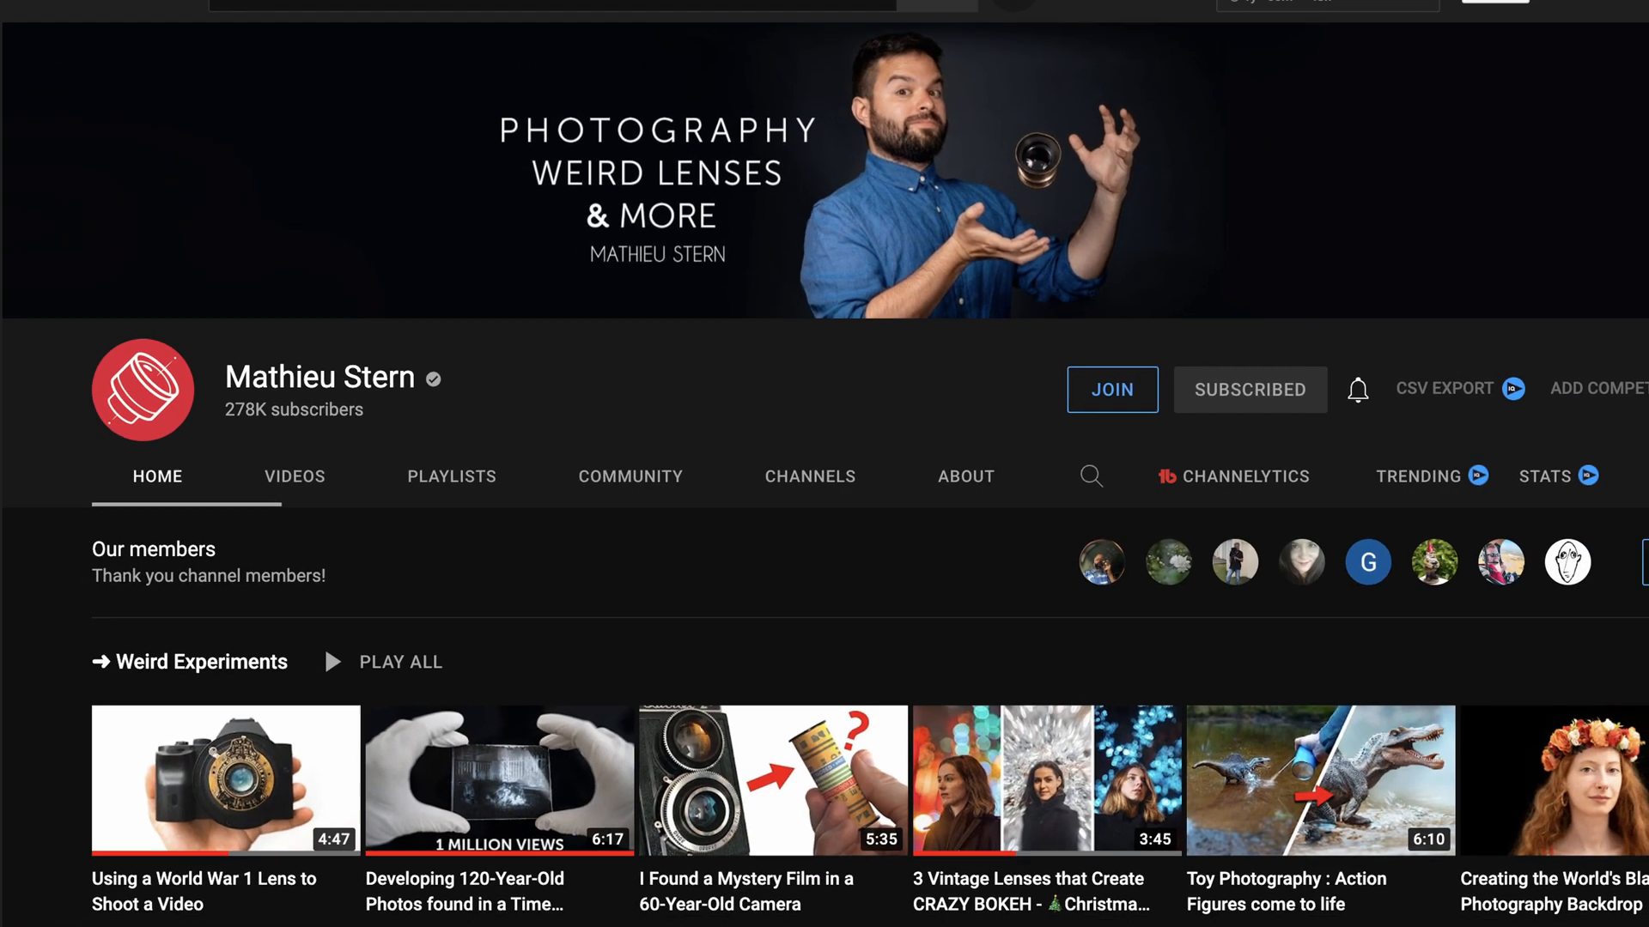